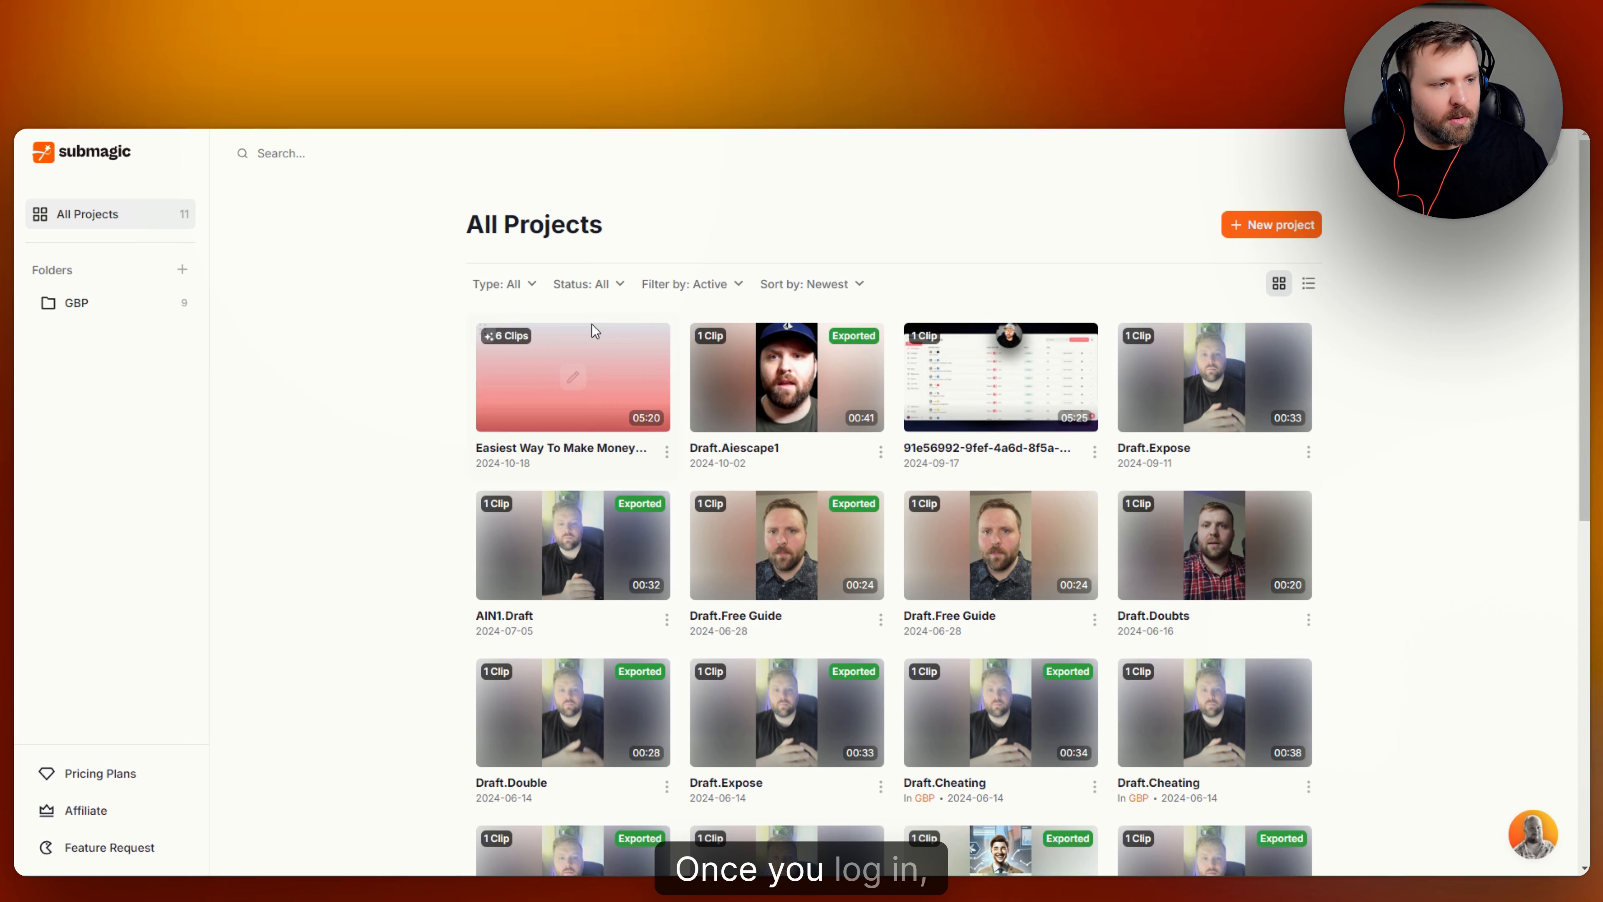
pyautogui.moveTo(511, 315)
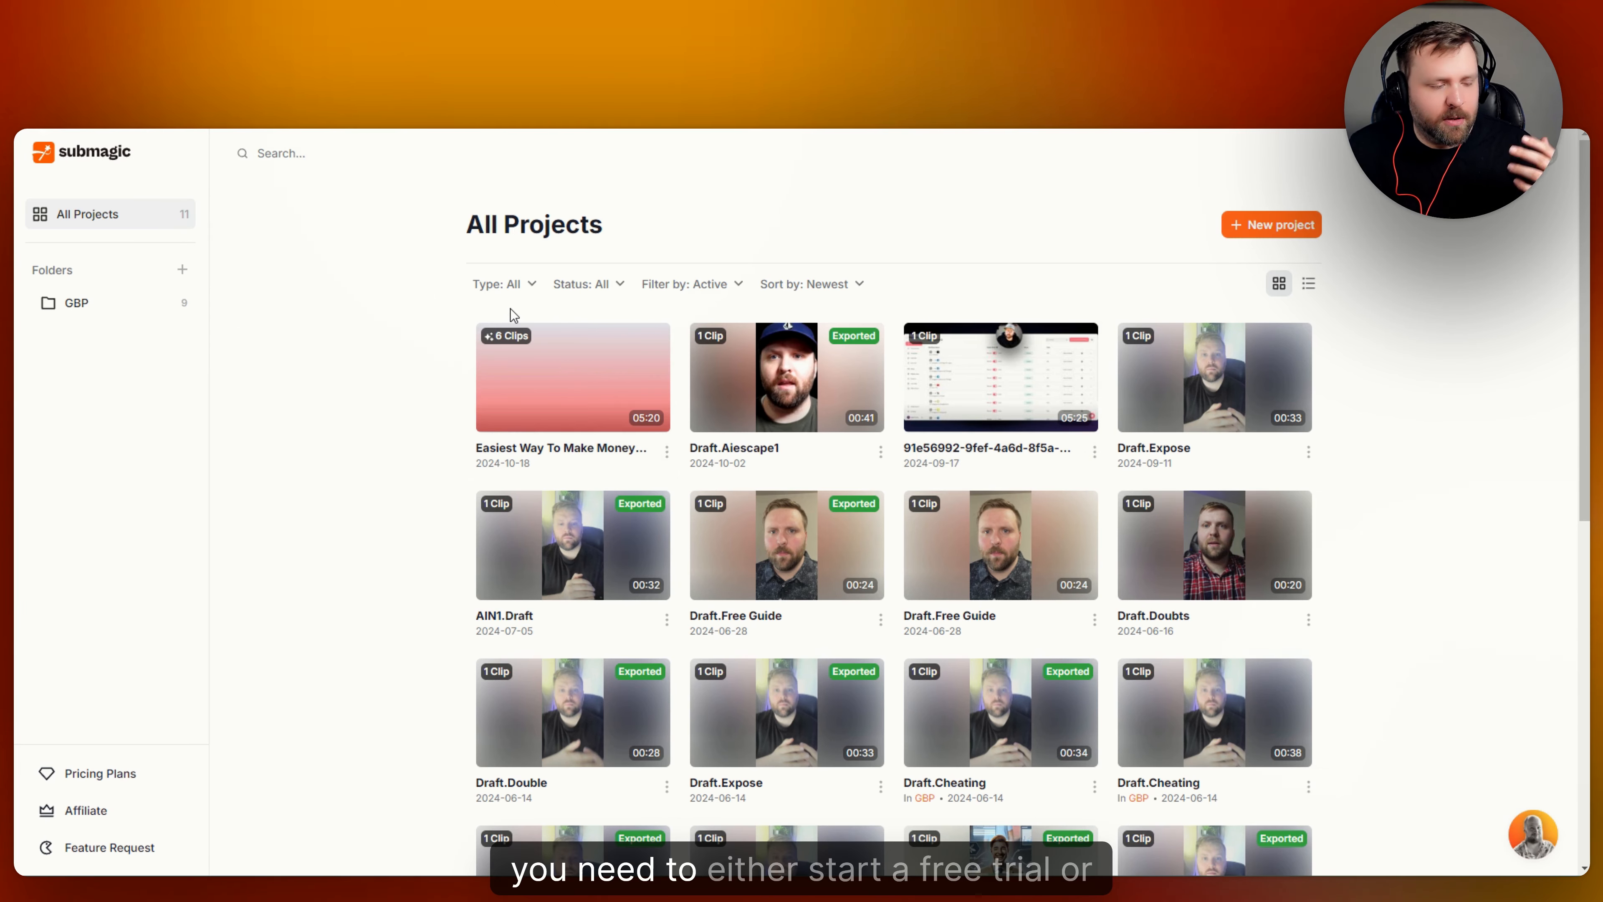
pyautogui.moveTo(785, 377)
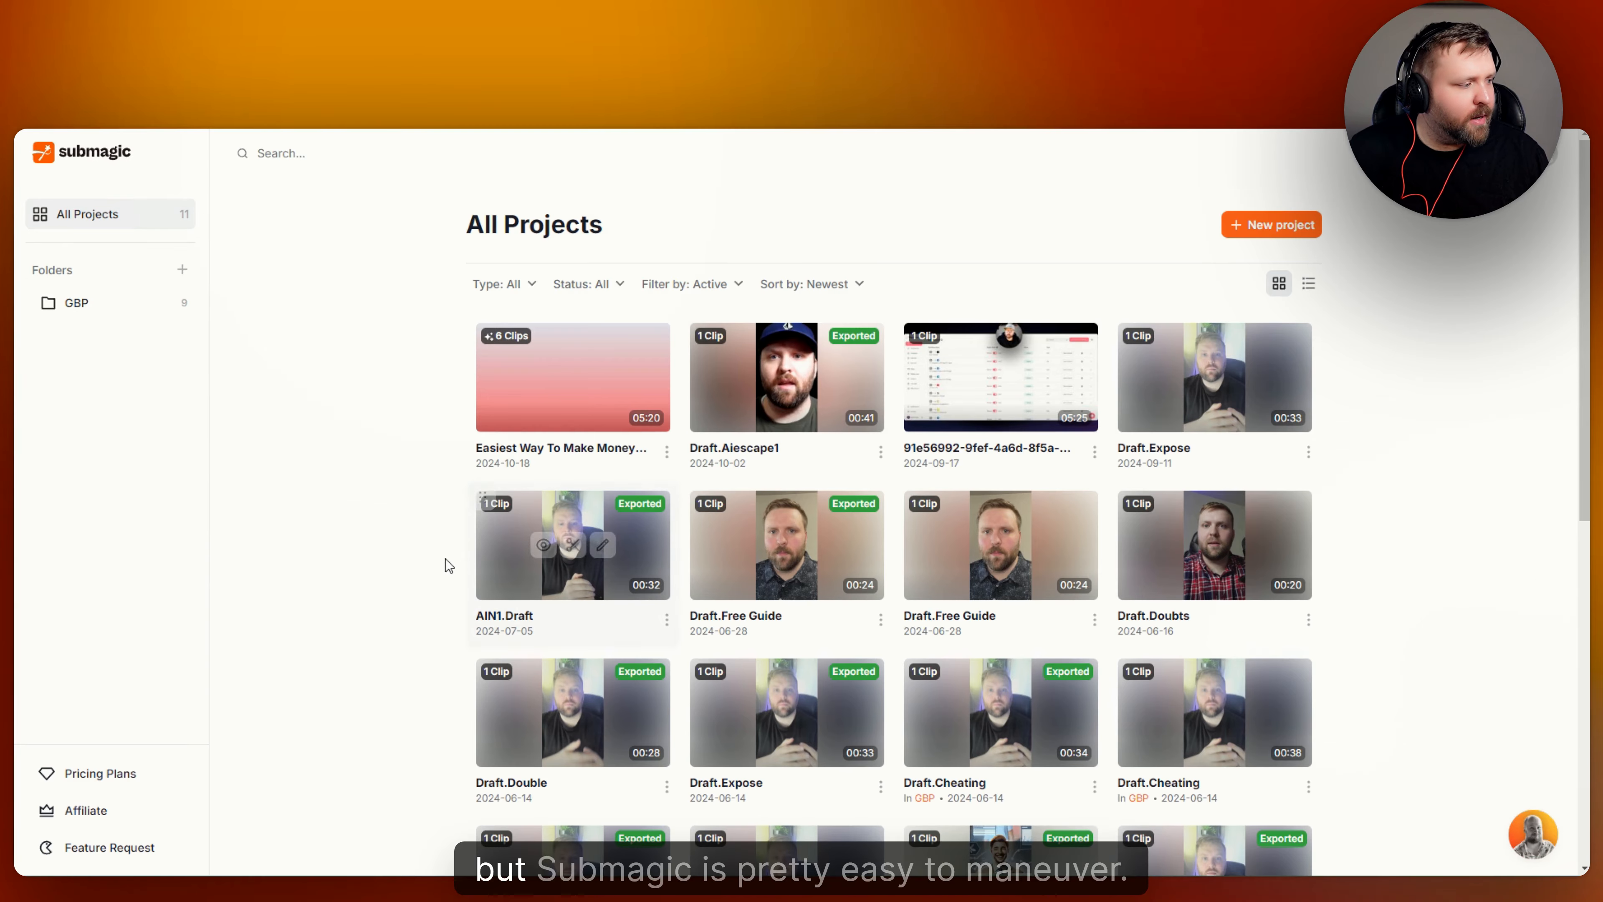
pyautogui.moveTo(69, 665)
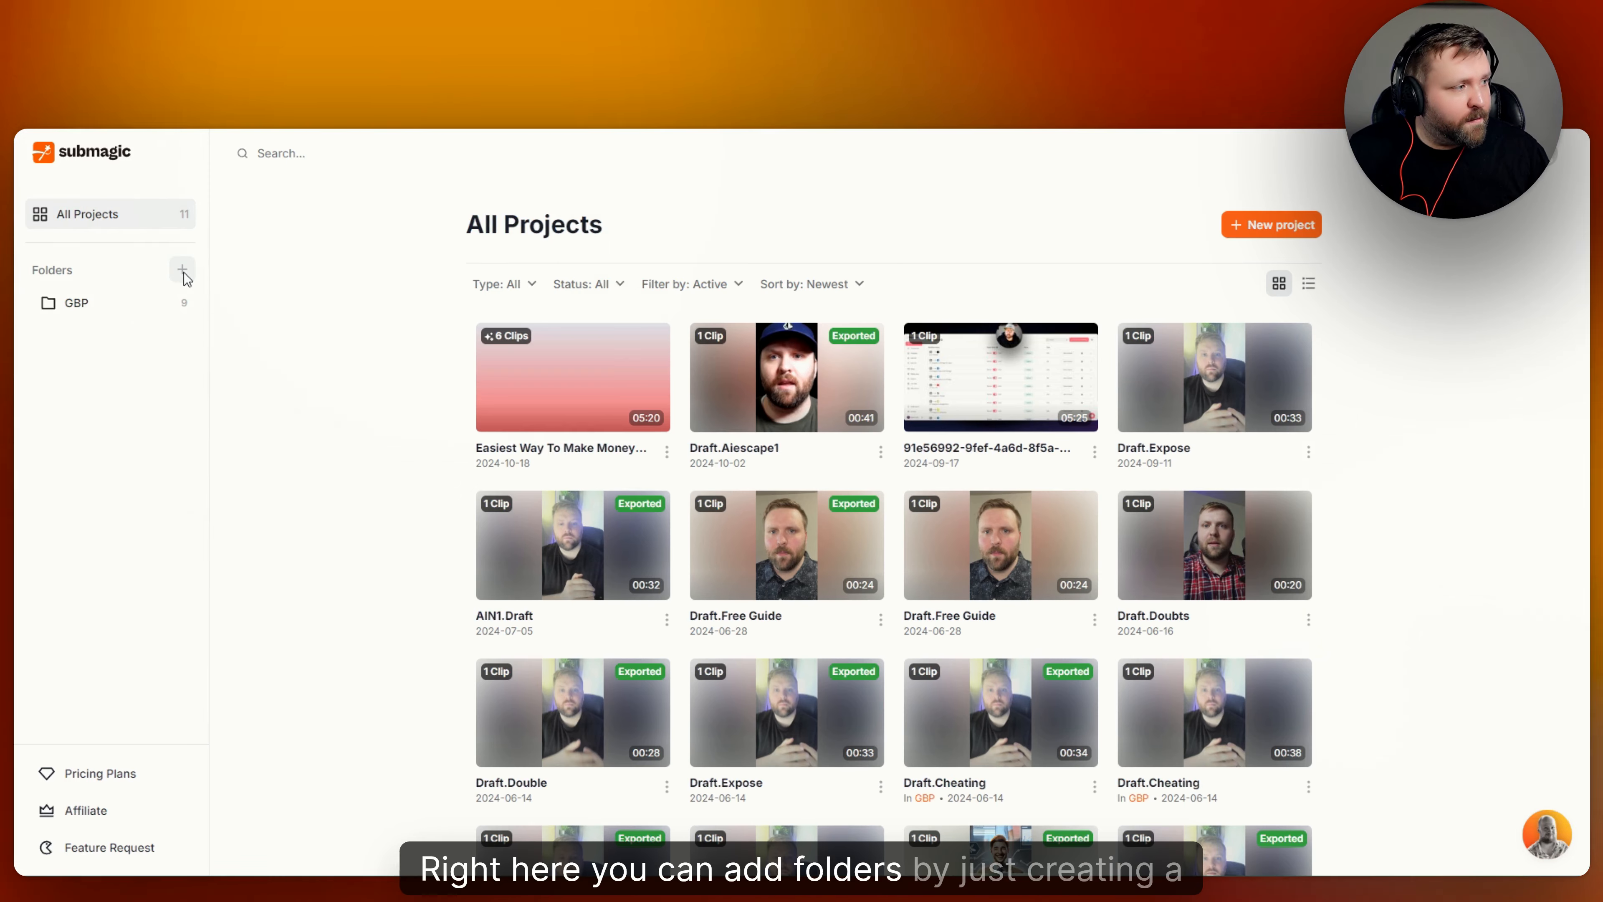
# Look over the new-folder option and the pricing plans under yearly and monthly billing
pyautogui.click(182, 270)
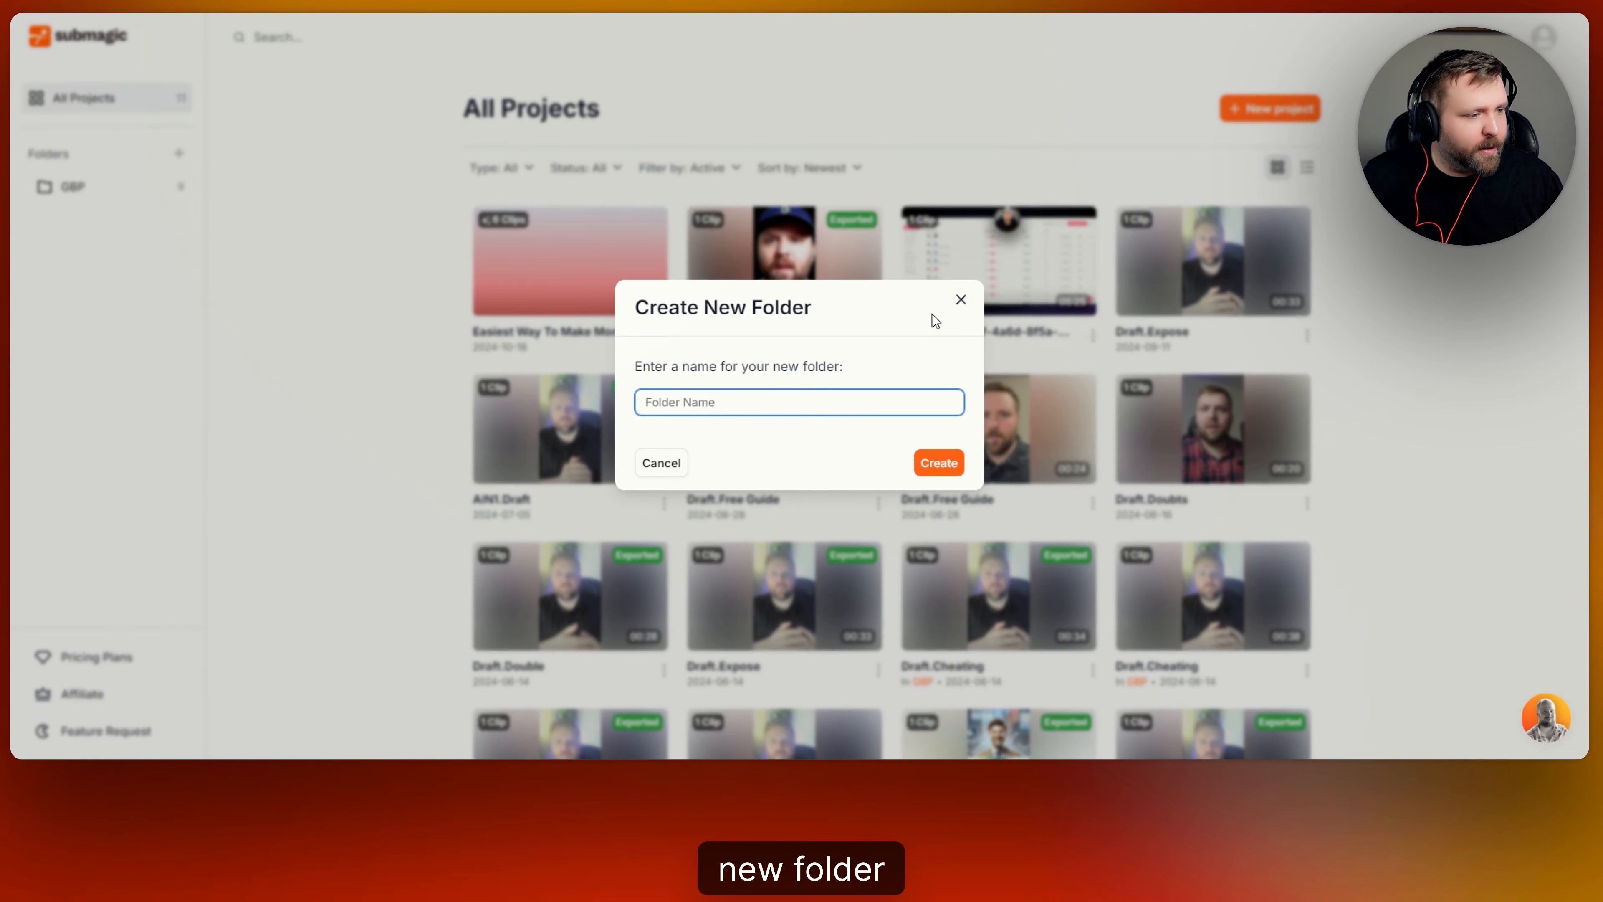
pyautogui.click(660, 462)
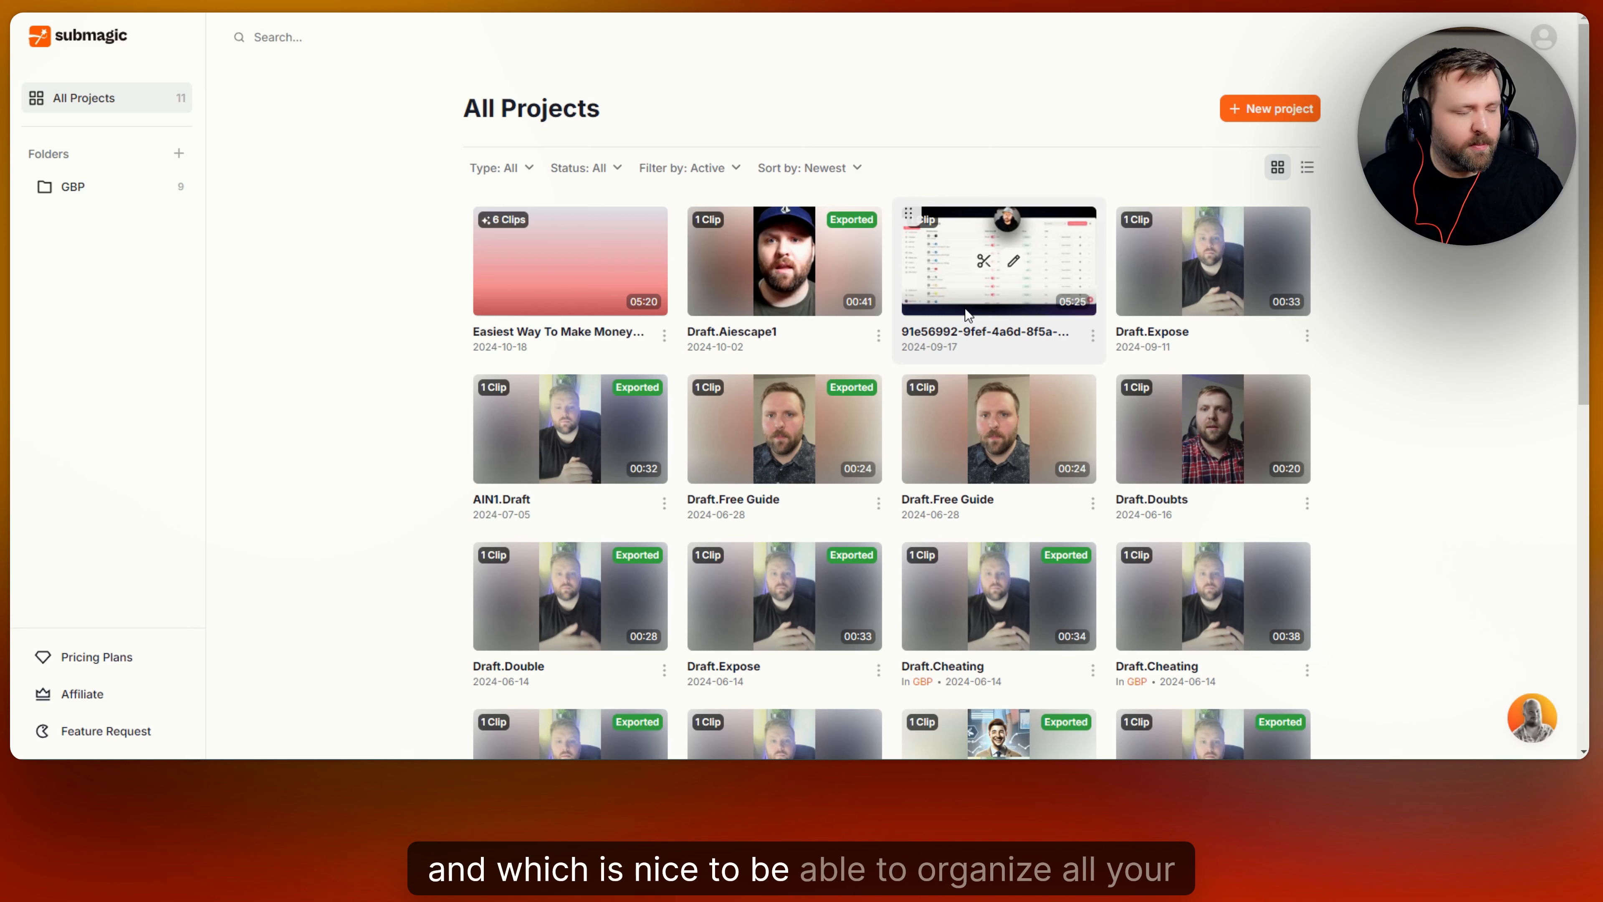
pyautogui.moveTo(202, 319)
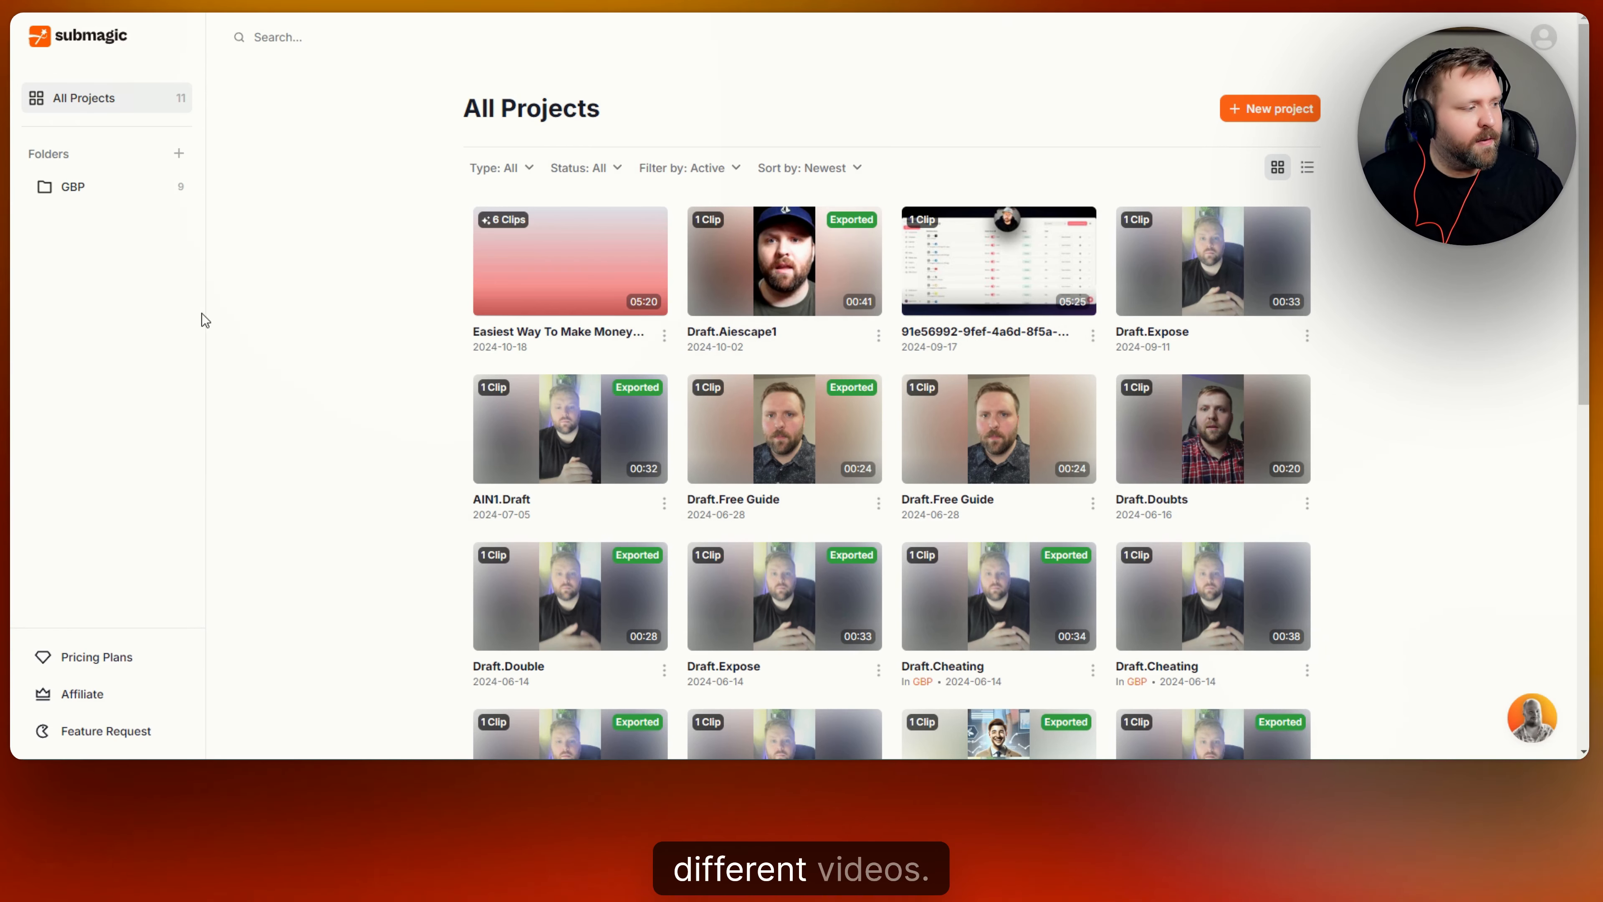
pyautogui.click(97, 656)
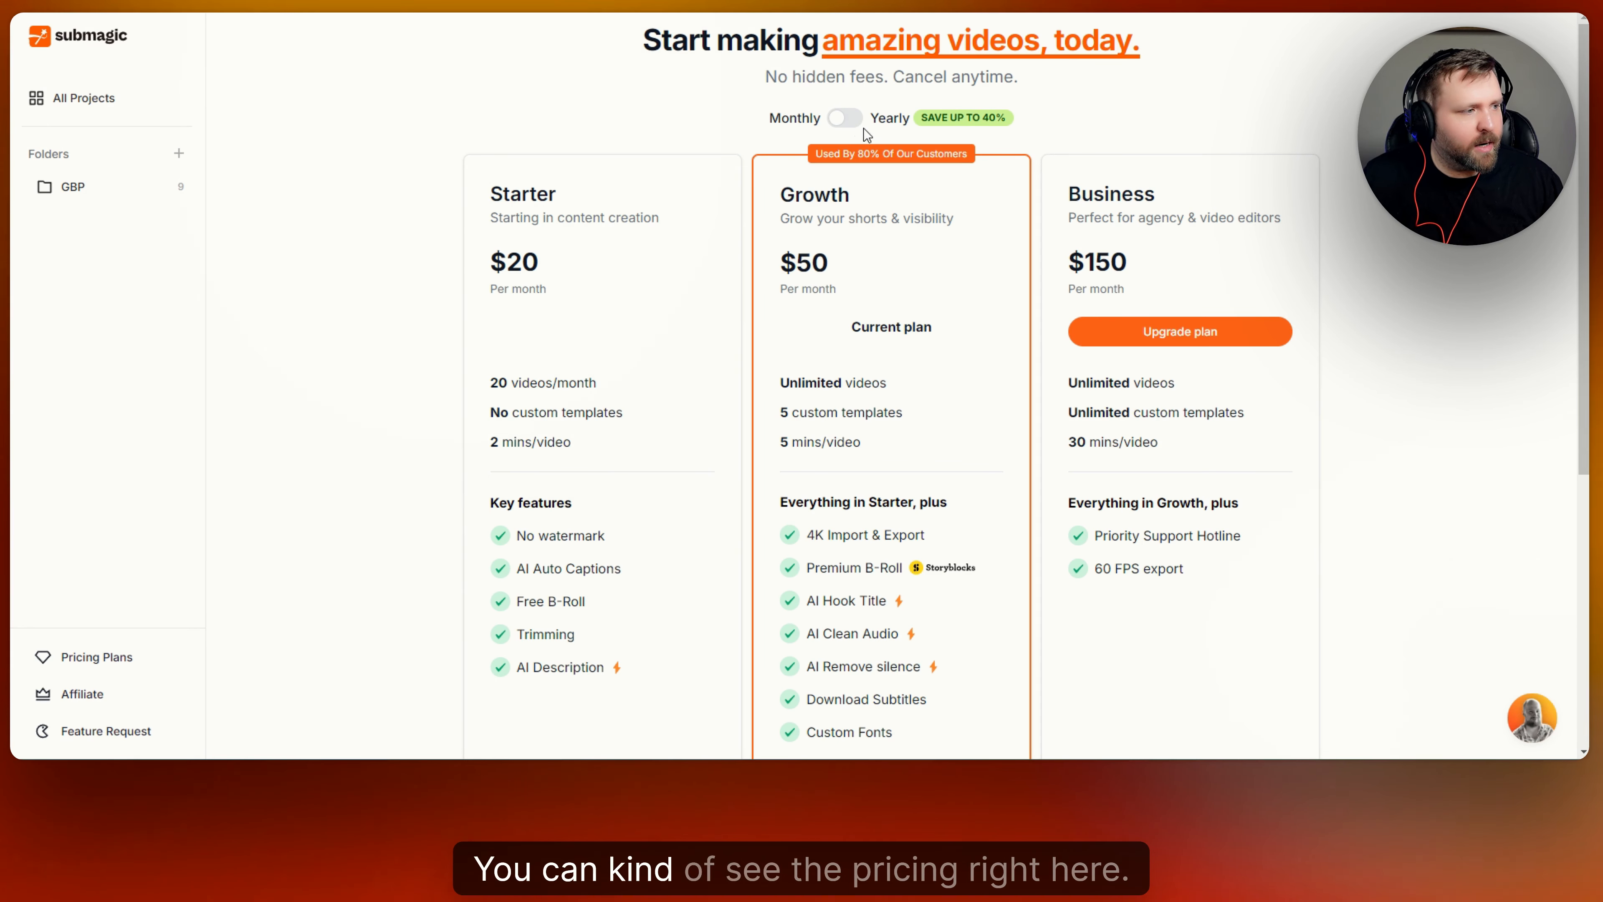
pyautogui.moveTo(628, 148)
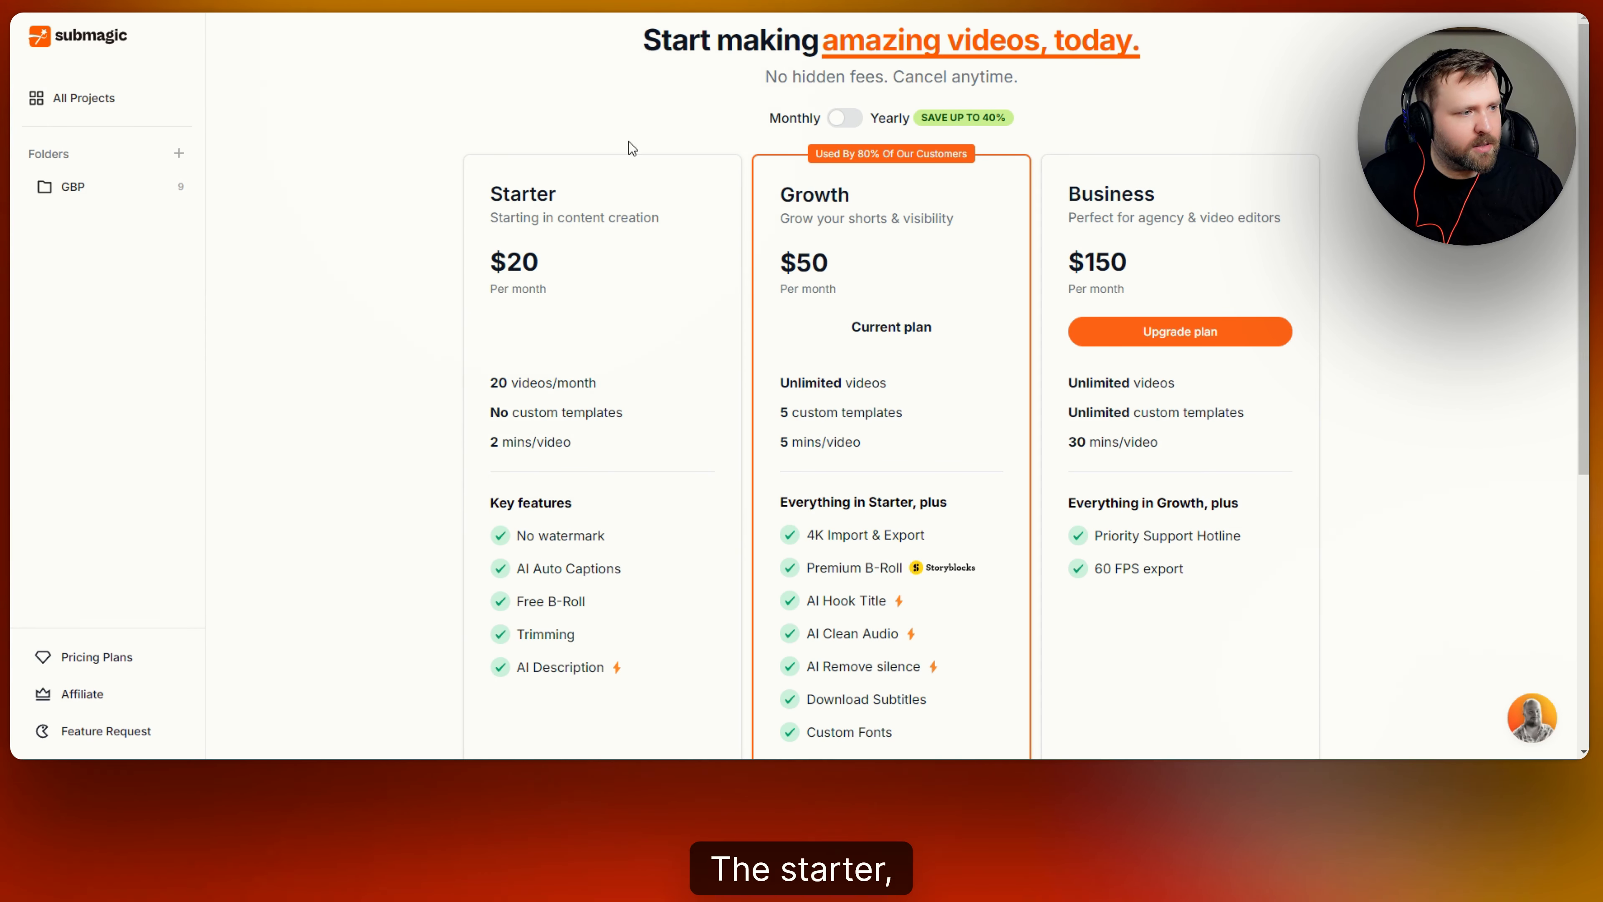
pyautogui.moveTo(647, 400)
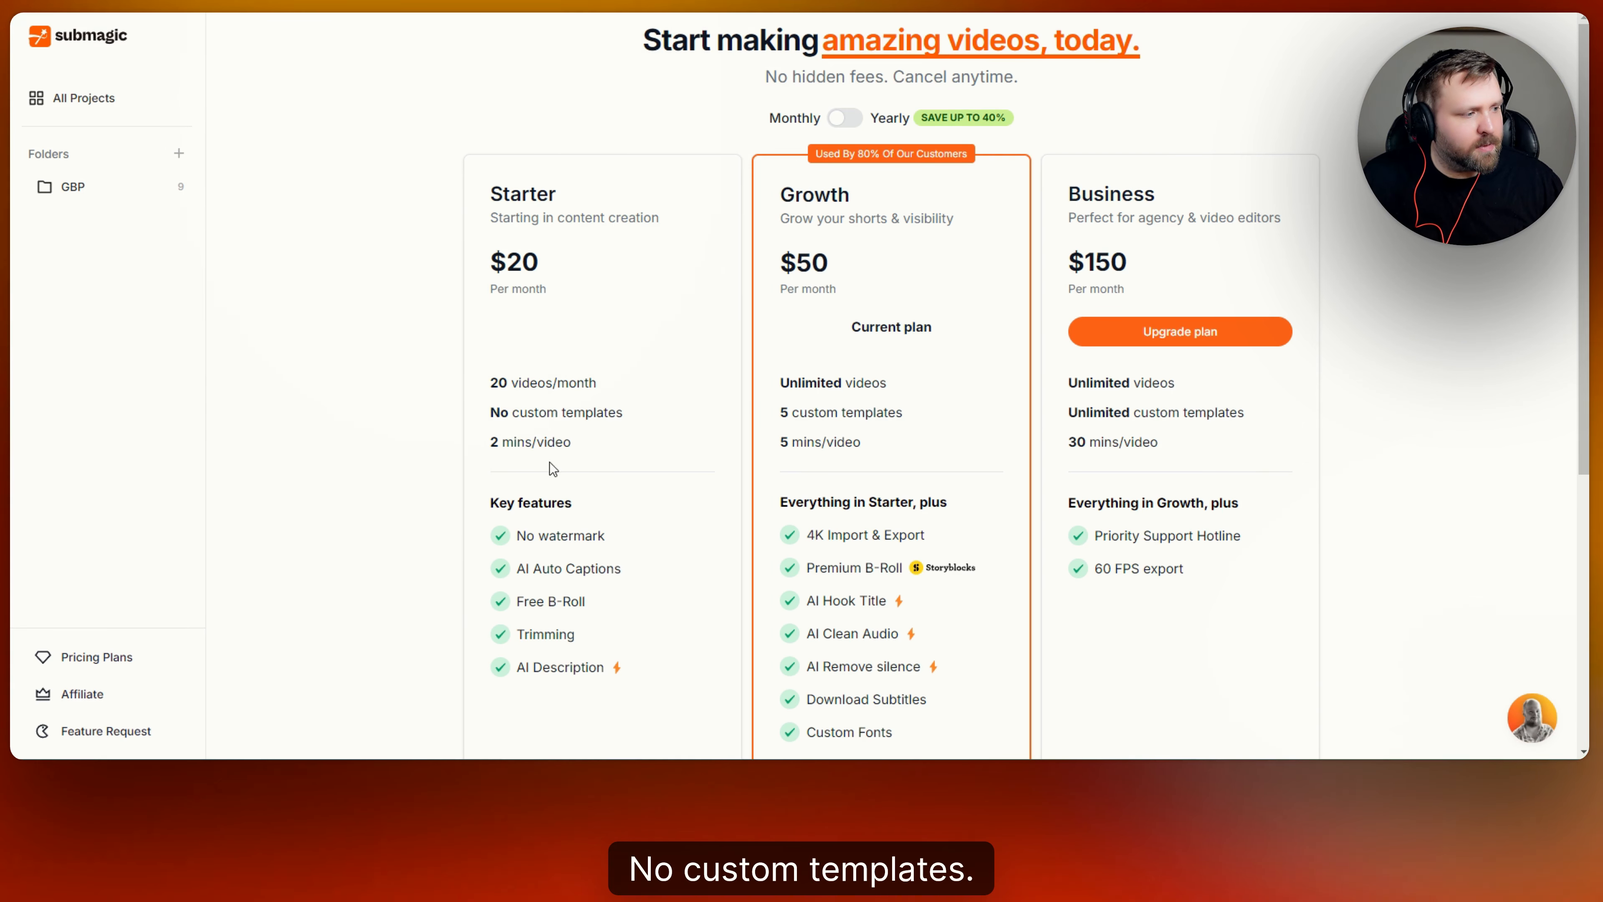
pyautogui.moveTo(603, 347)
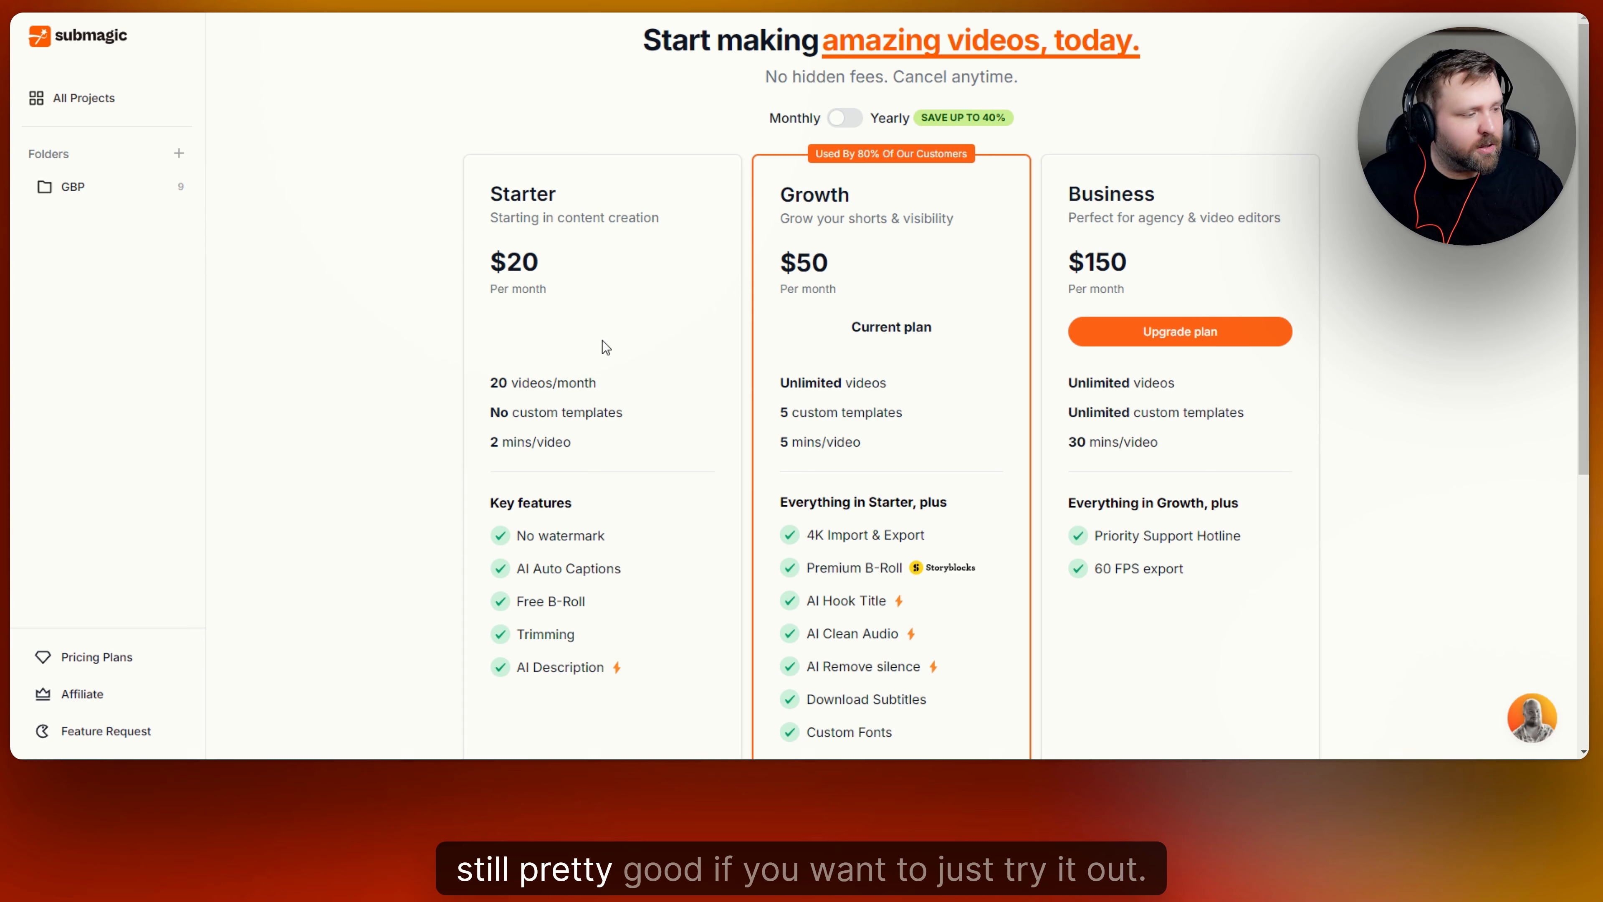
pyautogui.moveTo(1026, 282)
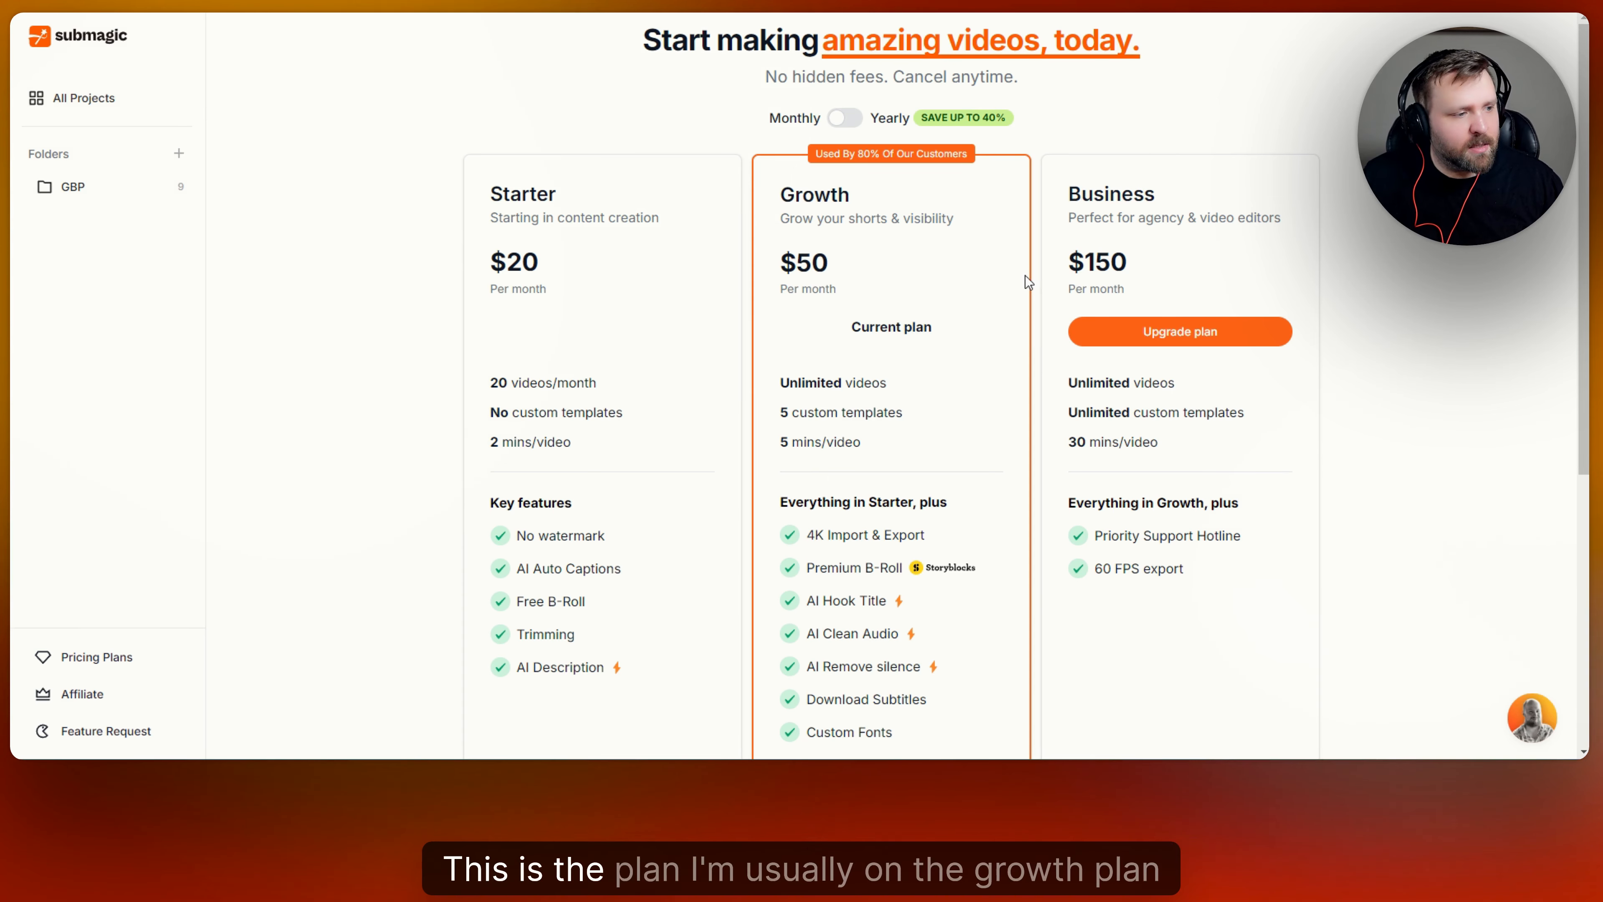
pyautogui.scroll(-3)
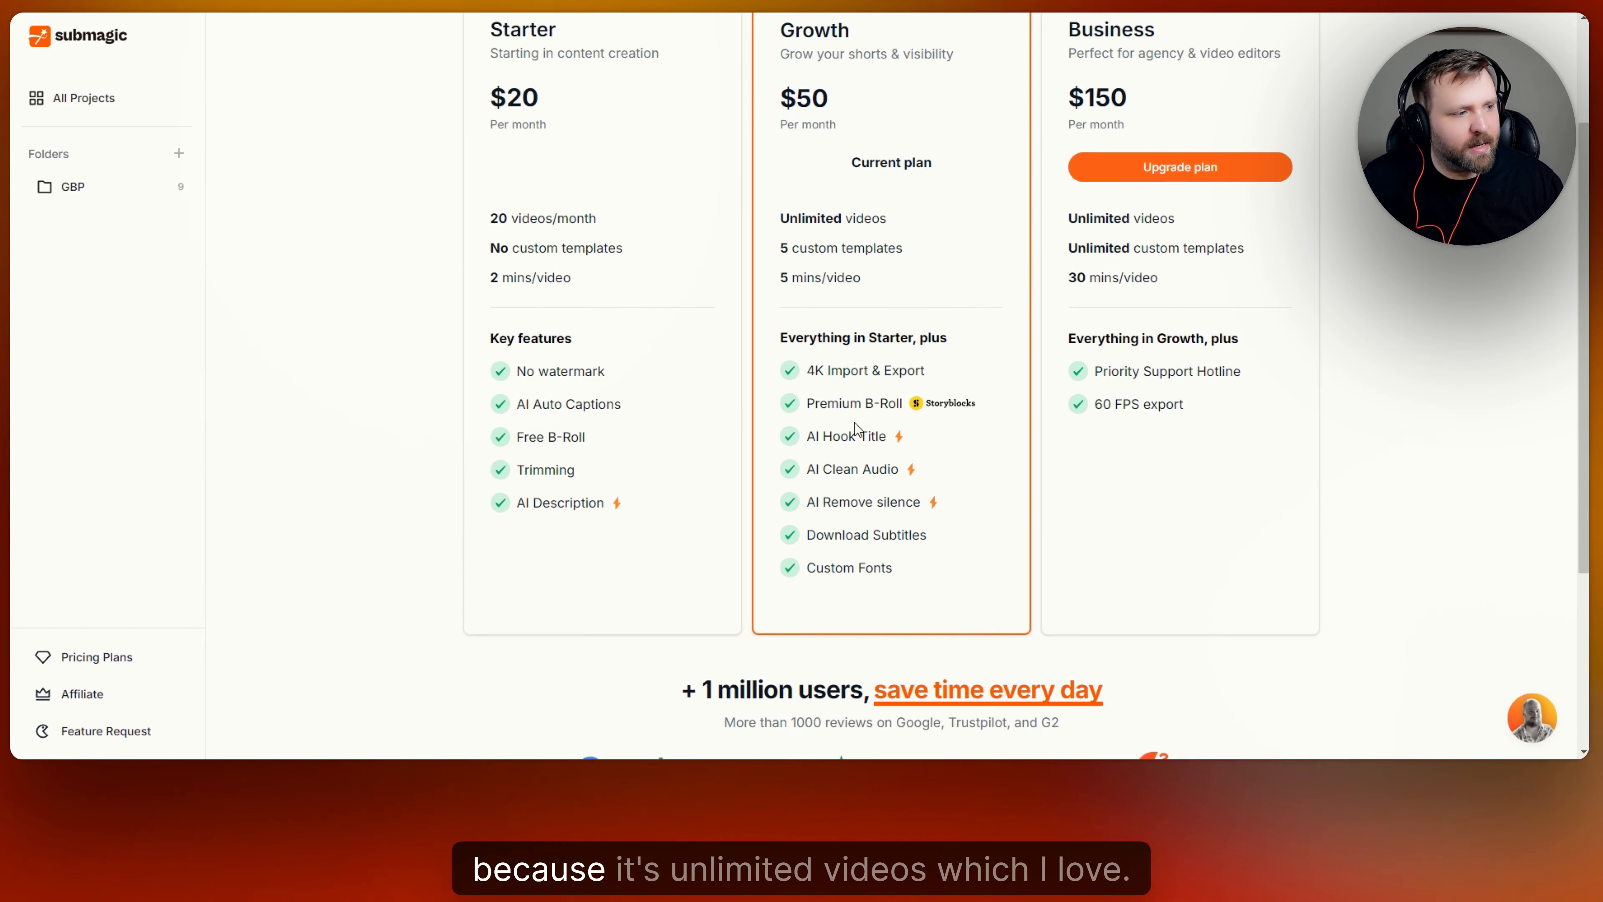
pyautogui.scroll(3)
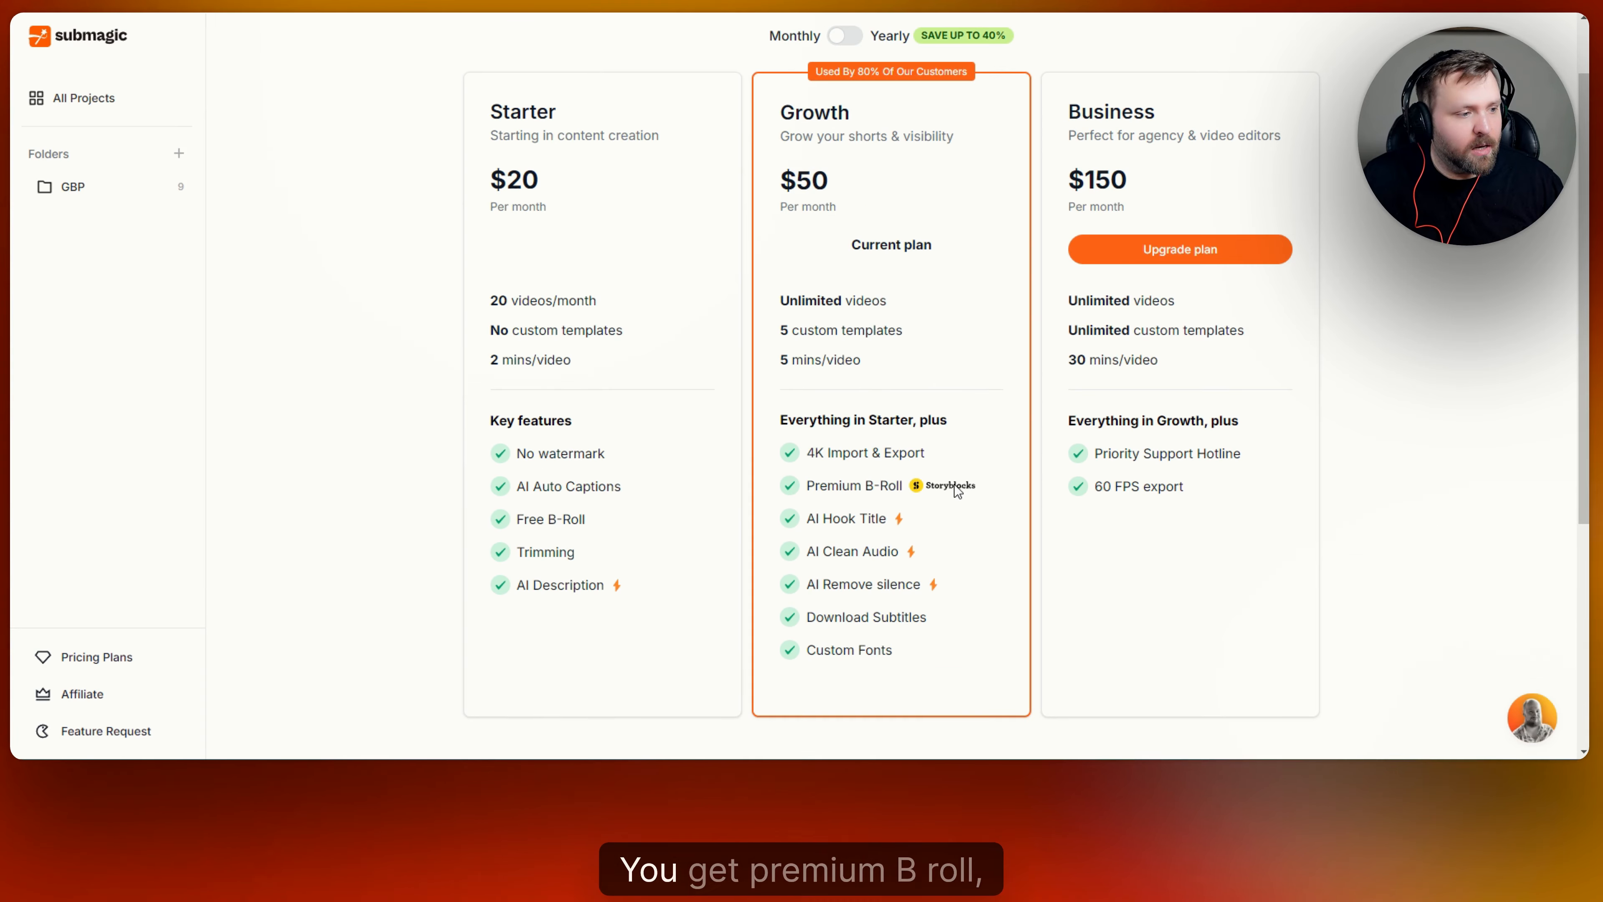
pyautogui.moveTo(846, 675)
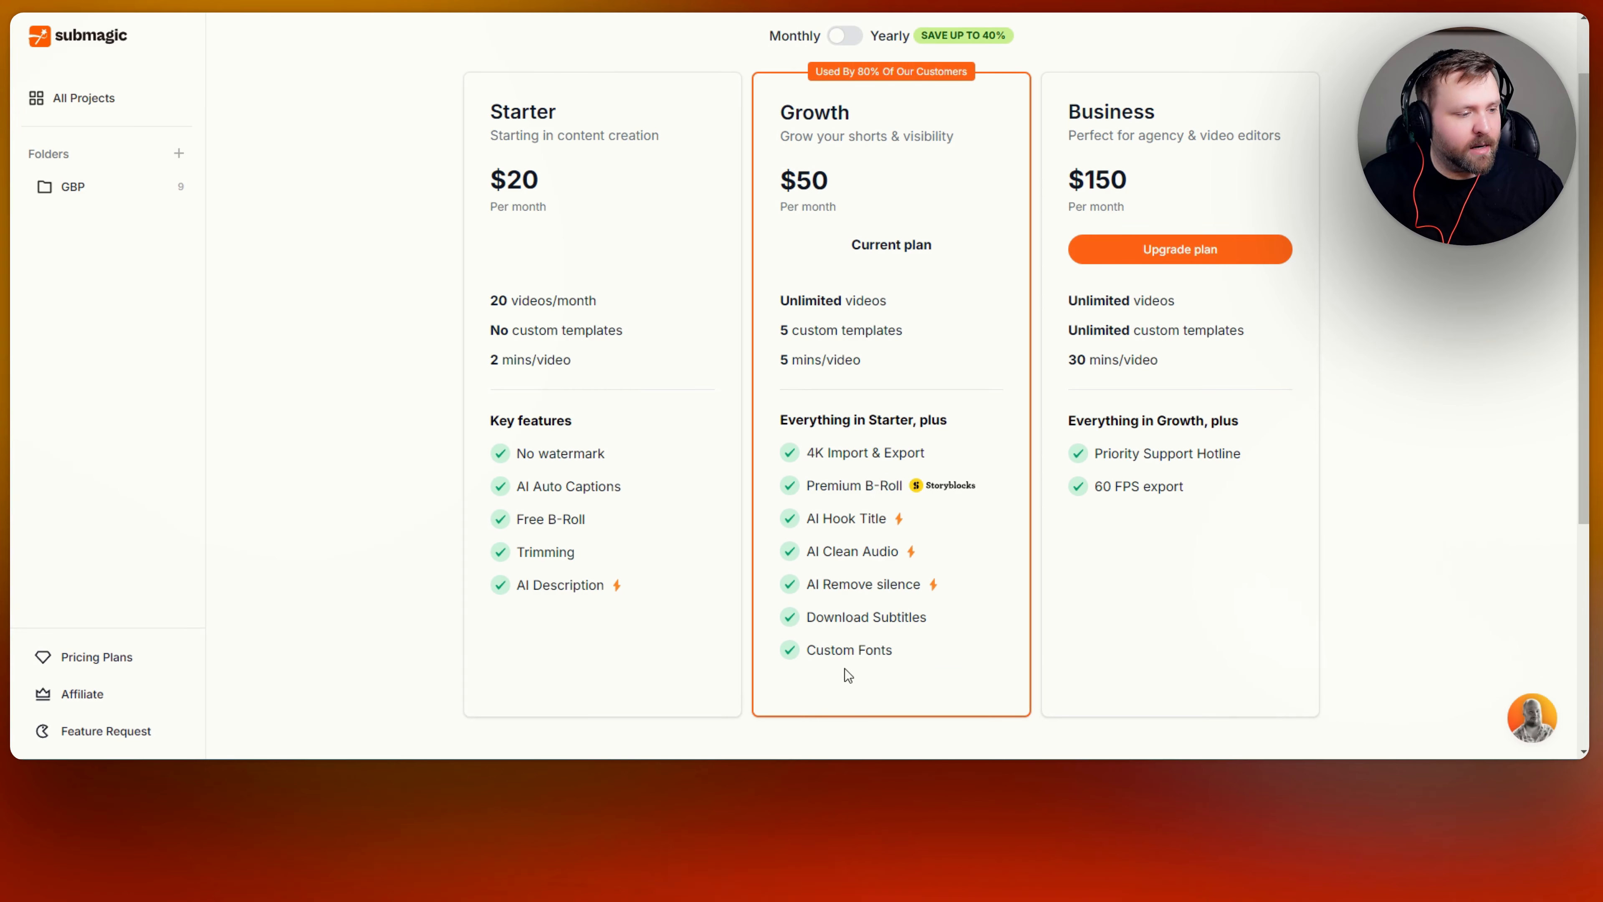
pyautogui.scroll(3)
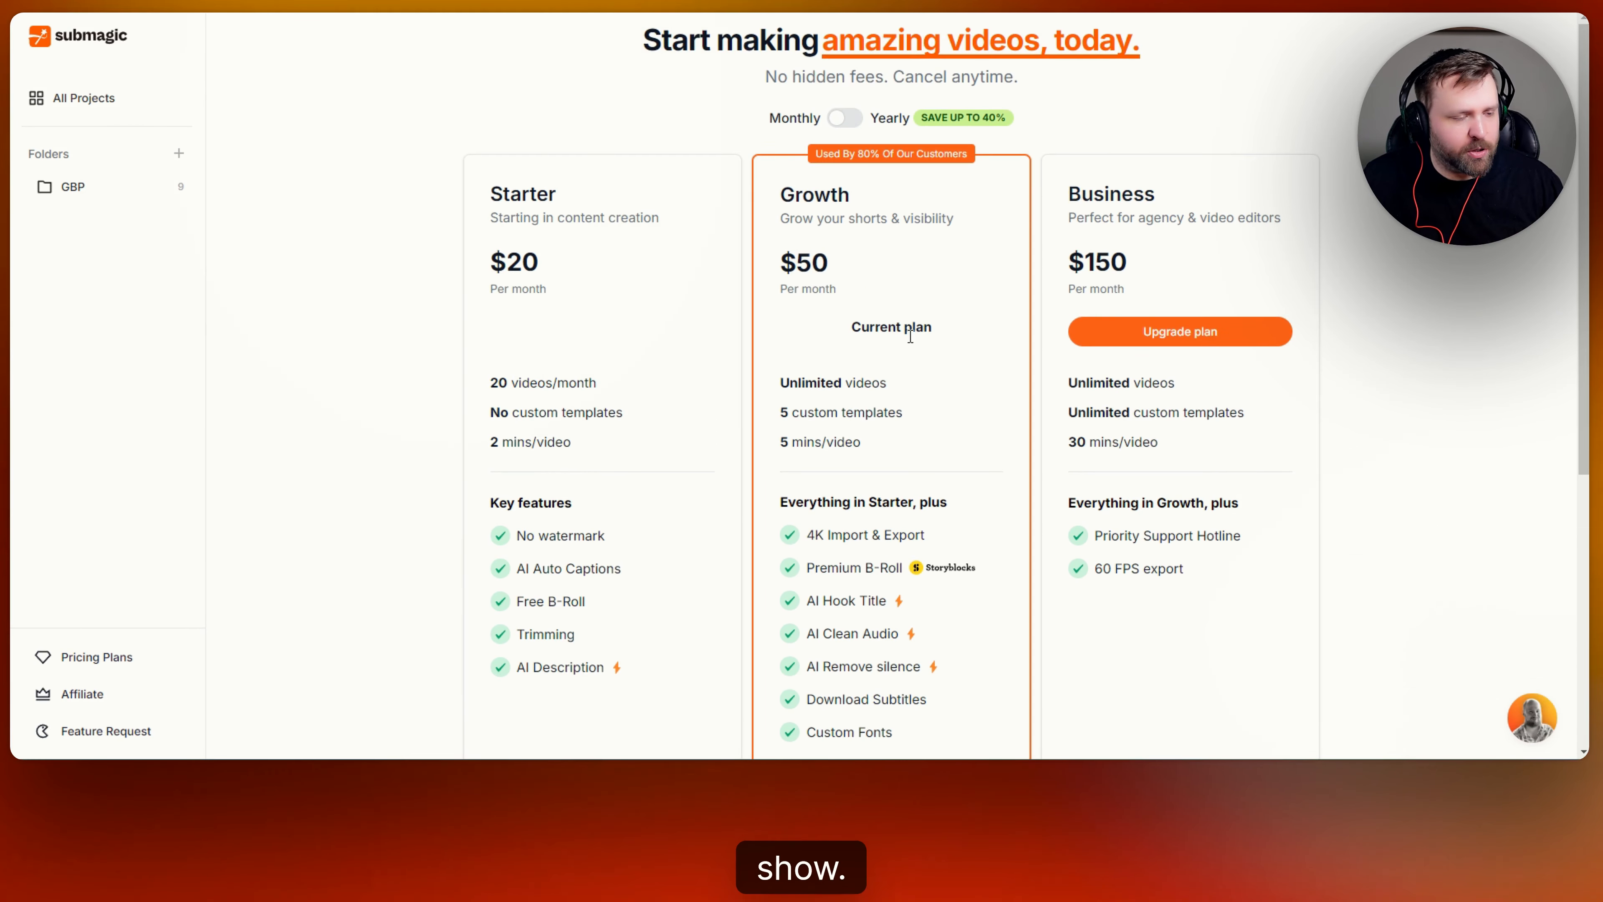
pyautogui.moveTo(1175, 267)
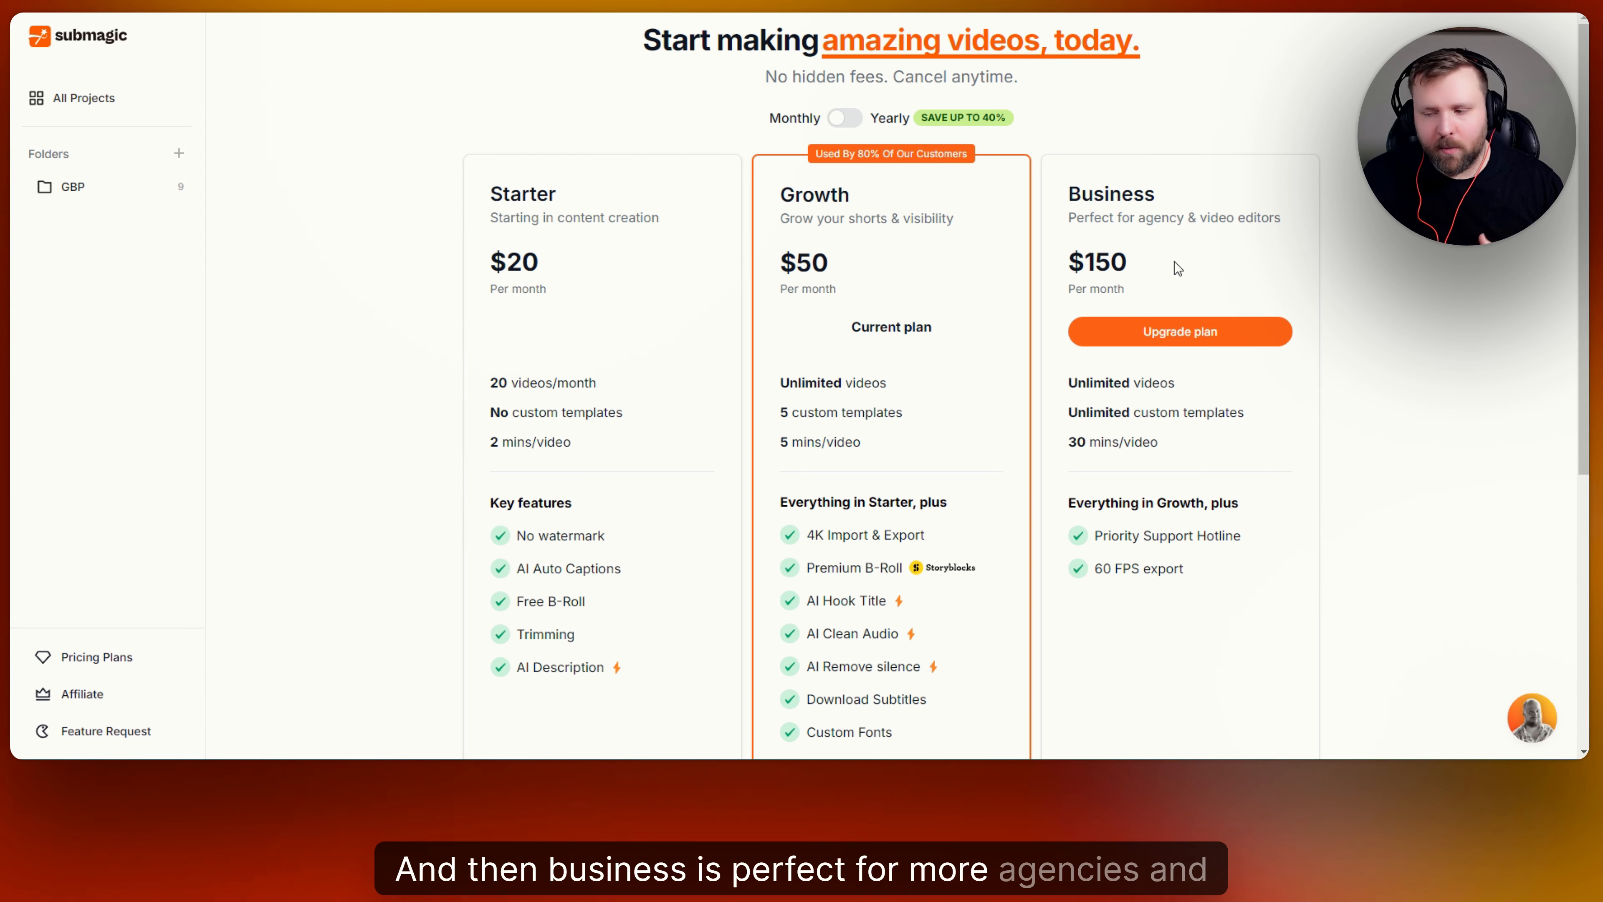
pyautogui.moveTo(1003, 223)
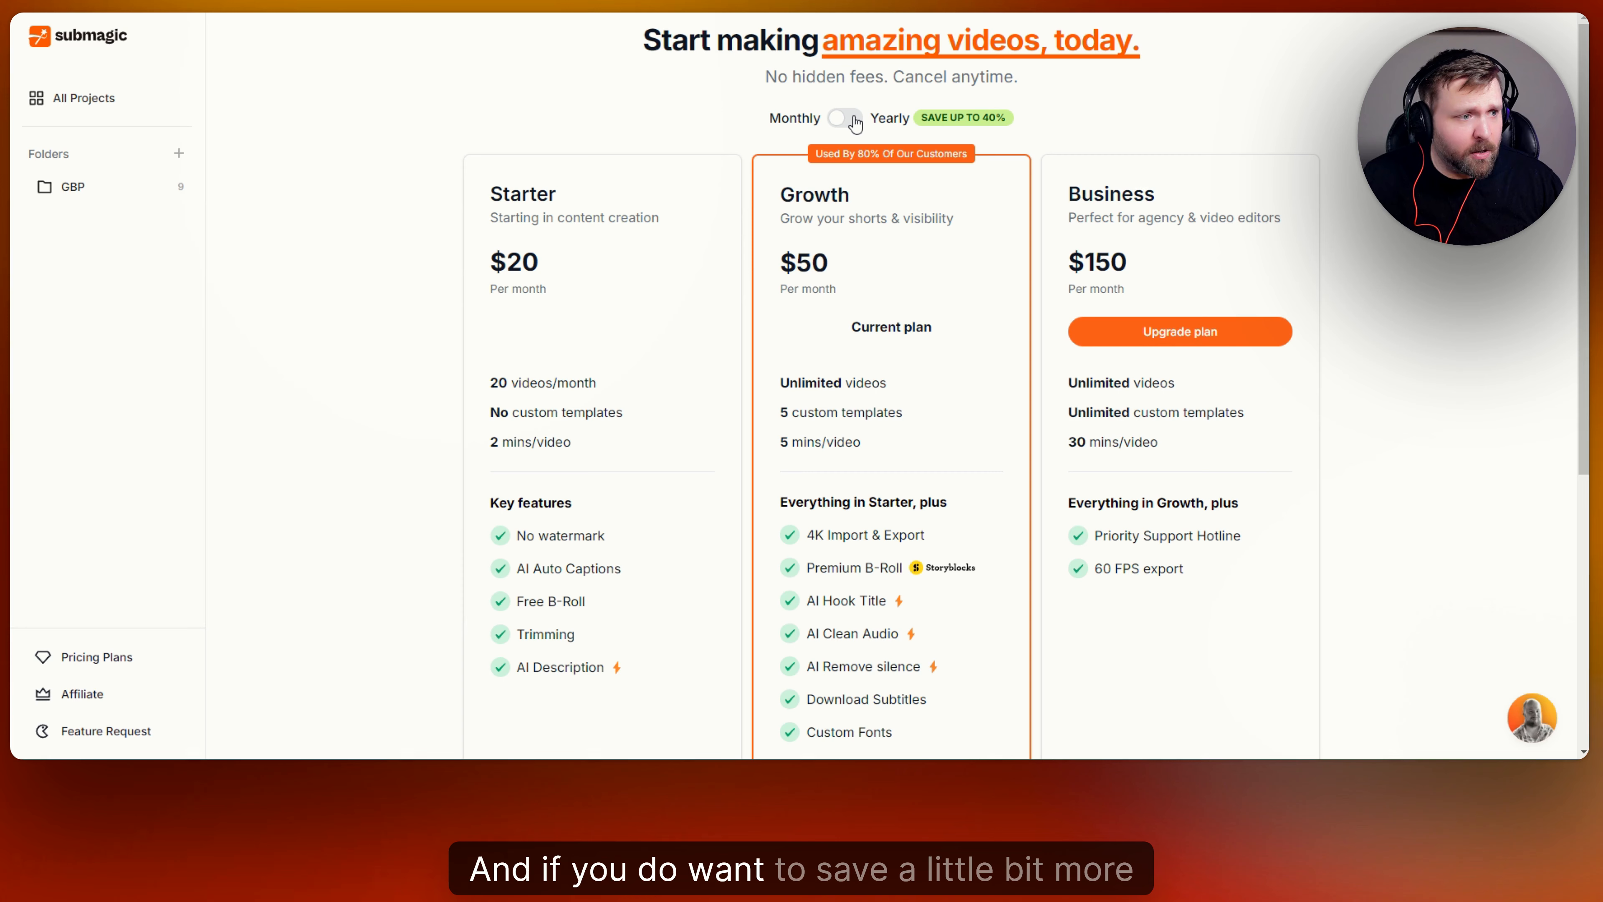
pyautogui.click(844, 118)
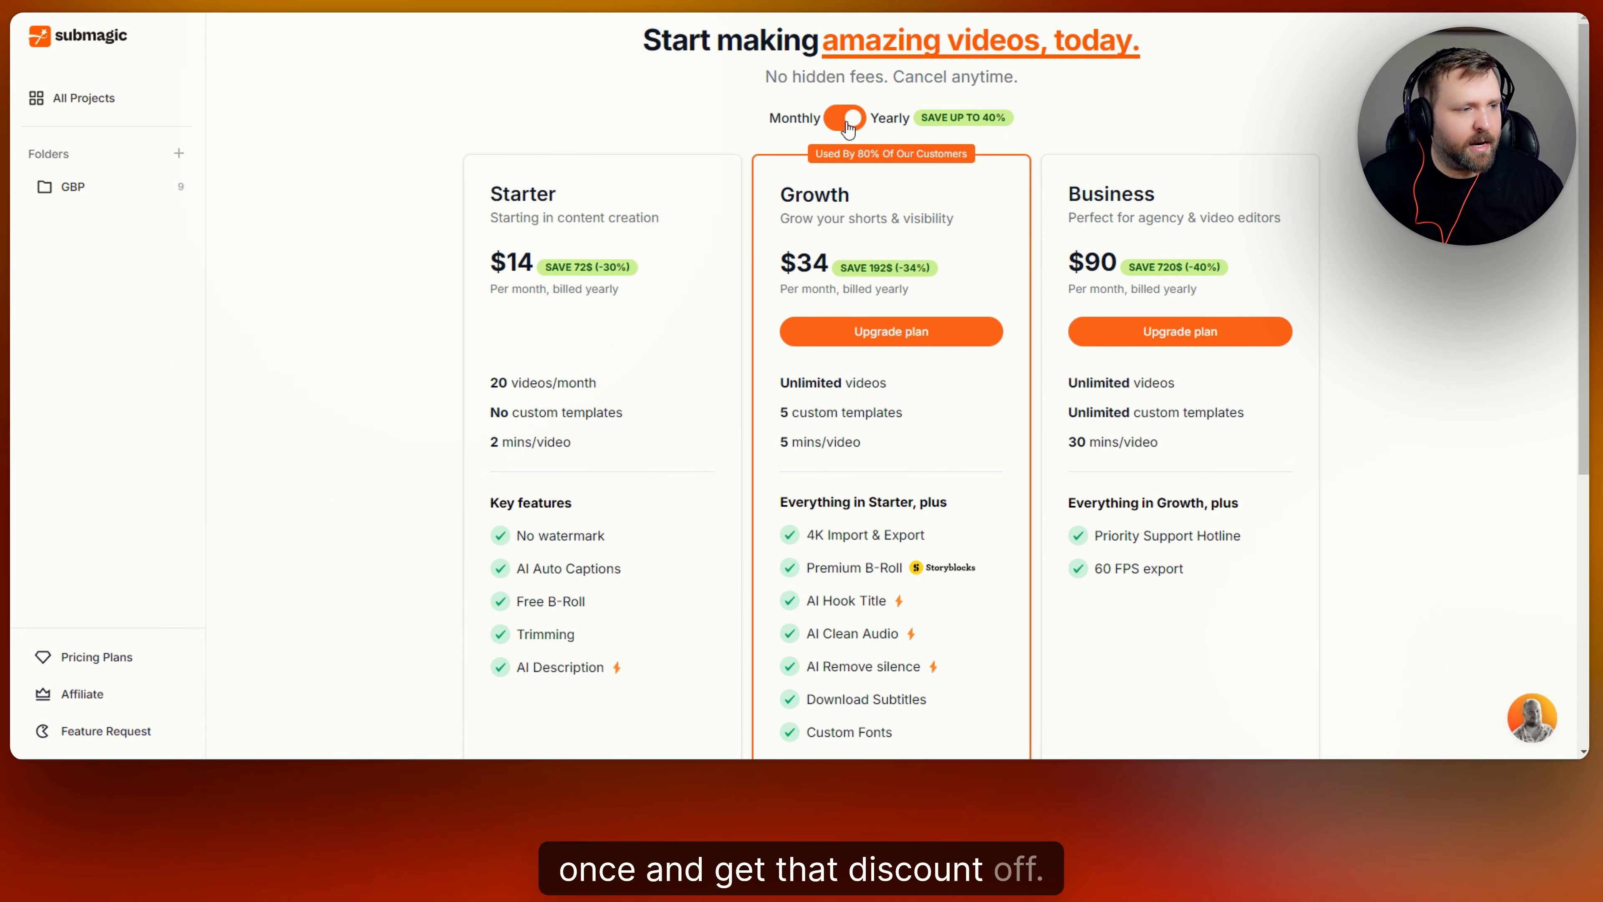
pyautogui.click(843, 118)
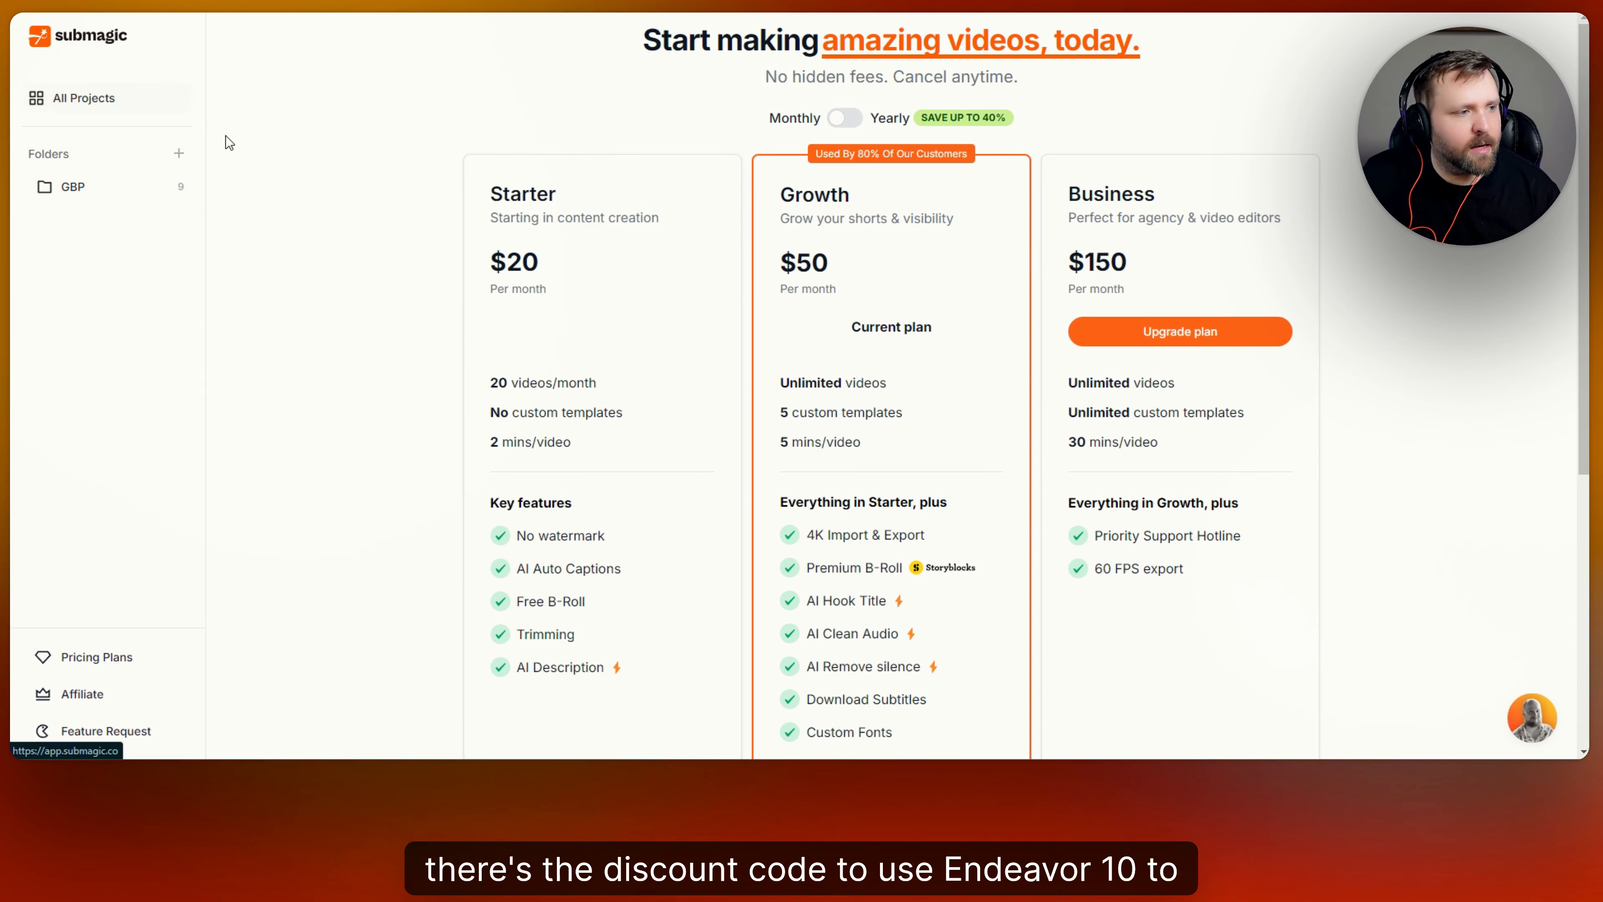
# Back on All Projects, start a new project with the 'rio sitting down girl' clip, then cancel it
pyautogui.click(83, 97)
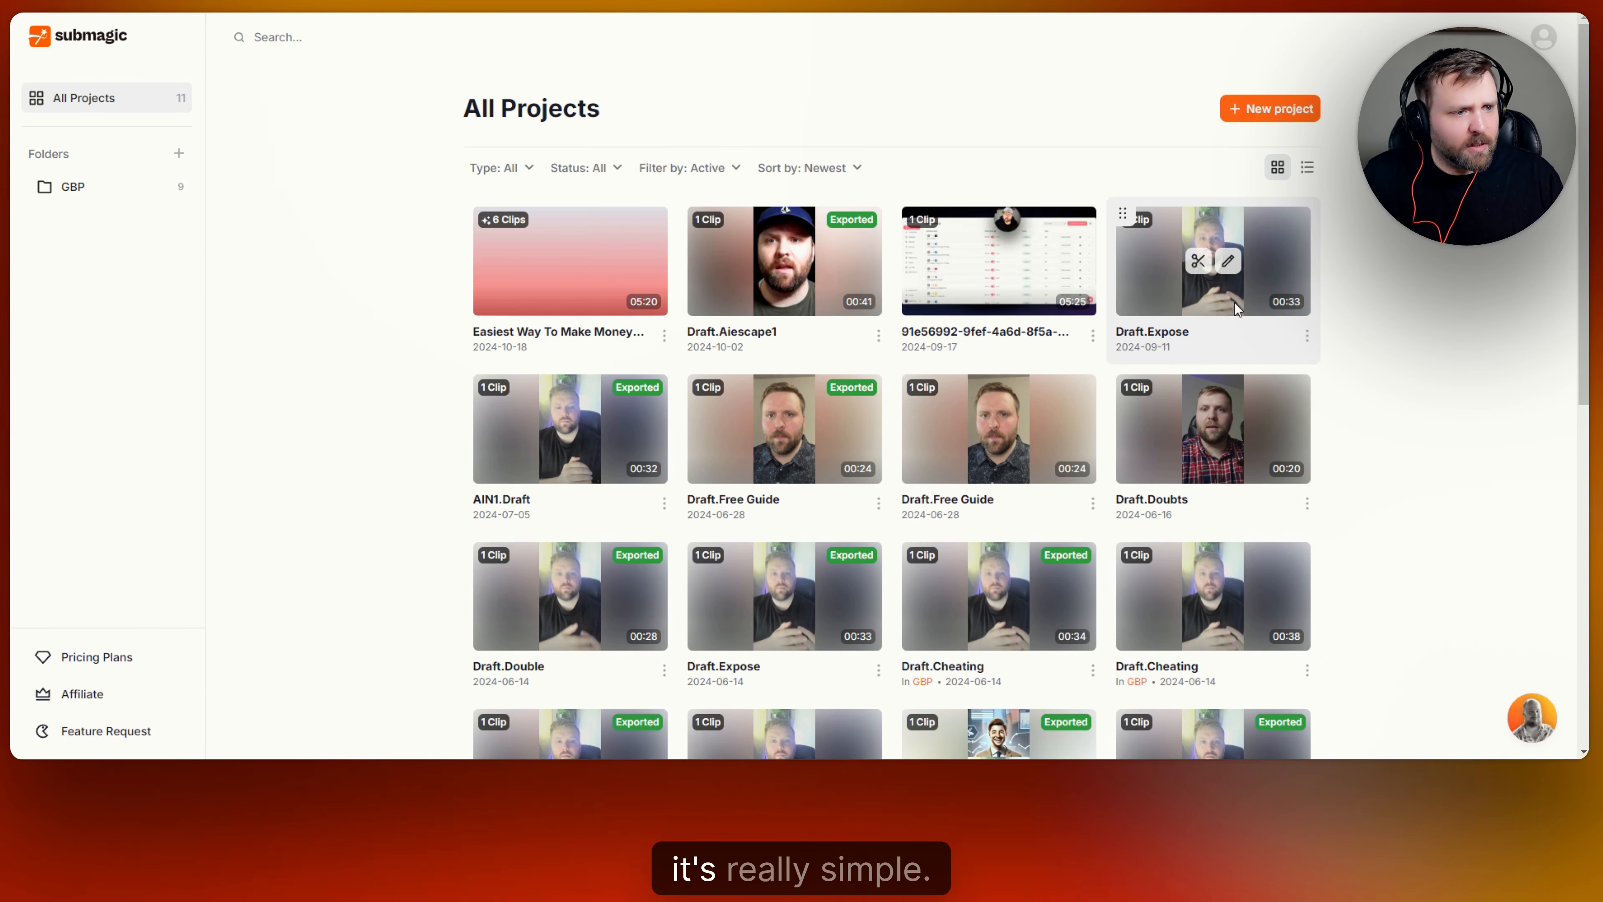
pyautogui.click(1307, 168)
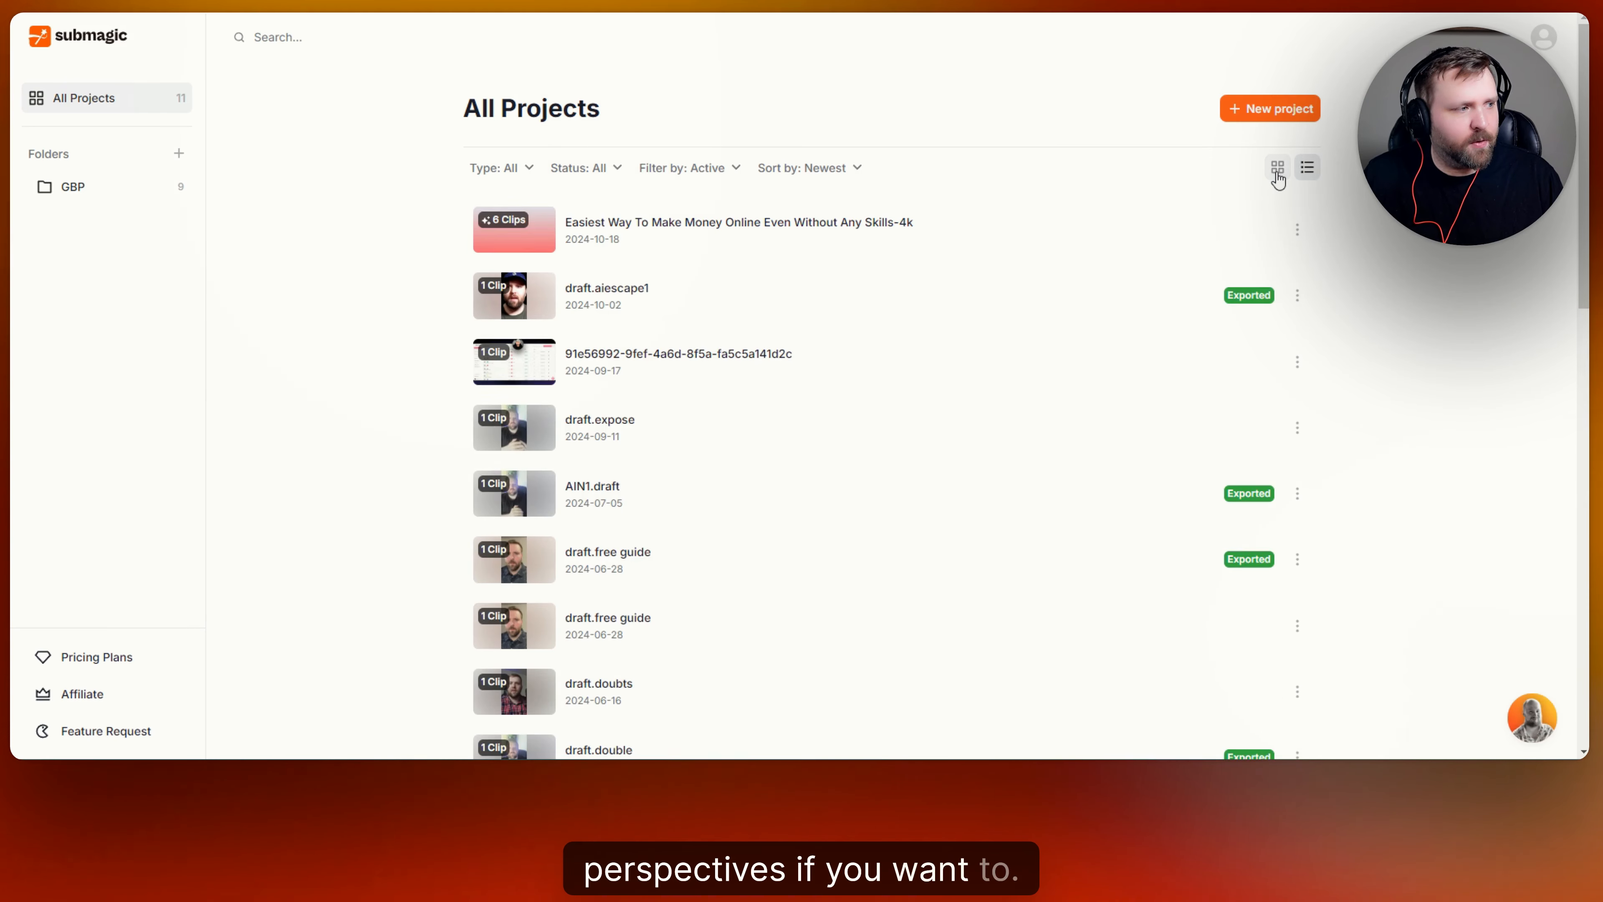
pyautogui.click(1277, 167)
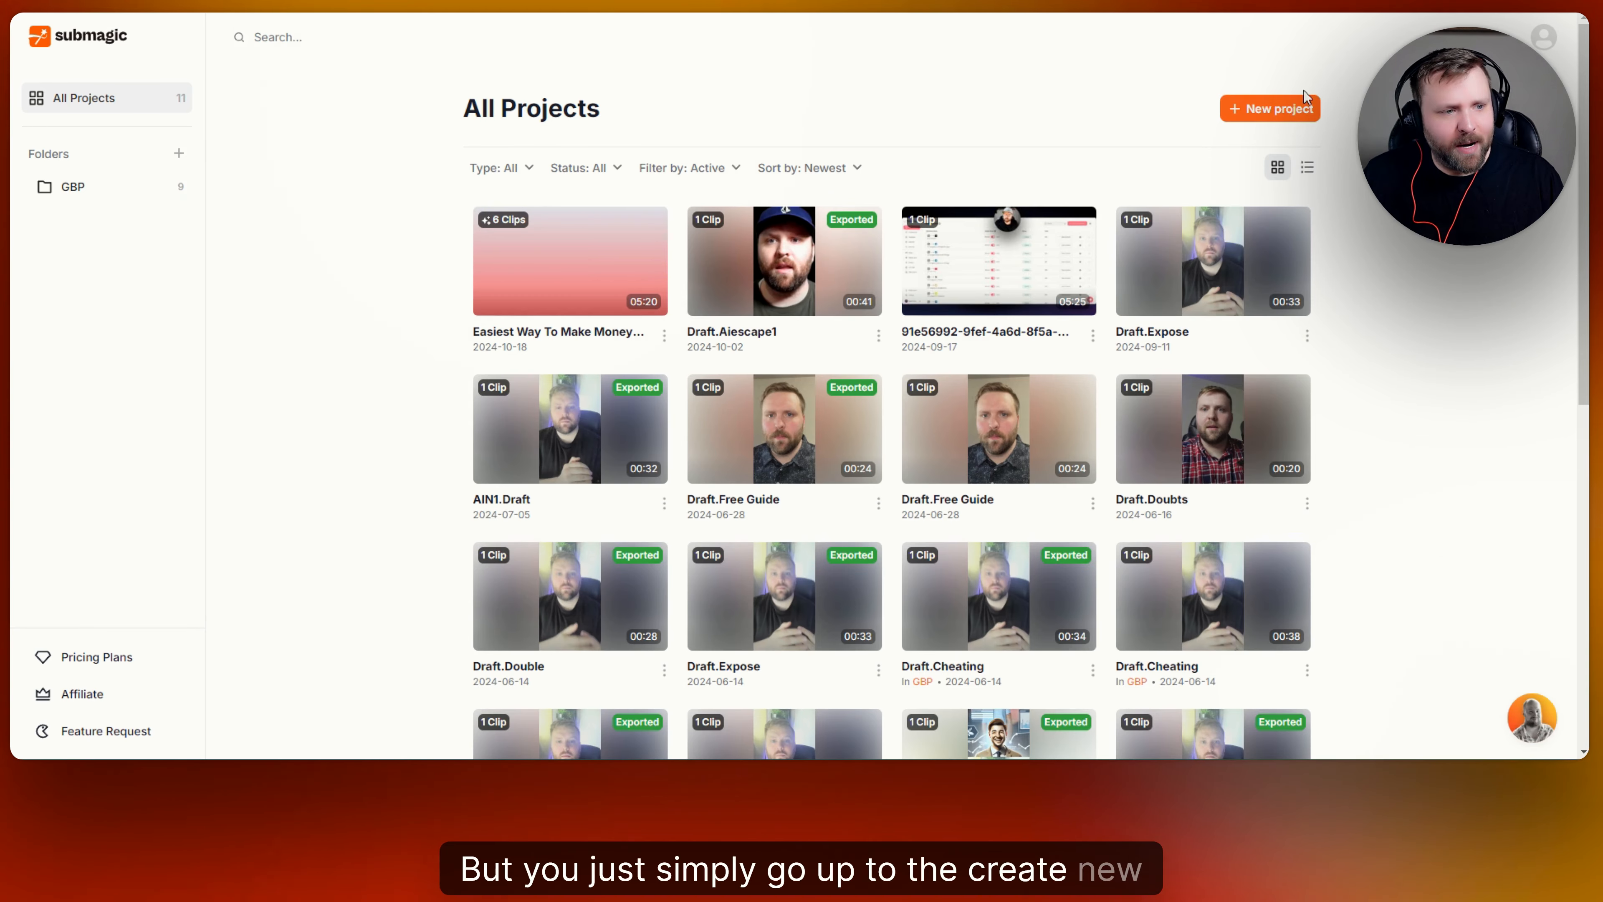
pyautogui.click(1270, 108)
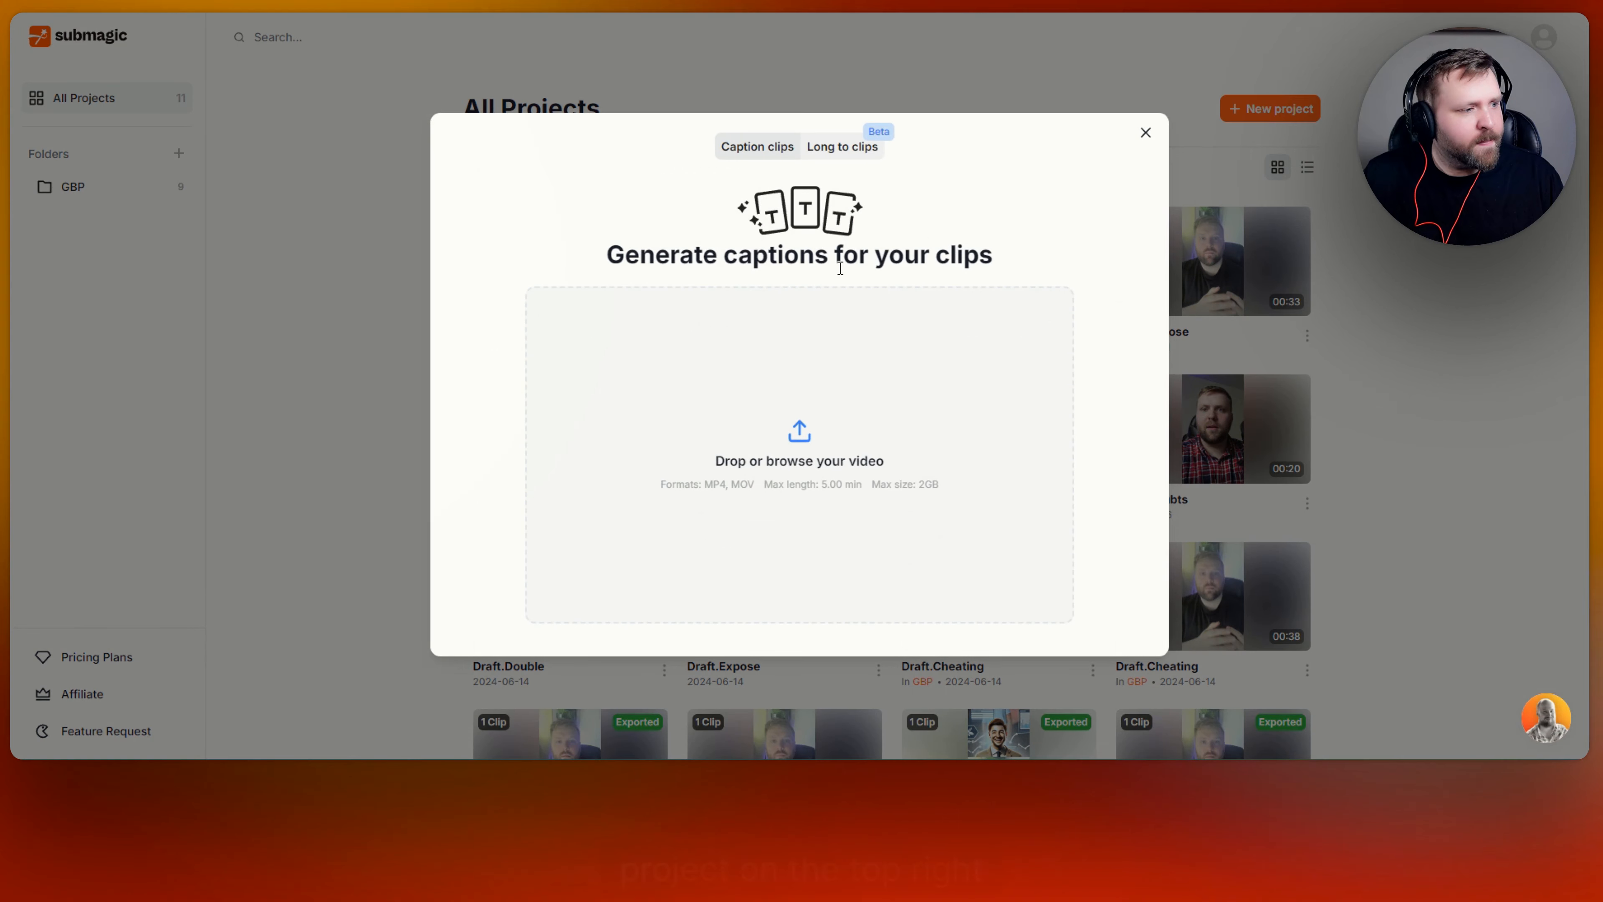
pyautogui.moveTo(824, 443)
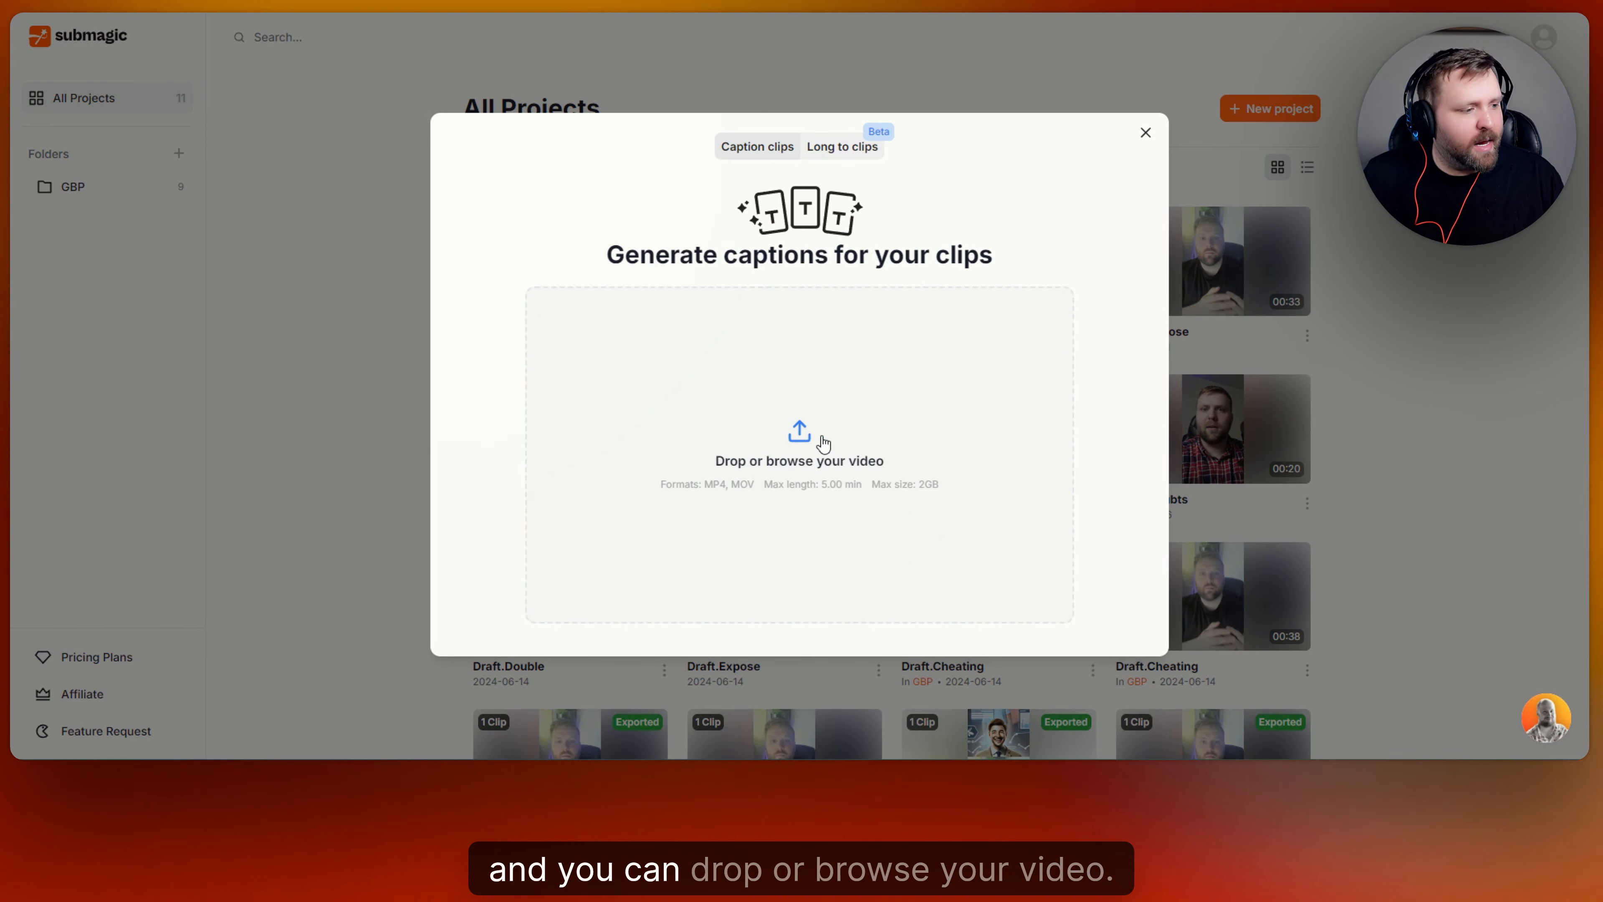
pyautogui.moveTo(802, 445)
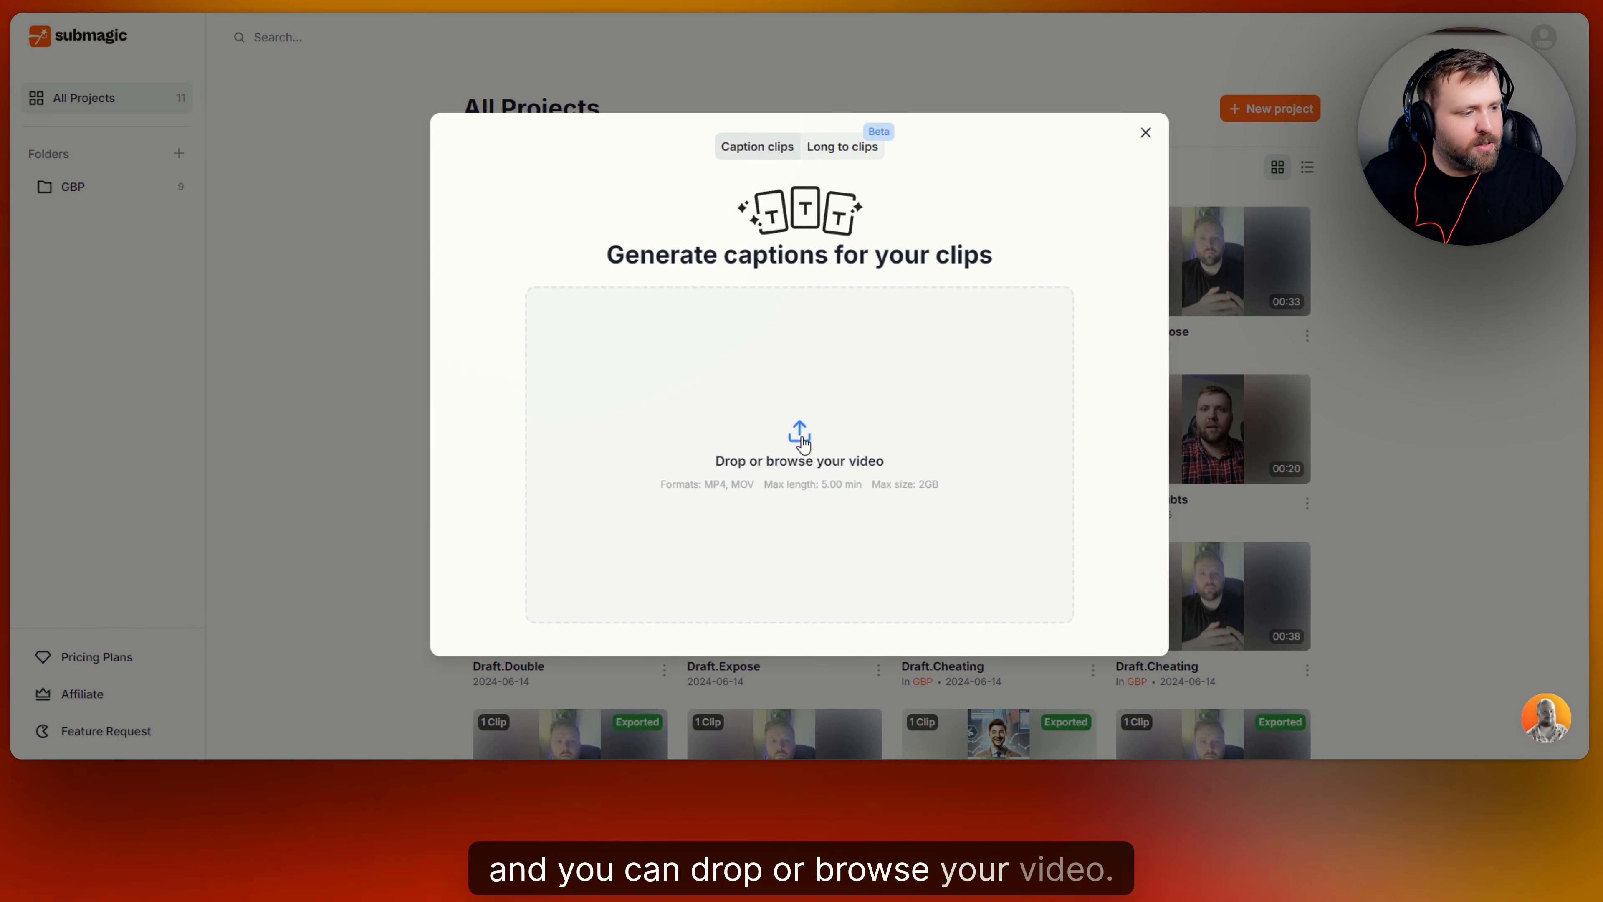
pyautogui.click(798, 455)
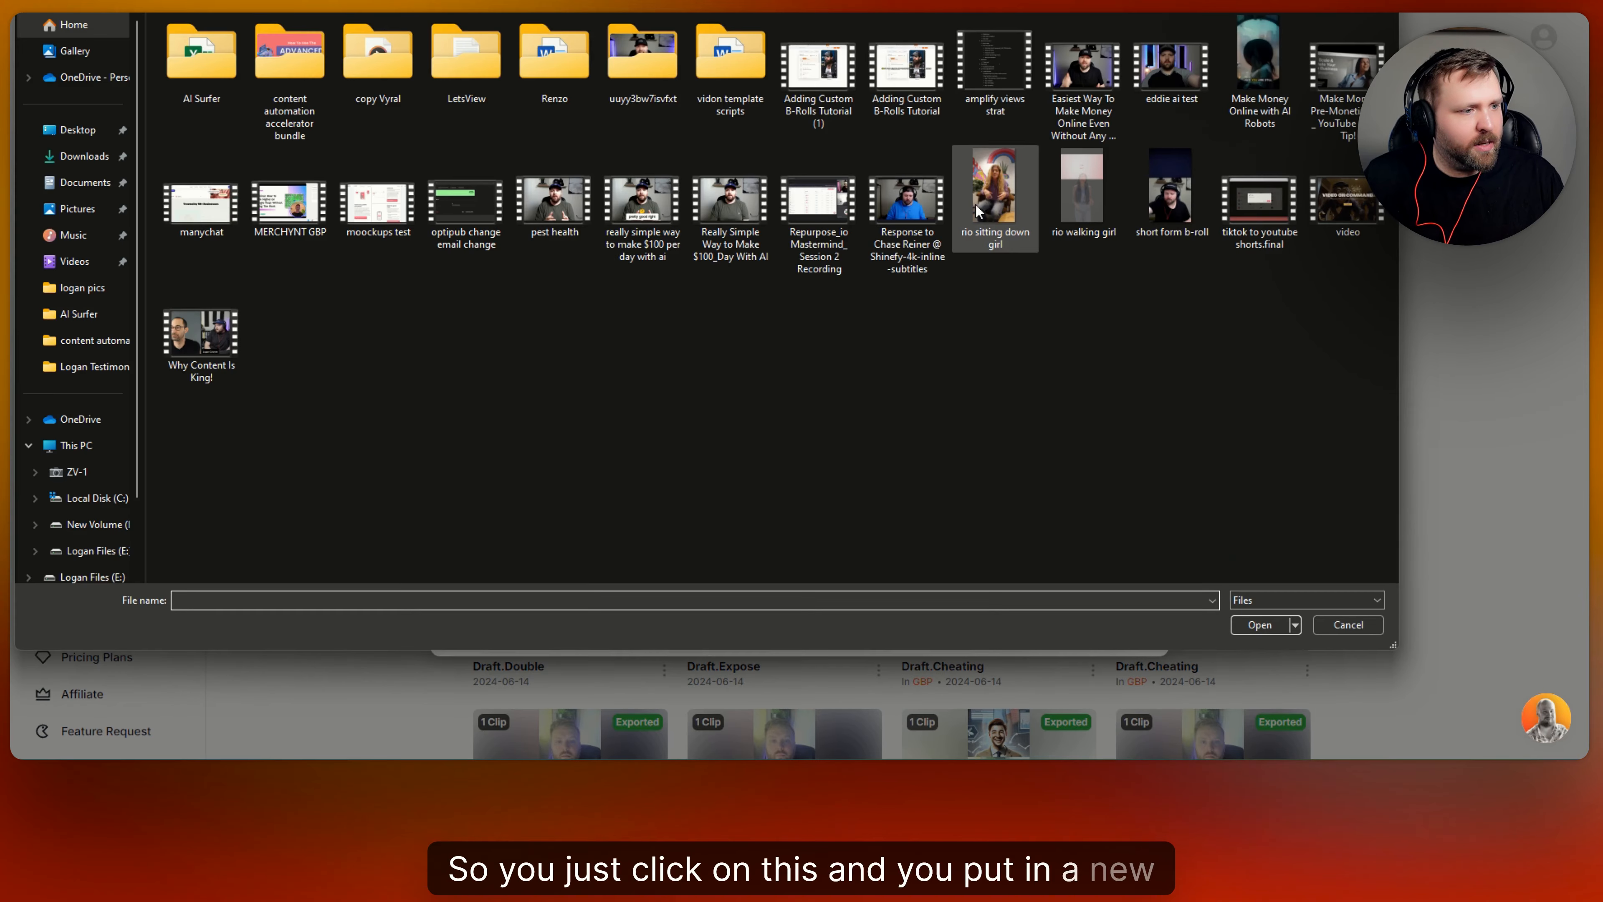
pyautogui.click(993, 195)
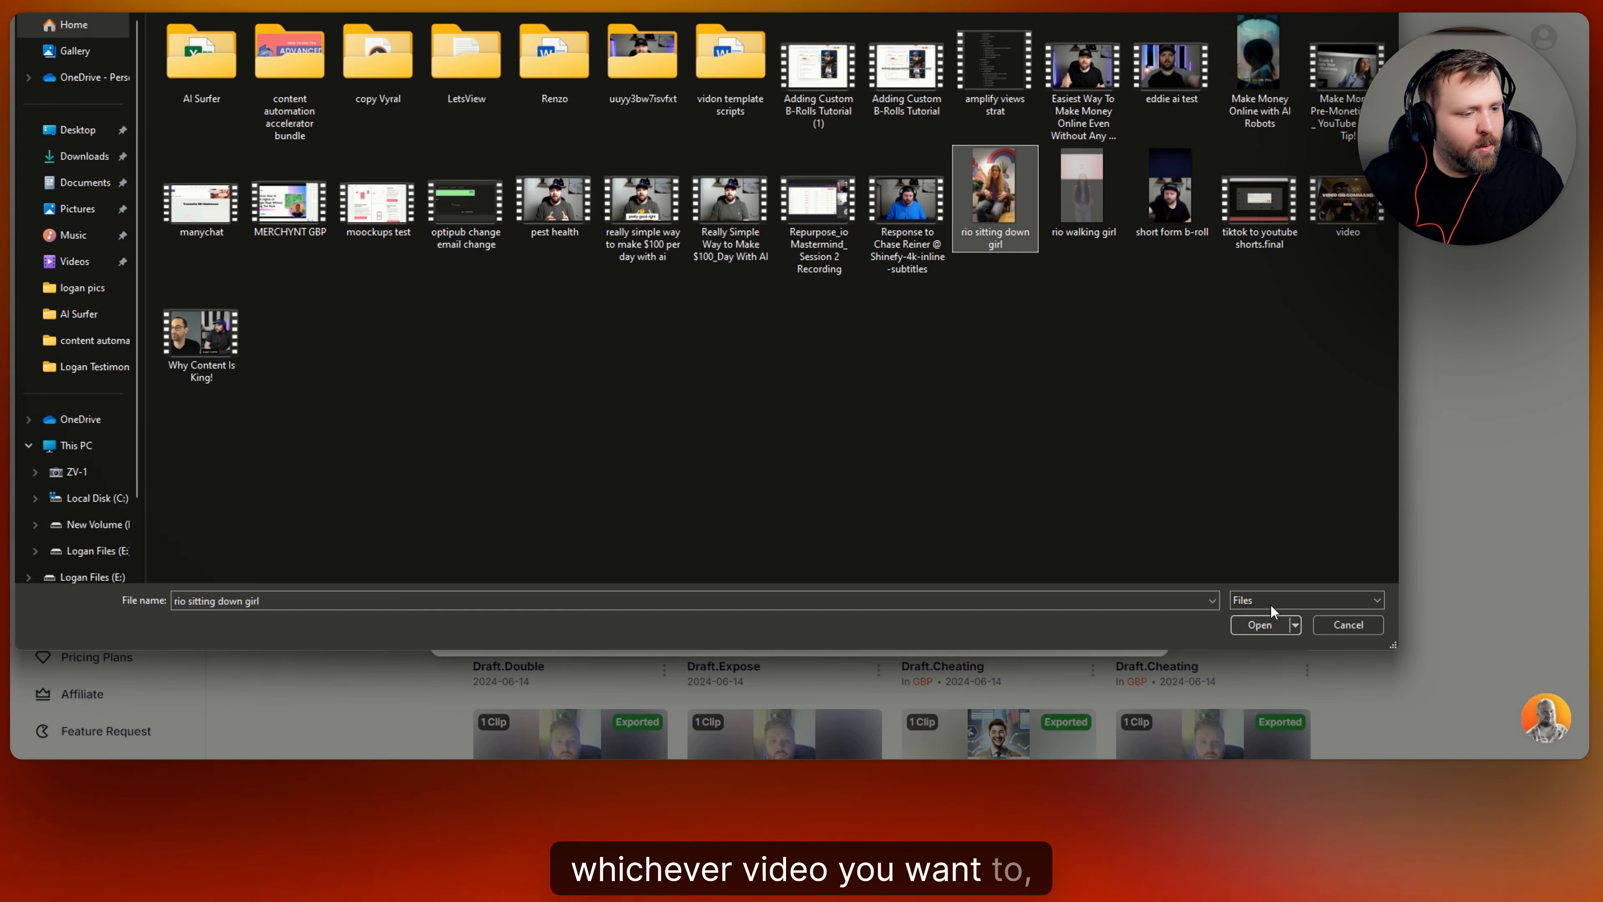
pyautogui.click(1260, 625)
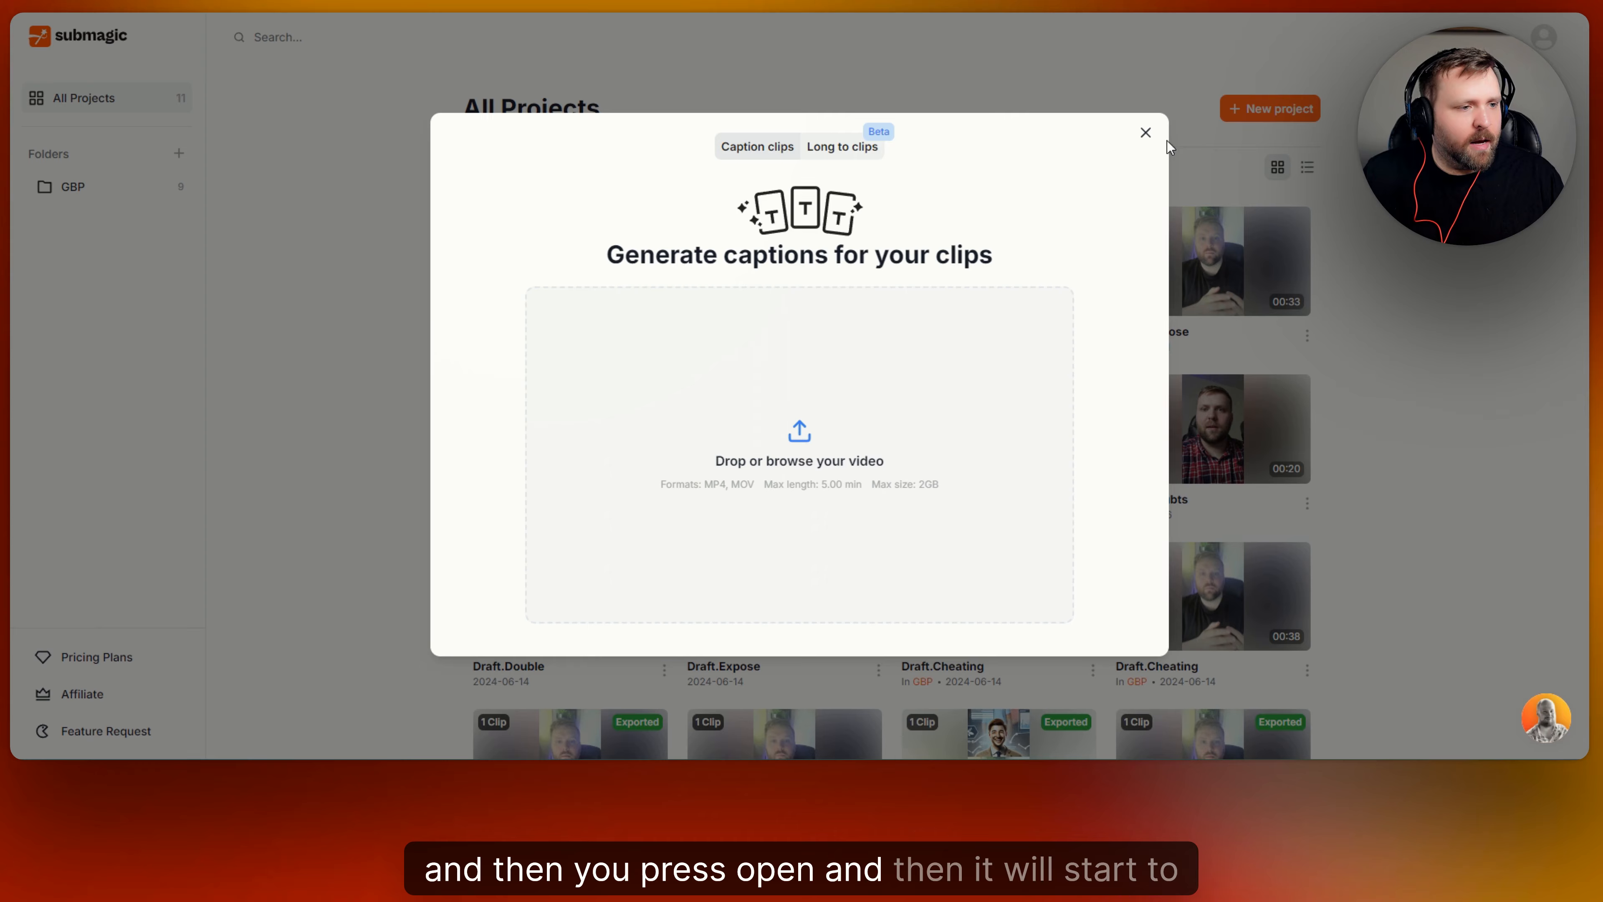
pyautogui.click(1144, 133)
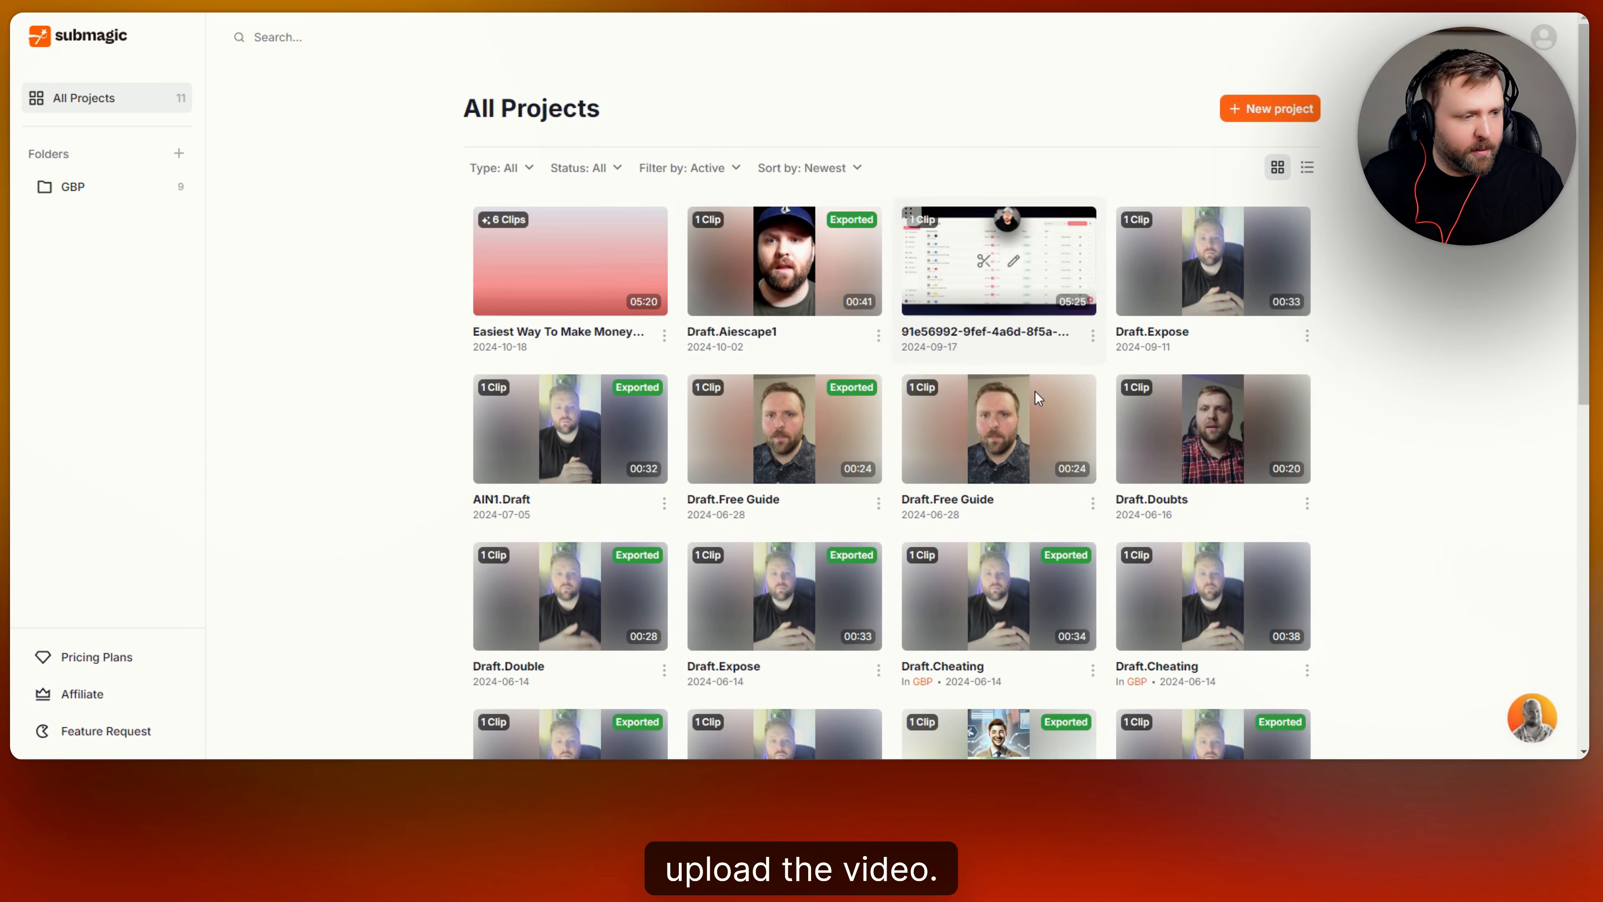
pyautogui.moveTo(1276, 278)
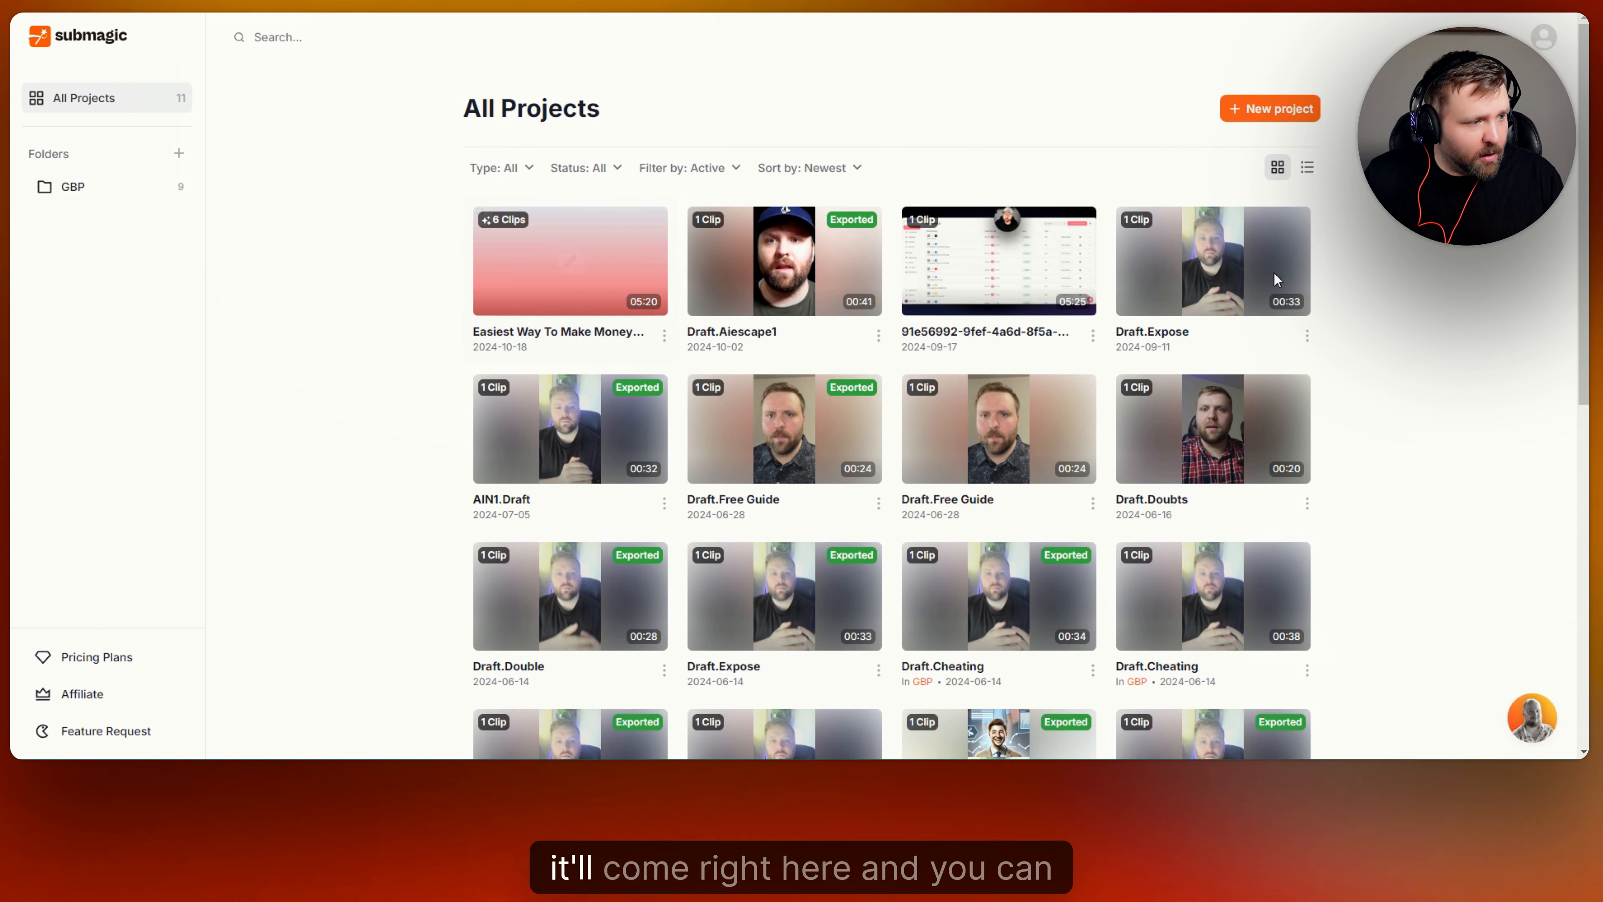
pyautogui.moveTo(998, 428)
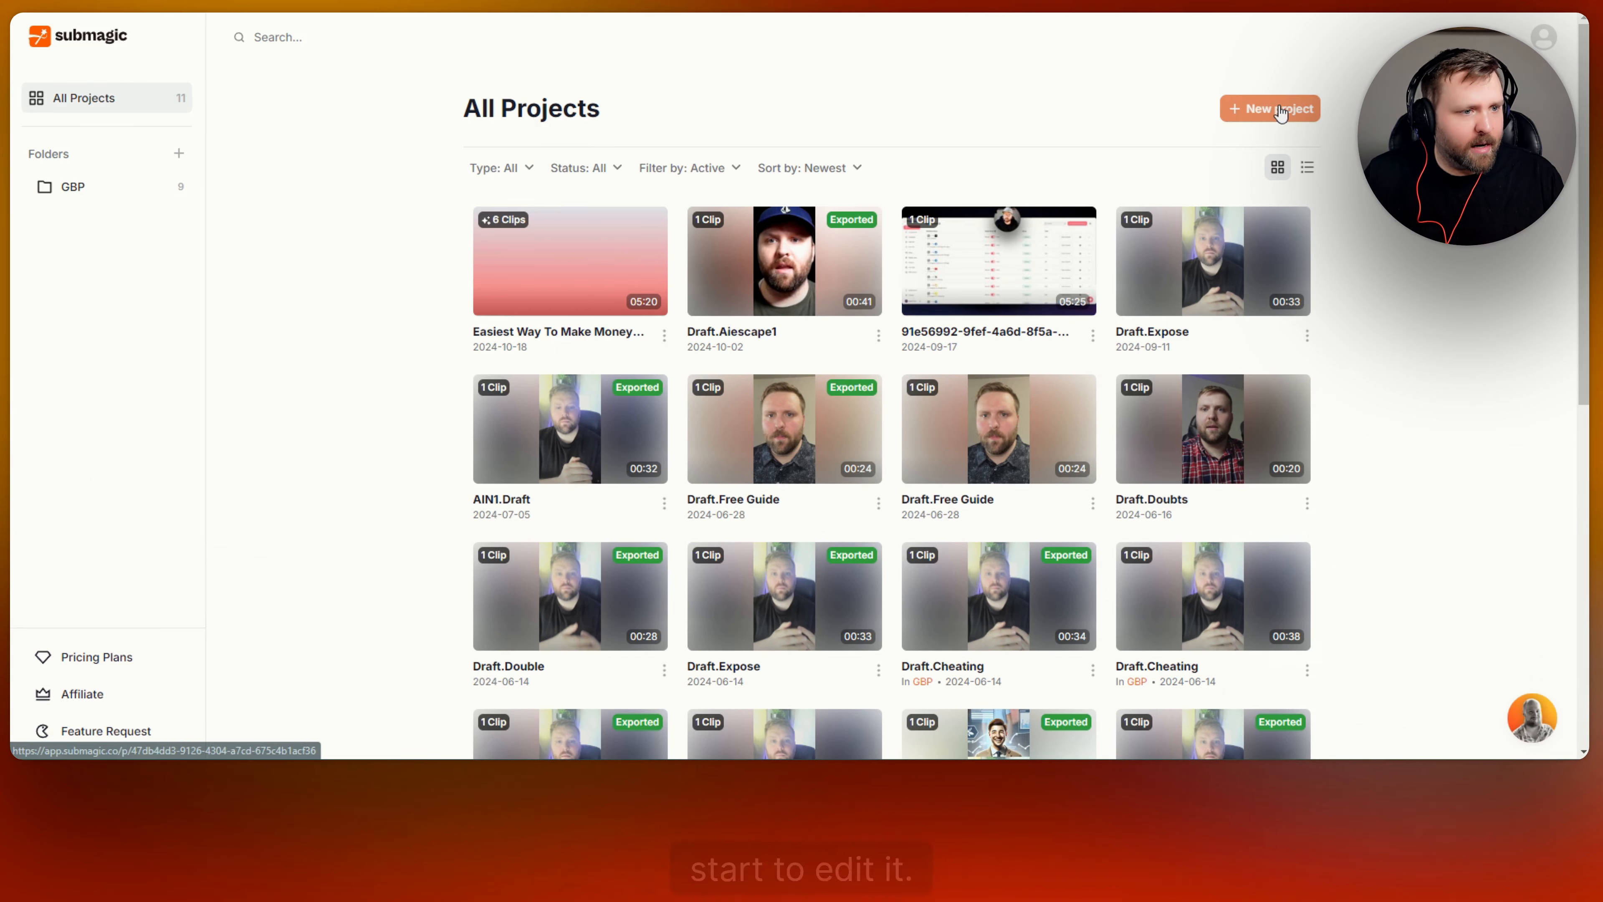
# Upload the 'rio sitting down girl' clip in English and let its captions generate
pyautogui.click(1270, 109)
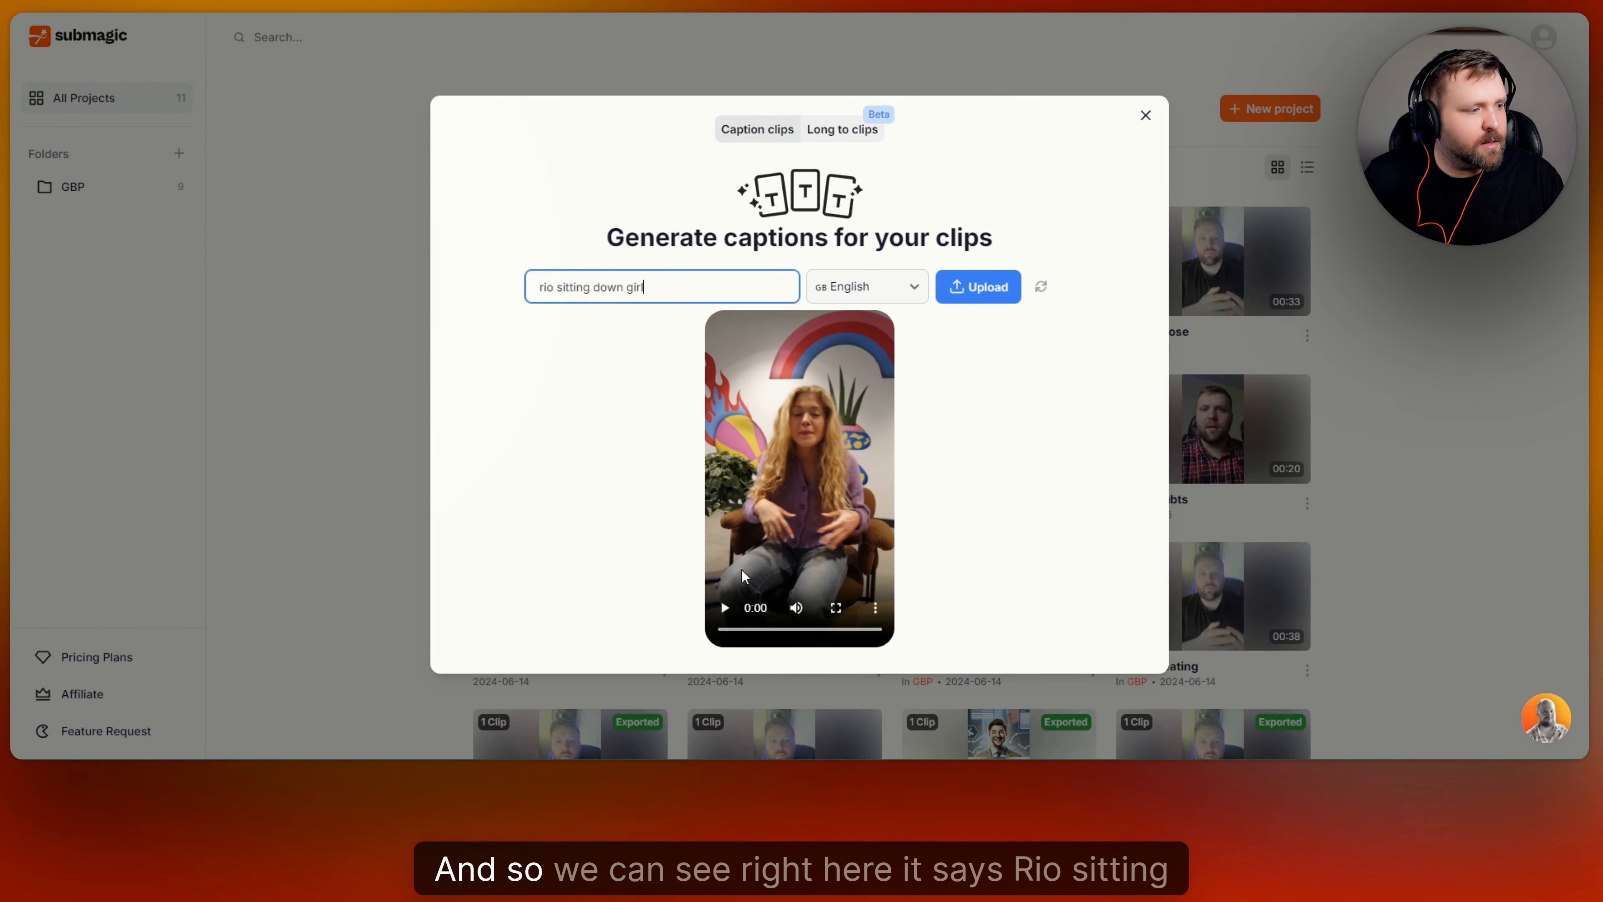
pyautogui.moveTo(620, 314)
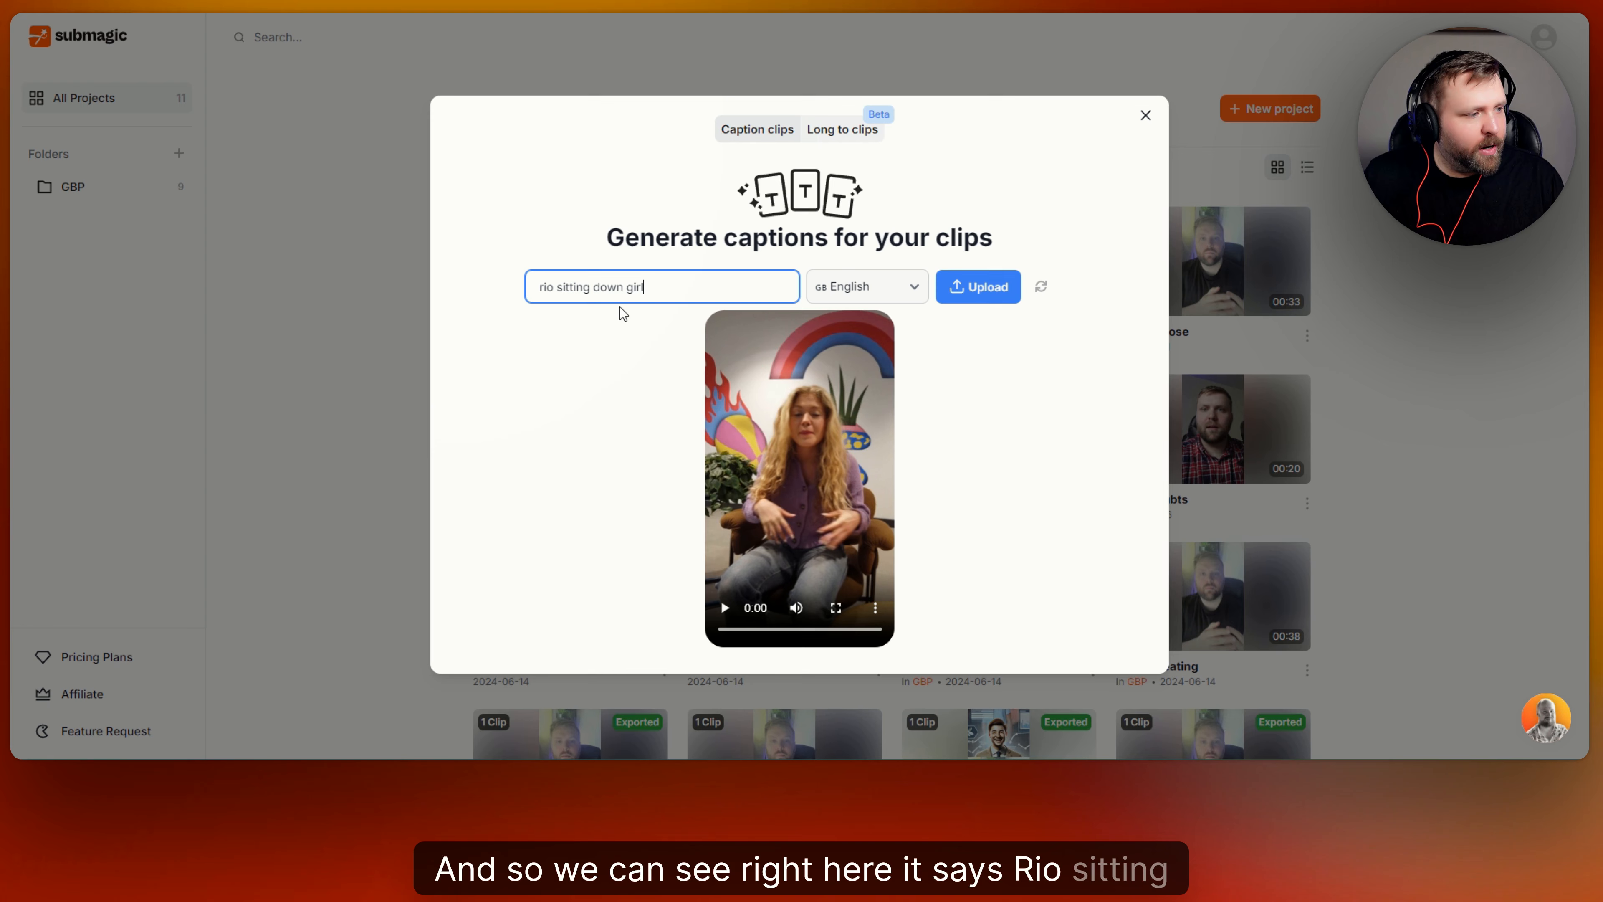
pyautogui.moveTo(934, 215)
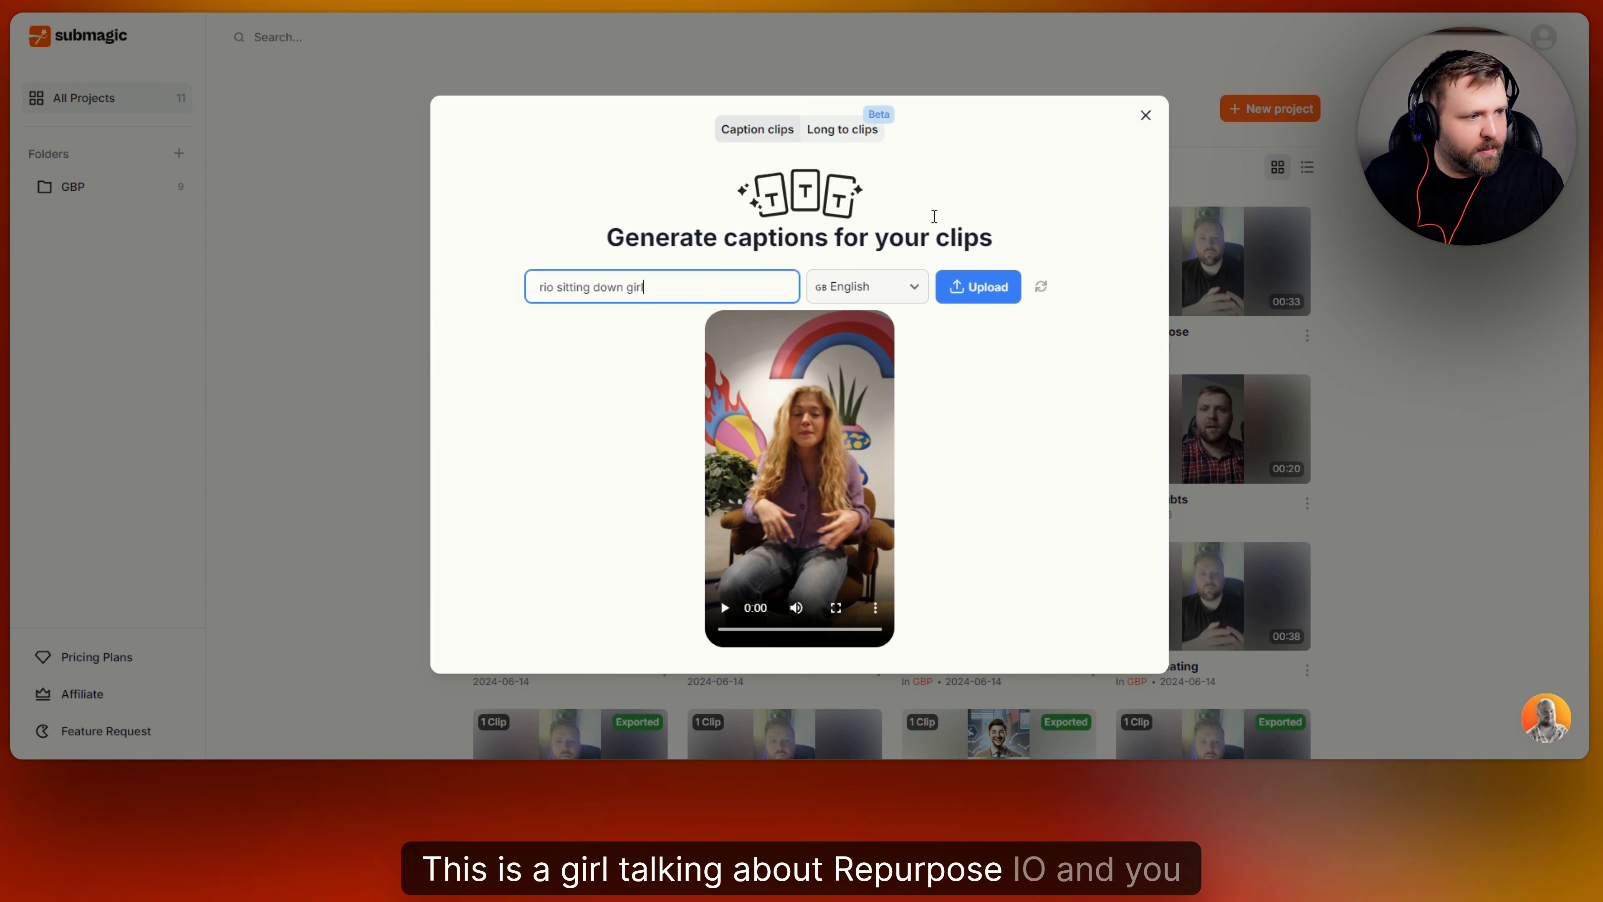
pyautogui.click(975, 287)
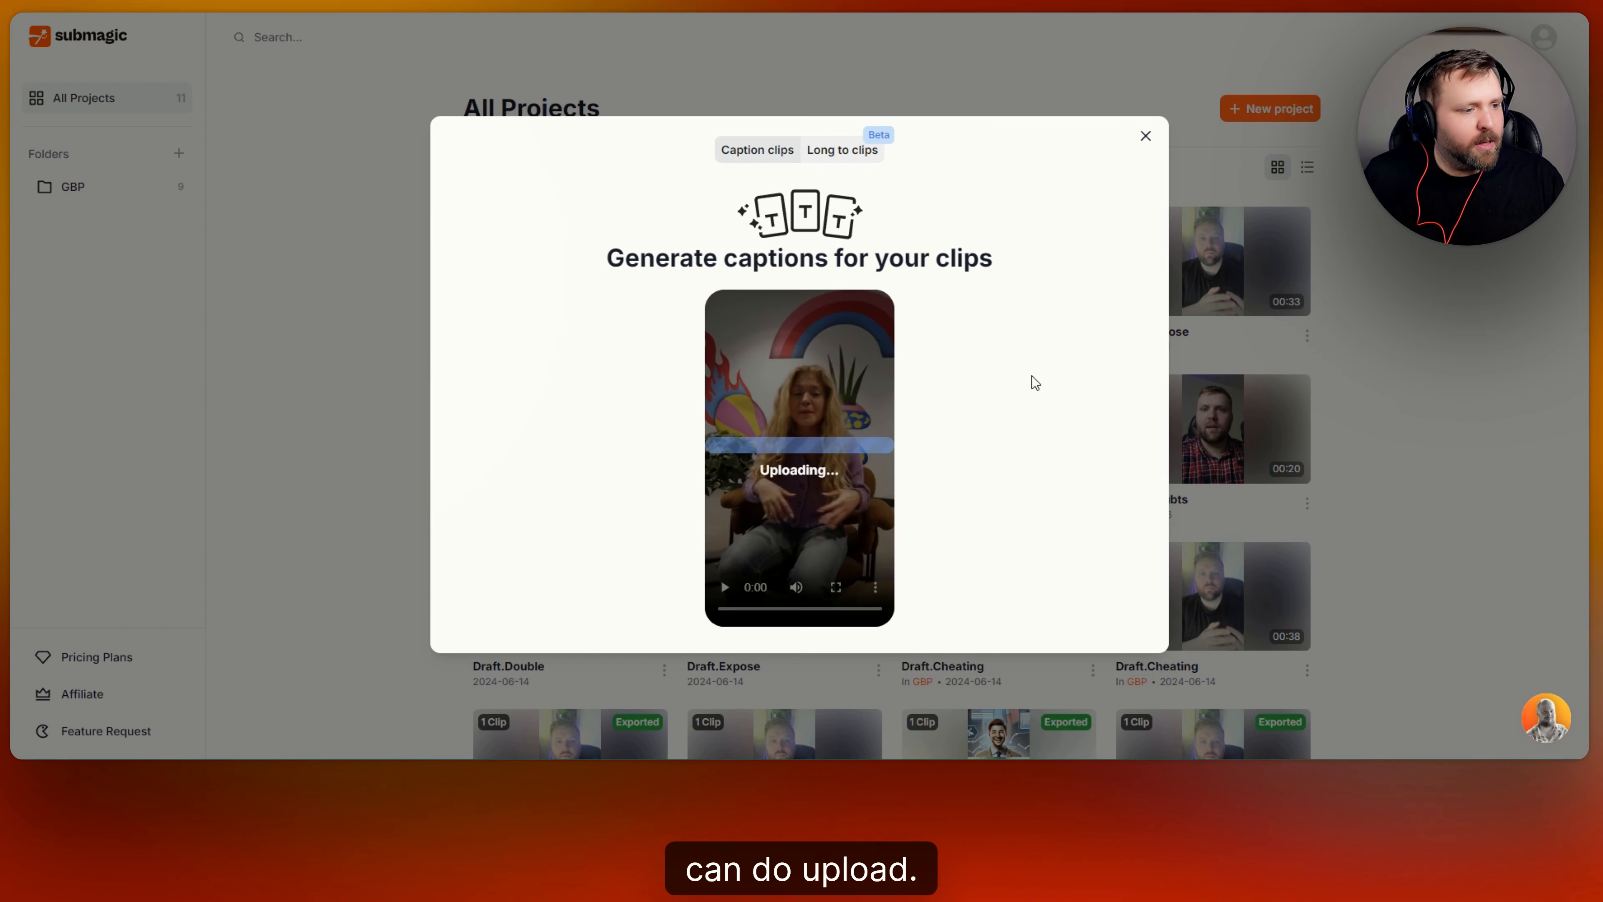
pyautogui.moveTo(1007, 420)
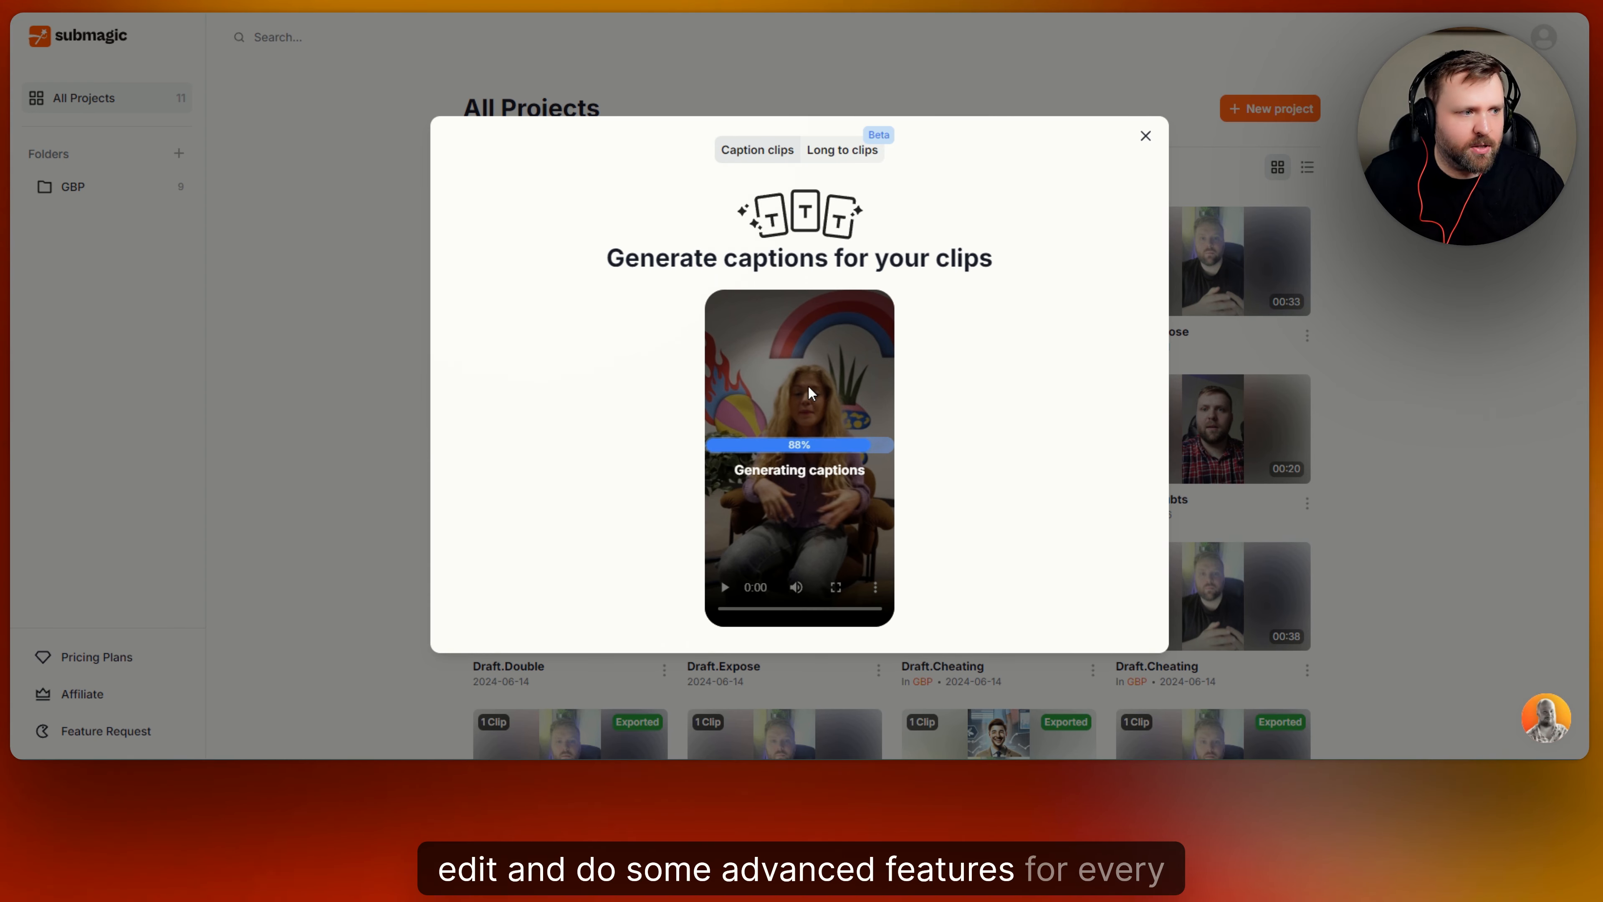
pyautogui.click(1144, 136)
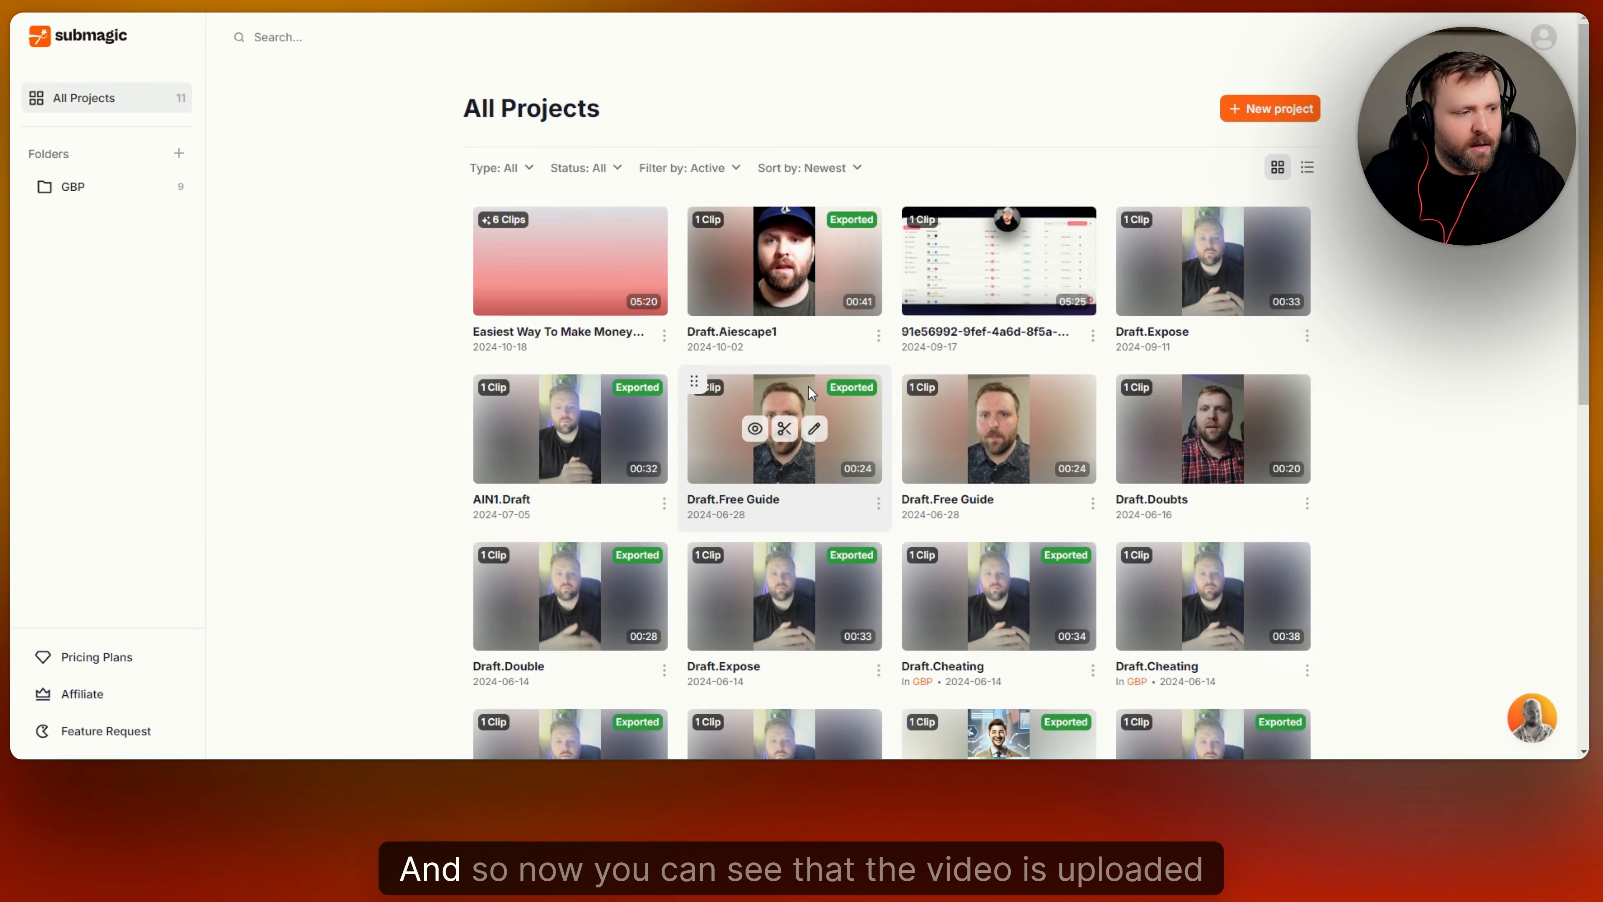
# Open the captioned project and remove the four detected silences (2.2 s) in the Trim step
pyautogui.click(784, 429)
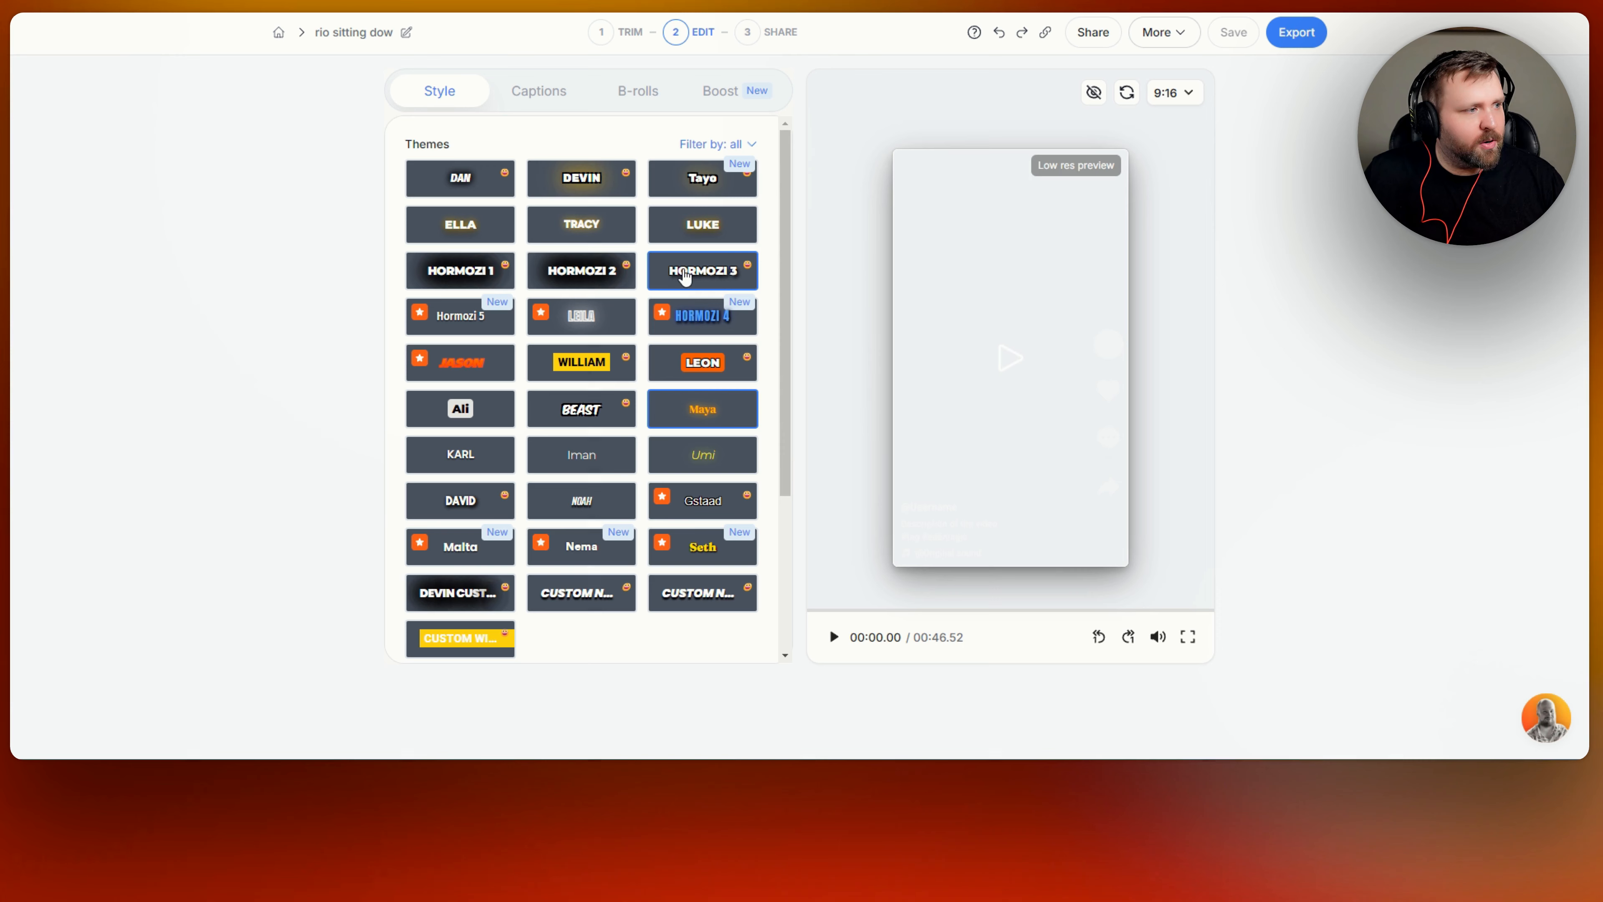
pyautogui.click(702, 270)
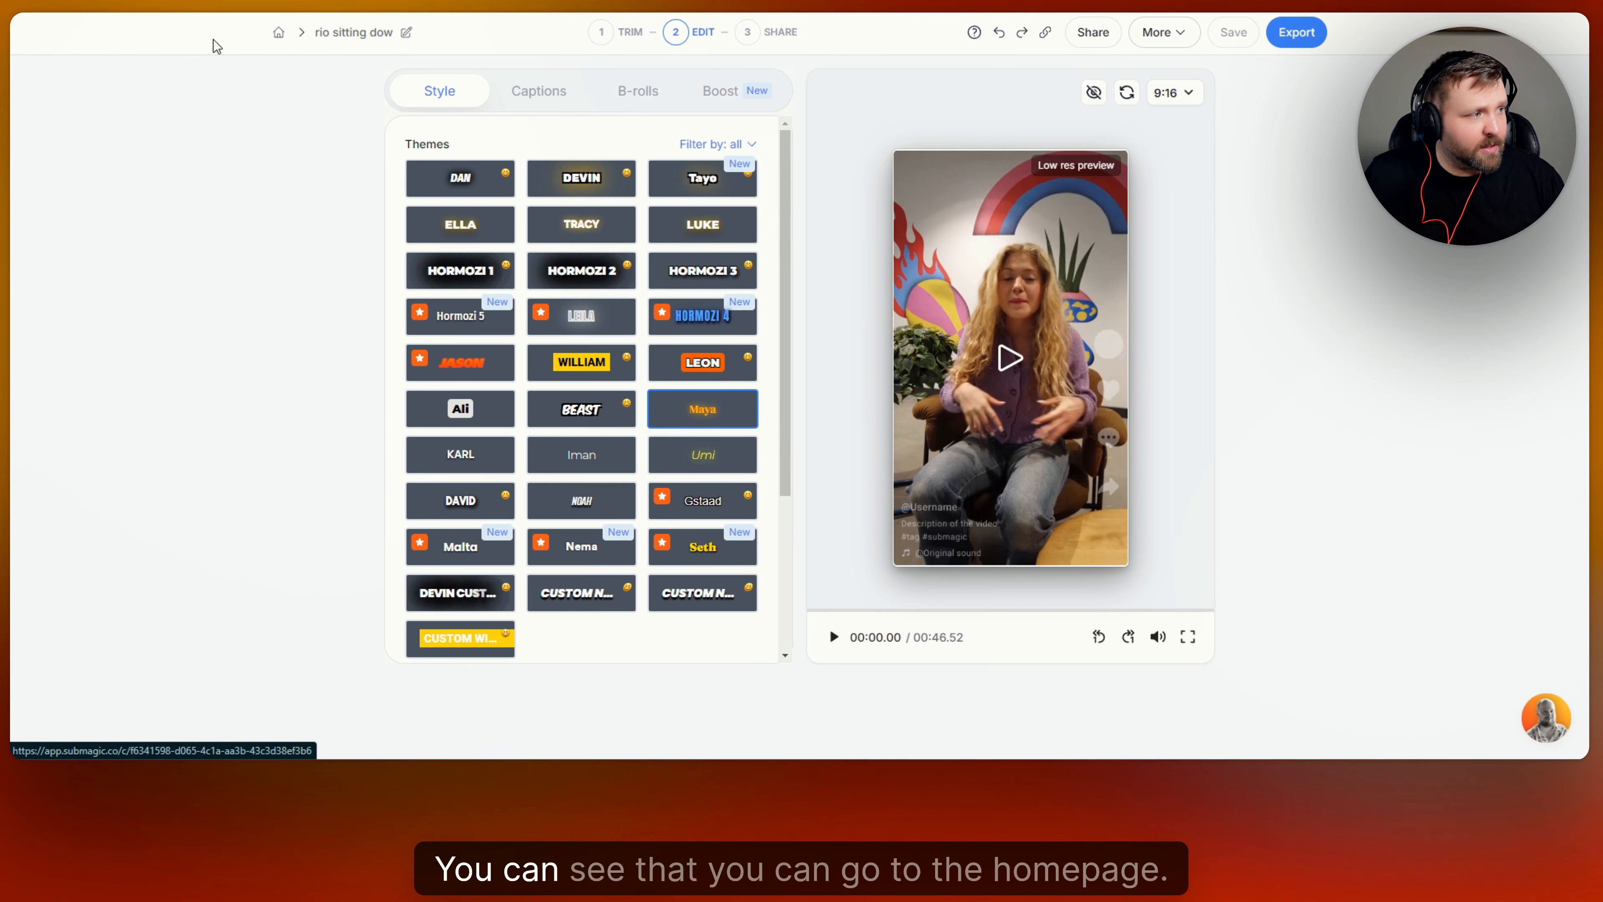
pyautogui.moveTo(405, 31)
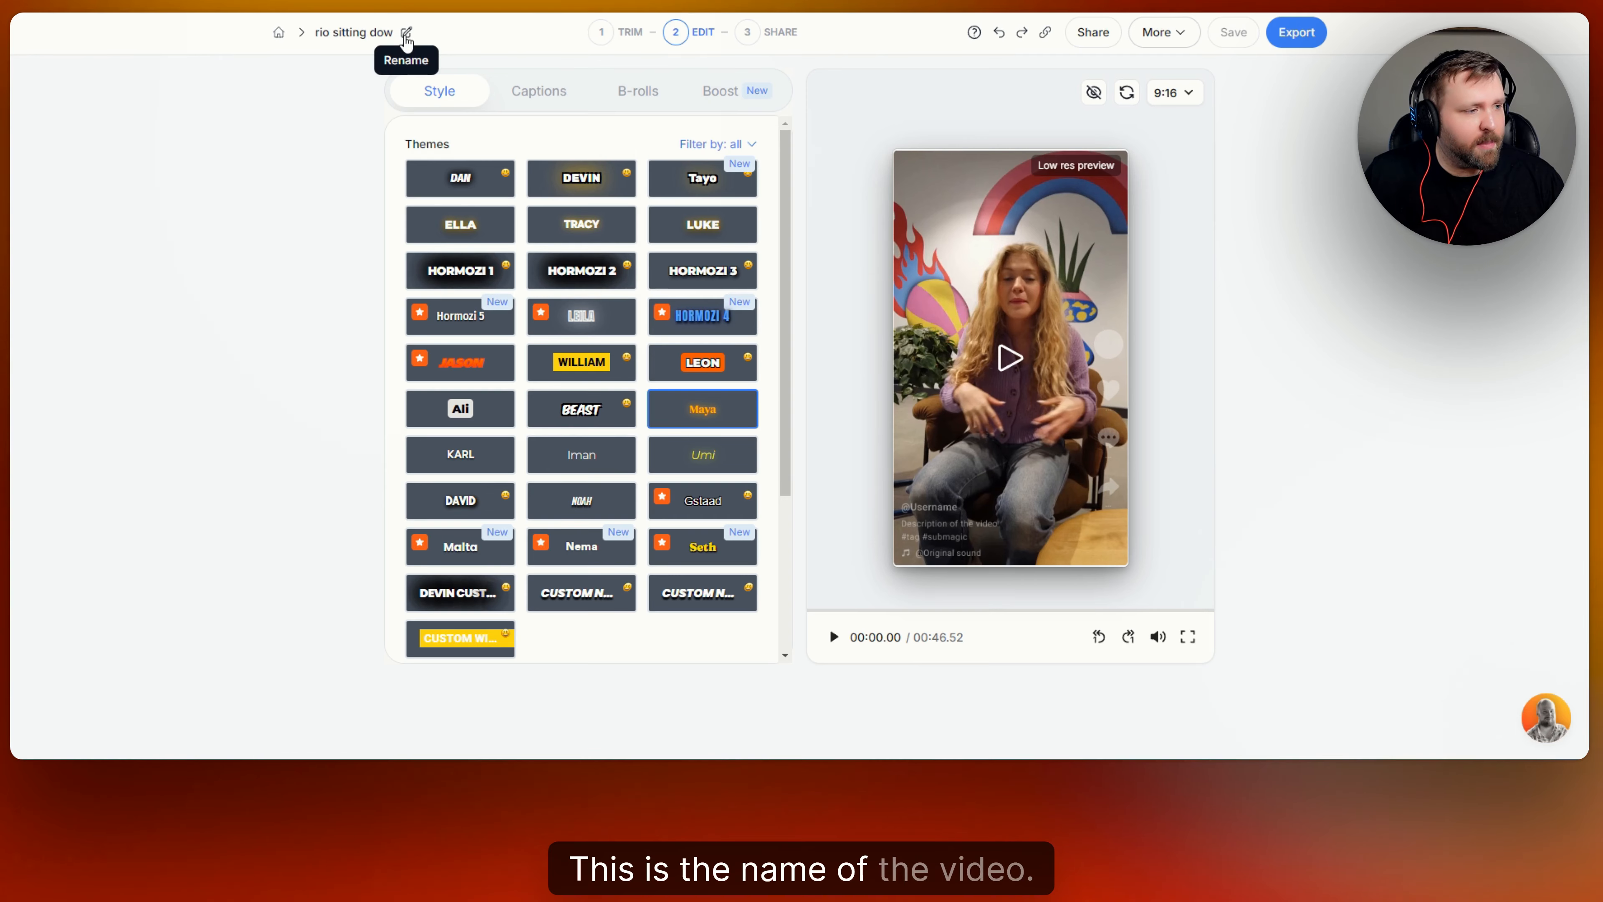
pyautogui.click(600, 32)
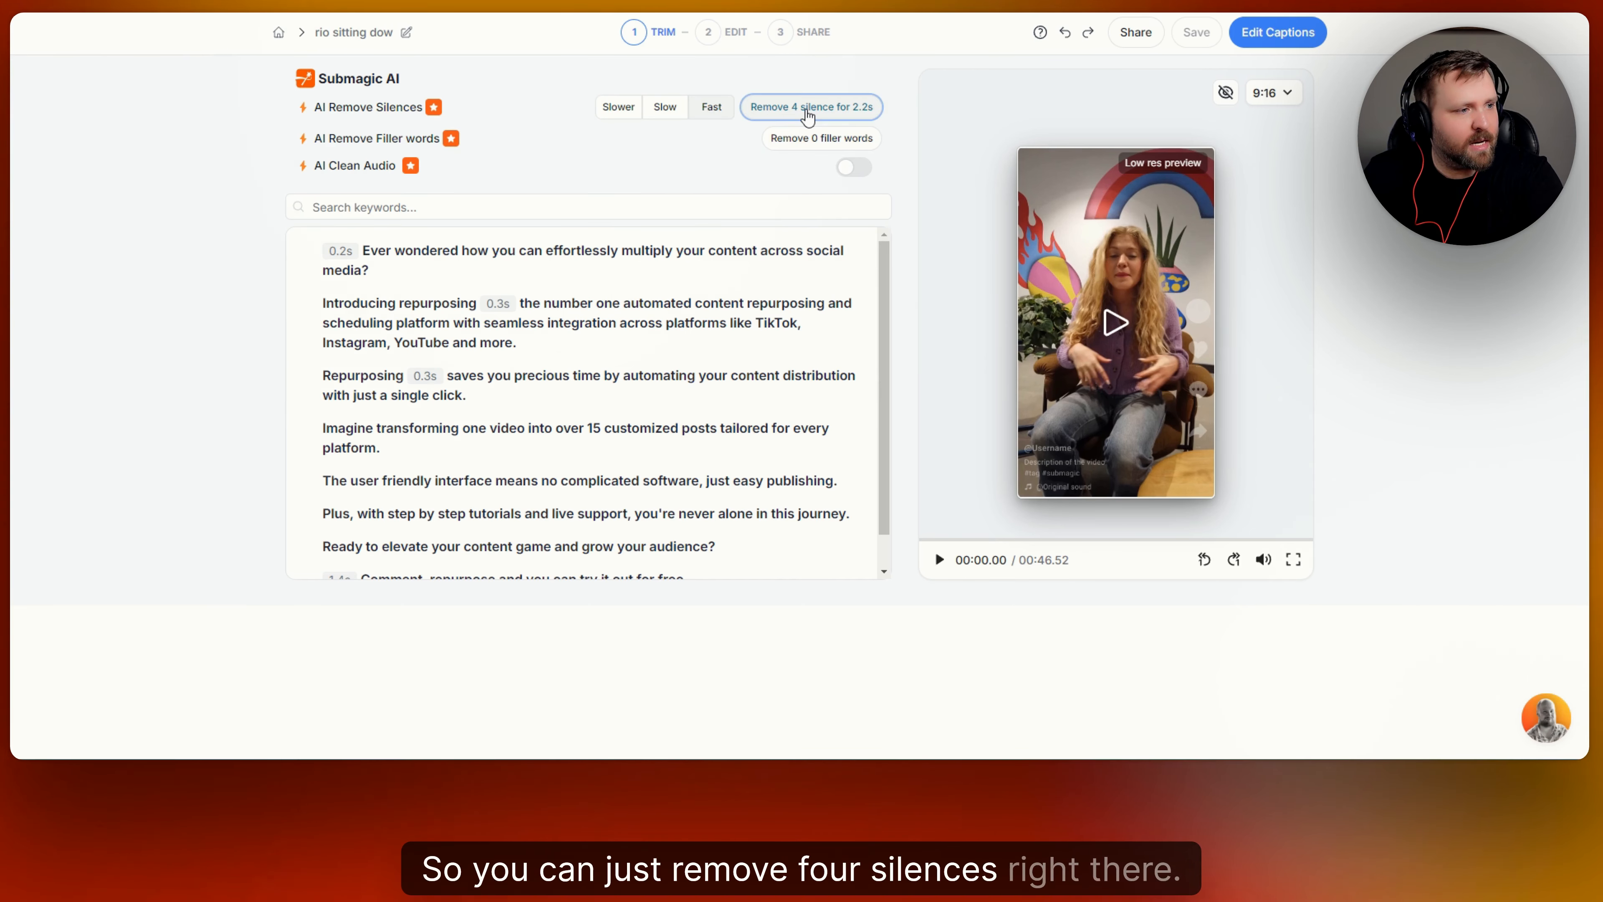
pyautogui.click(811, 106)
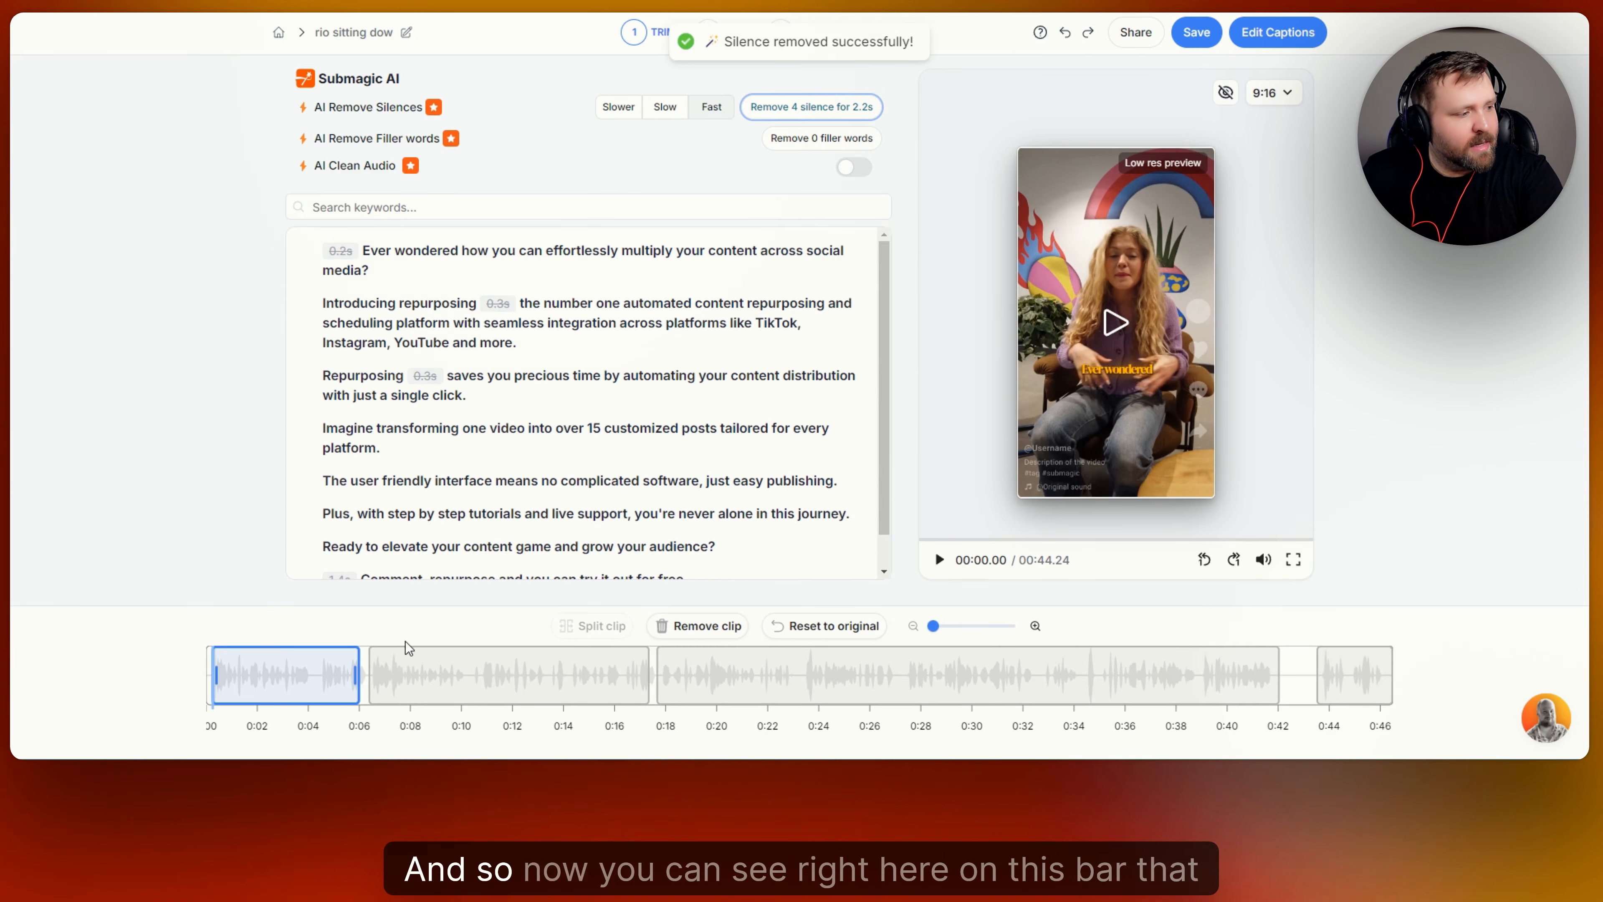
pyautogui.moveTo(373, 664)
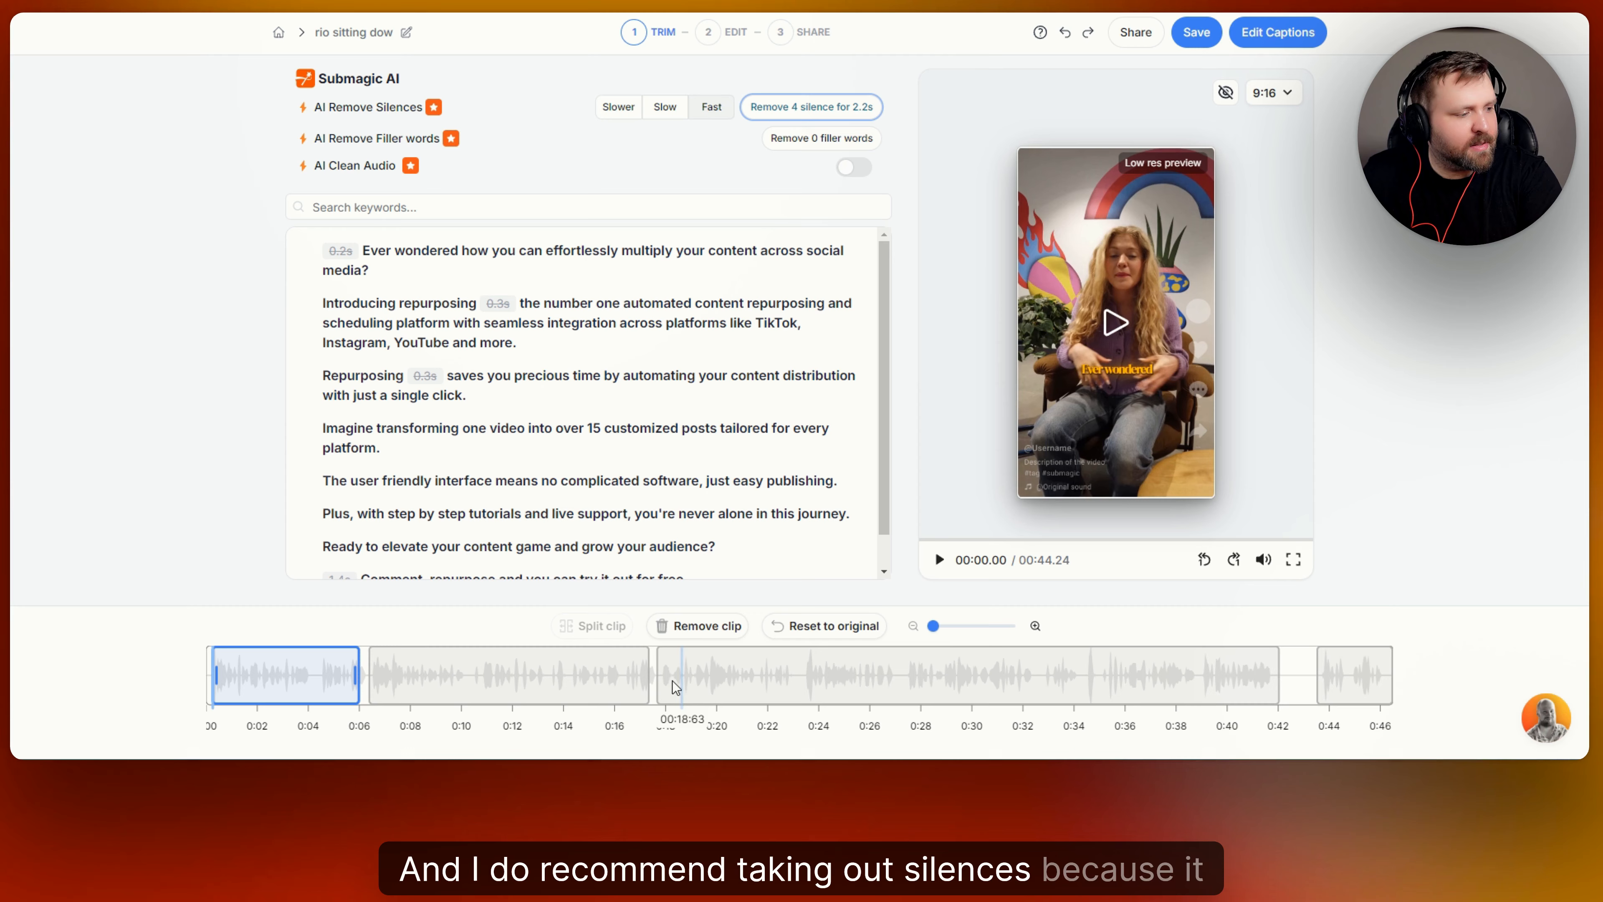
pyautogui.moveTo(677, 423)
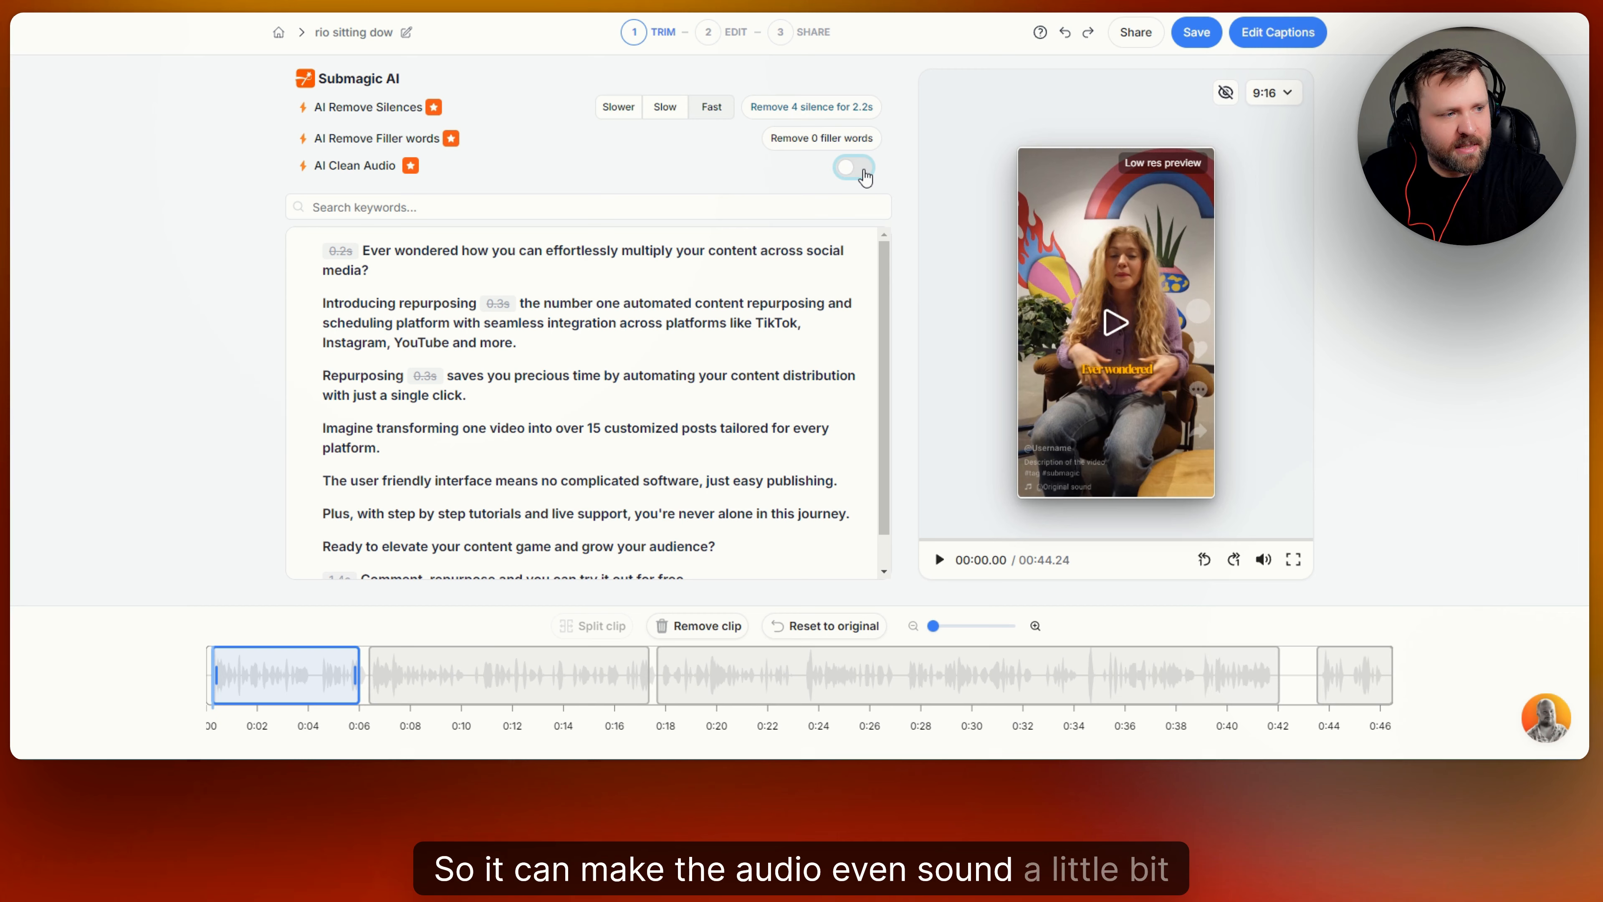
# Try AI Clean Audio and a 'preciou' keyword search on the transcript, then clear it
pyautogui.click(852, 167)
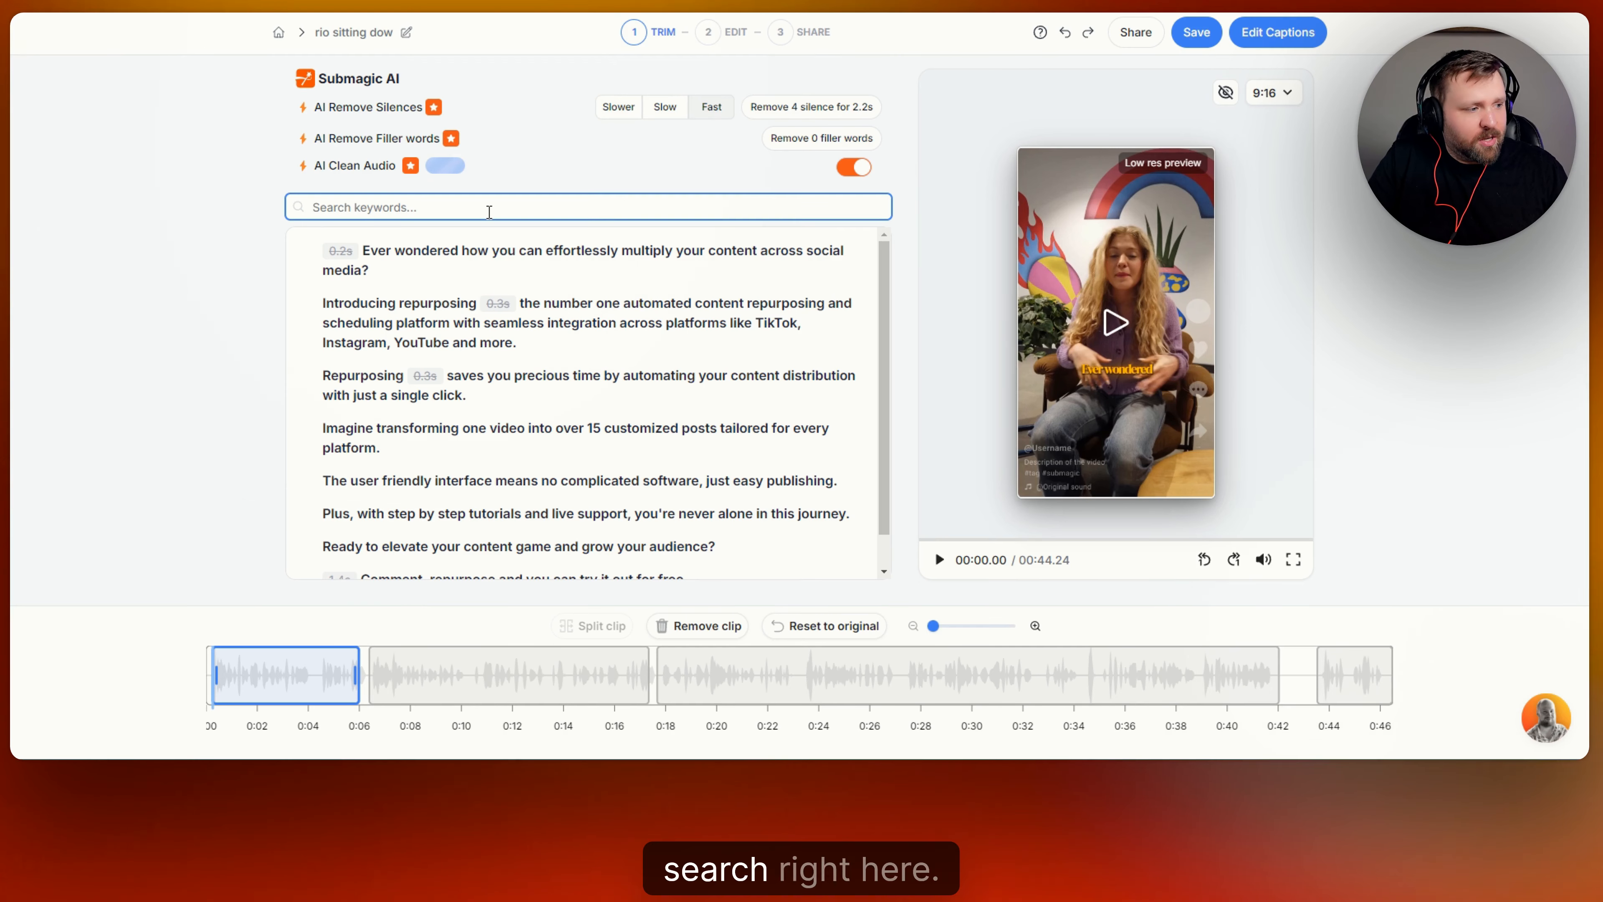
pyautogui.write('precious')
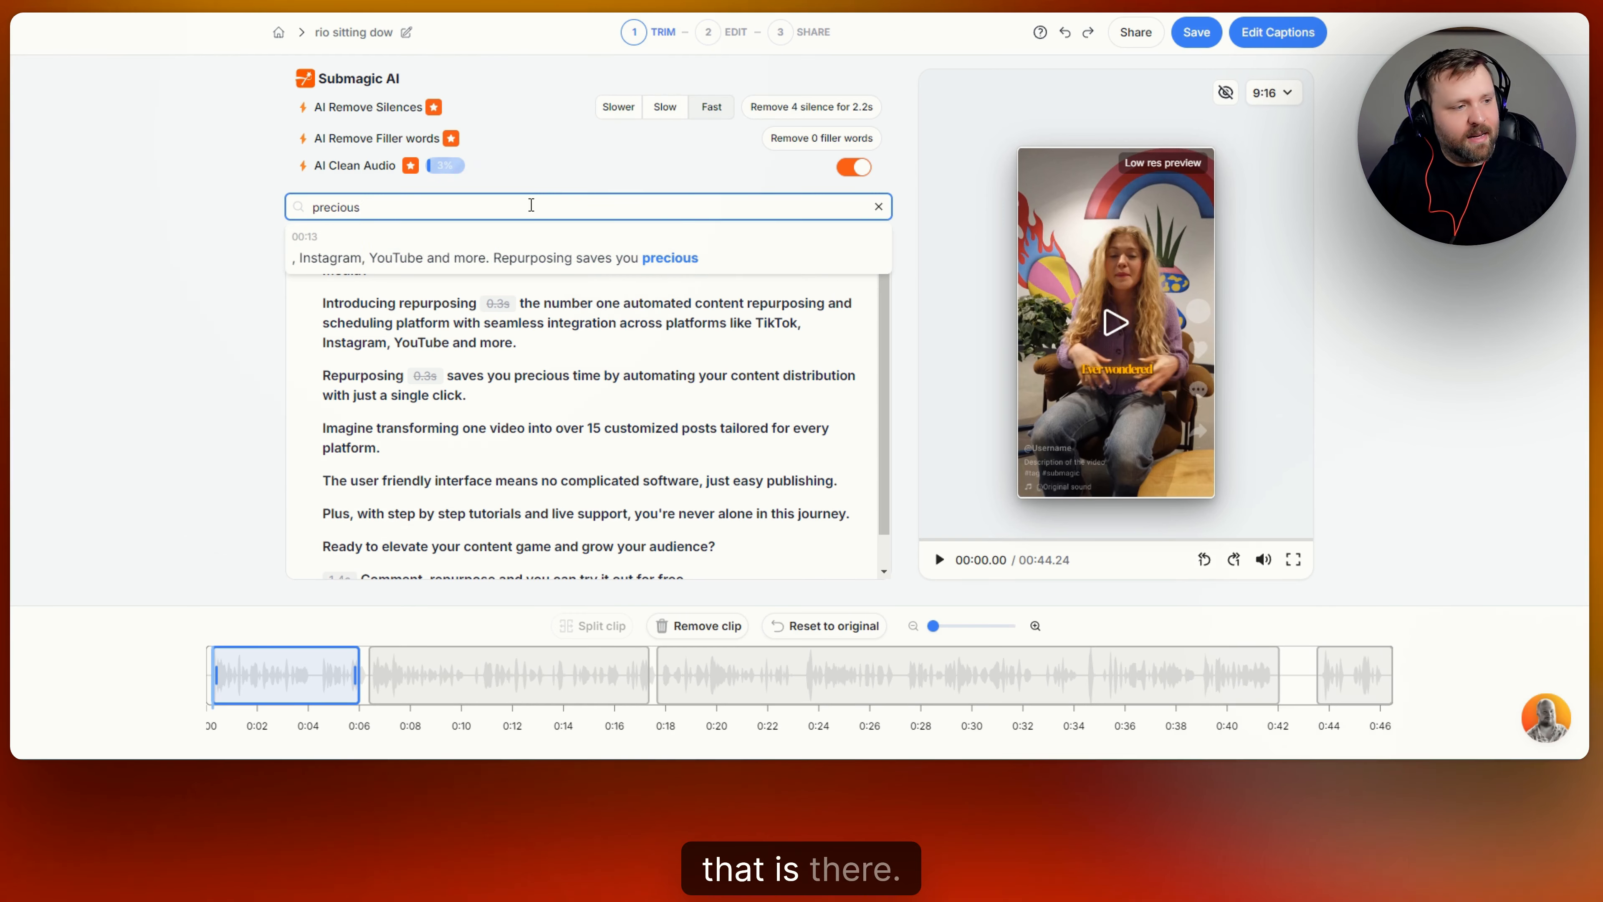
pyautogui.click(877, 206)
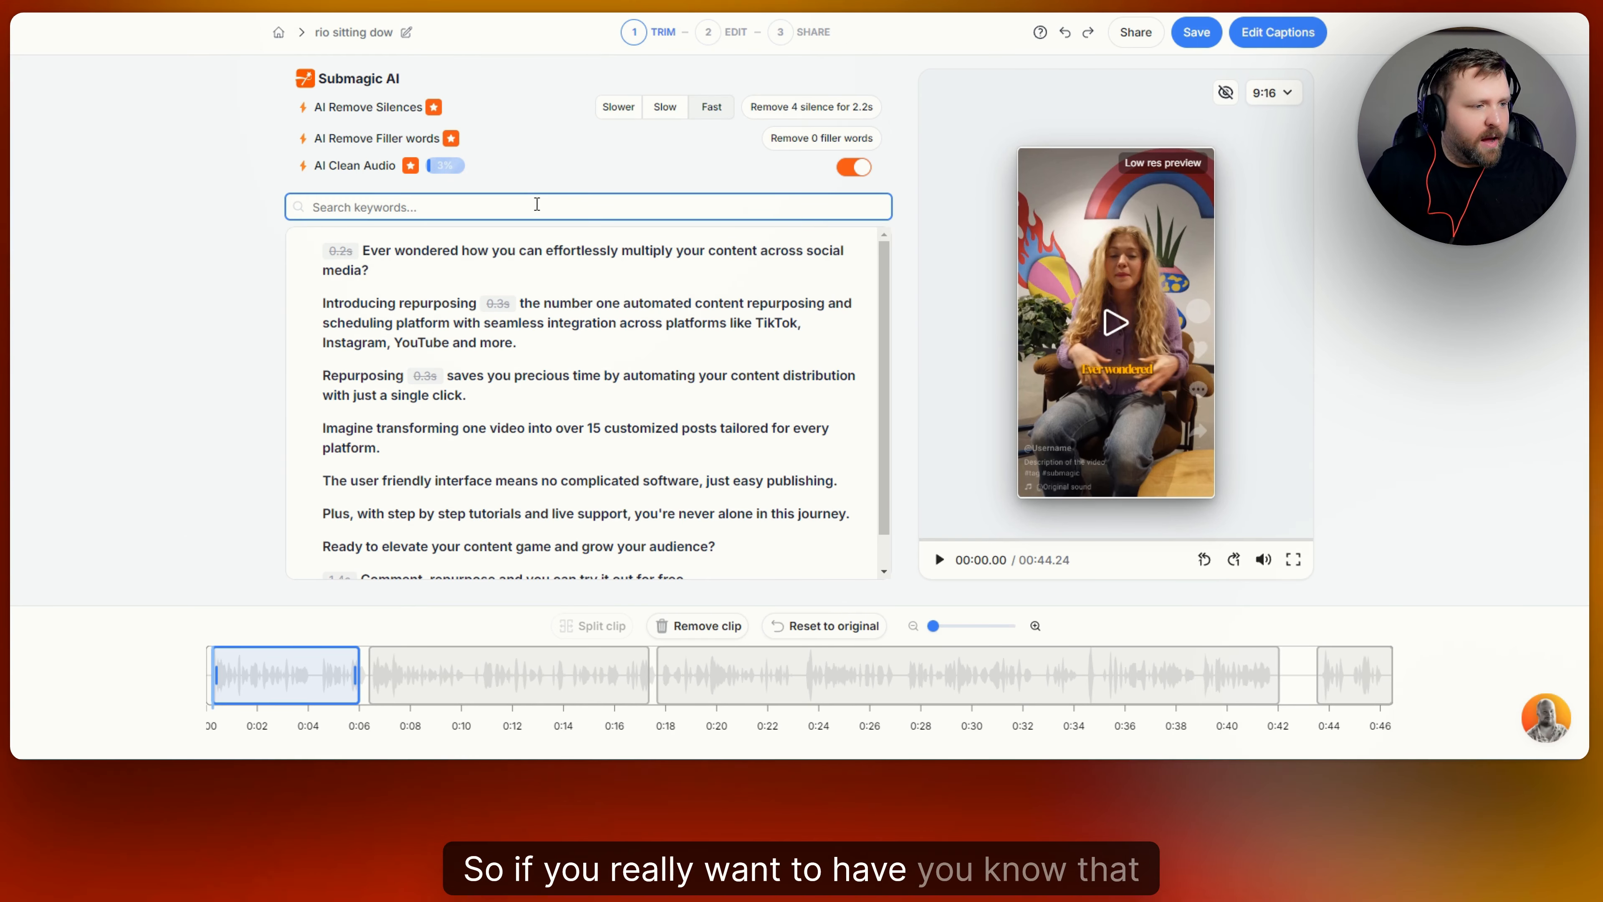
pyautogui.click(852, 167)
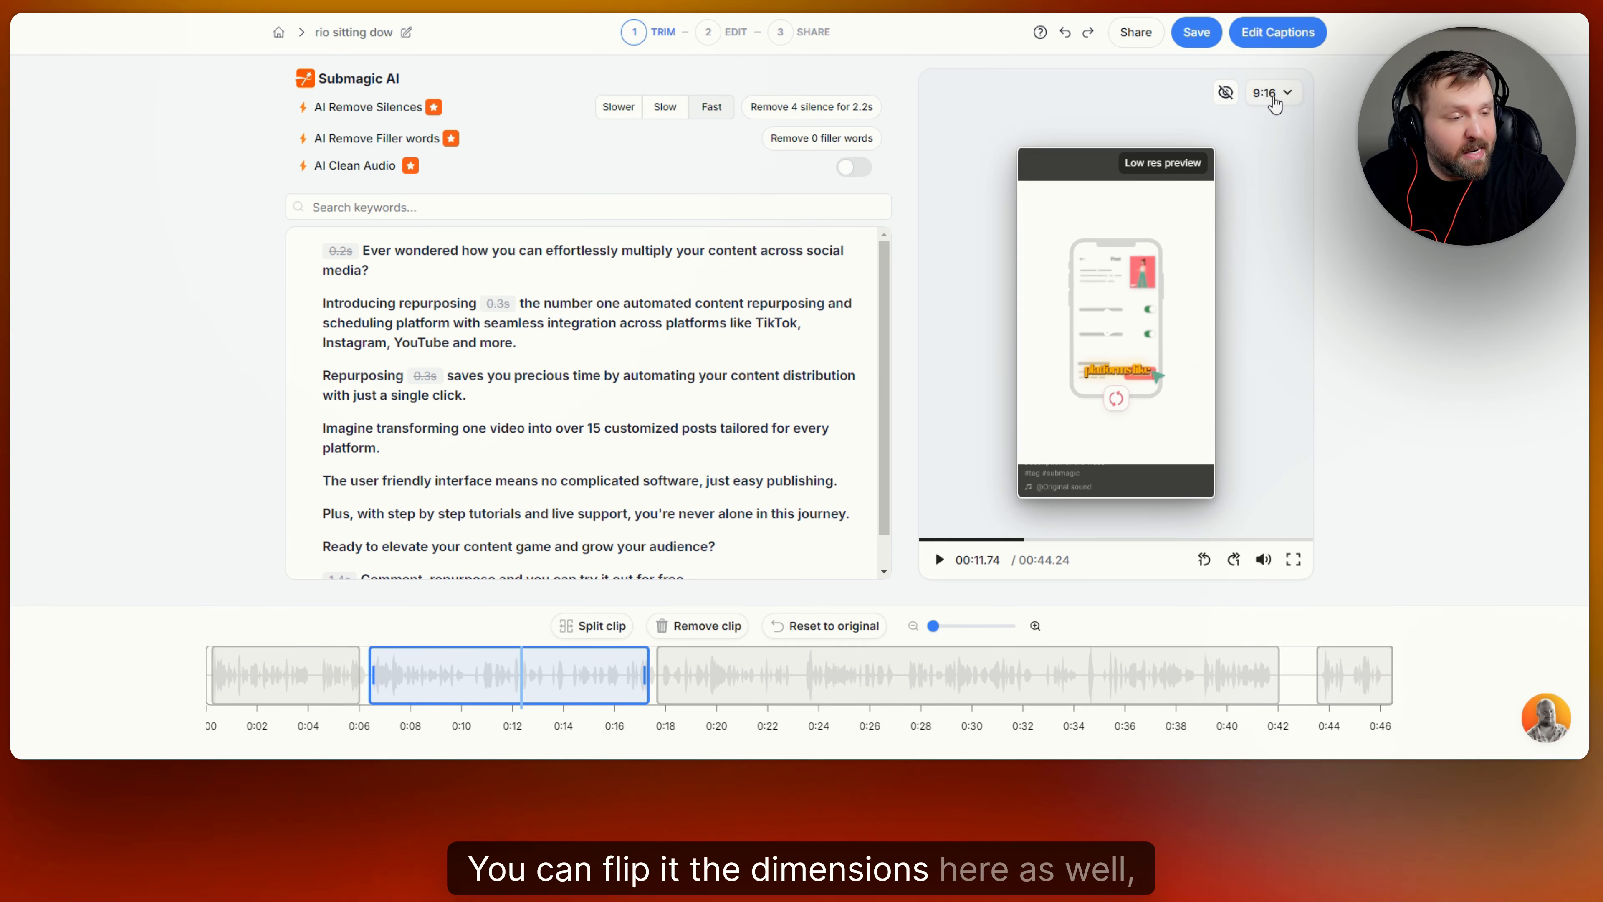
pyautogui.click(1270, 93)
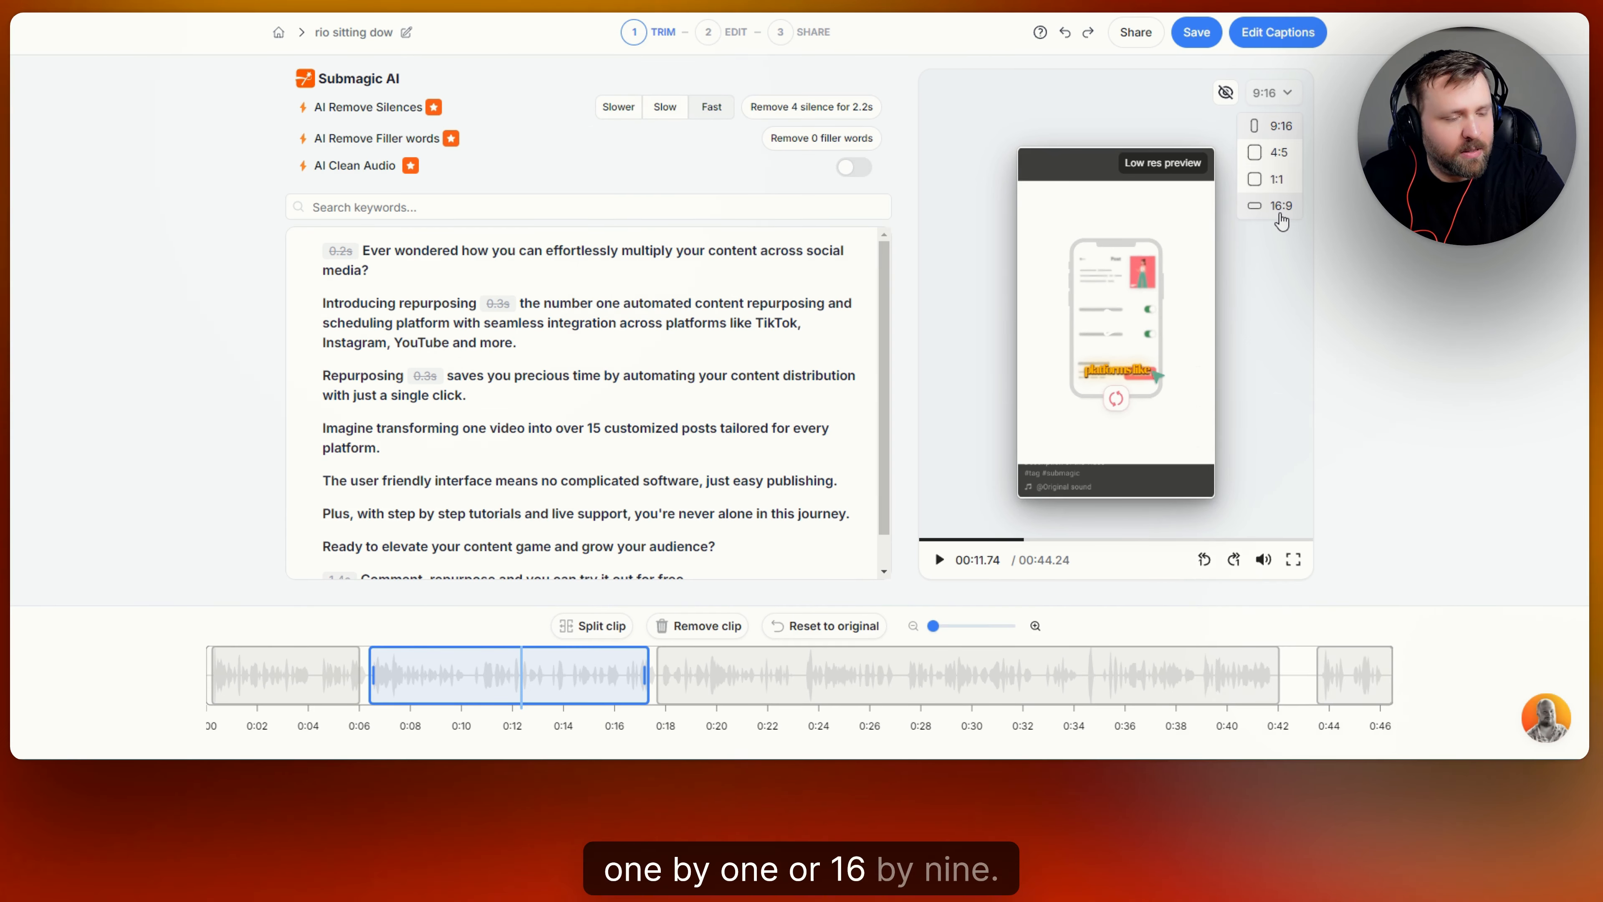
pyautogui.click(1281, 204)
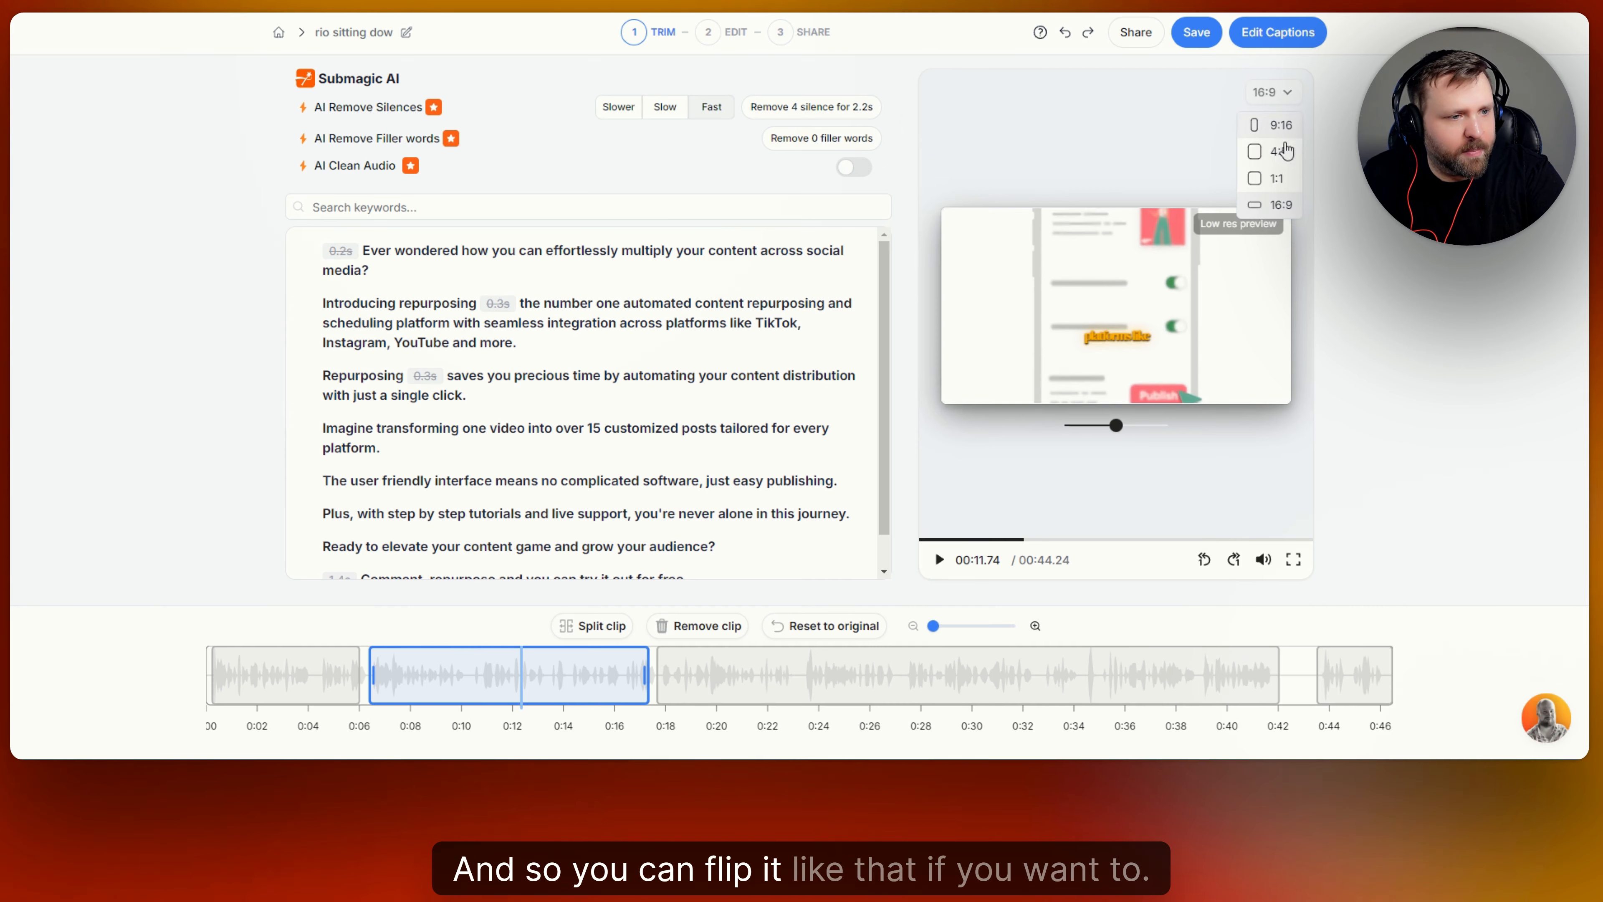
pyautogui.click(1279, 124)
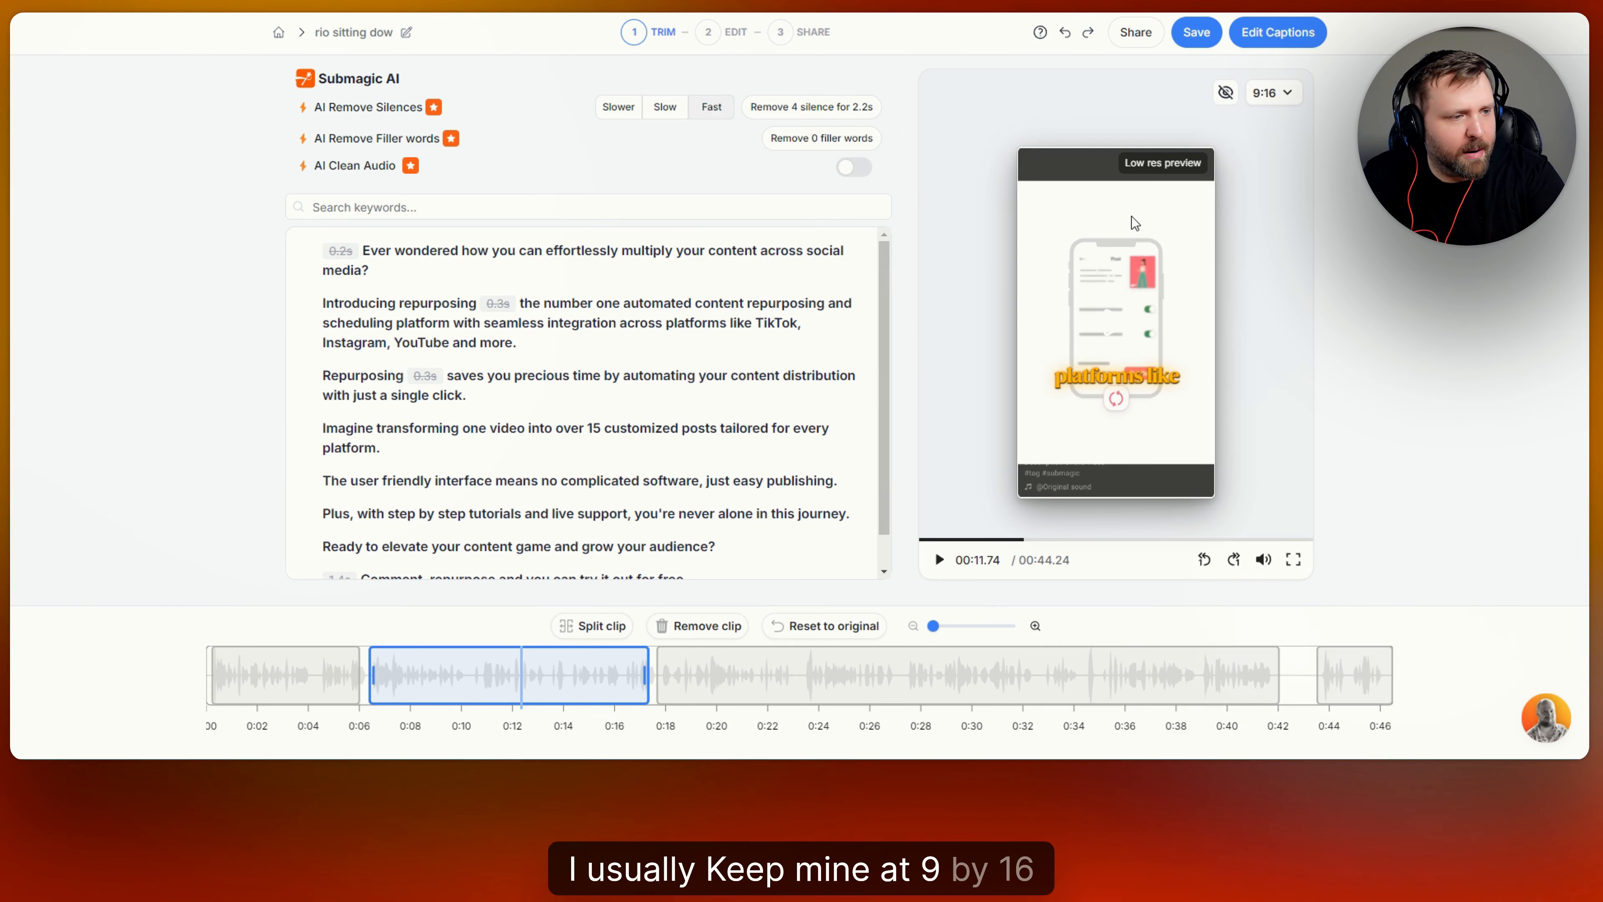
pyautogui.moveTo(685, 158)
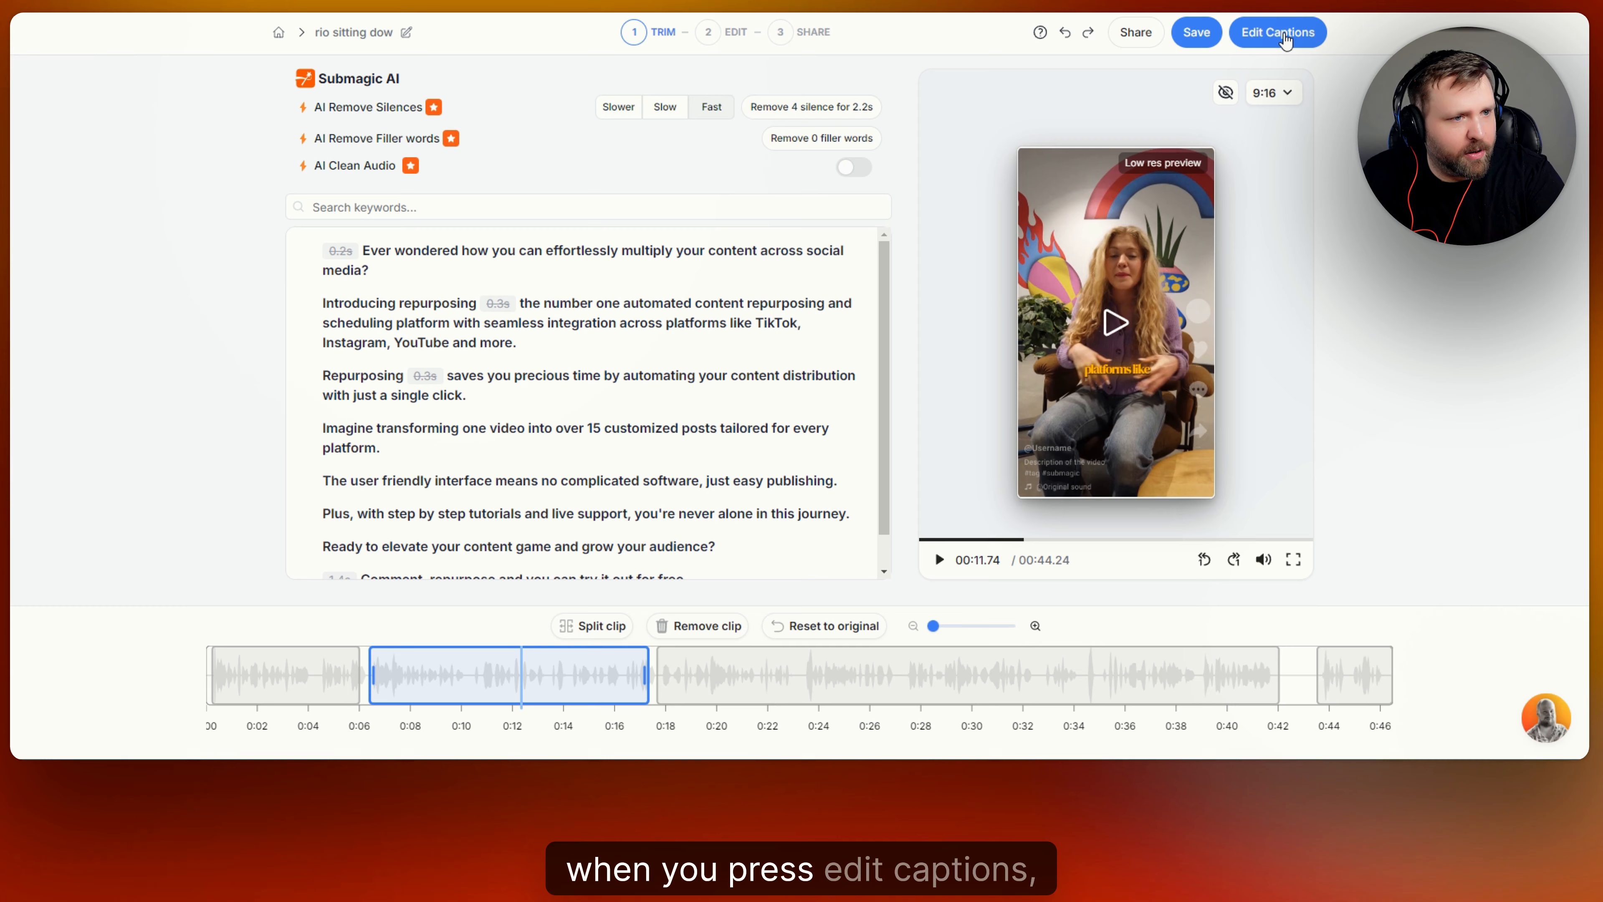
# Move to caption styling and try the Hormozi 1 and Hormozi 2 themes
pyautogui.click(1276, 32)
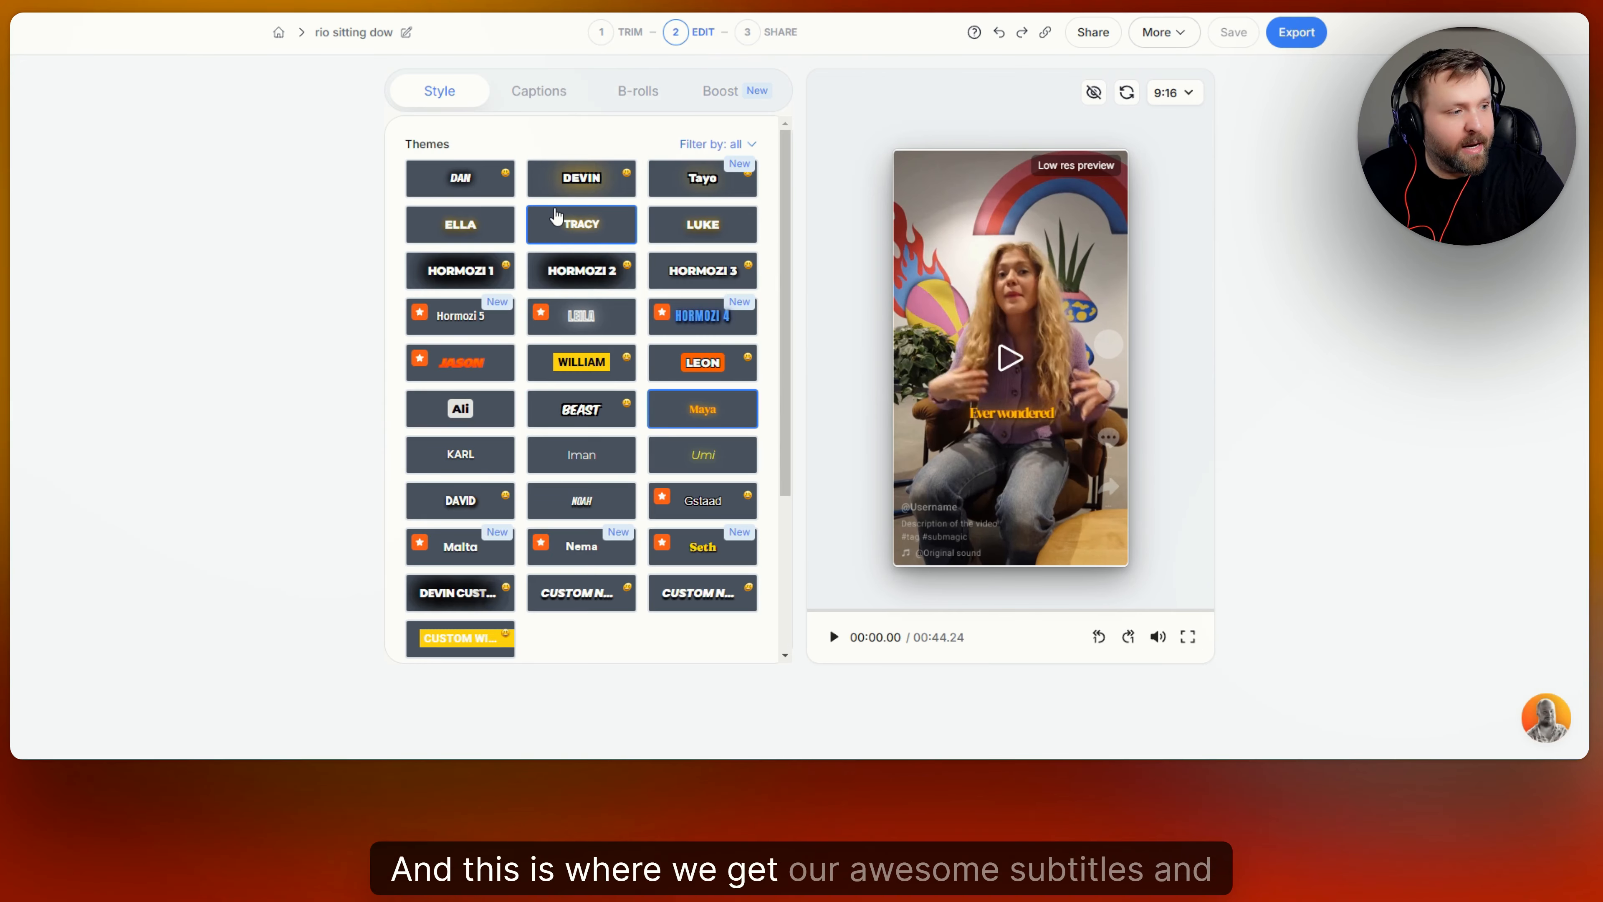
pyautogui.moveTo(702, 270)
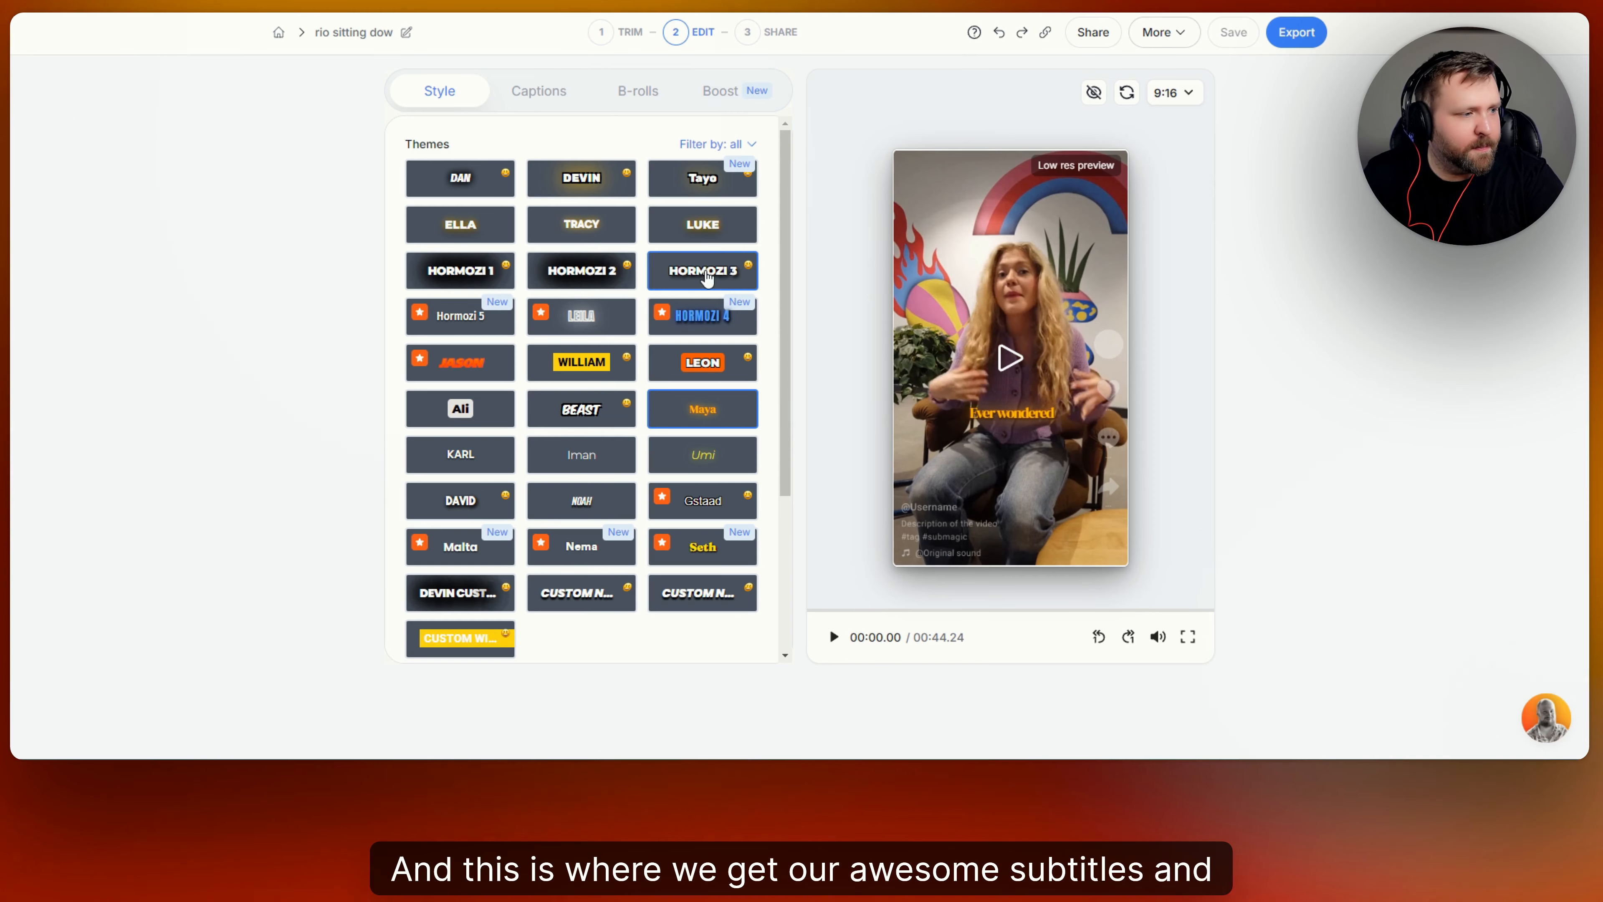
pyautogui.click(459, 270)
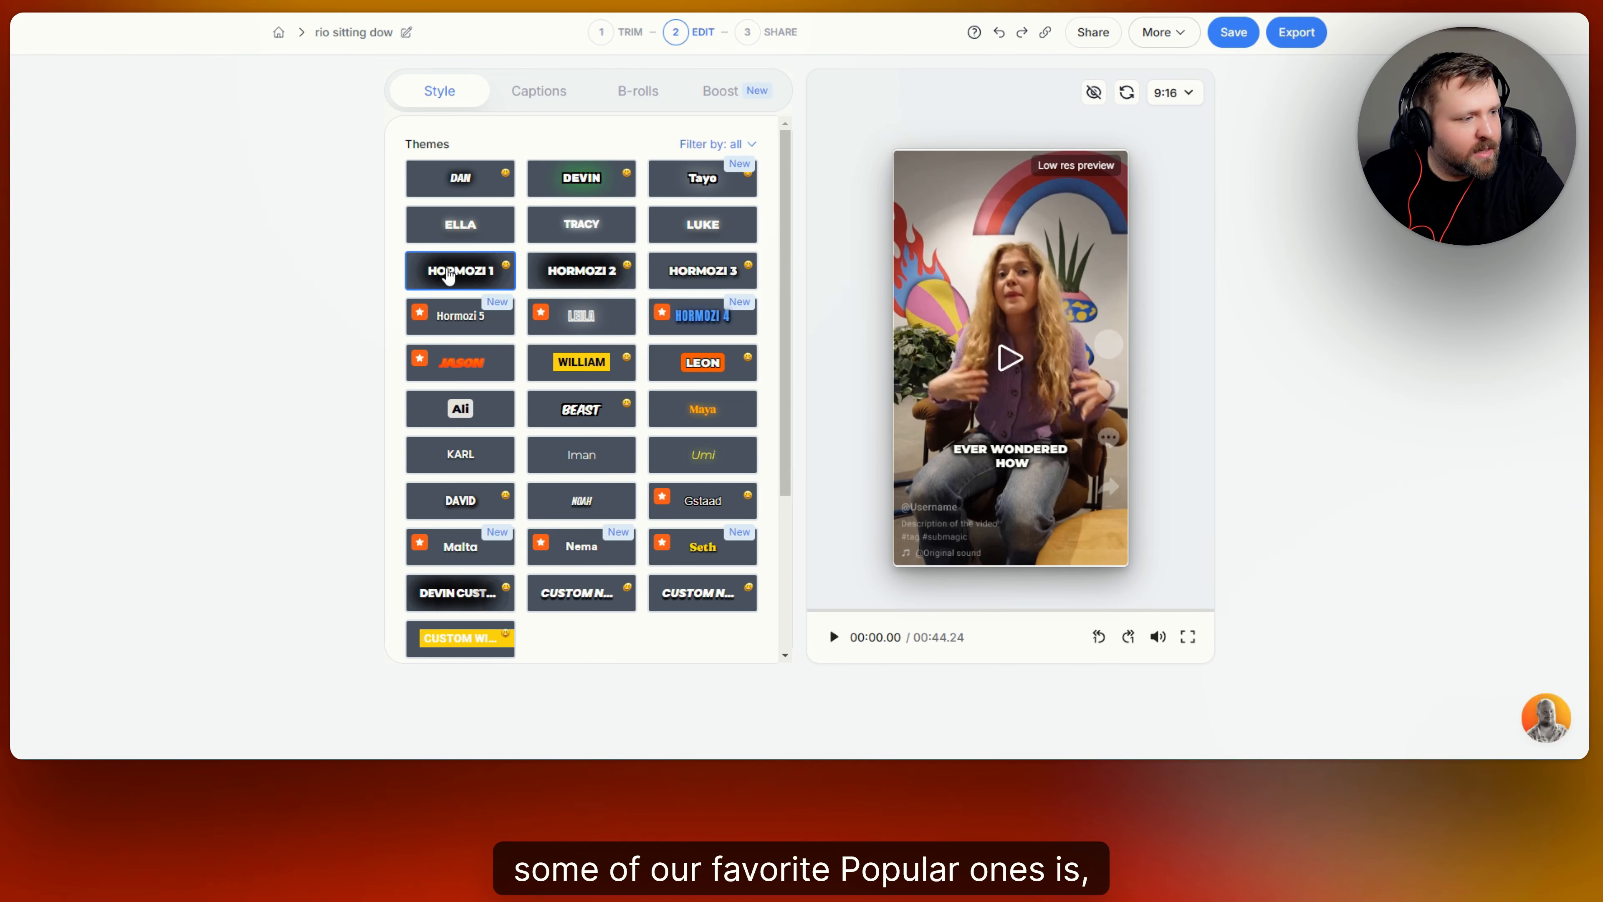
pyautogui.click(579, 270)
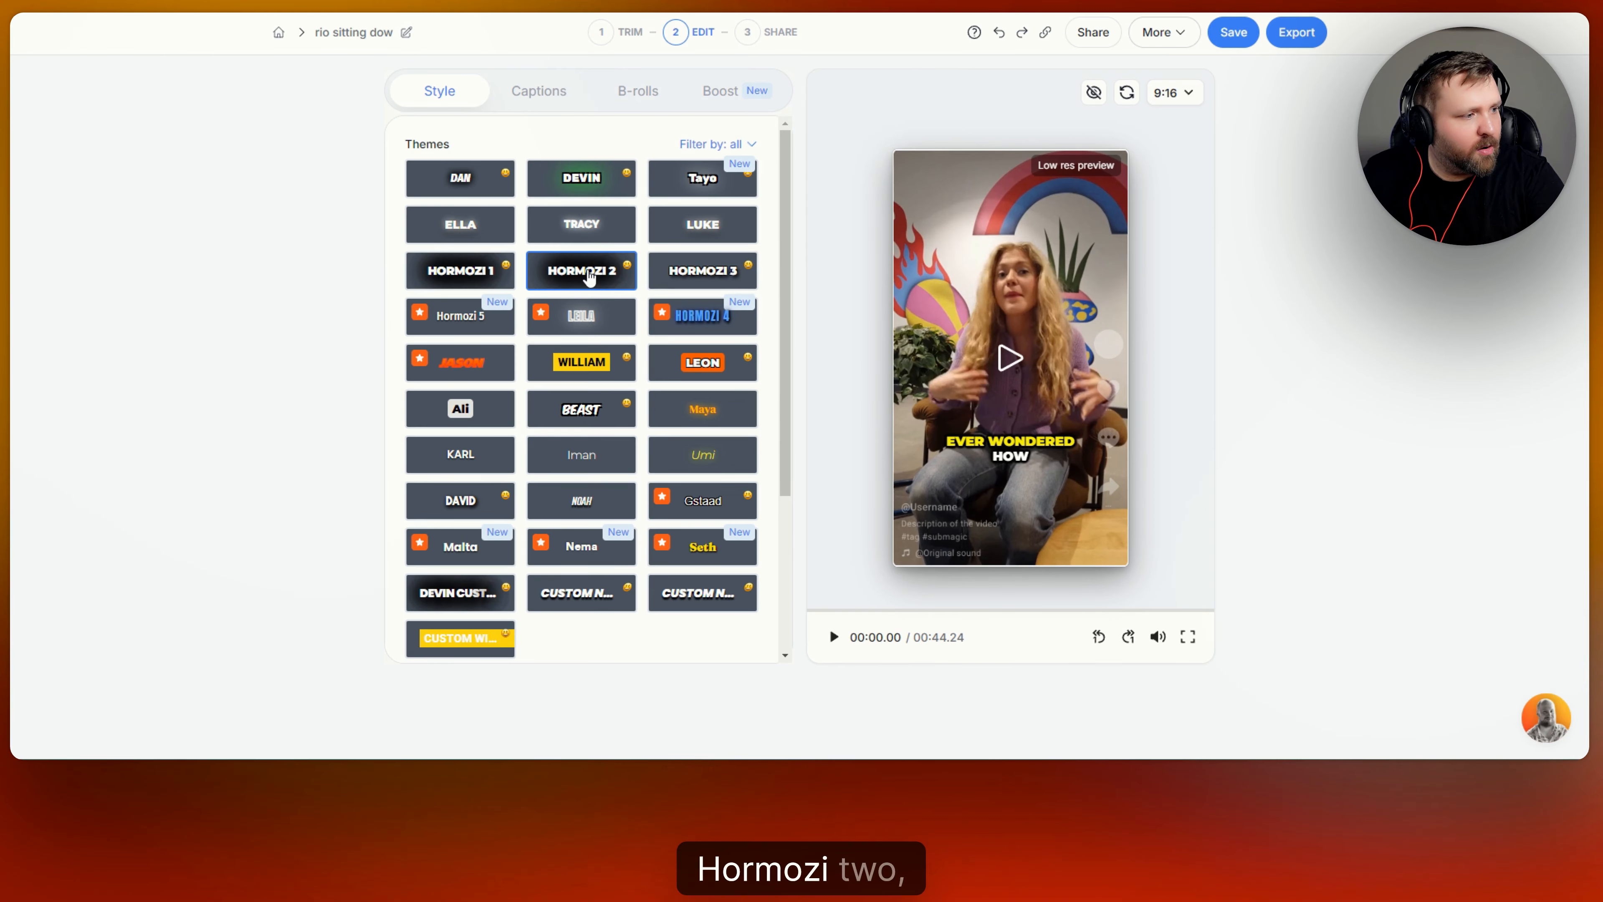
pyautogui.click(703, 270)
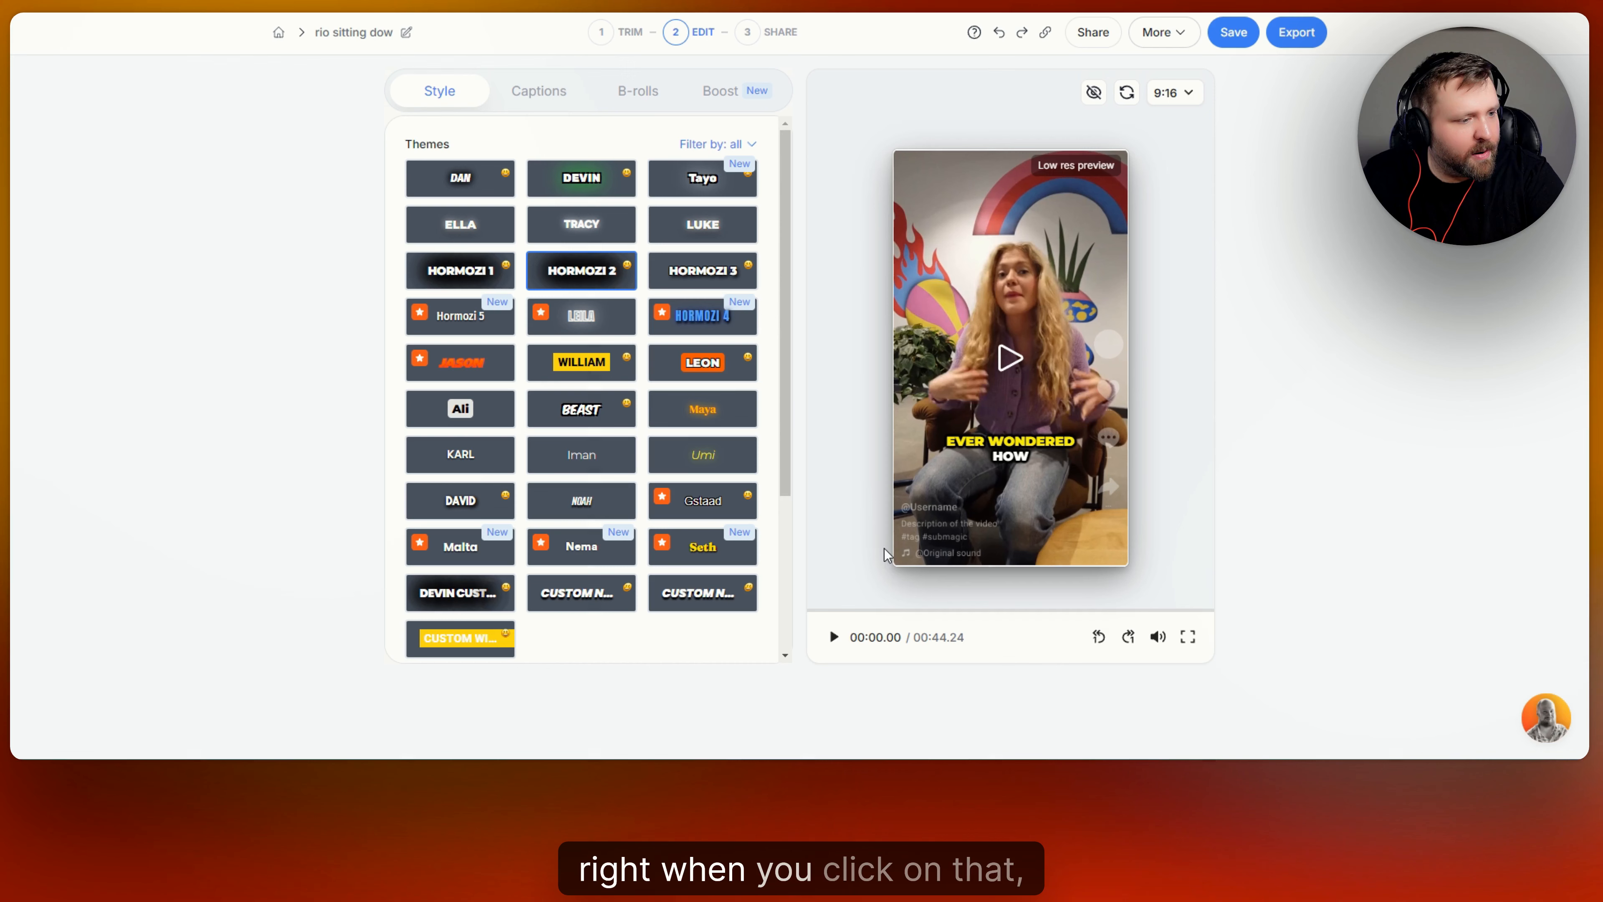
# Preview the captioned clip, then try further themes such as Seth
pyautogui.click(833, 637)
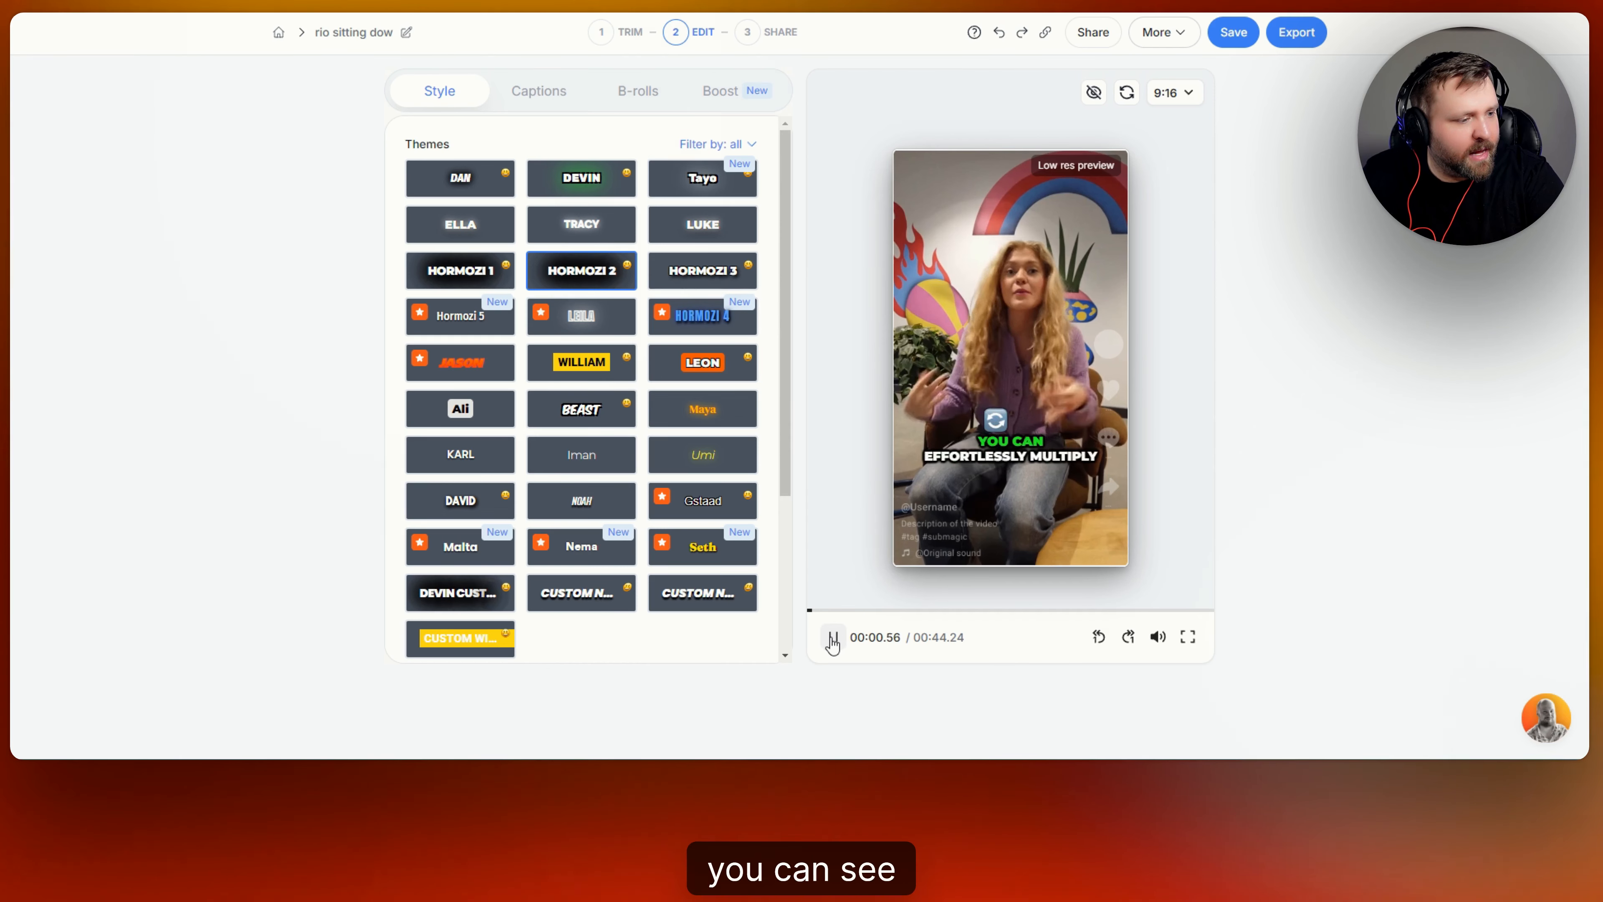
pyautogui.click(832, 637)
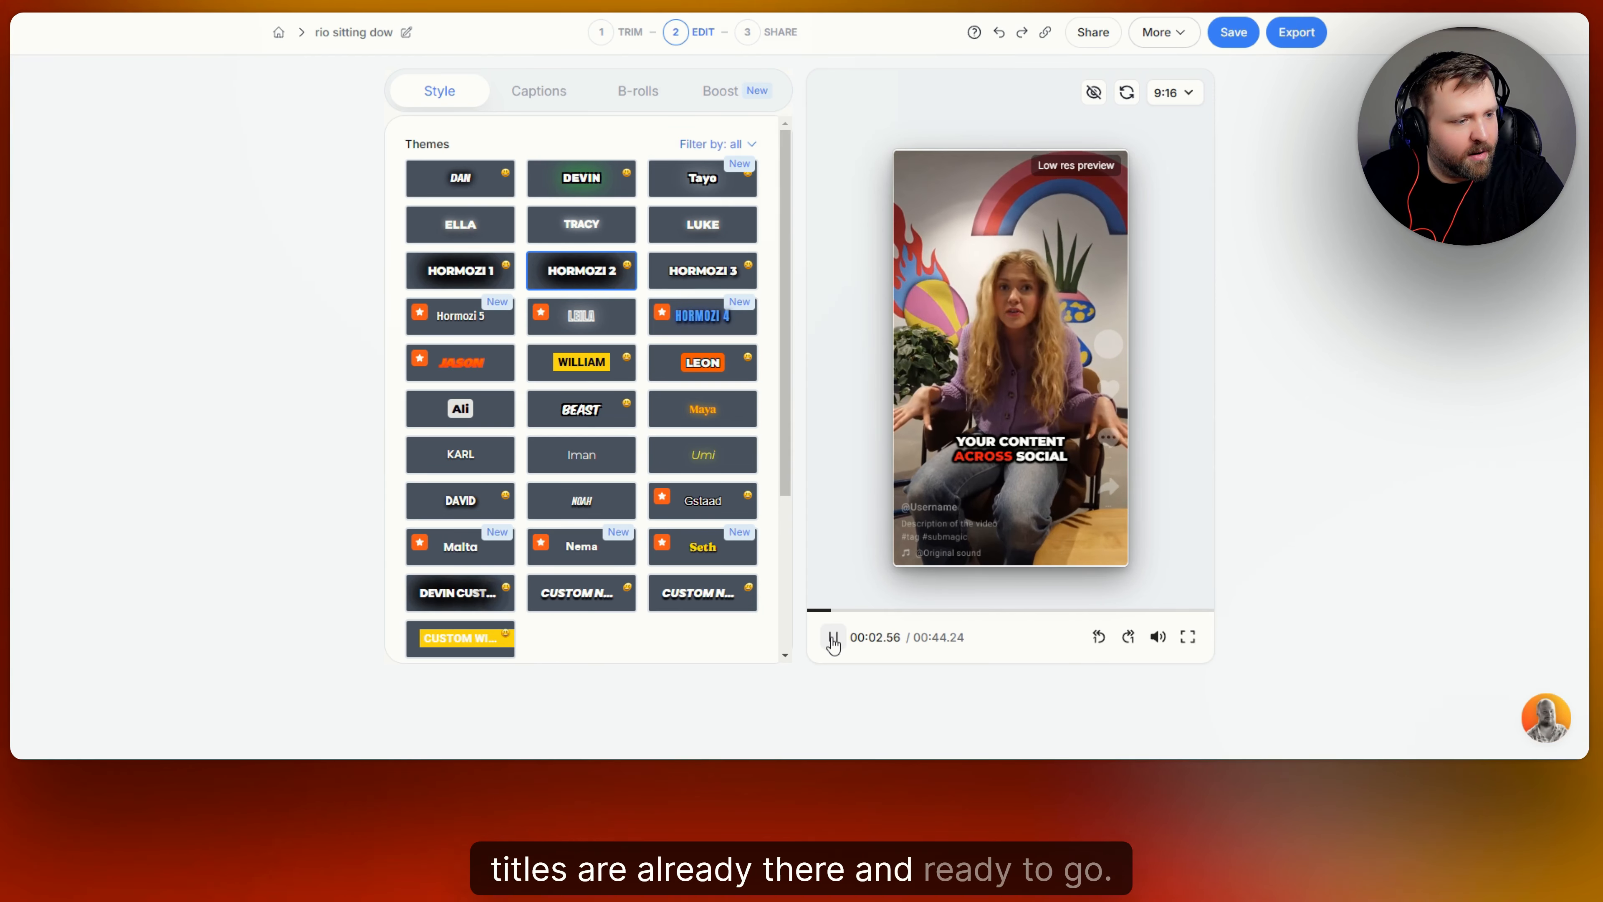
pyautogui.click(833, 637)
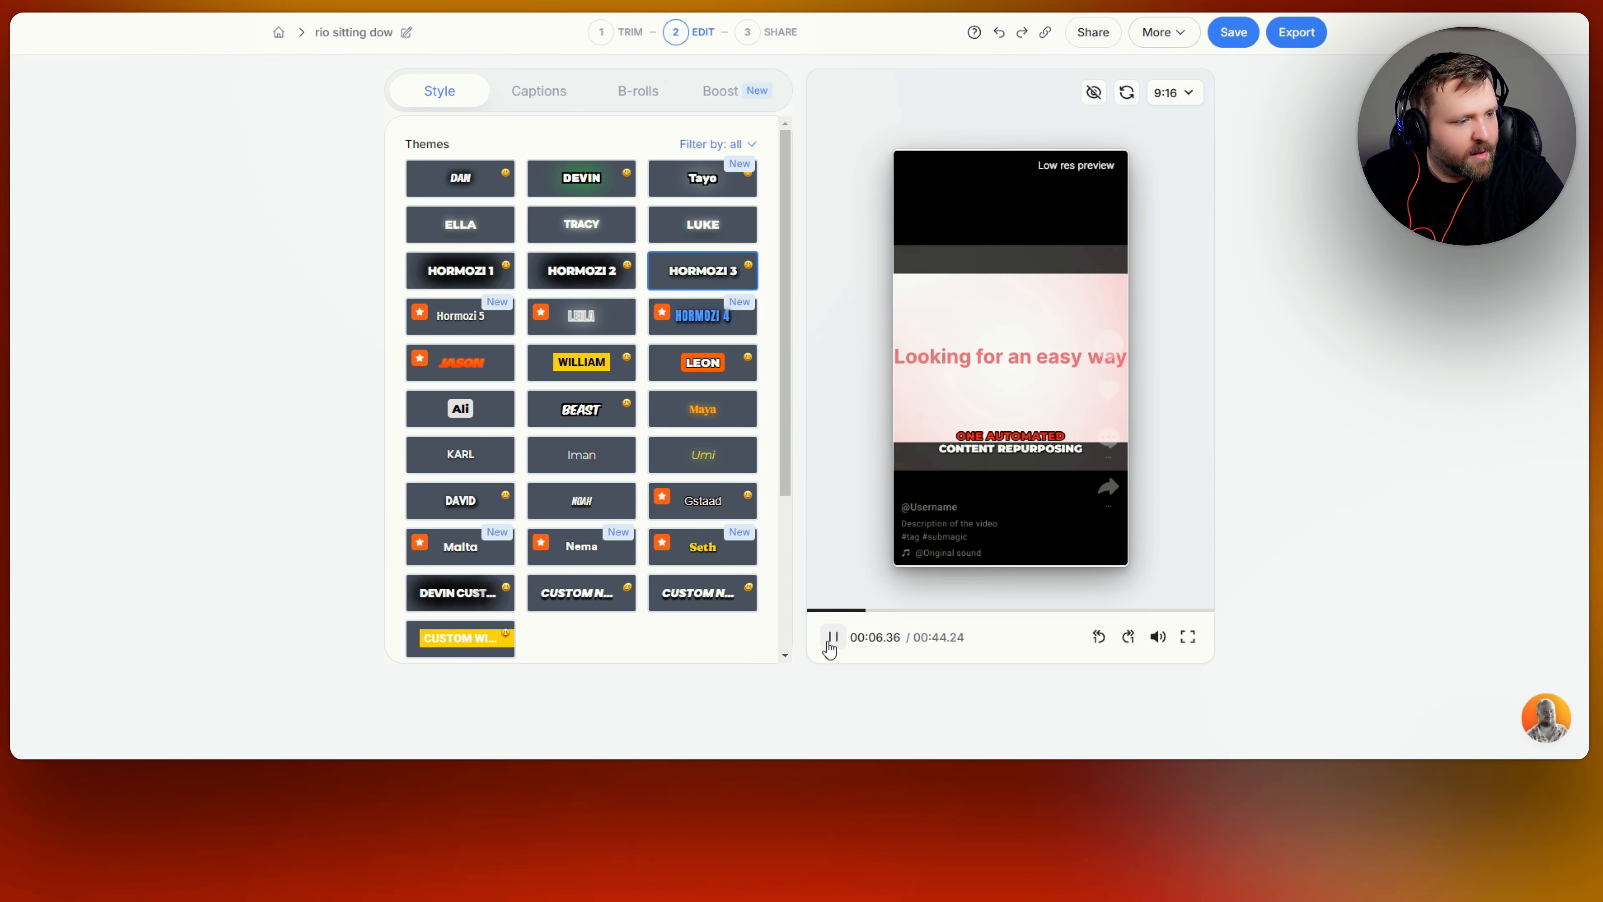
pyautogui.click(832, 636)
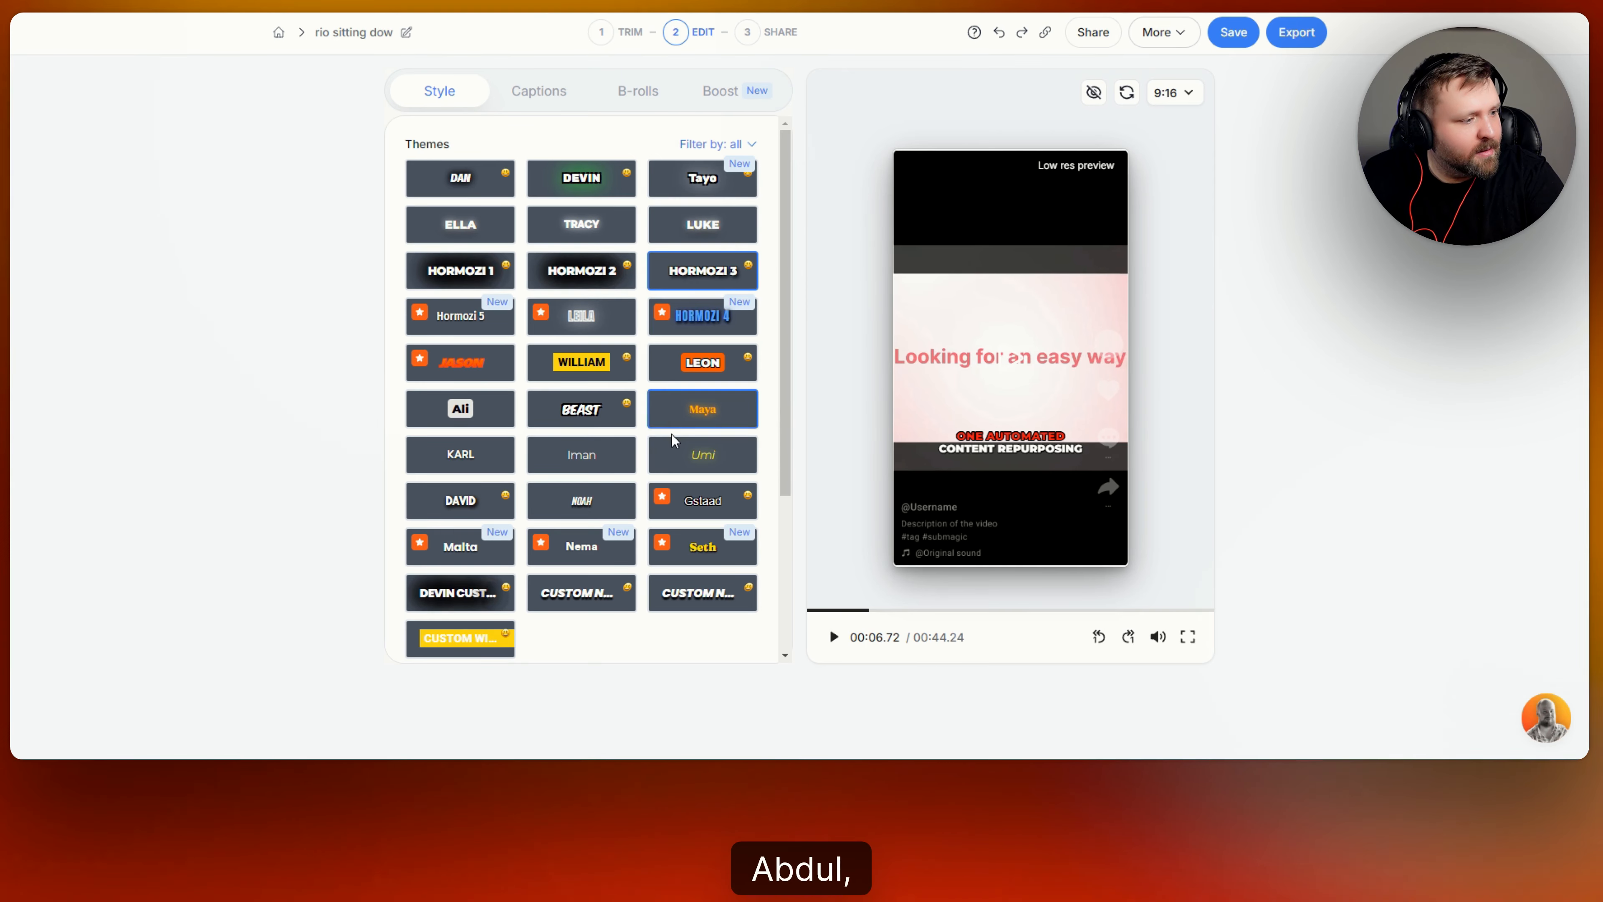
pyautogui.moveTo(545, 491)
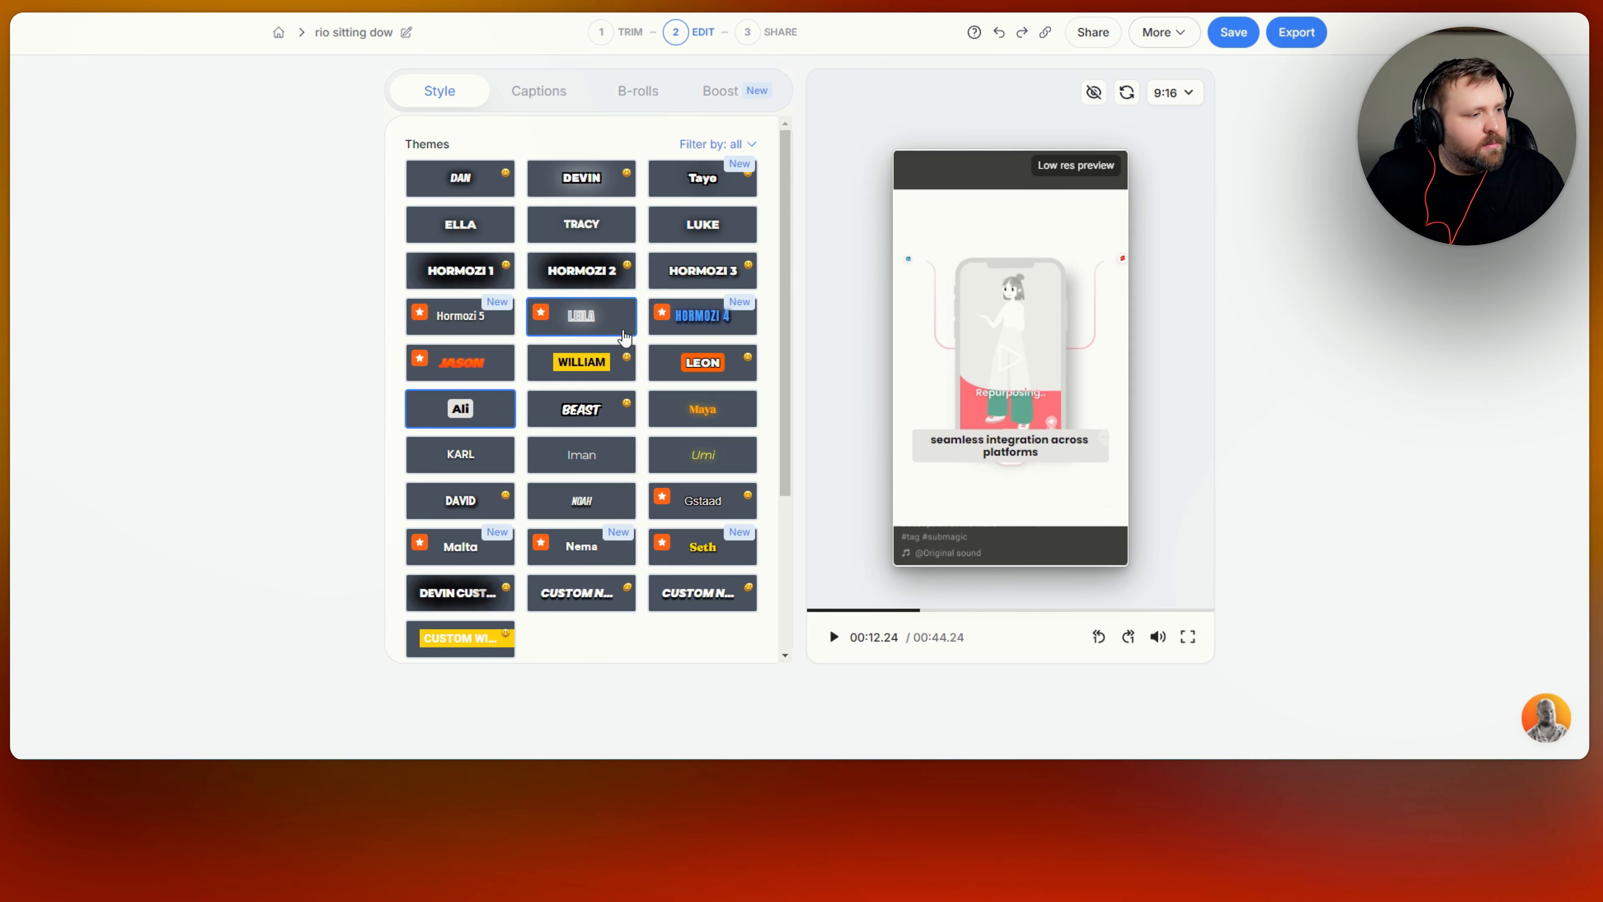
pyautogui.click(701, 315)
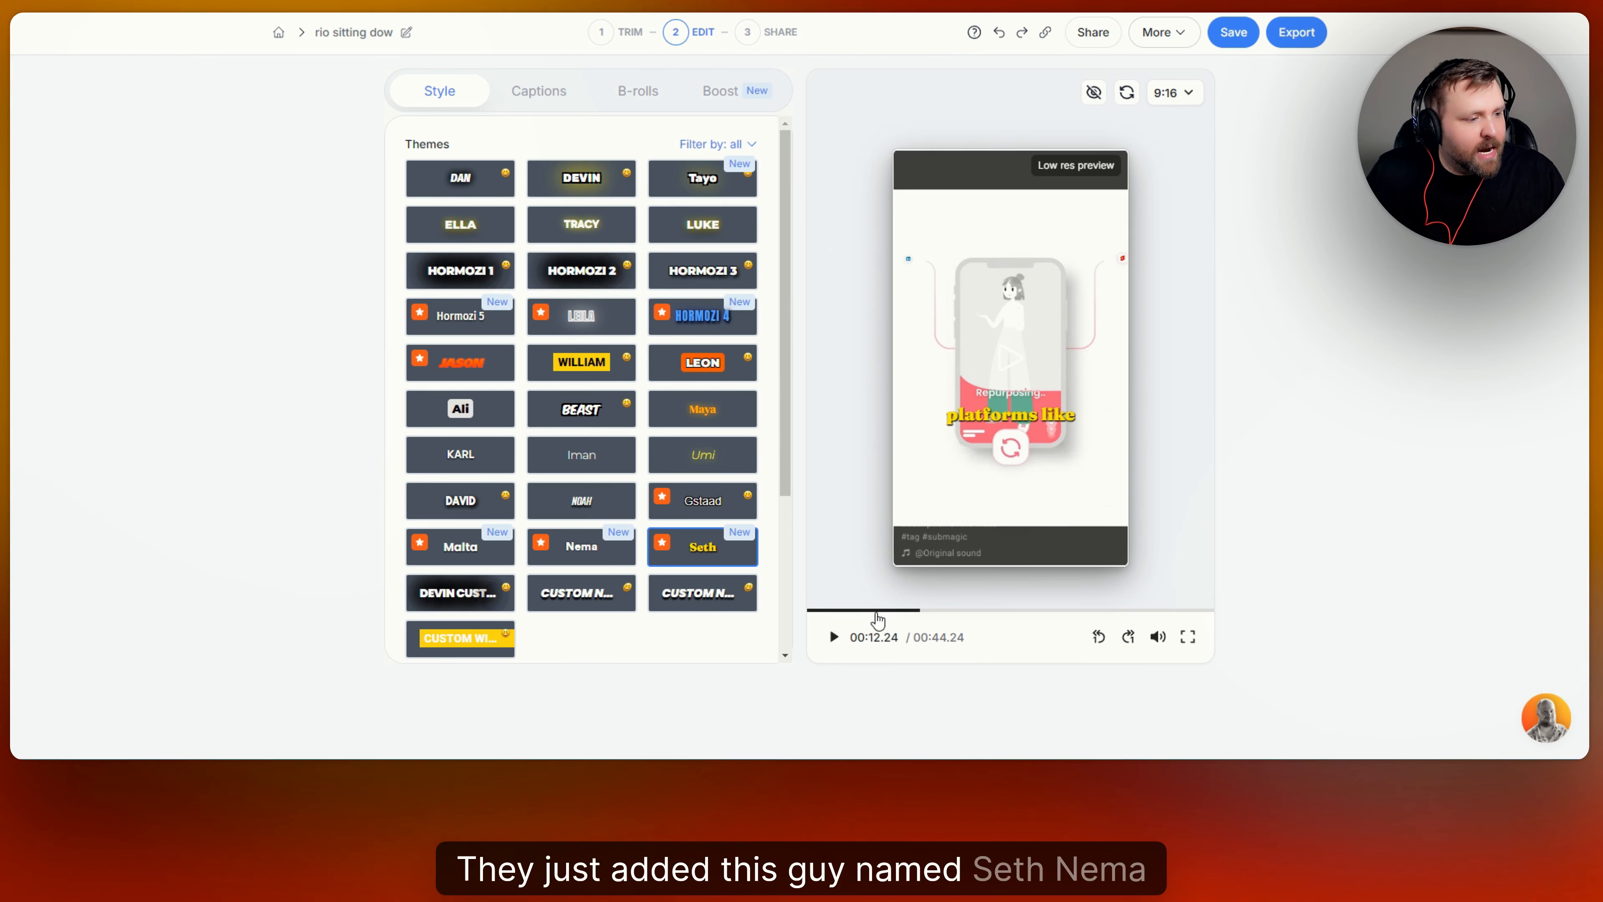
pyautogui.click(459, 546)
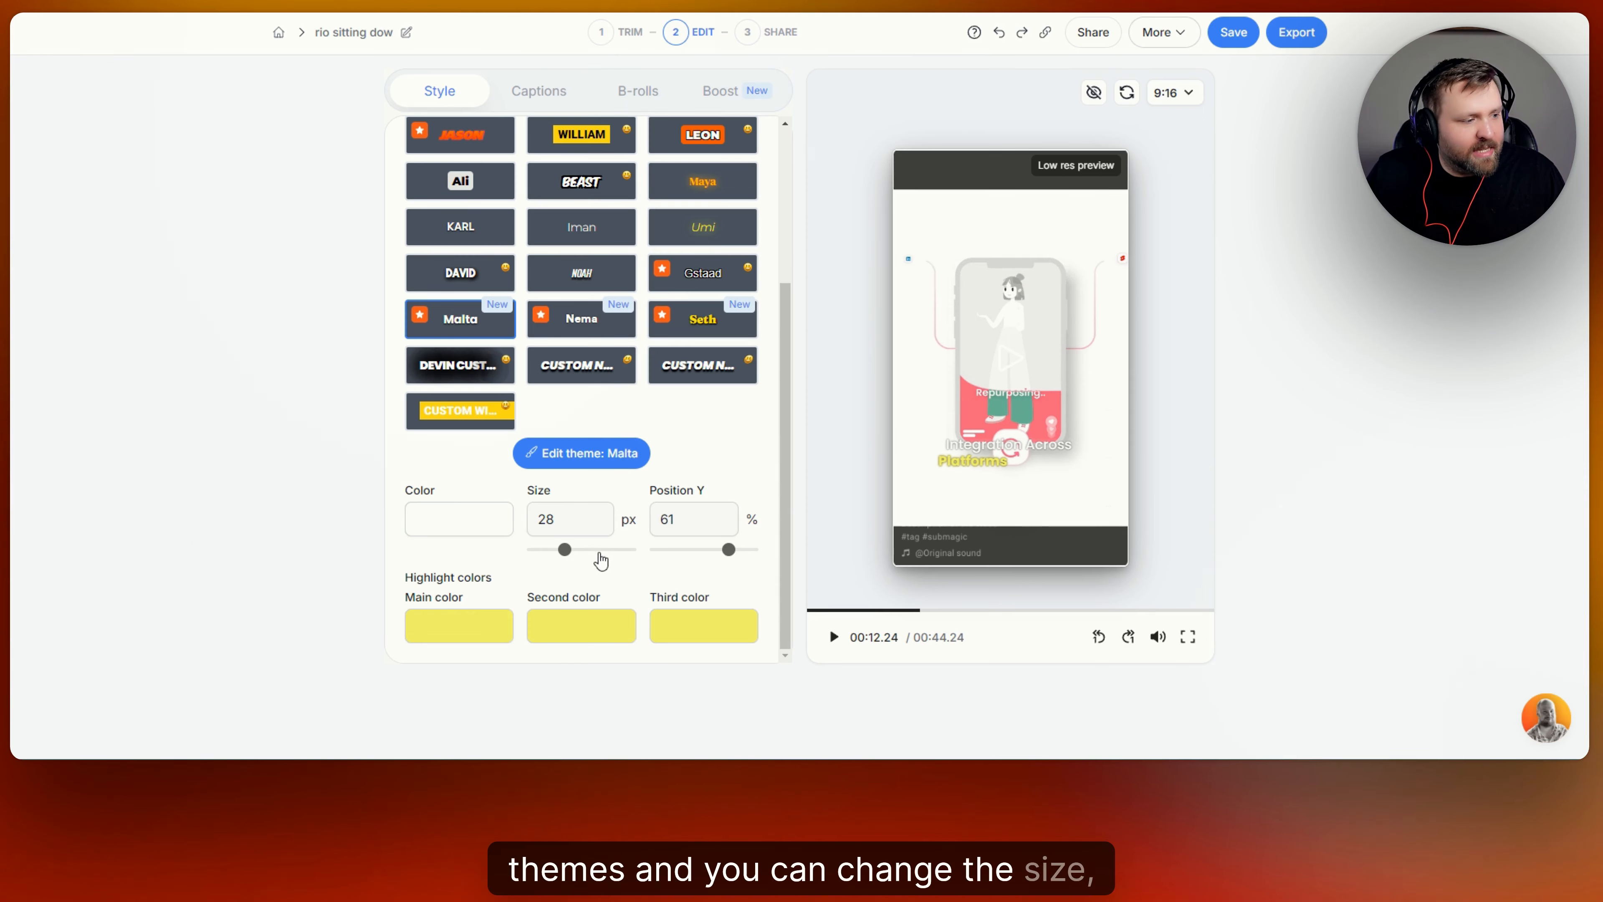
# Try the Leon theme with a blue main highlight colour, then settle on William and preview it
pyautogui.click(458, 518)
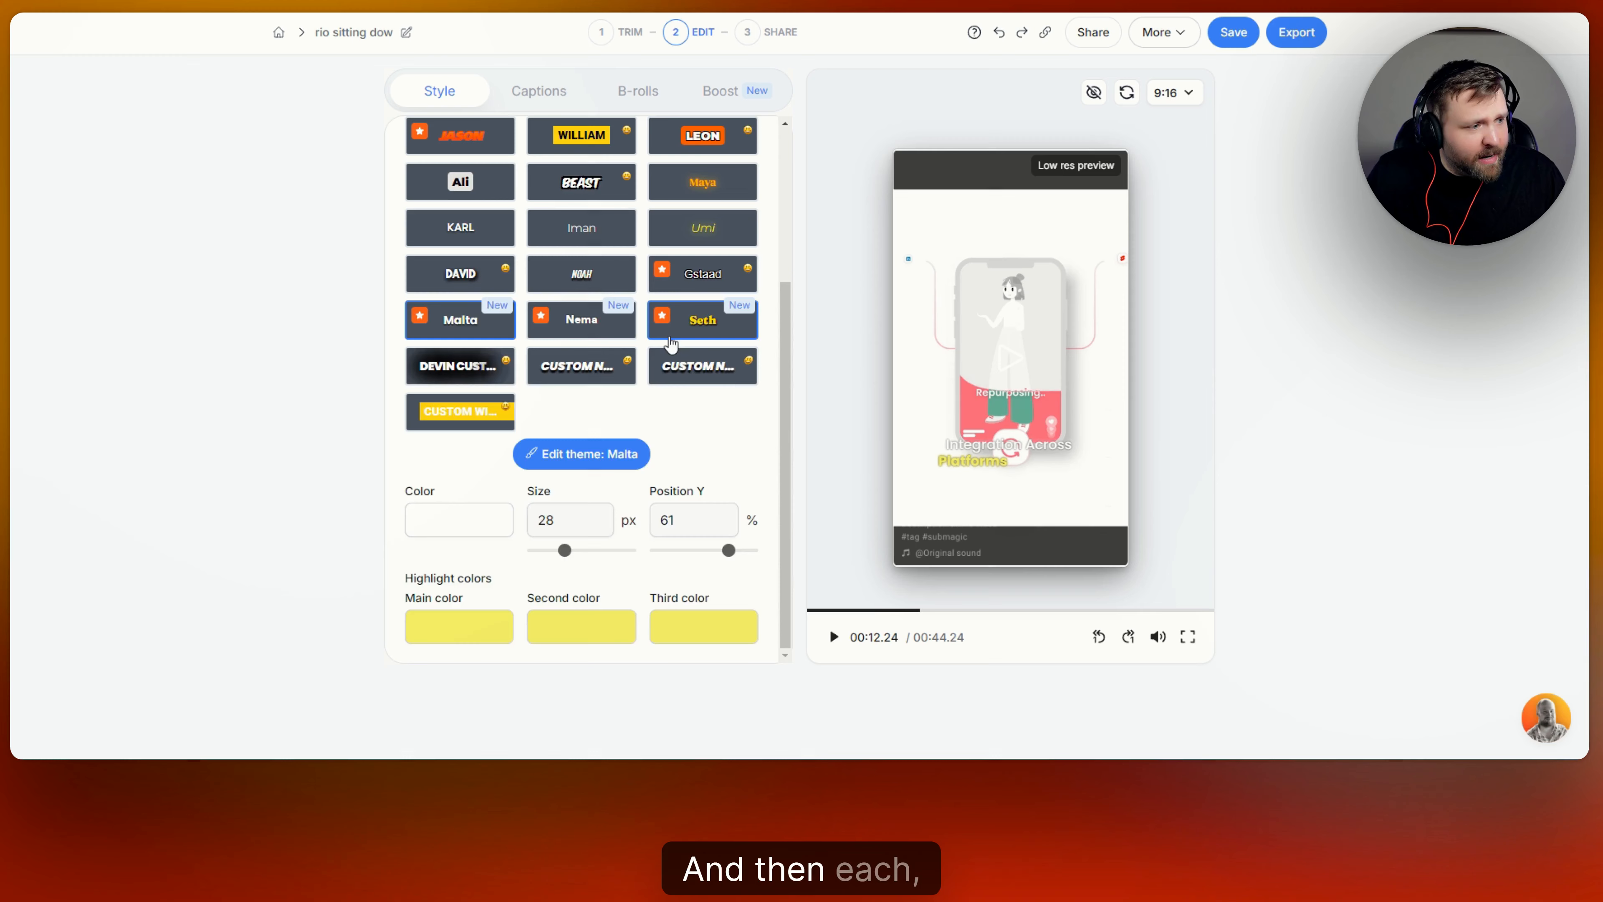
pyautogui.click(702, 135)
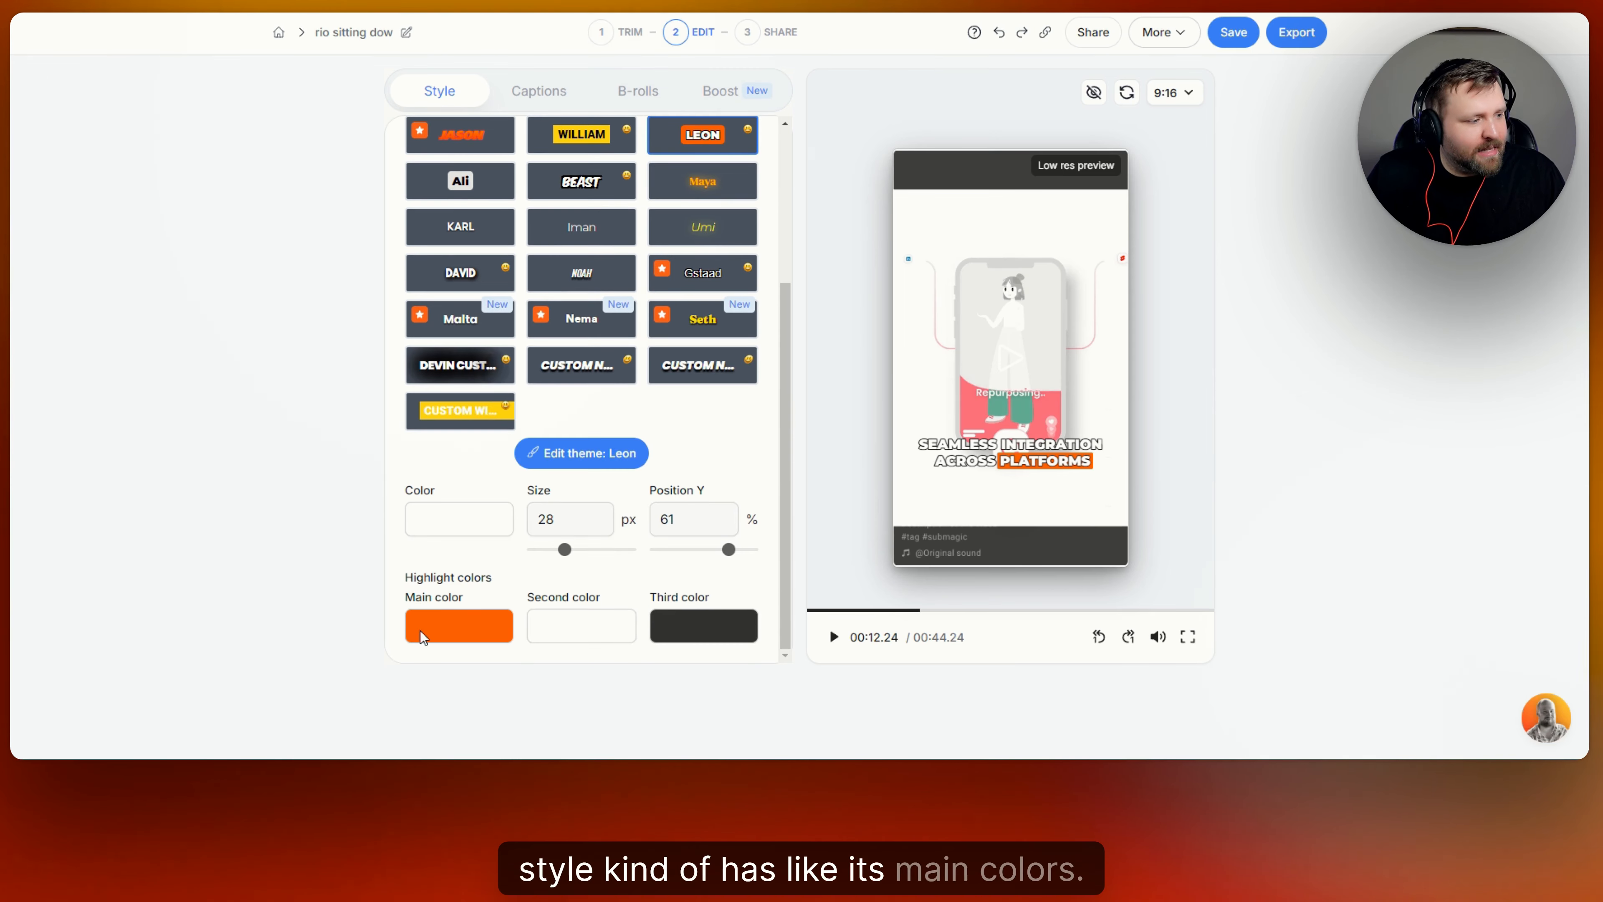
pyautogui.click(459, 625)
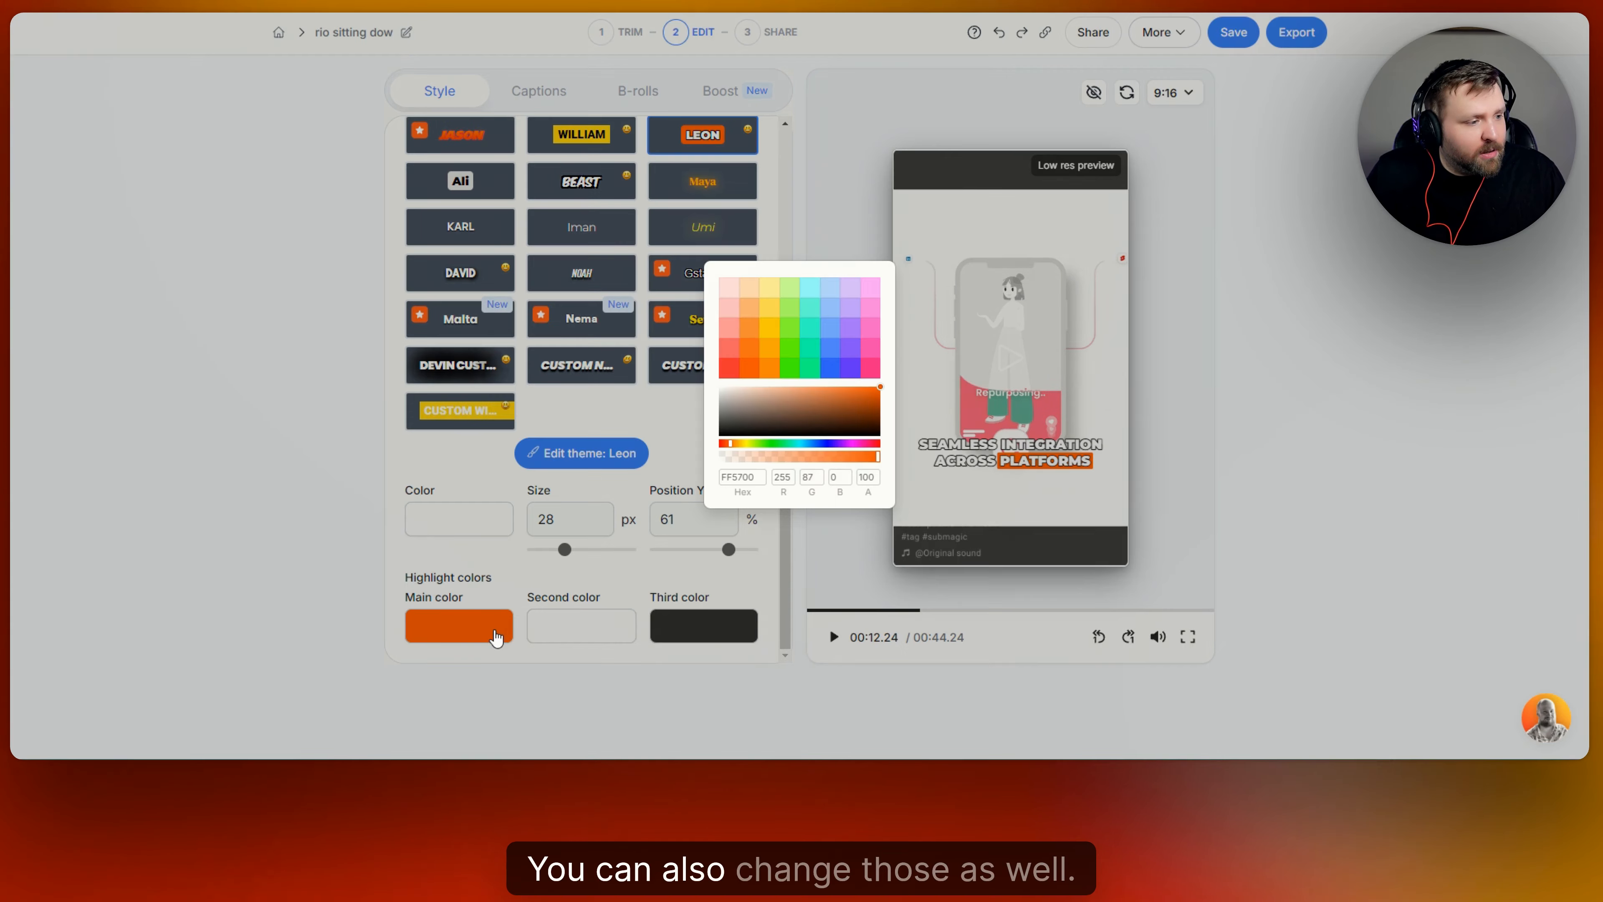
pyautogui.click(824, 368)
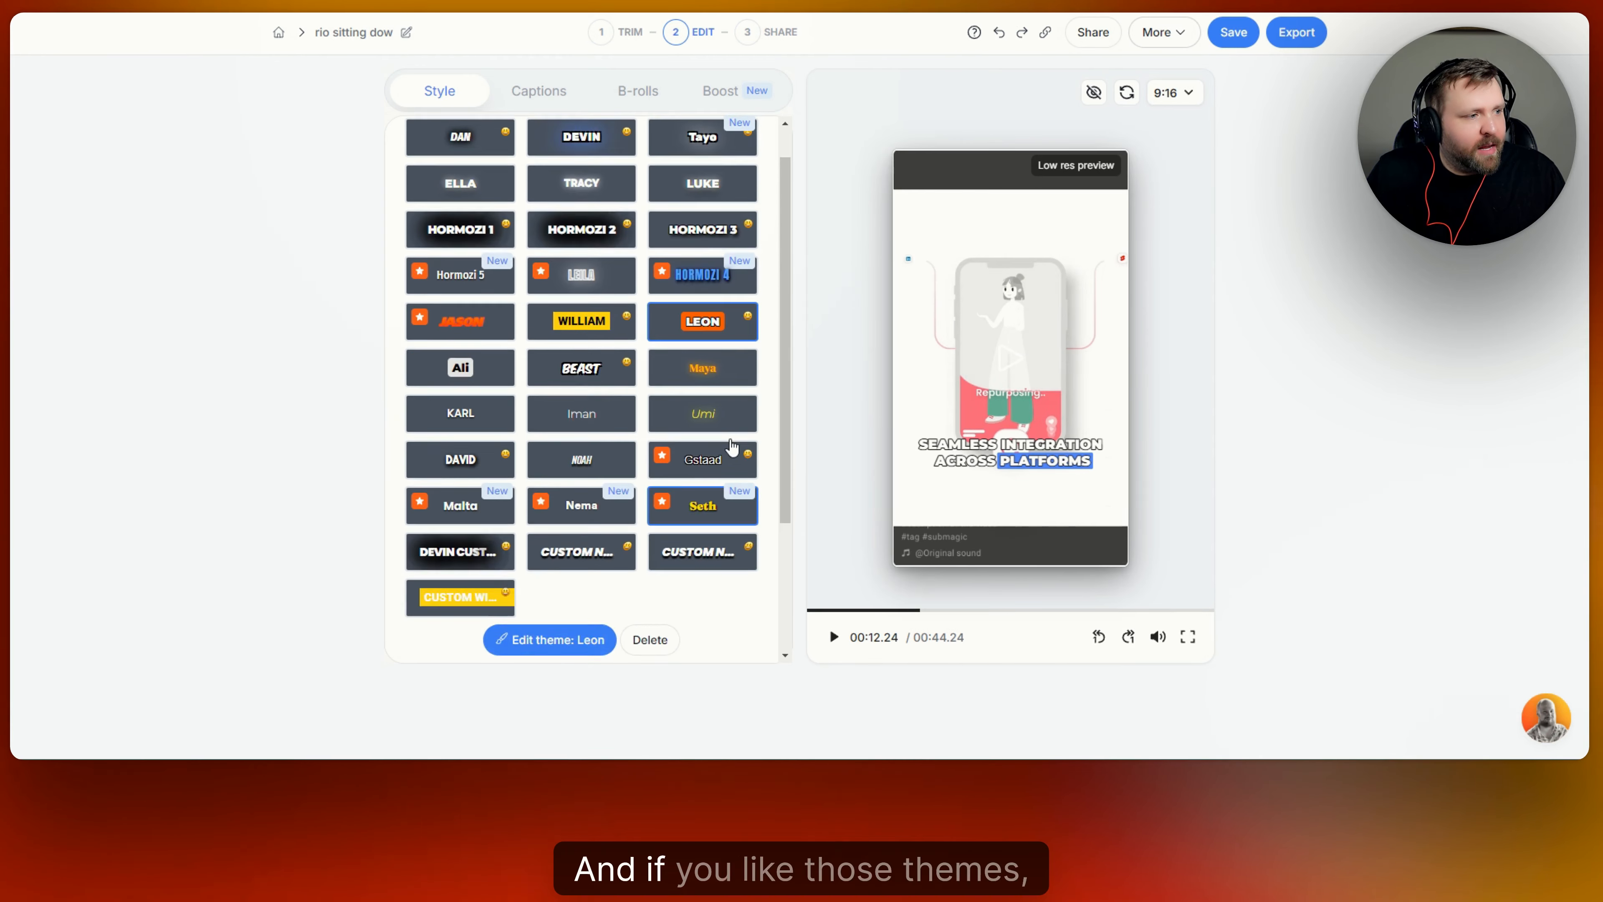
pyautogui.scroll(3)
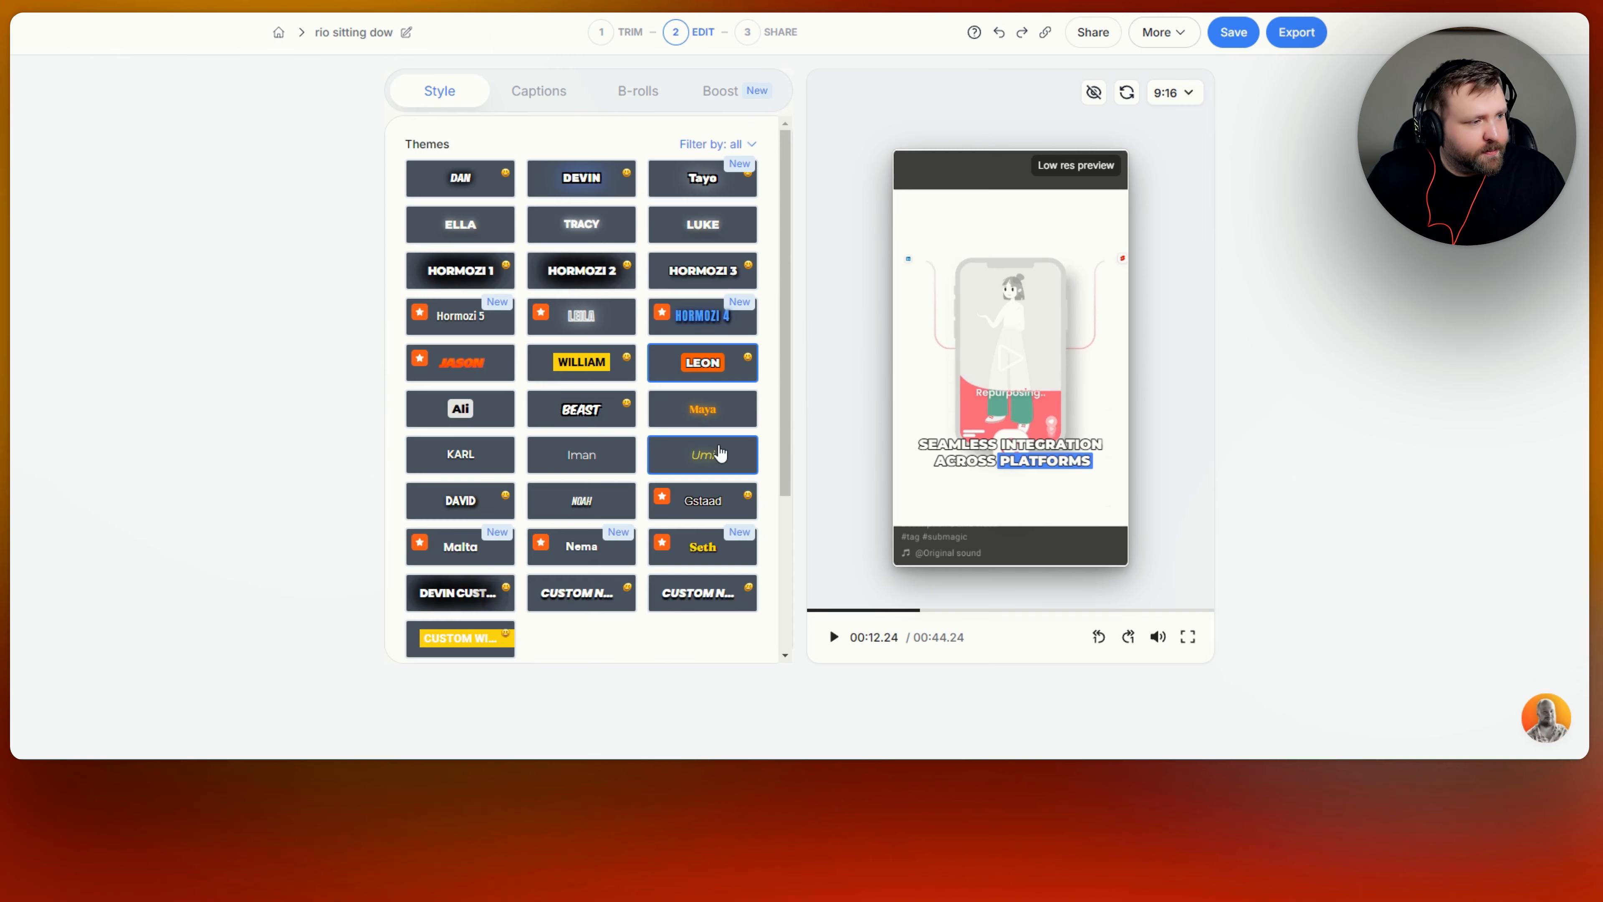
pyautogui.moveTo(582, 361)
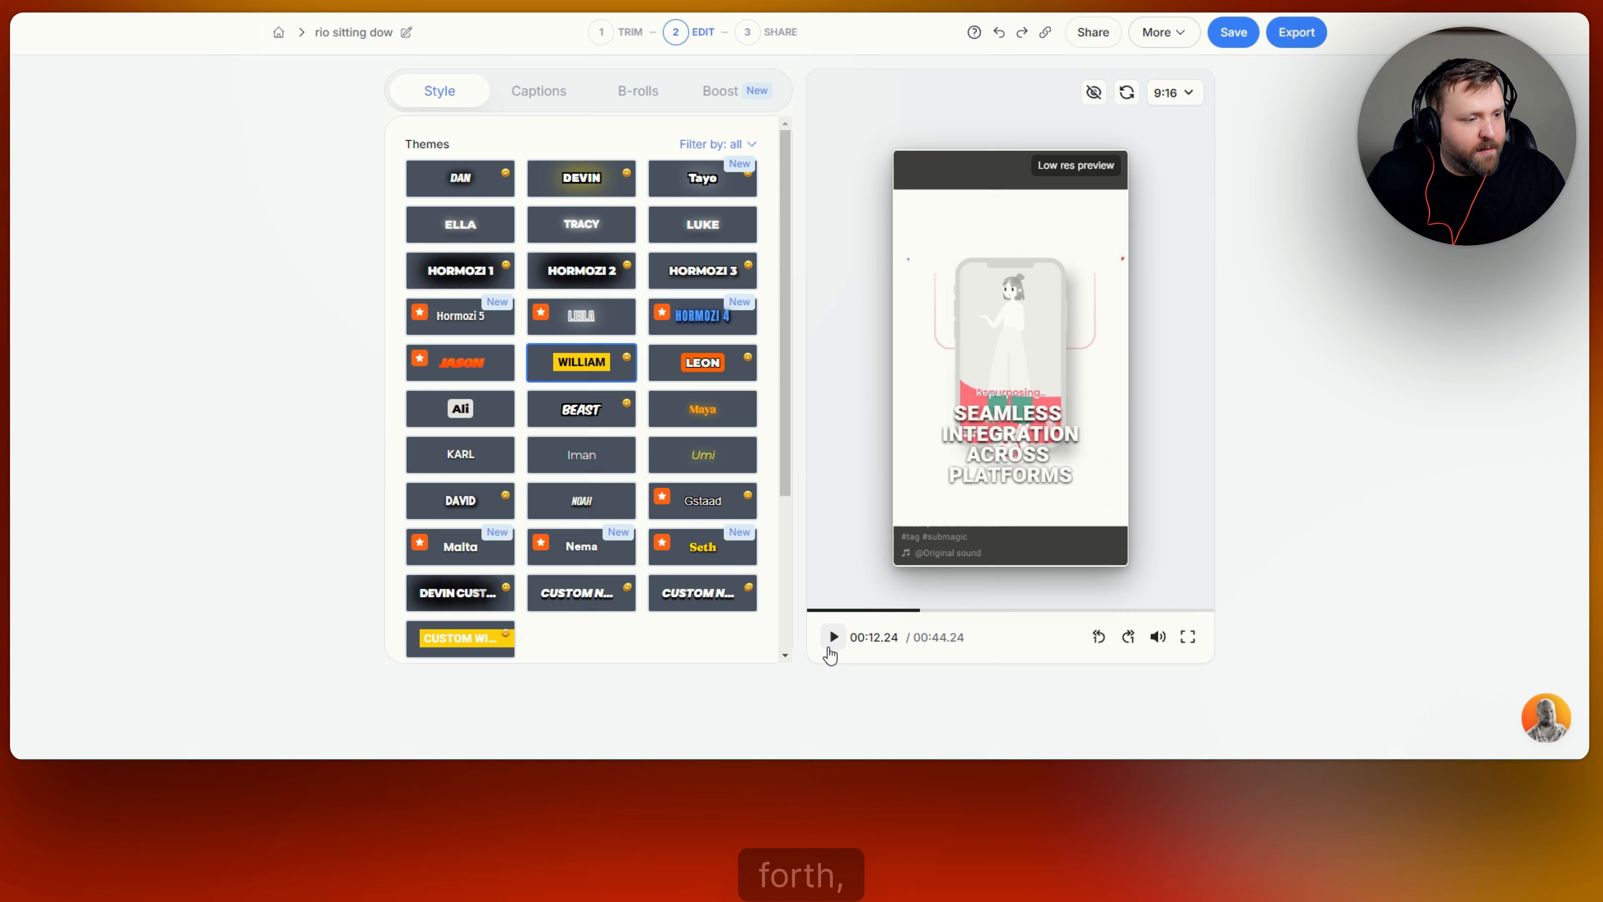
pyautogui.click(832, 636)
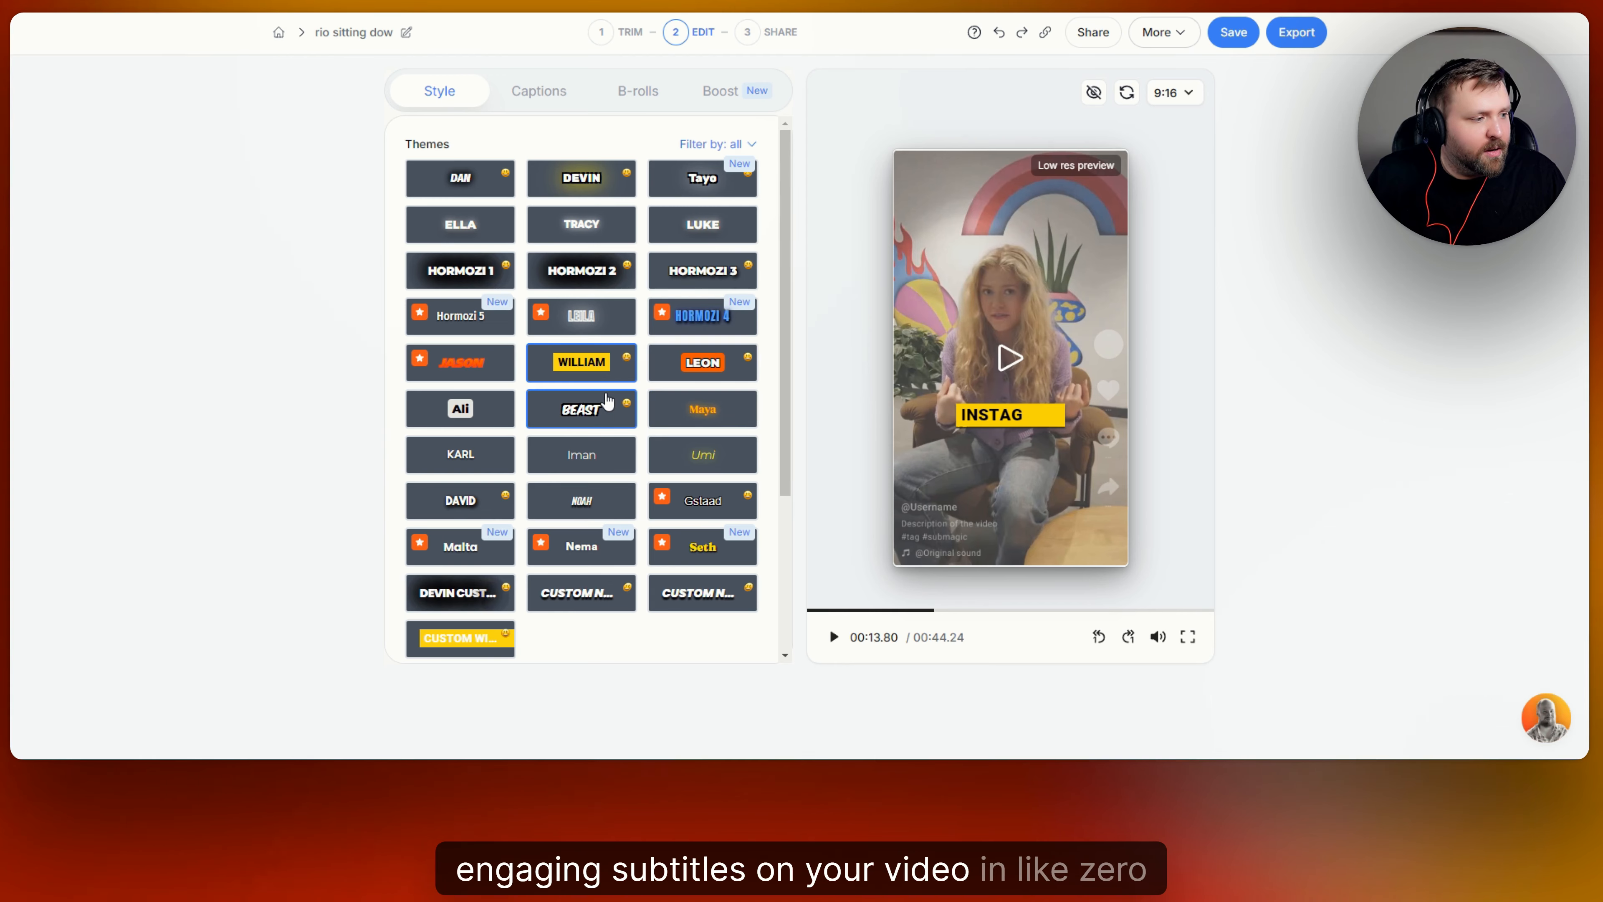
pyautogui.moveTo(581, 454)
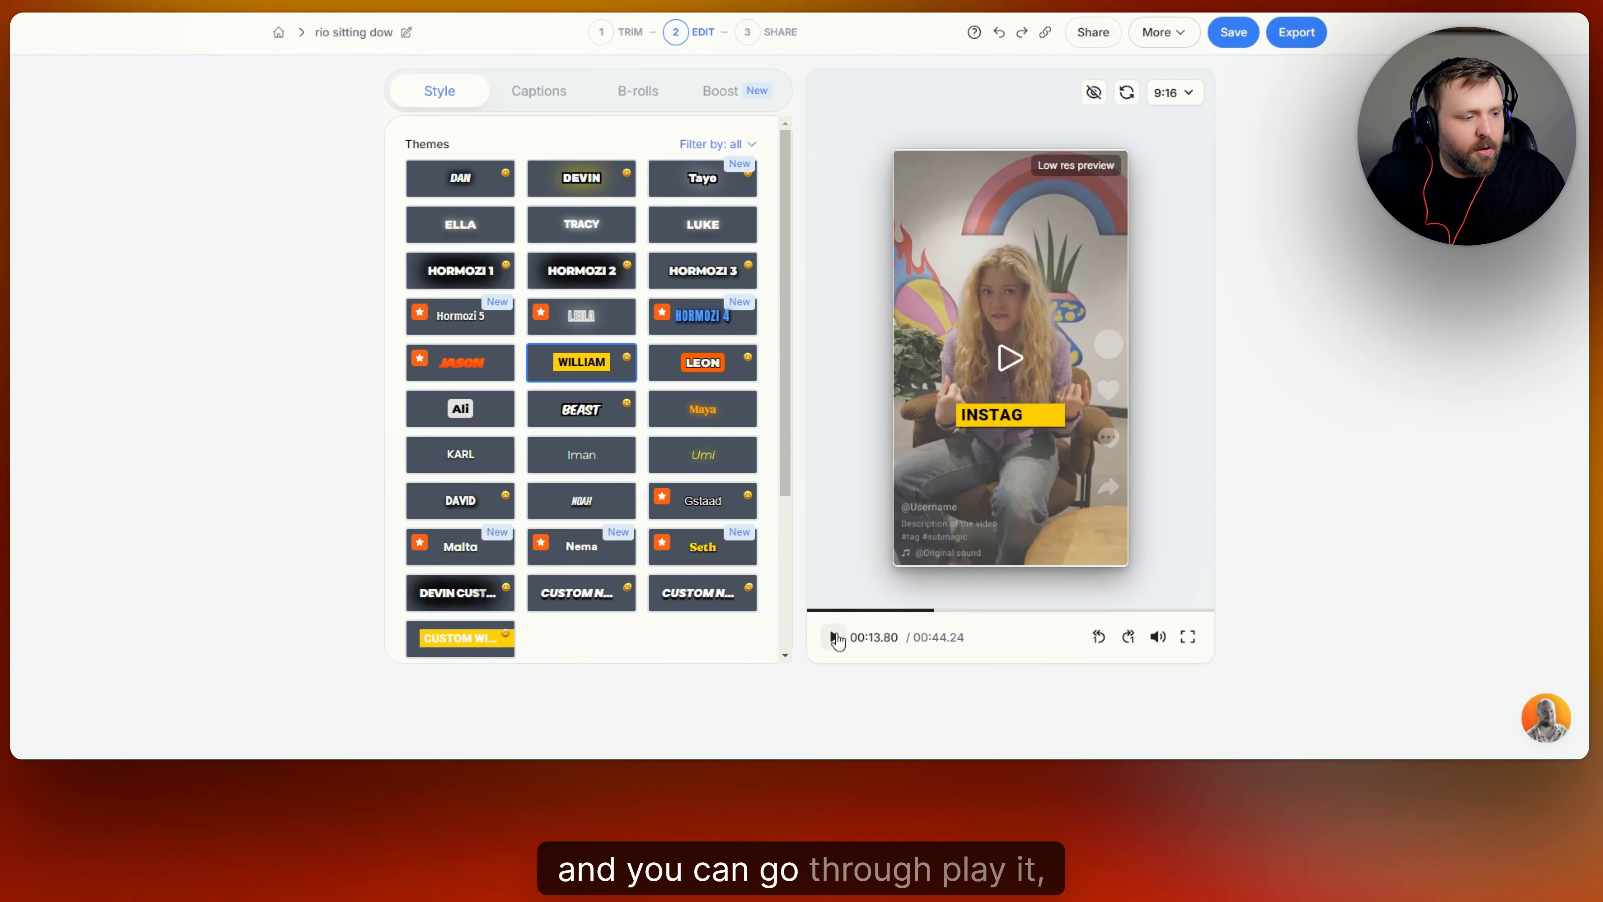
pyautogui.click(833, 637)
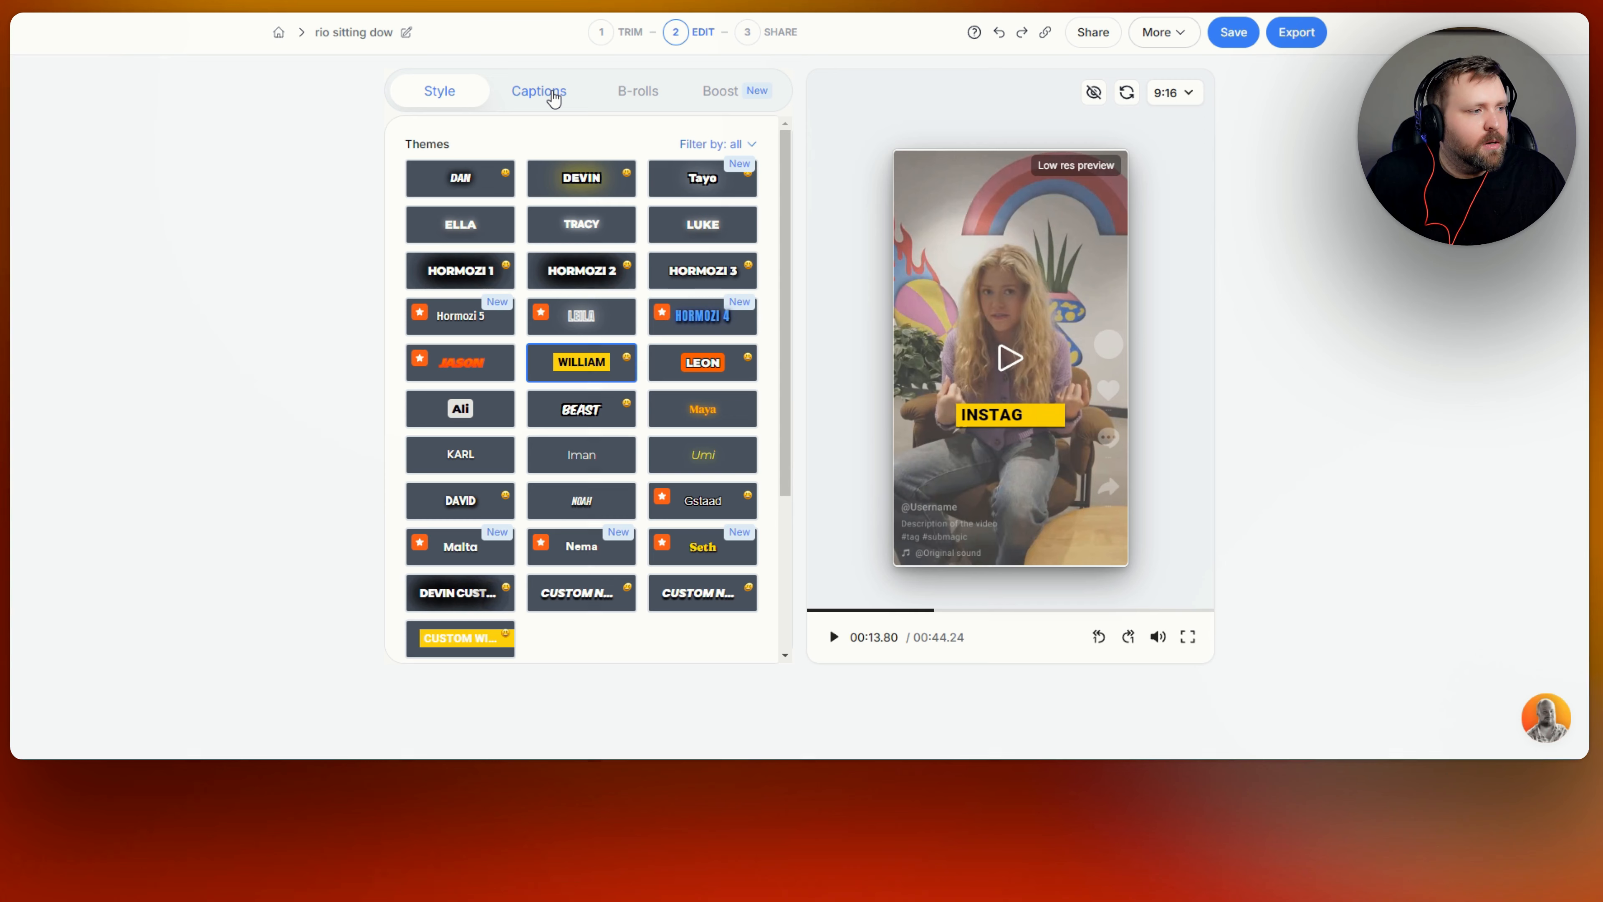
# Show the caption transcript and check the first line's emoji picker and Pop sound effect
pyautogui.click(538, 91)
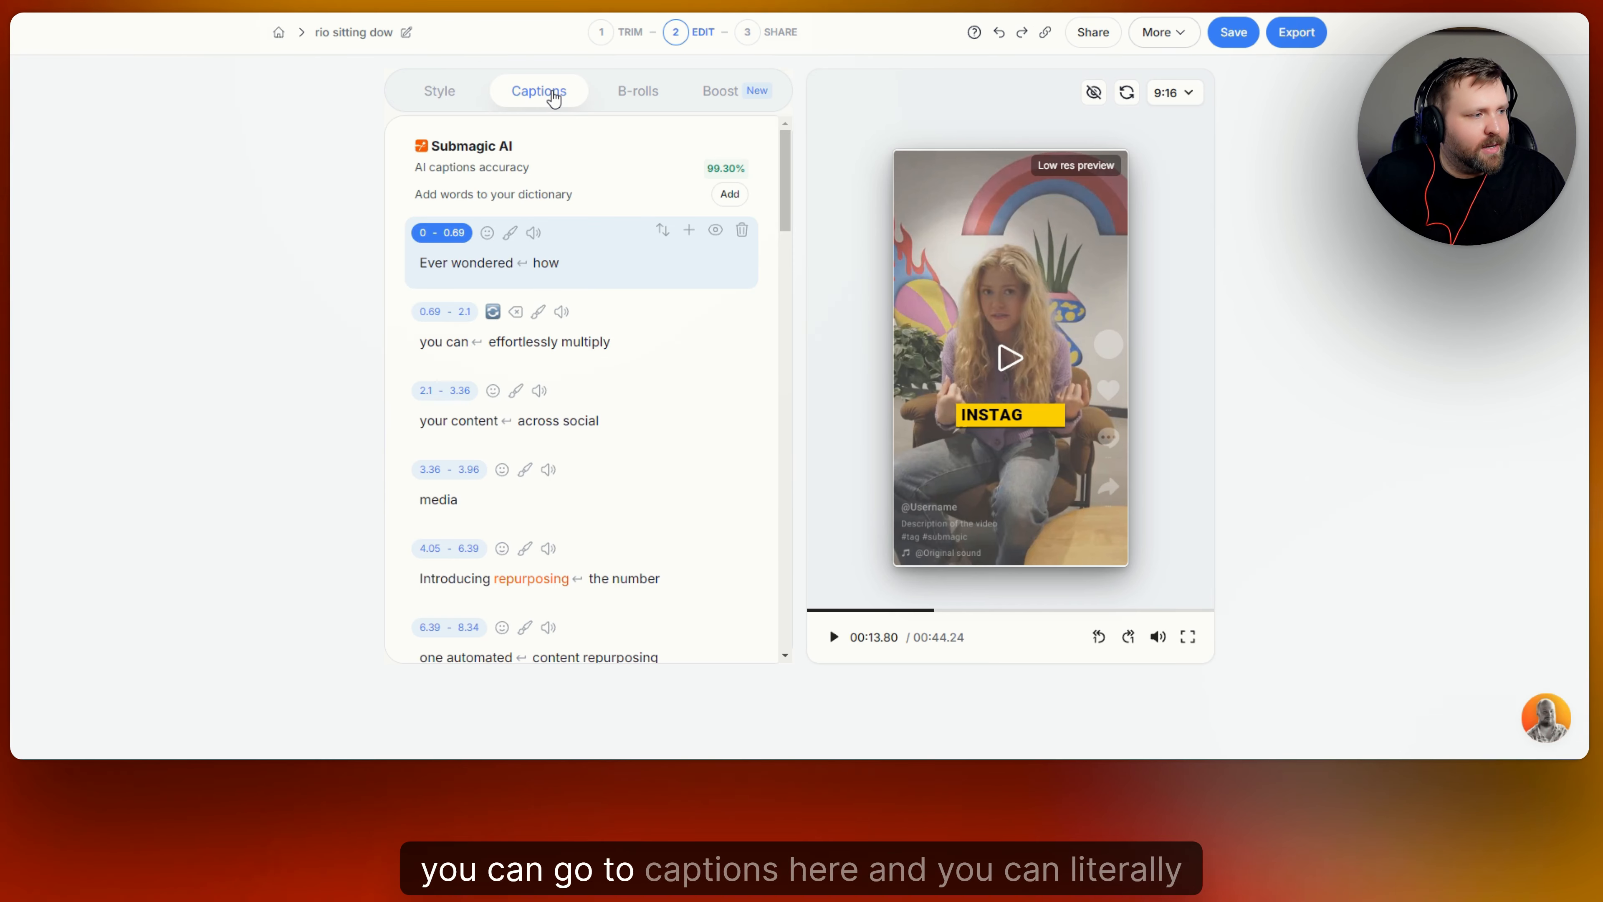
pyautogui.moveTo(514, 301)
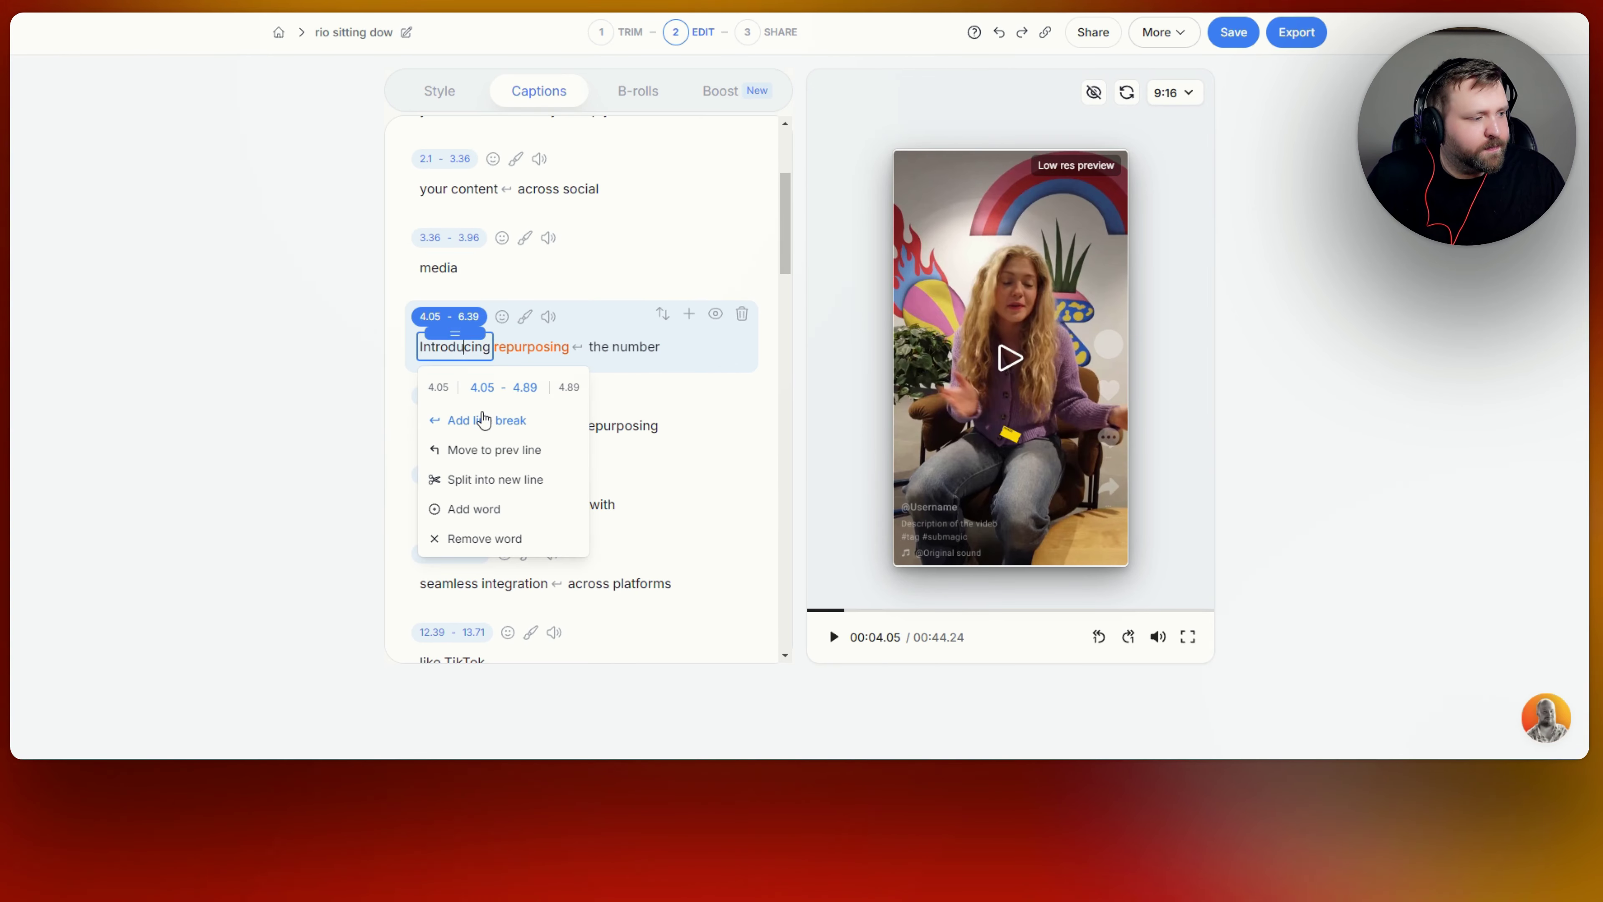
pyautogui.moveTo(782, 240)
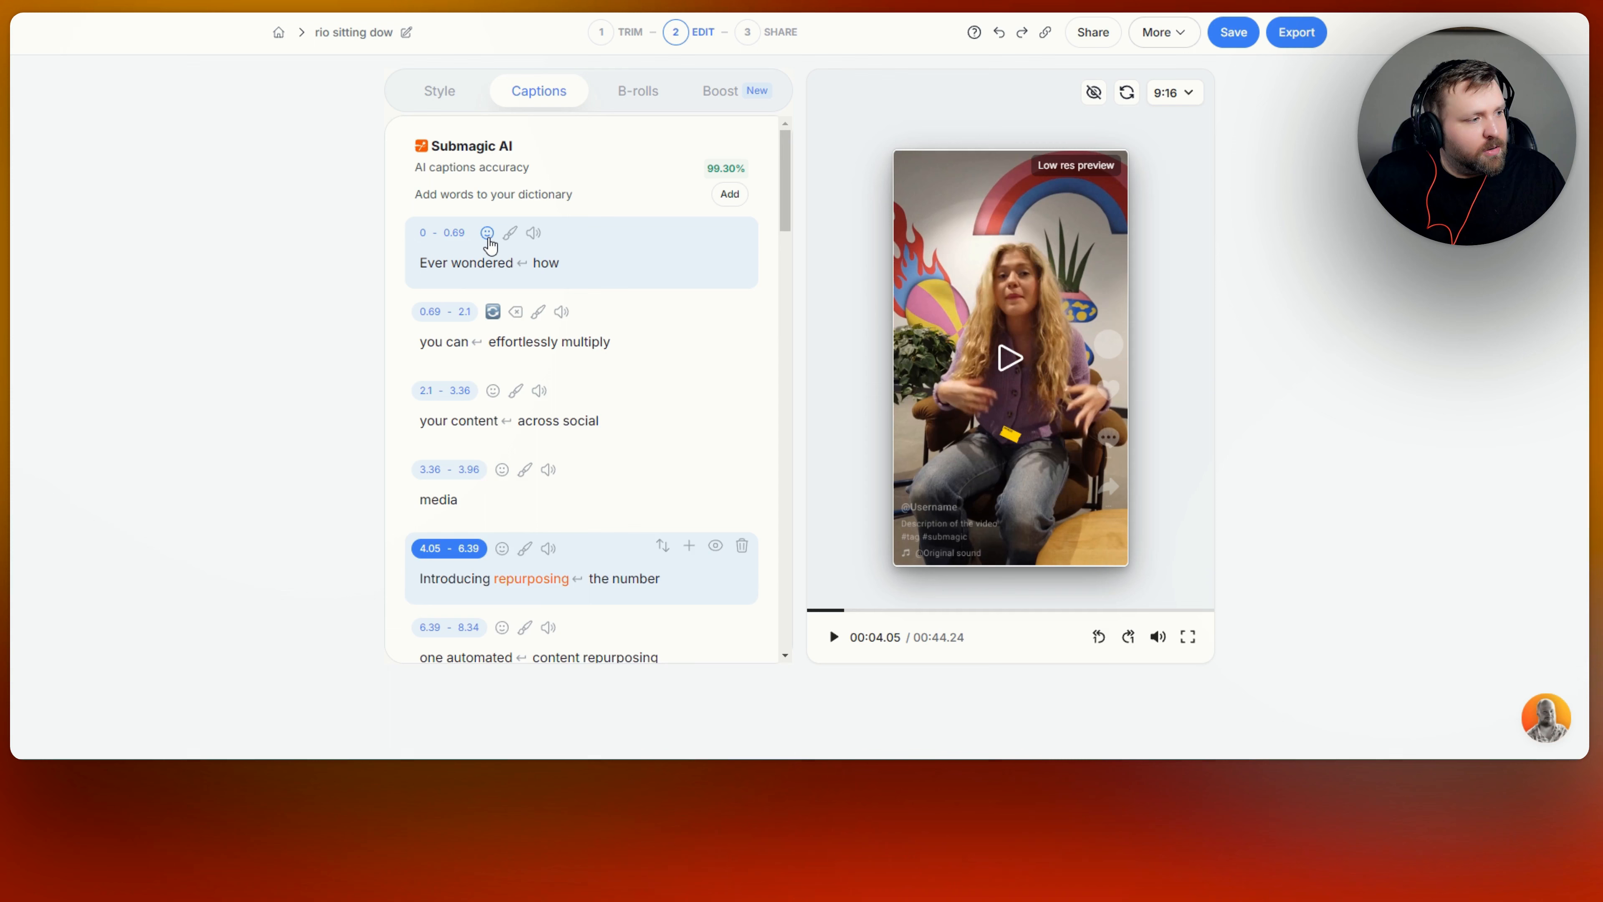
pyautogui.click(487, 233)
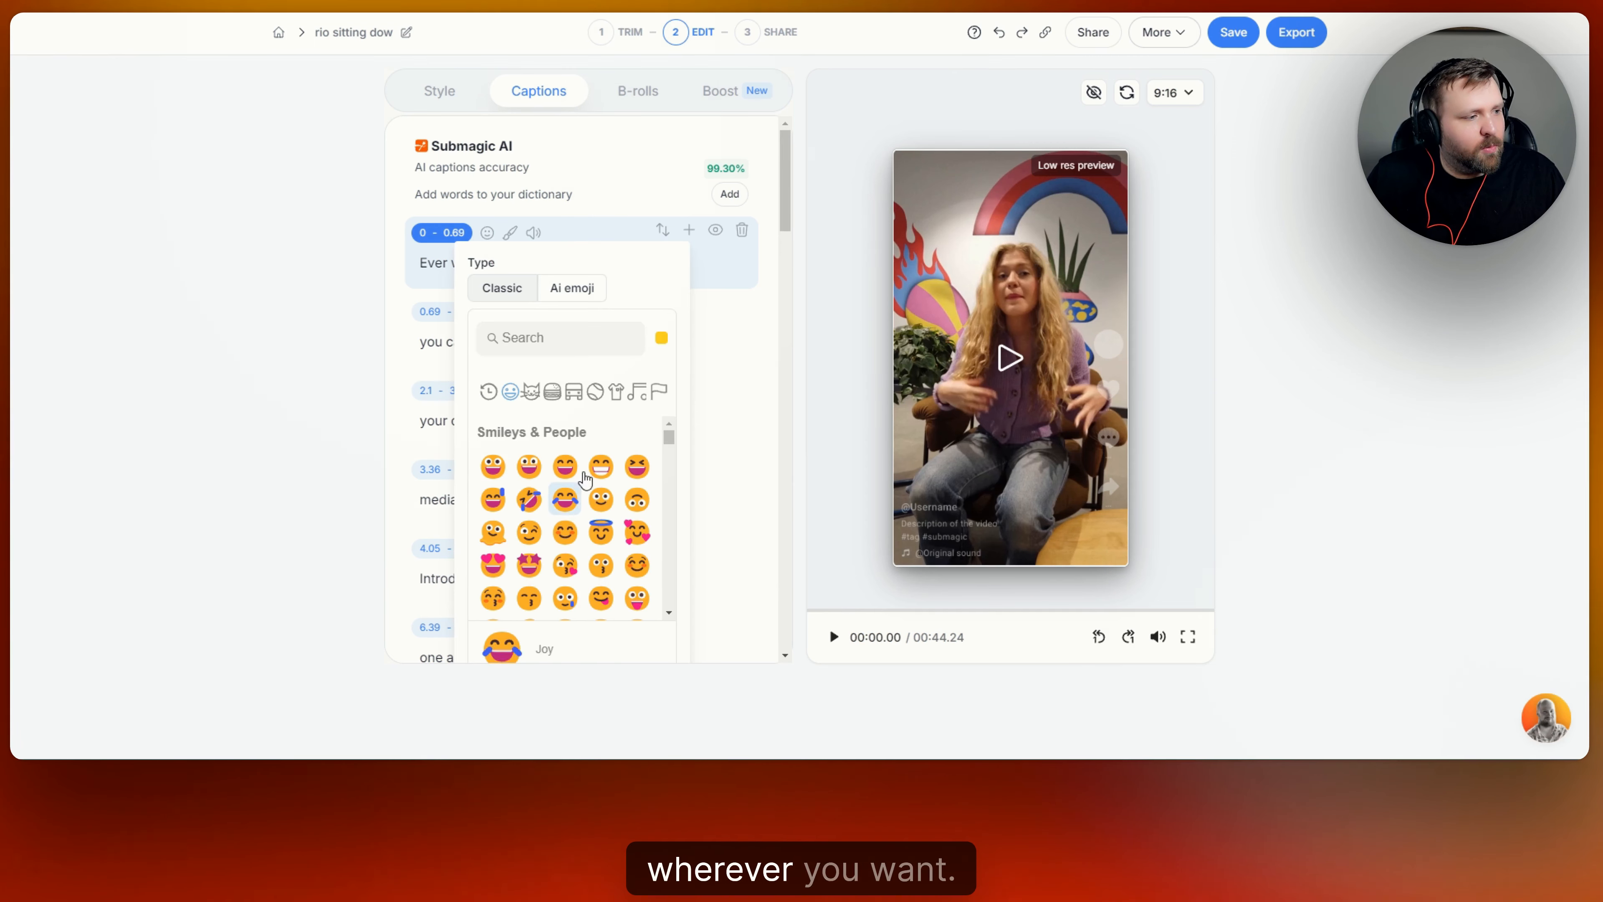
pyautogui.click(533, 232)
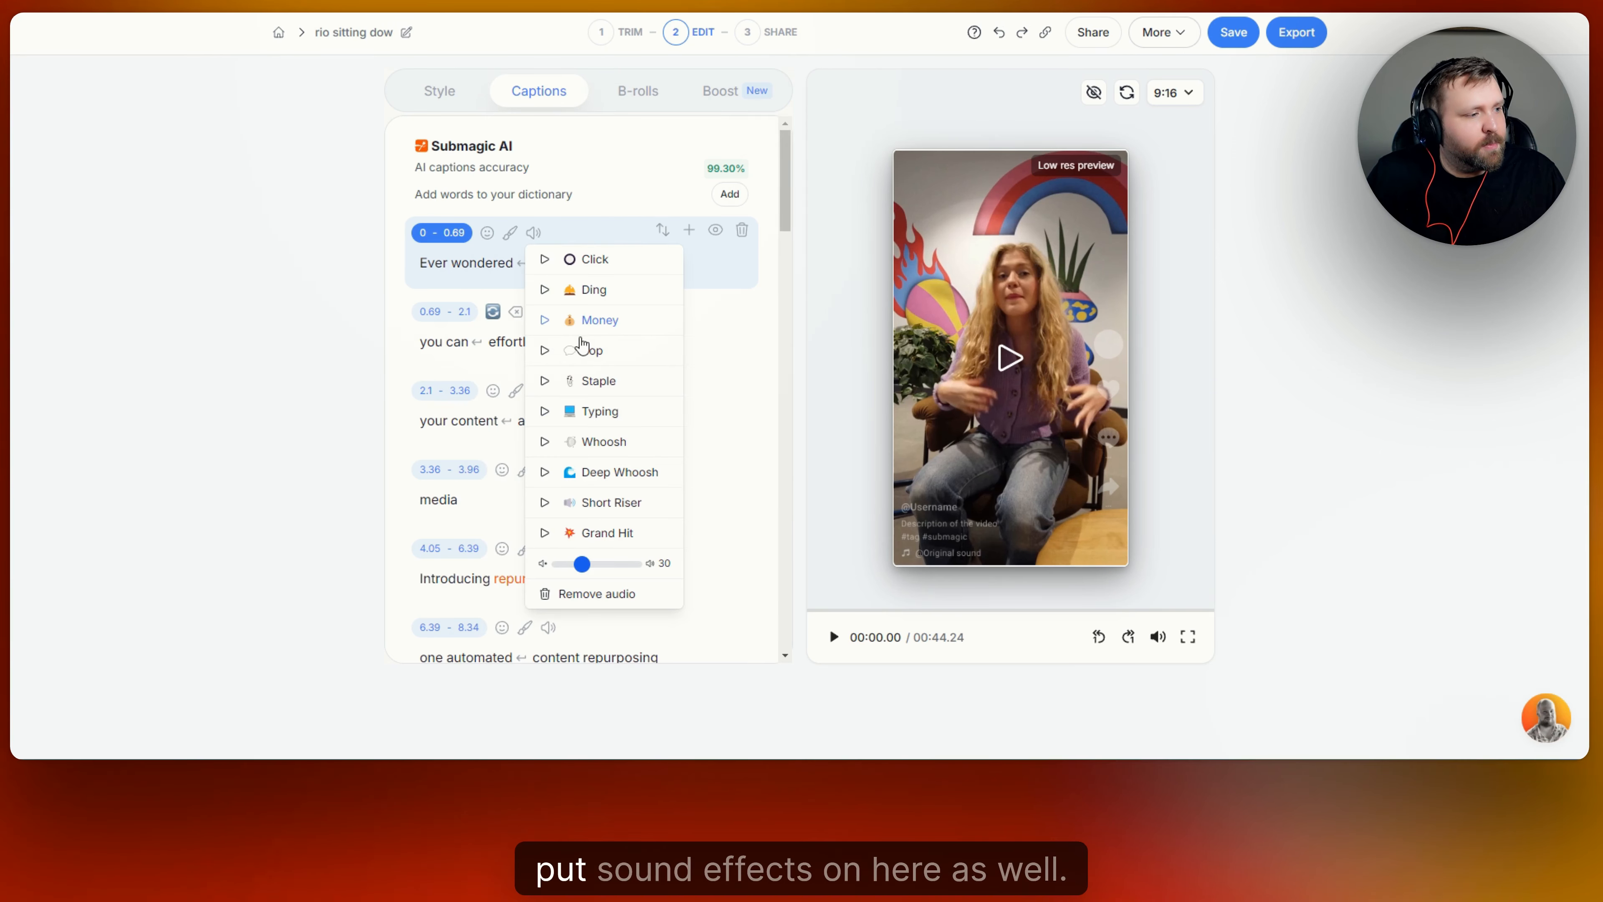
pyautogui.moveTo(586, 355)
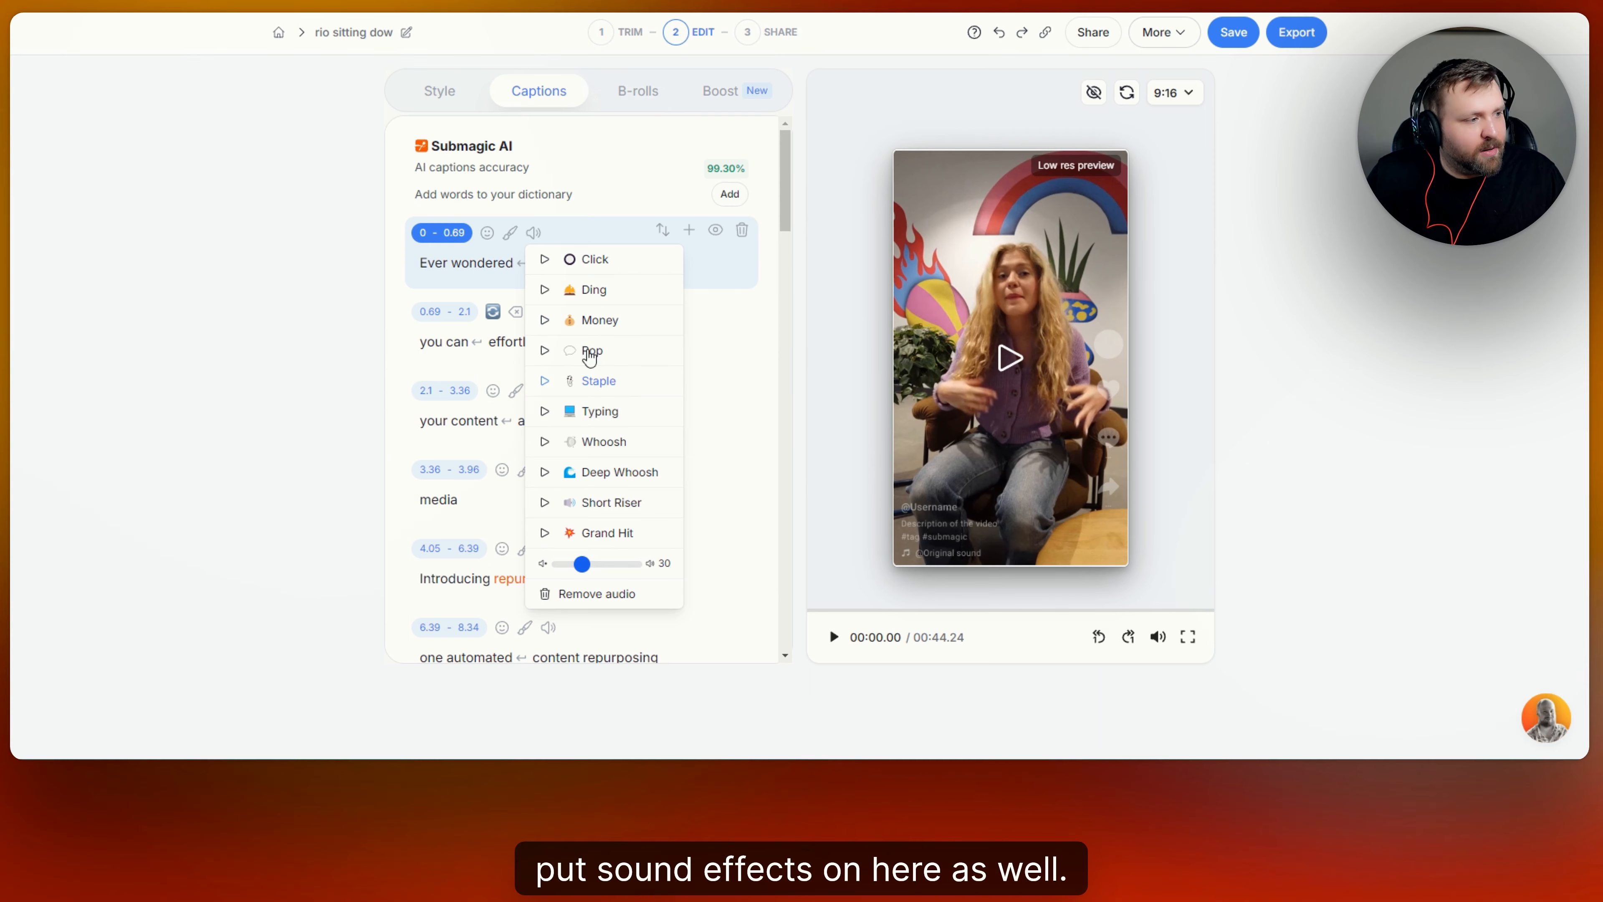
pyautogui.click(606, 211)
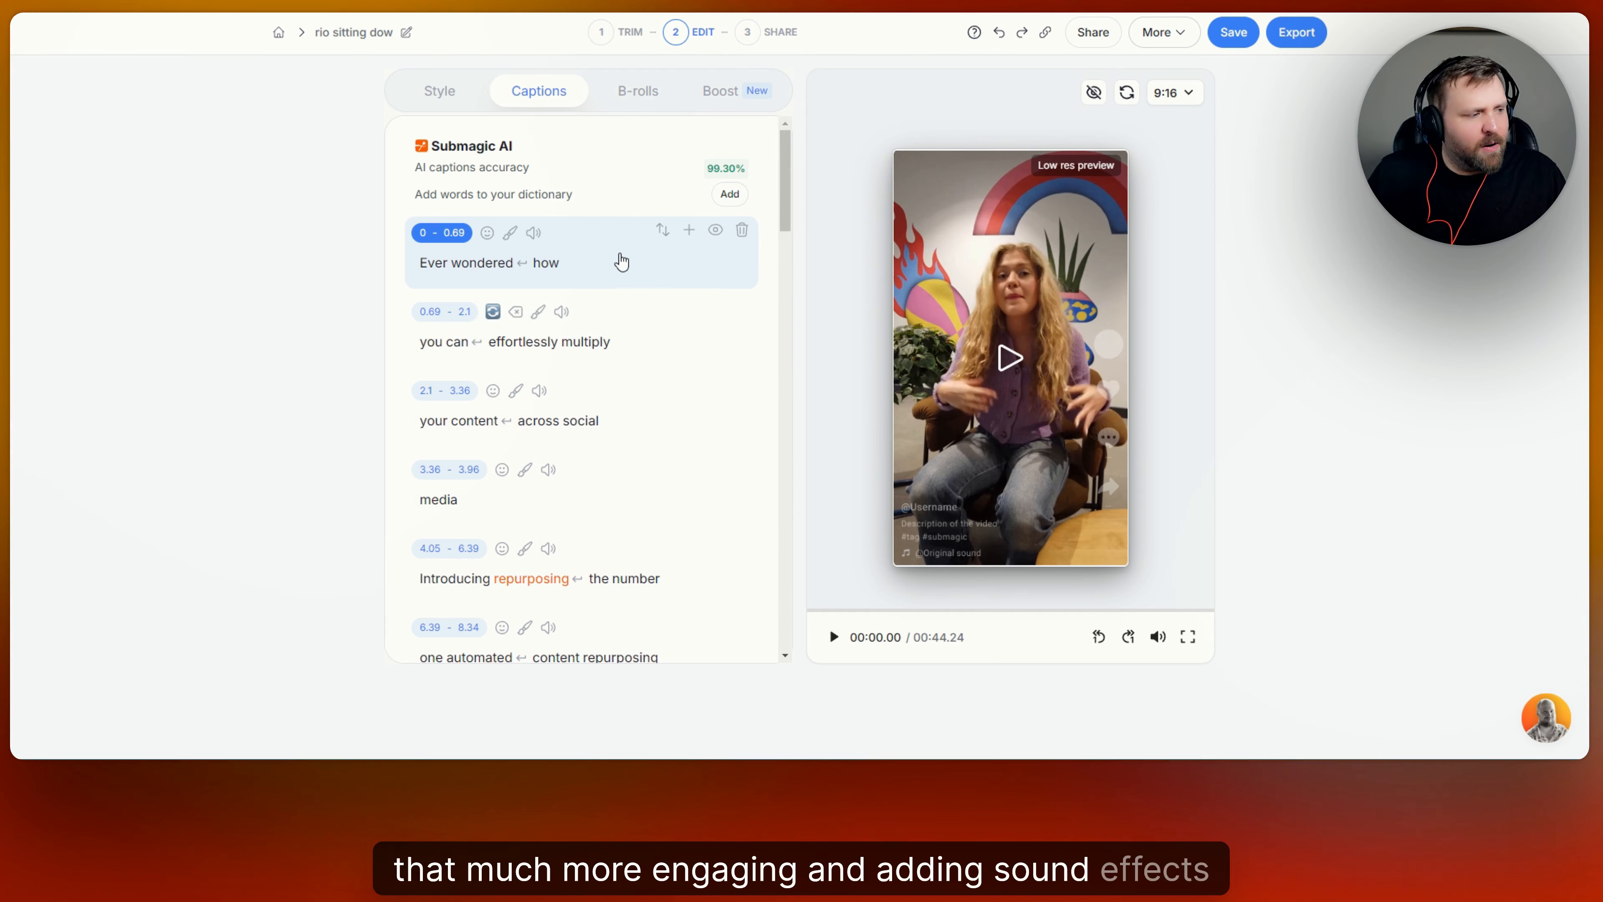
pyautogui.scroll(-3)
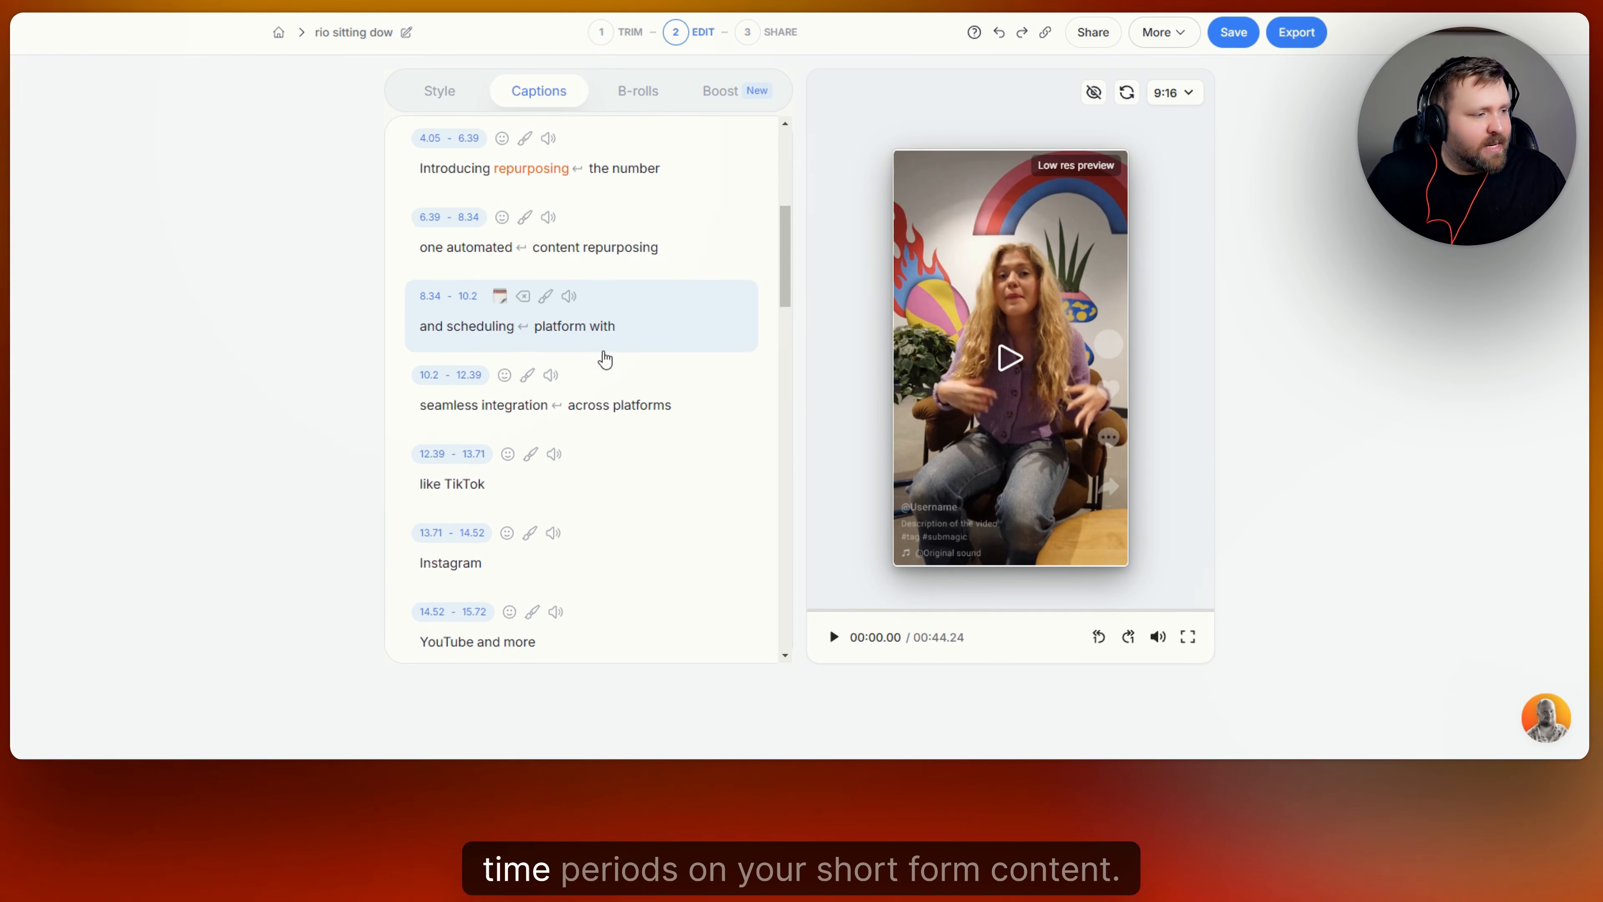
pyautogui.scroll(-3)
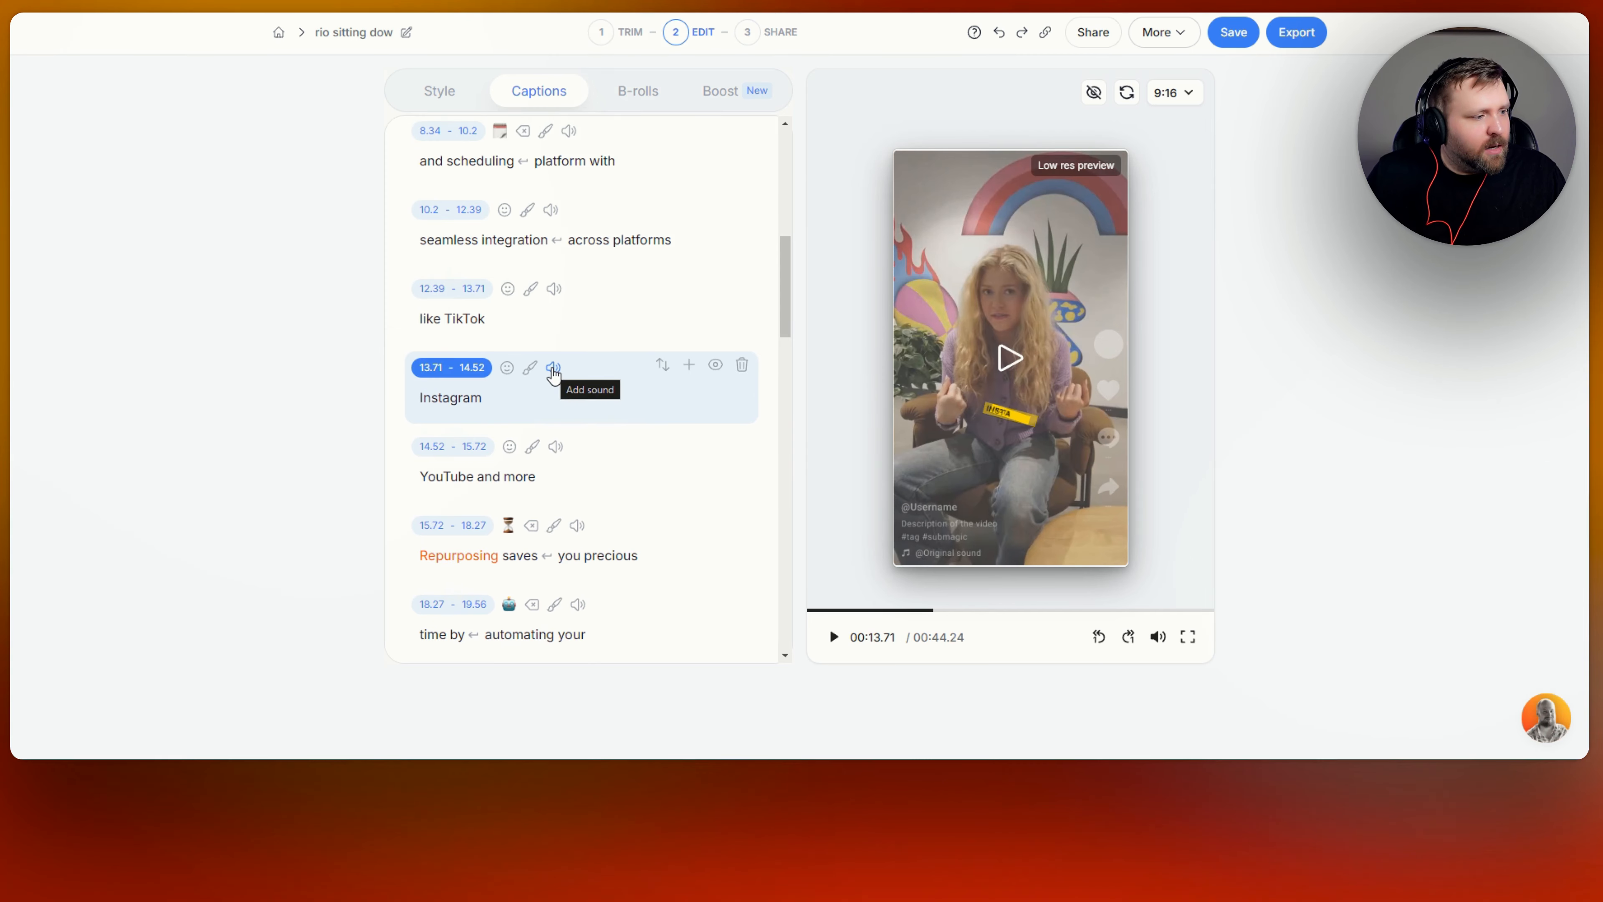
# Add the Ding sound to the Instagram caption line and hear it in preview
pyautogui.click(553, 367)
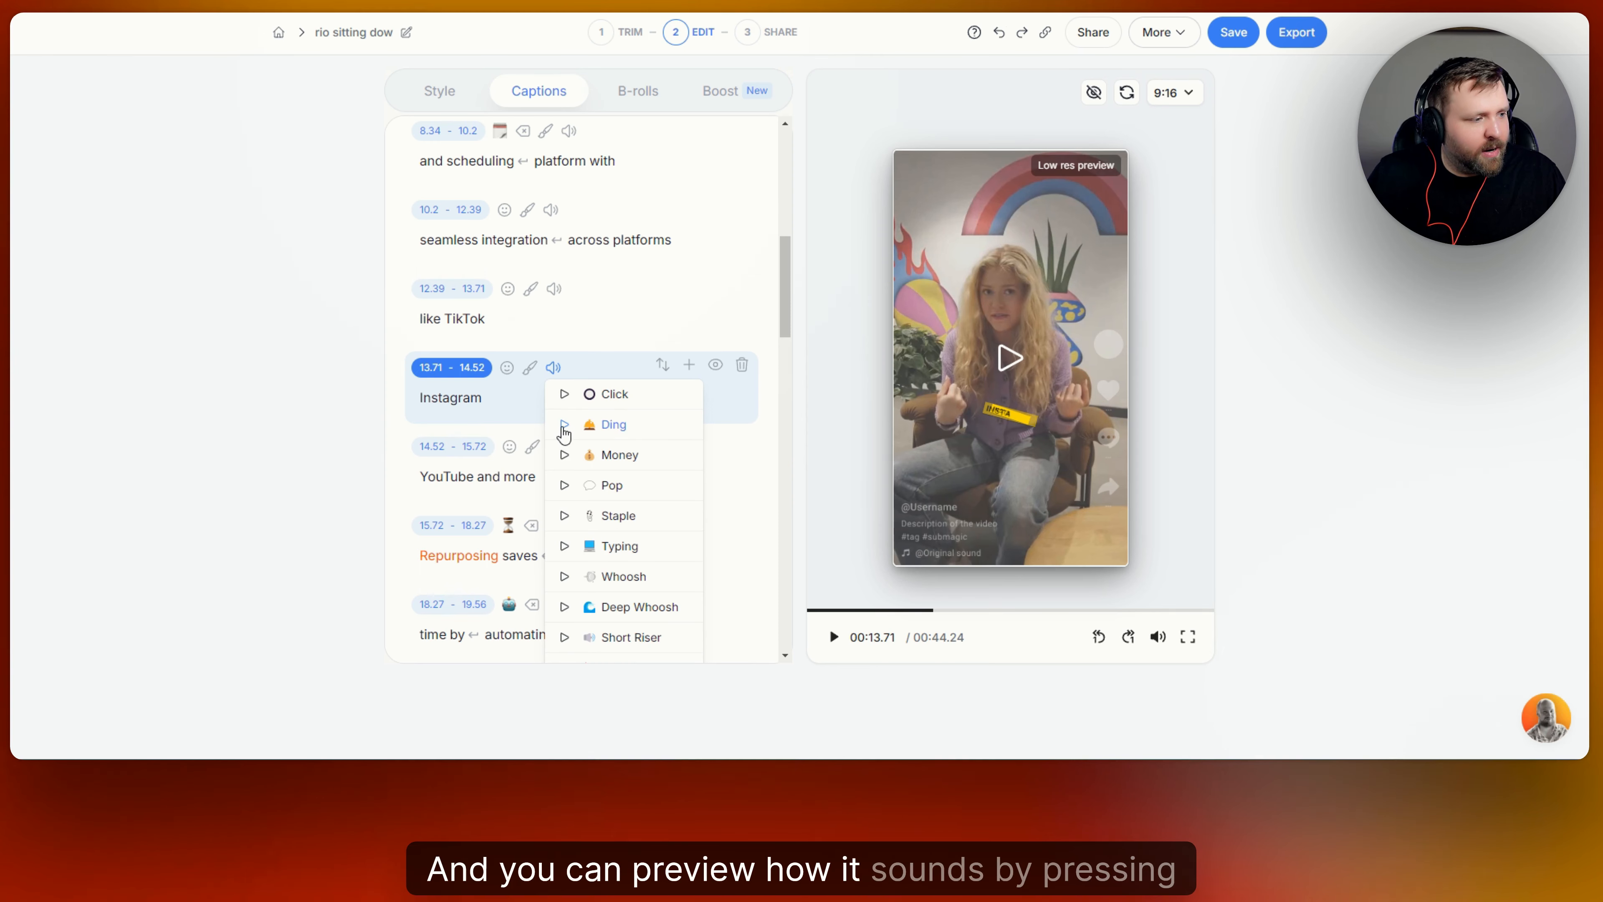
pyautogui.click(703, 479)
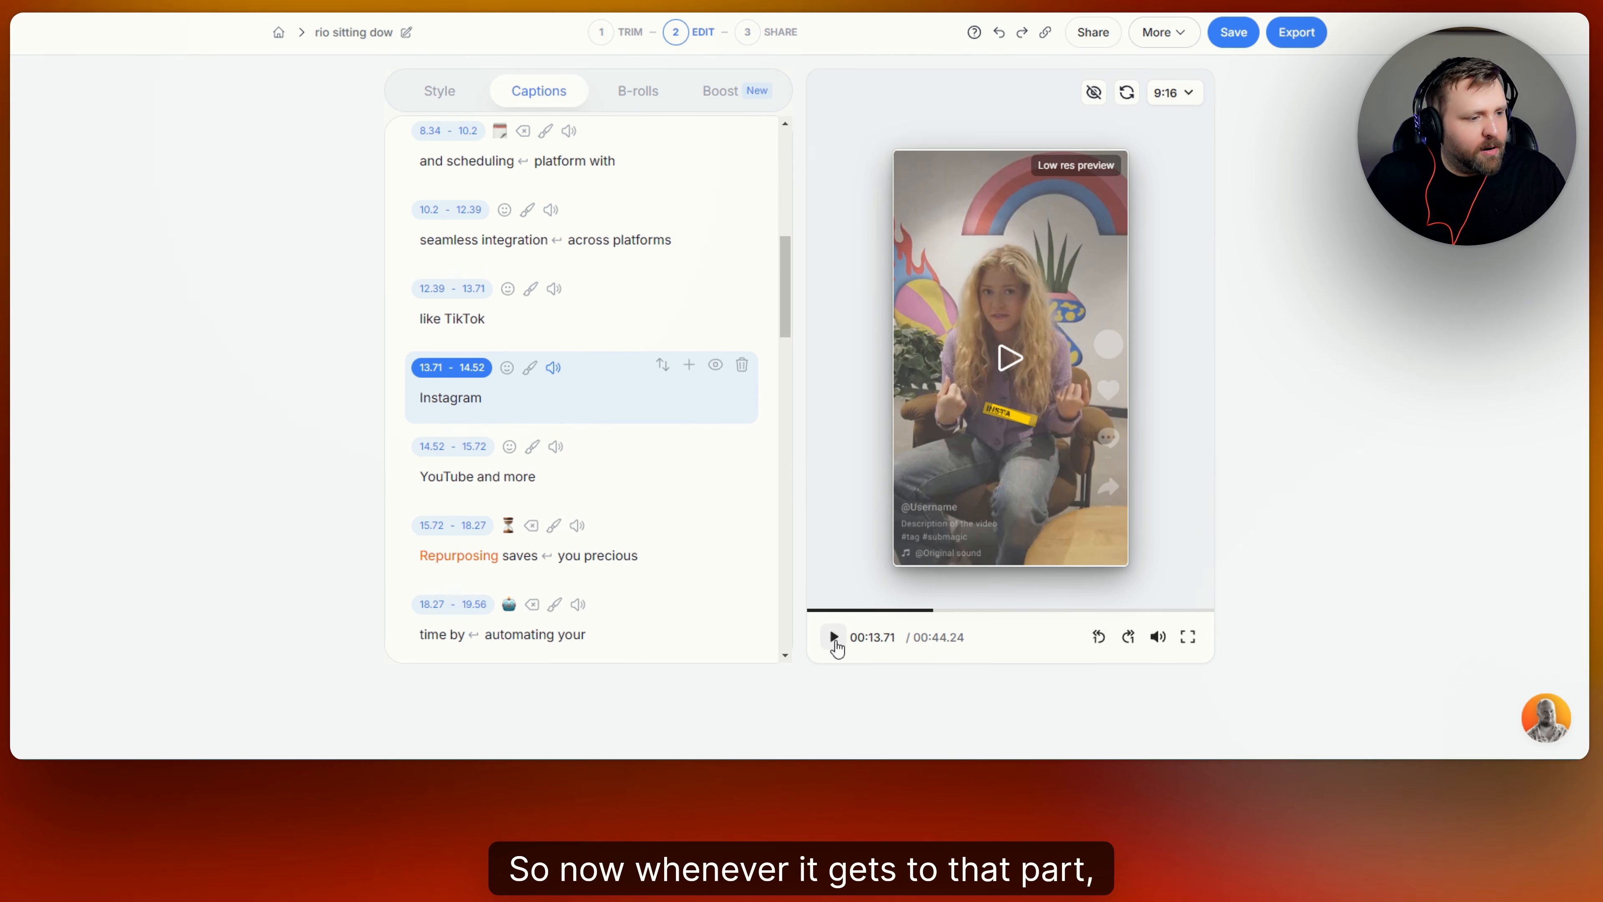
pyautogui.click(832, 636)
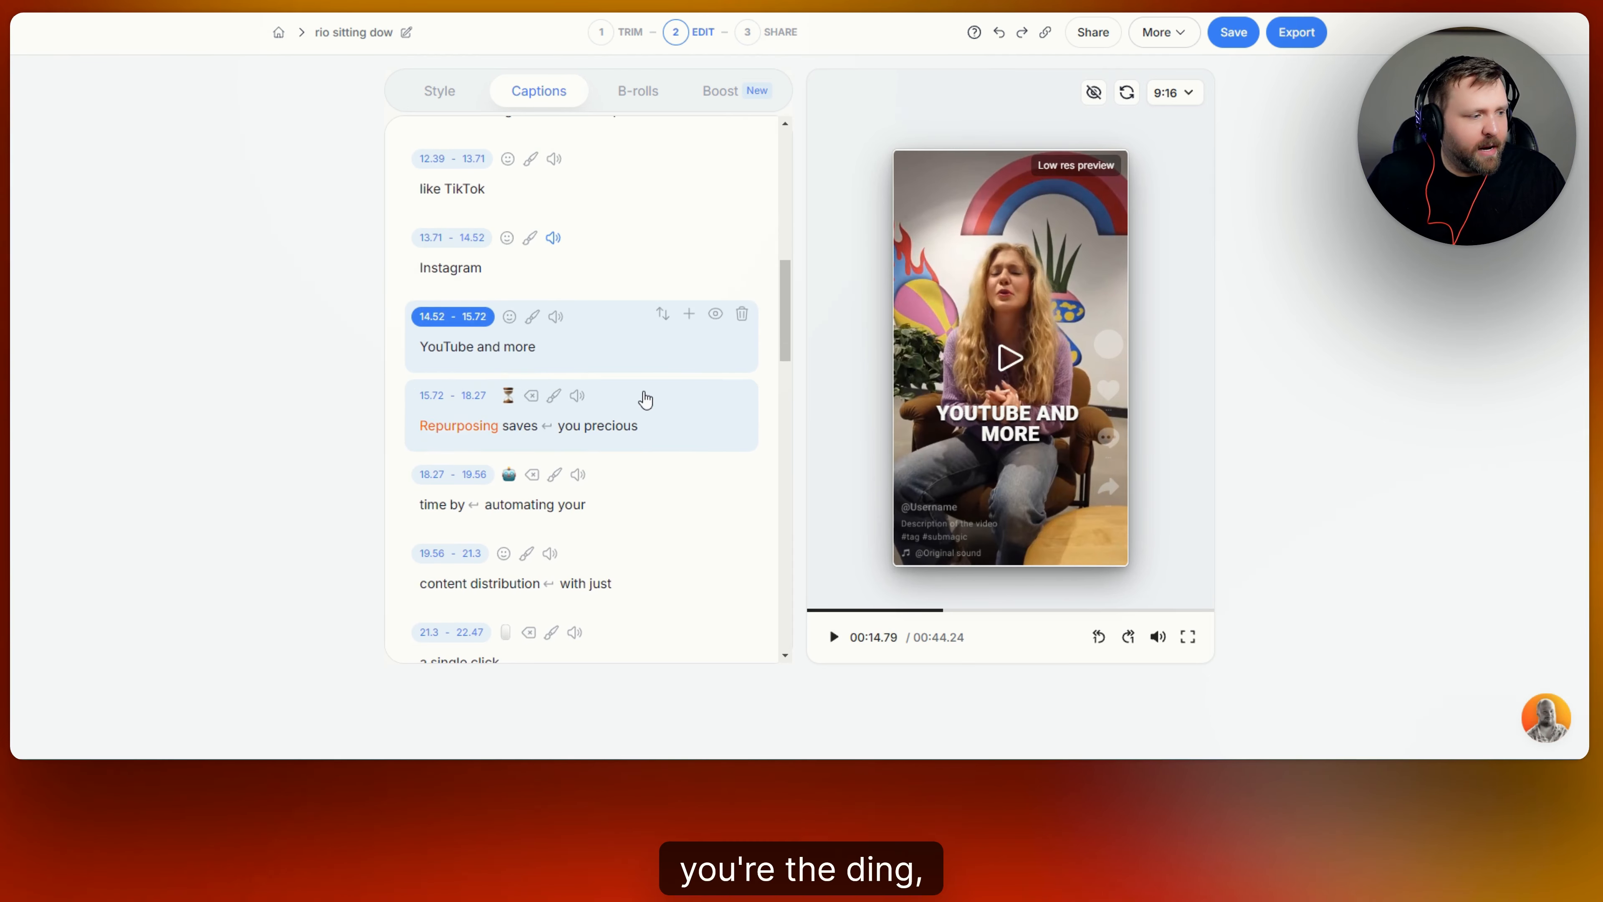
pyautogui.scroll(-3)
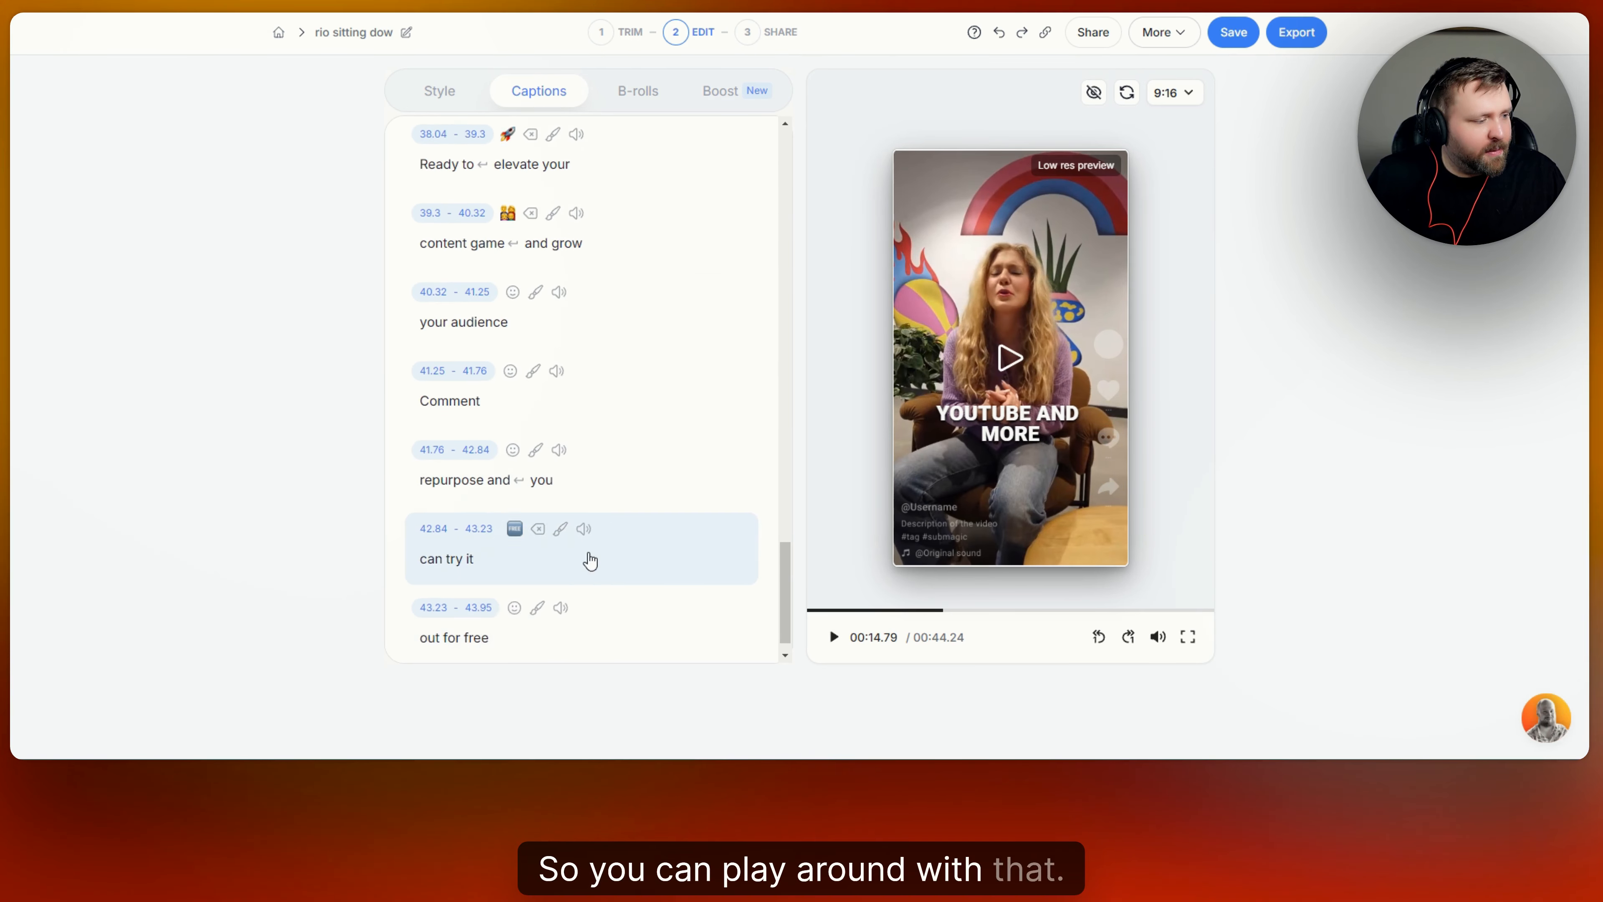
# Add a sound effect to the closing 'out for free' line and play the ending
pyautogui.click(560, 579)
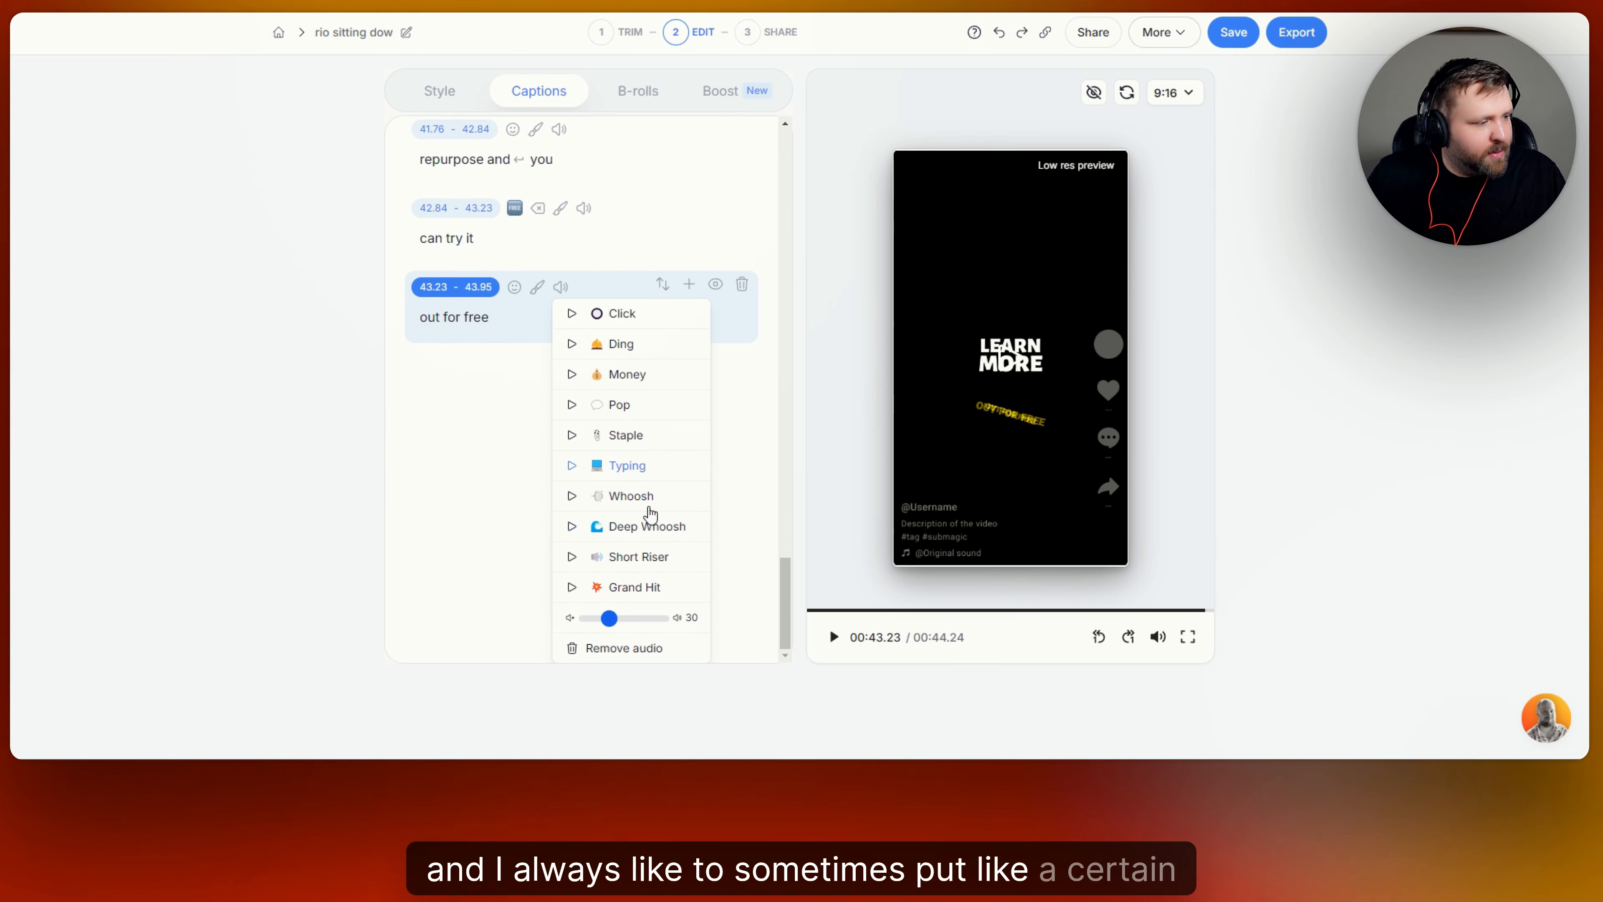
pyautogui.moveTo(625, 434)
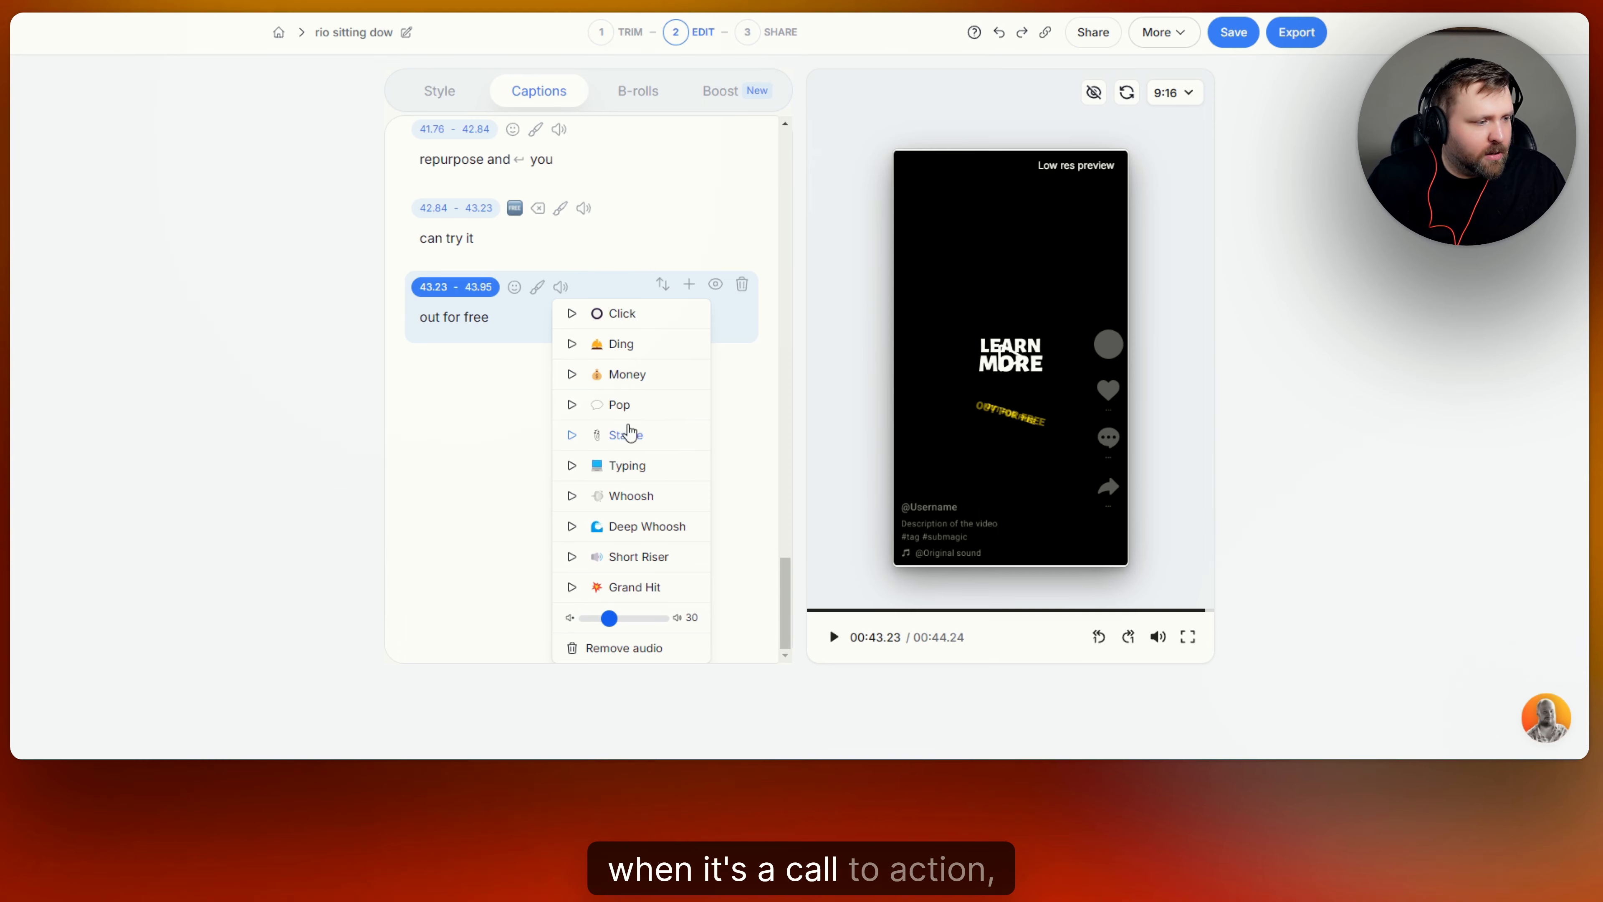
pyautogui.moveTo(625, 465)
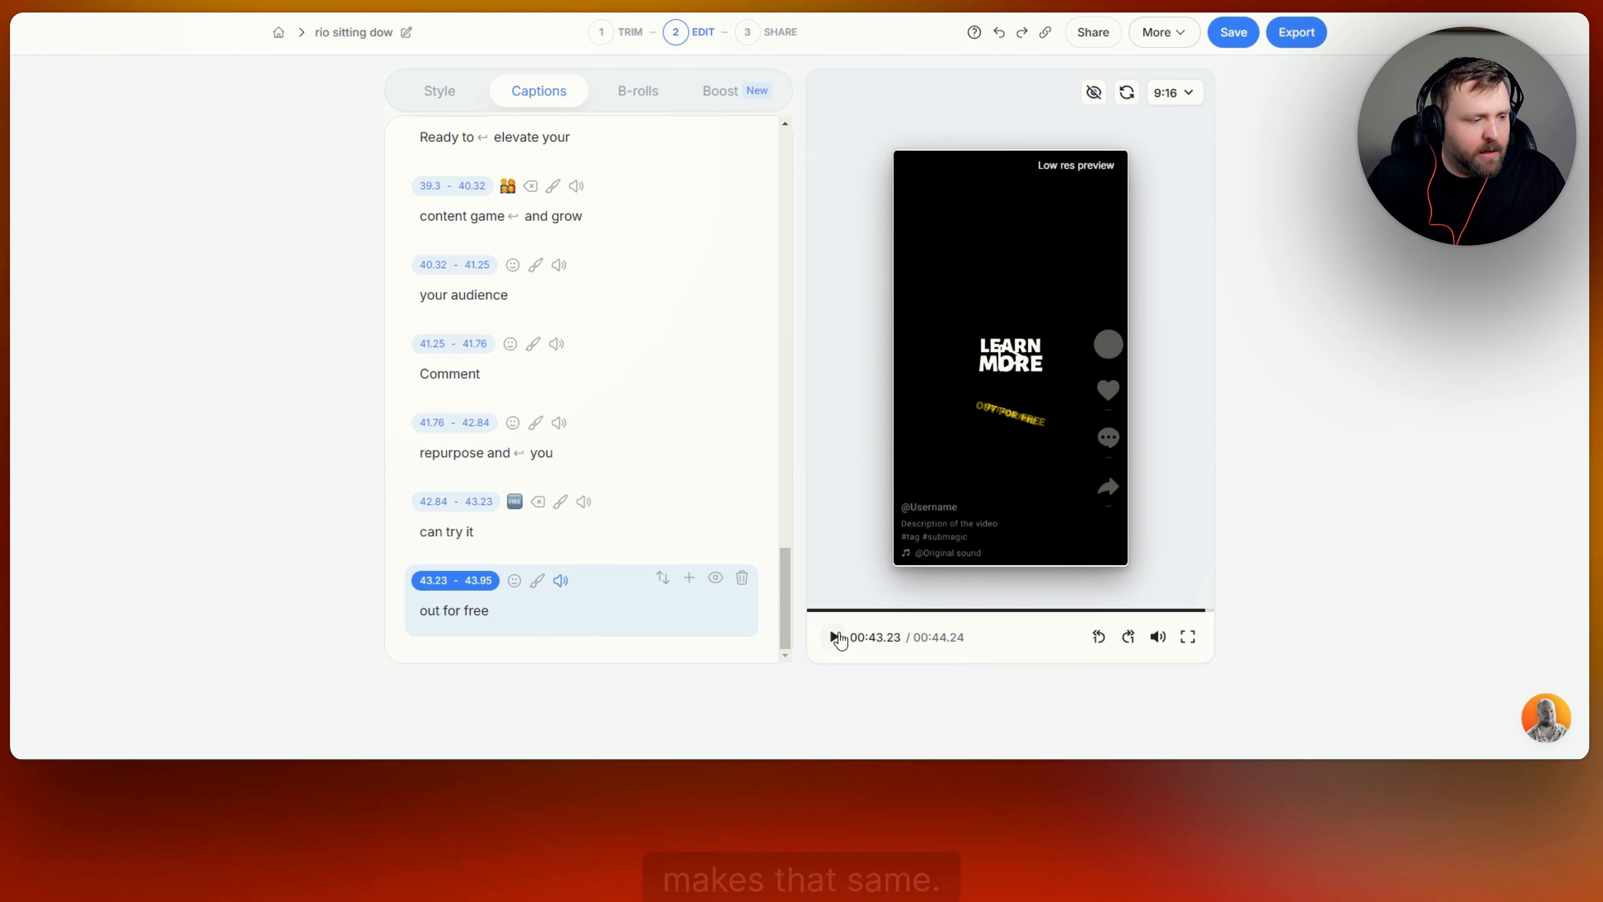
pyautogui.click(833, 636)
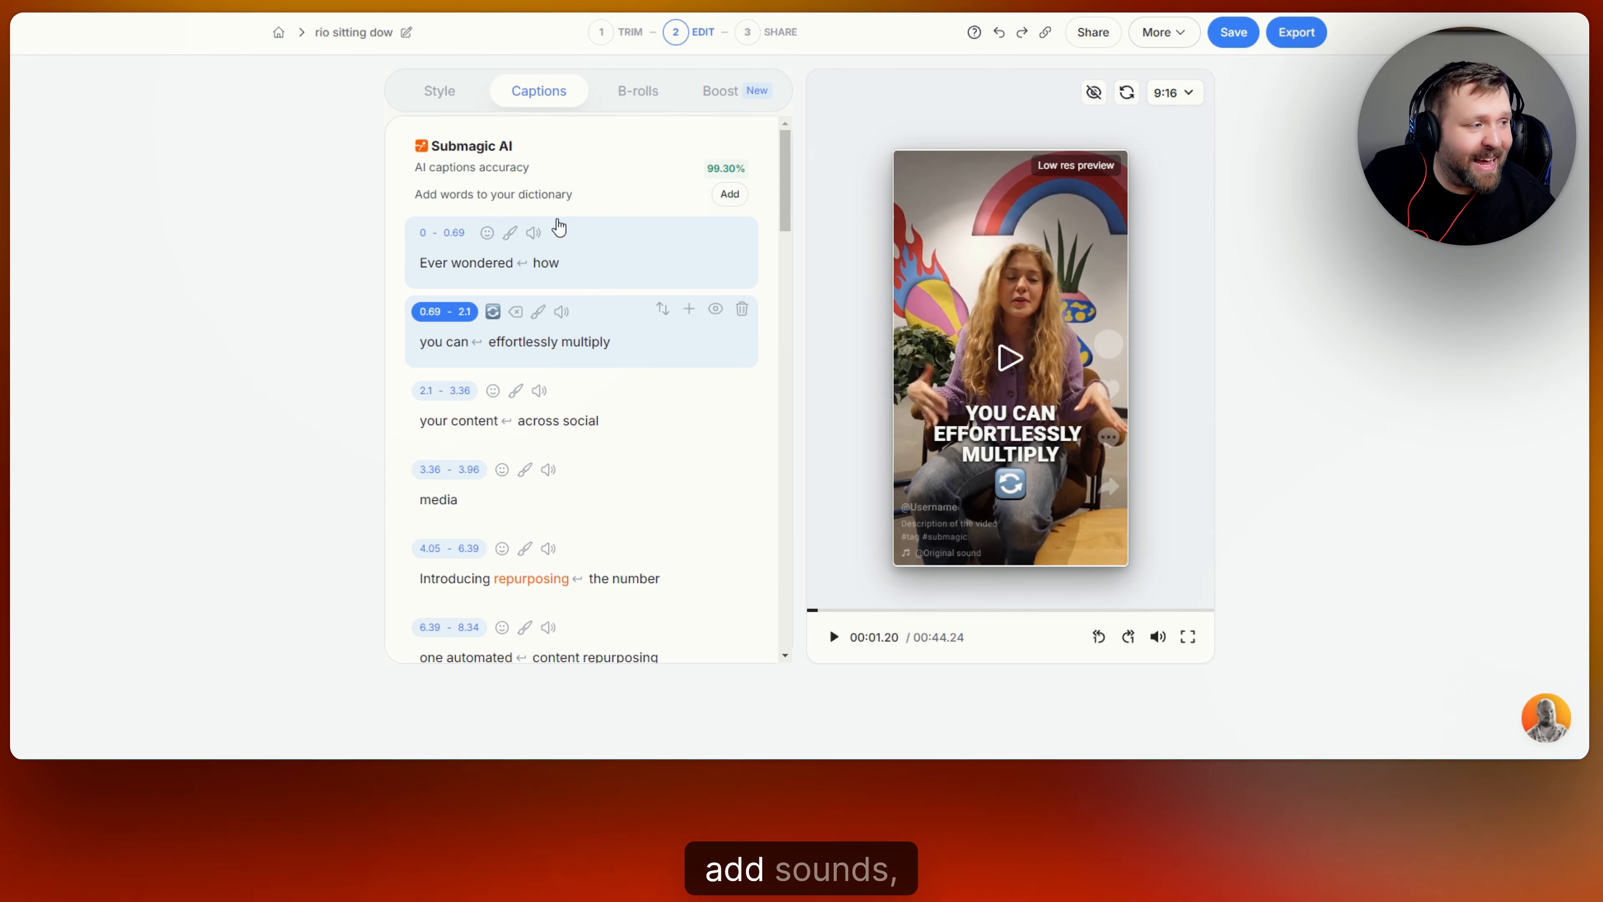
pyautogui.moveTo(614, 374)
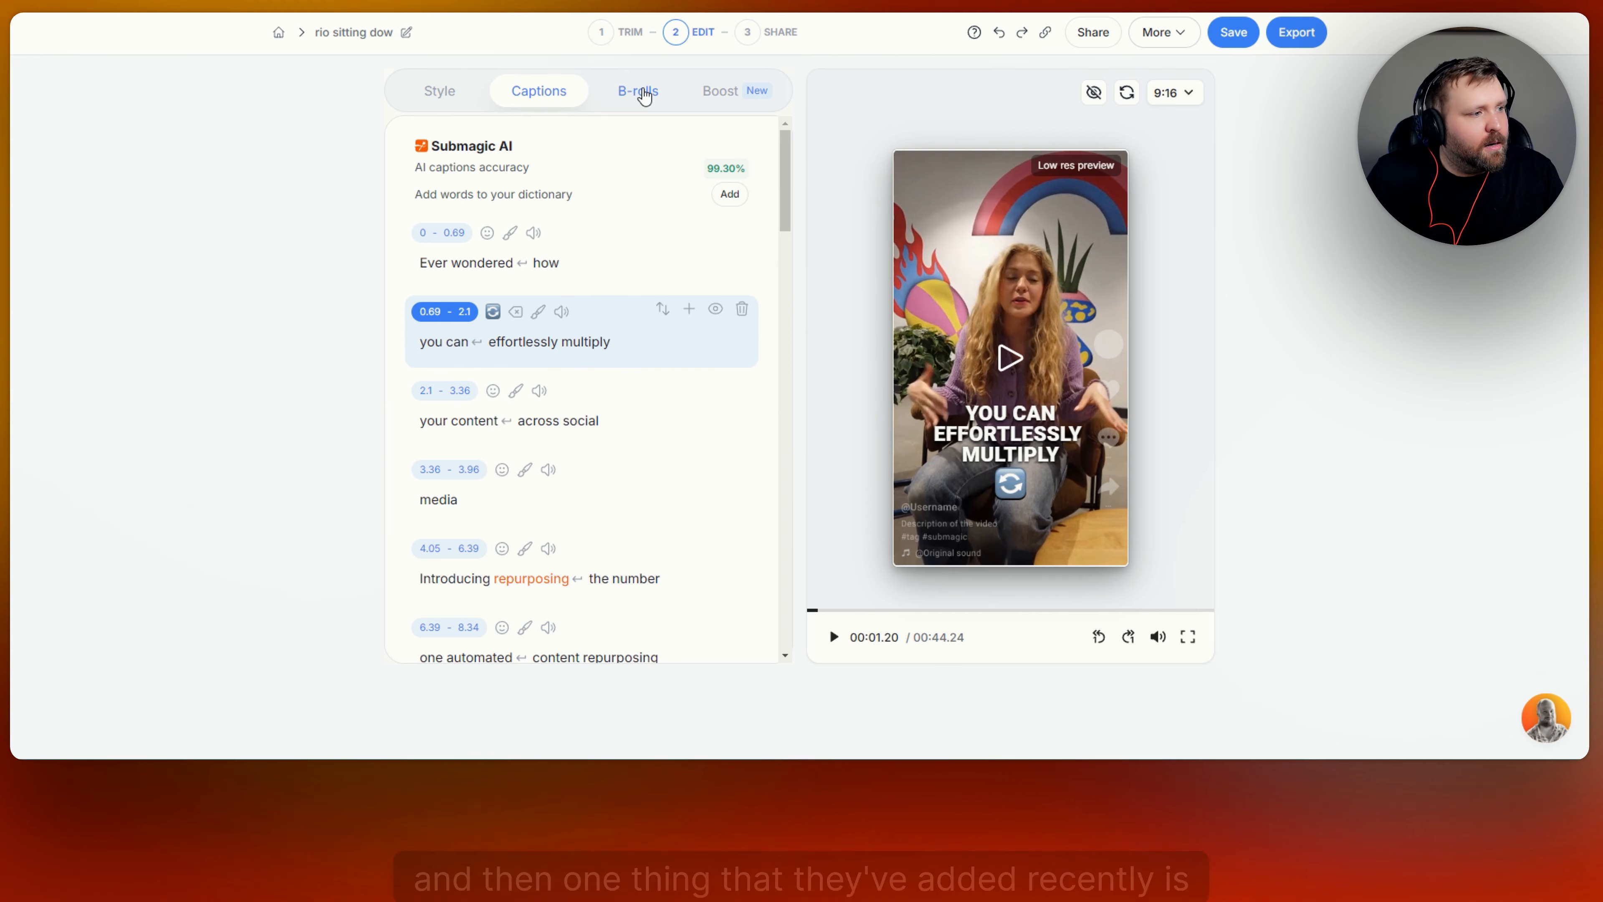
pyautogui.click(637, 91)
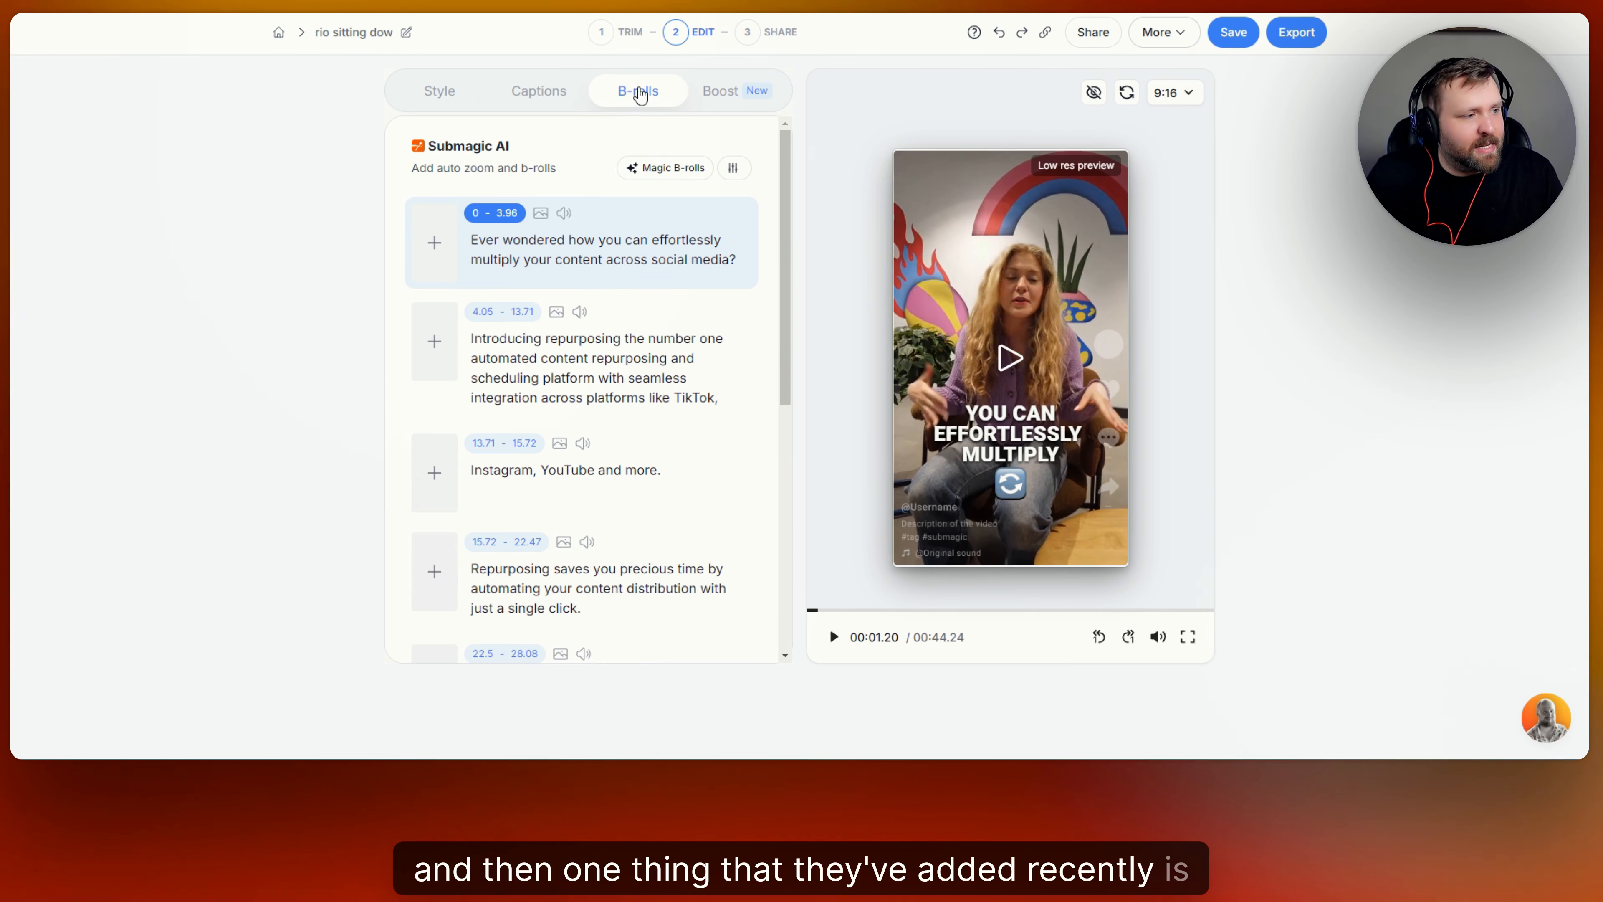
# Generate Magic B-rolls for the transcript and review the clip on the Repurposing saves line
pyautogui.scroll(-3)
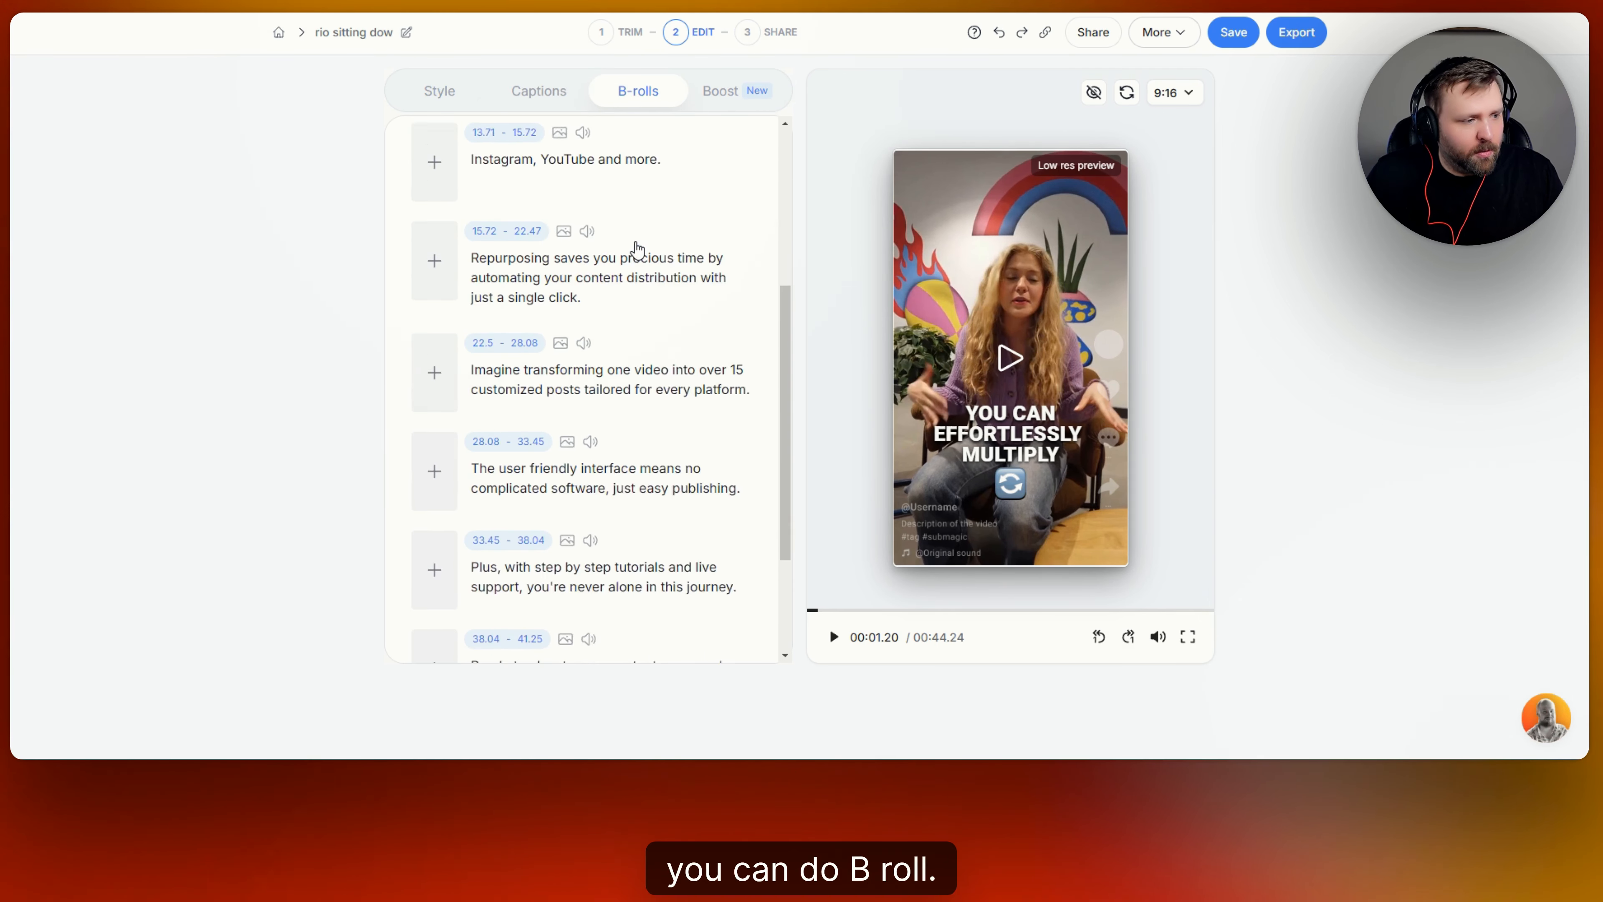
pyautogui.scroll(3)
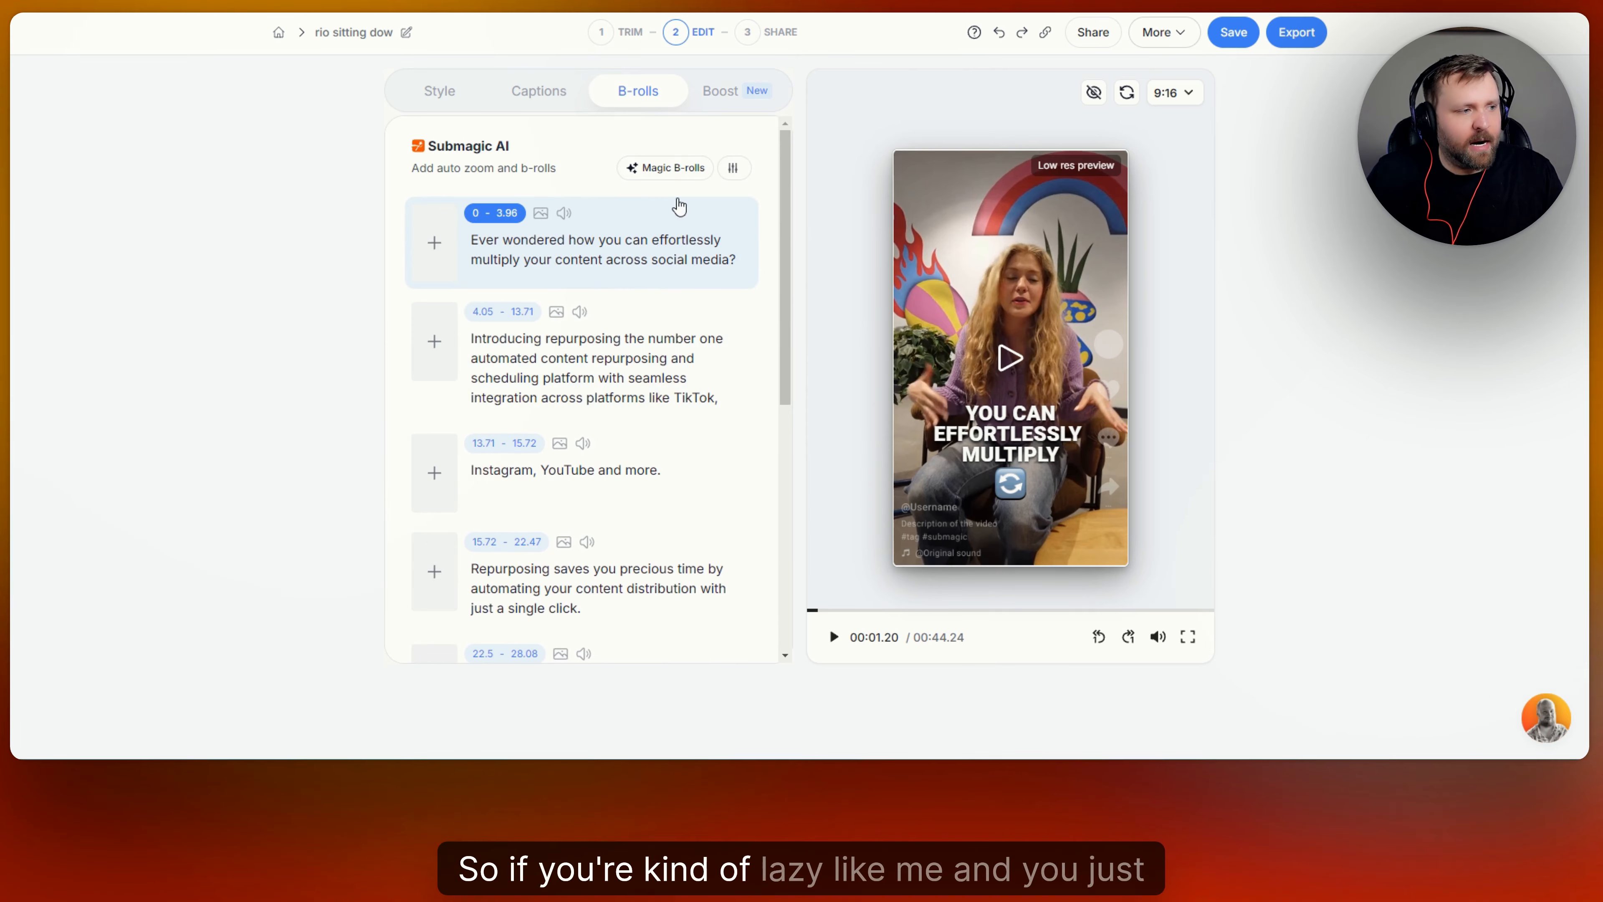
pyautogui.moveTo(665, 167)
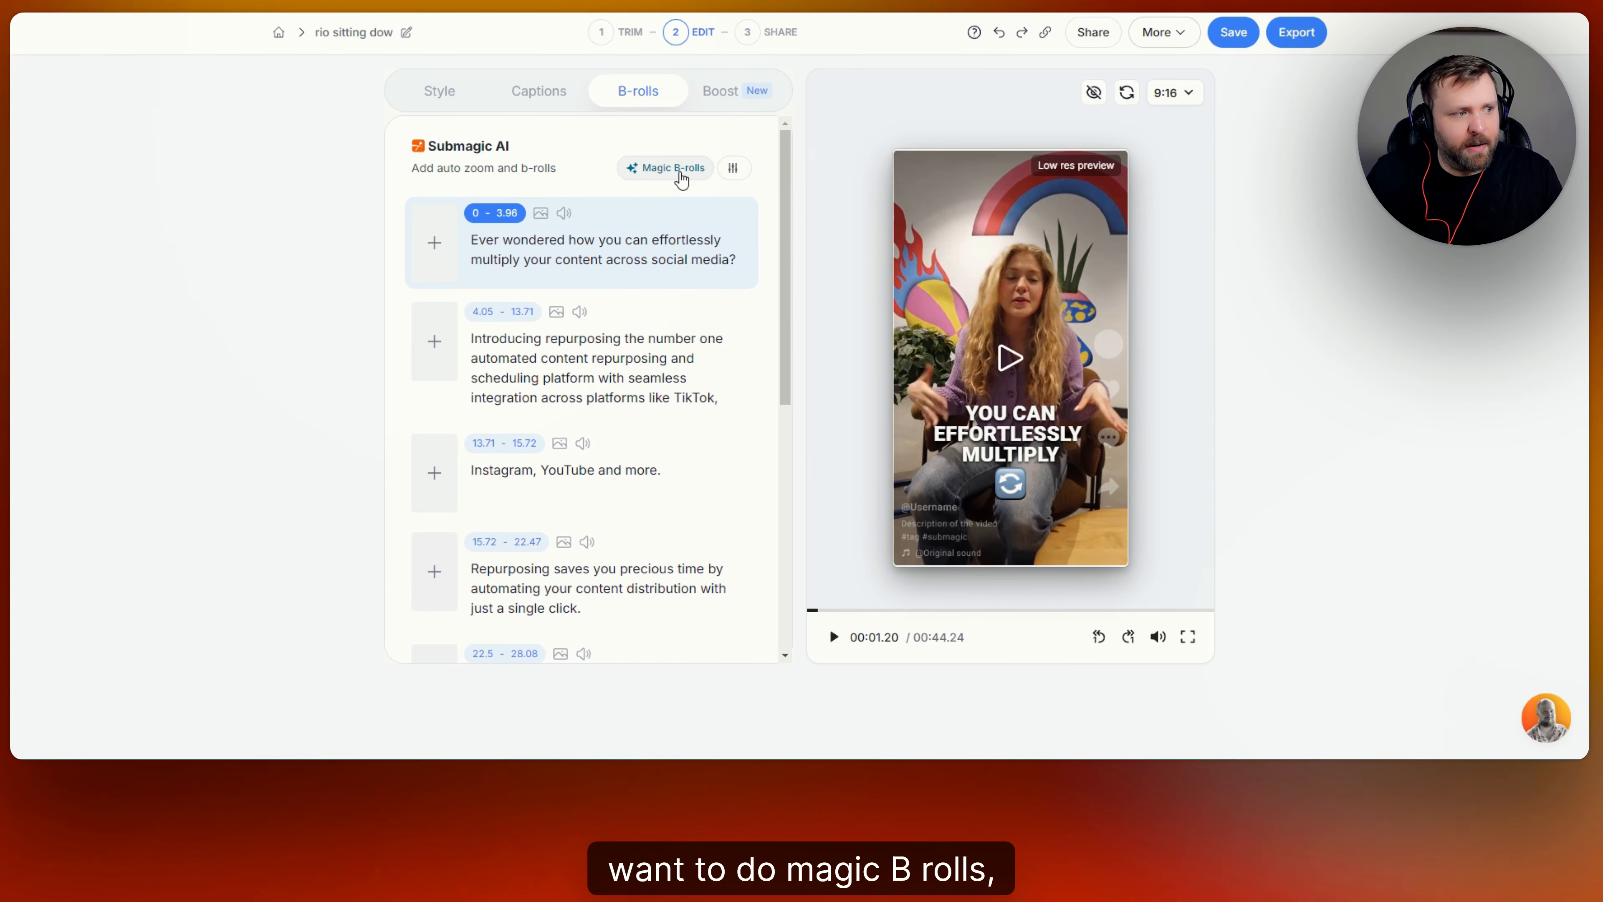
pyautogui.click(664, 167)
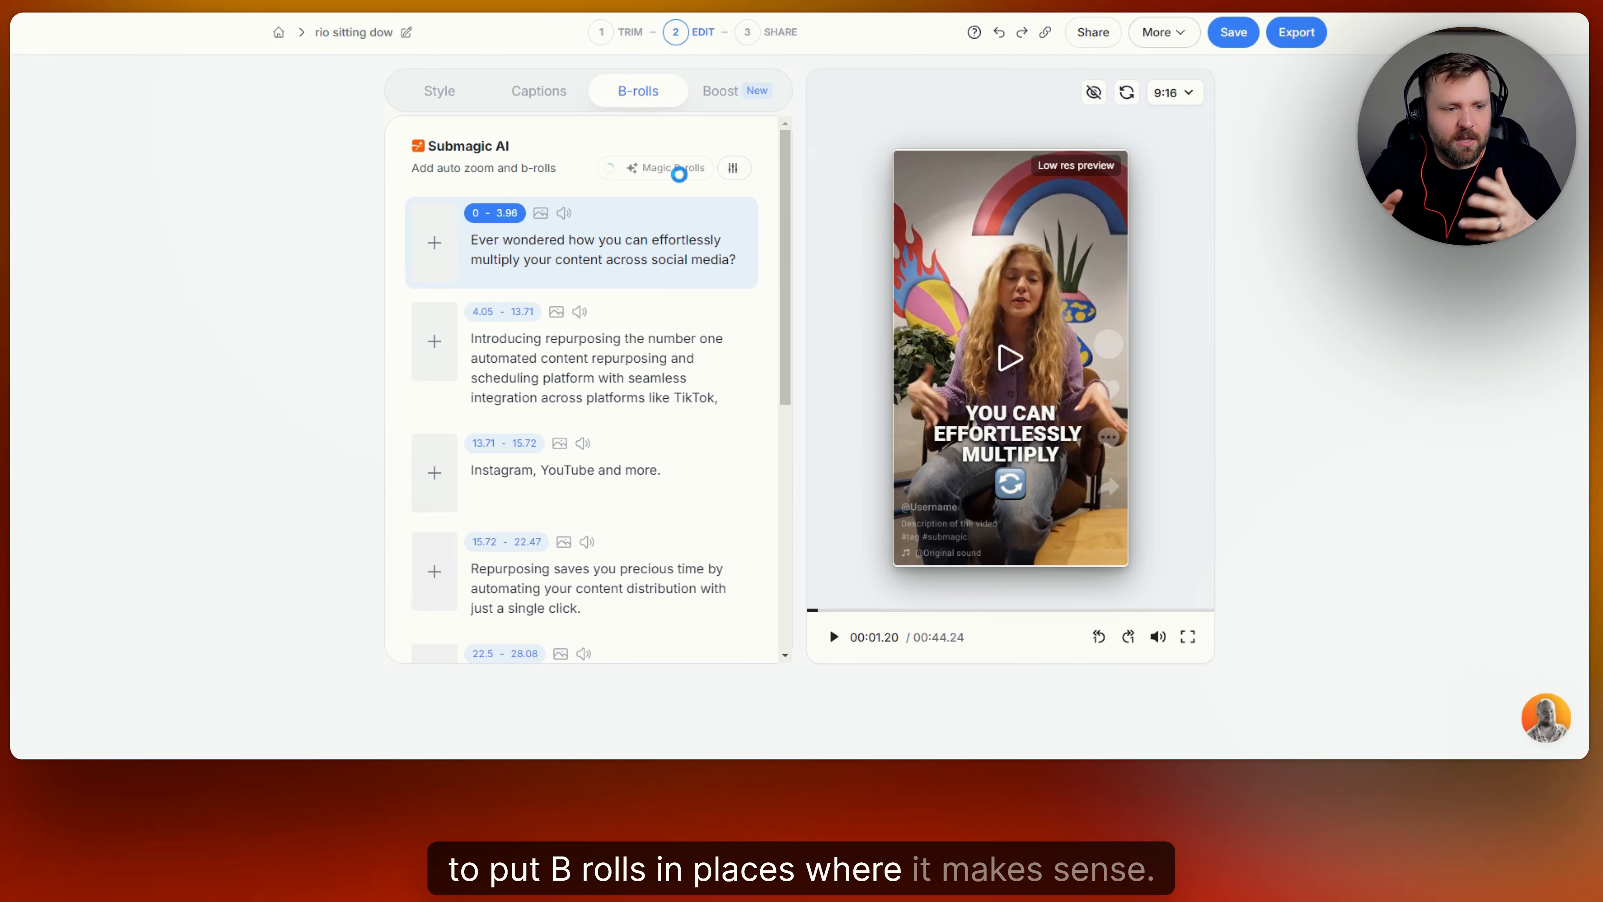
pyautogui.click(664, 168)
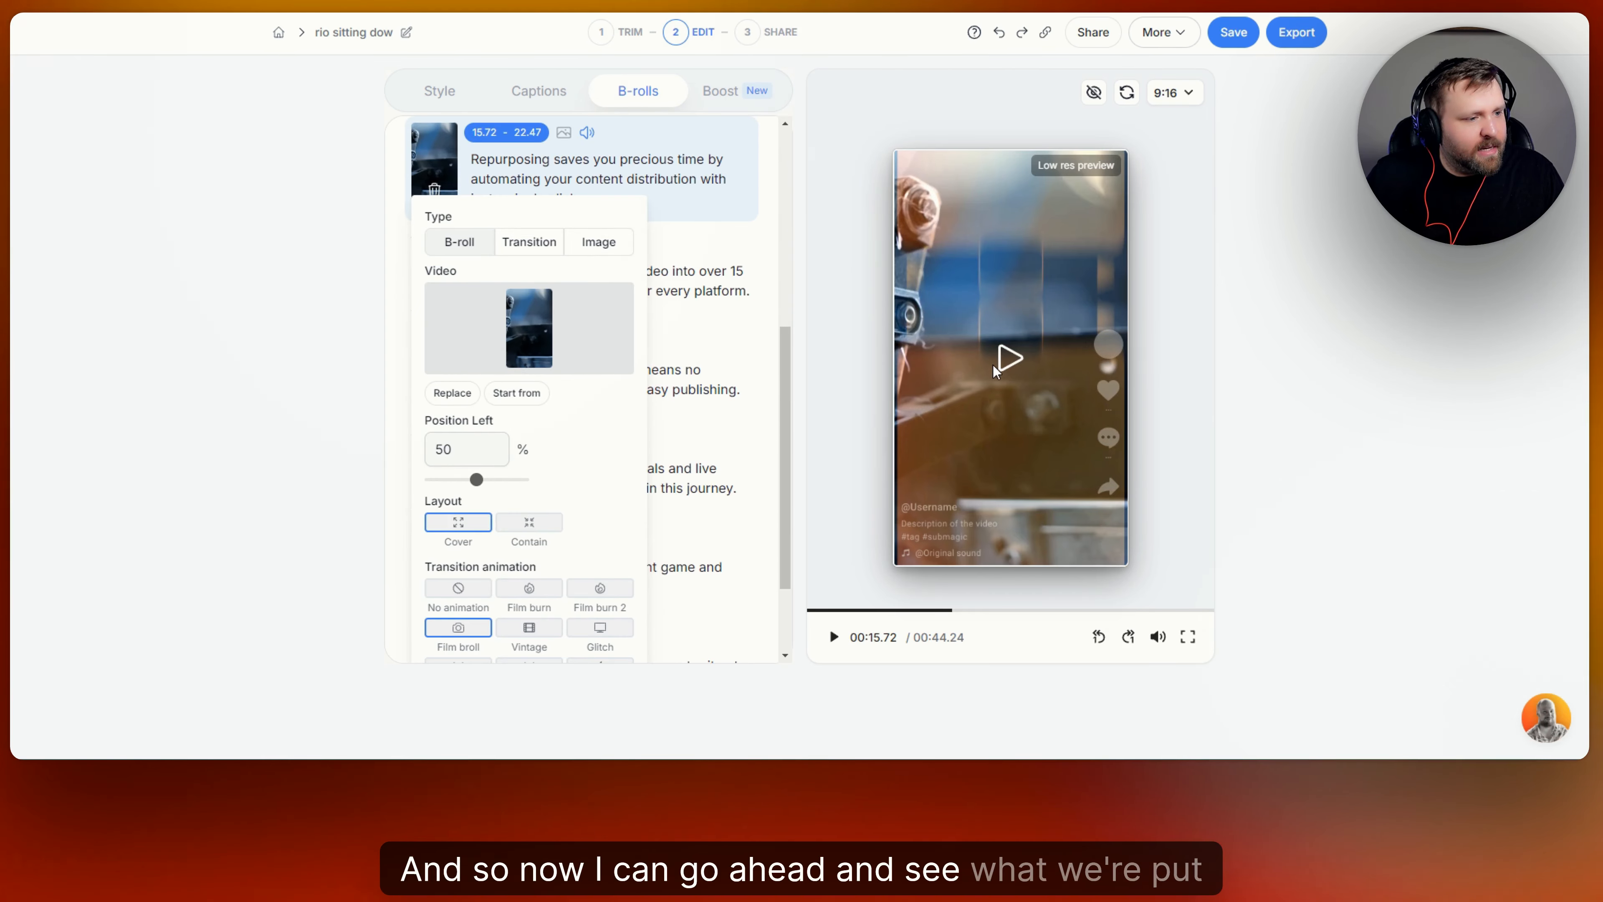
pyautogui.click(1007, 357)
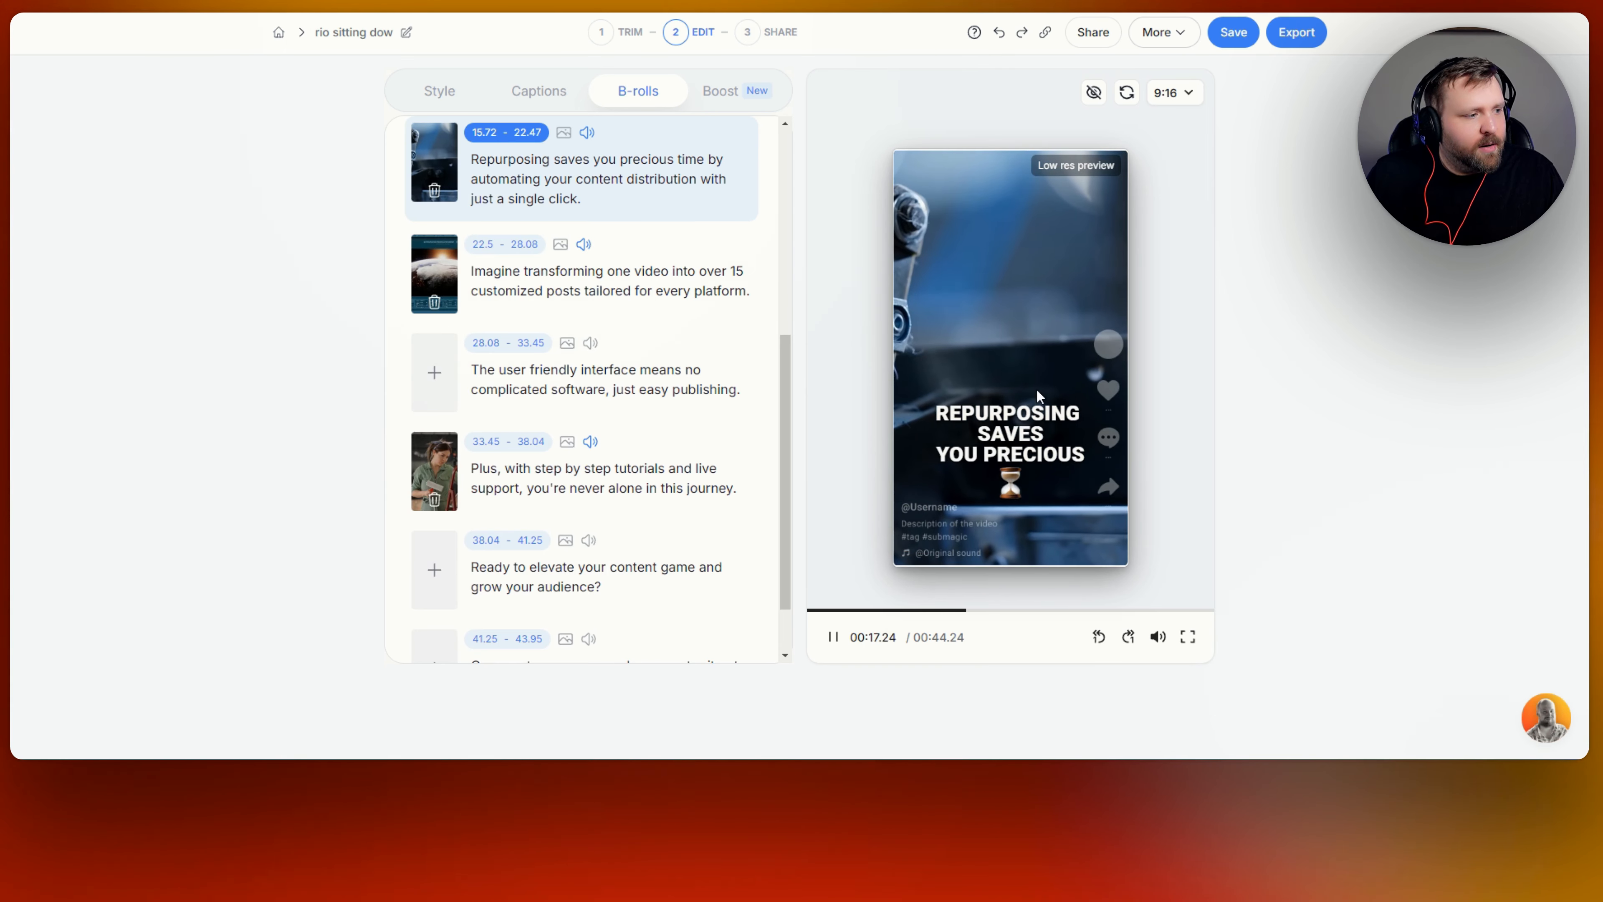
pyautogui.click(832, 637)
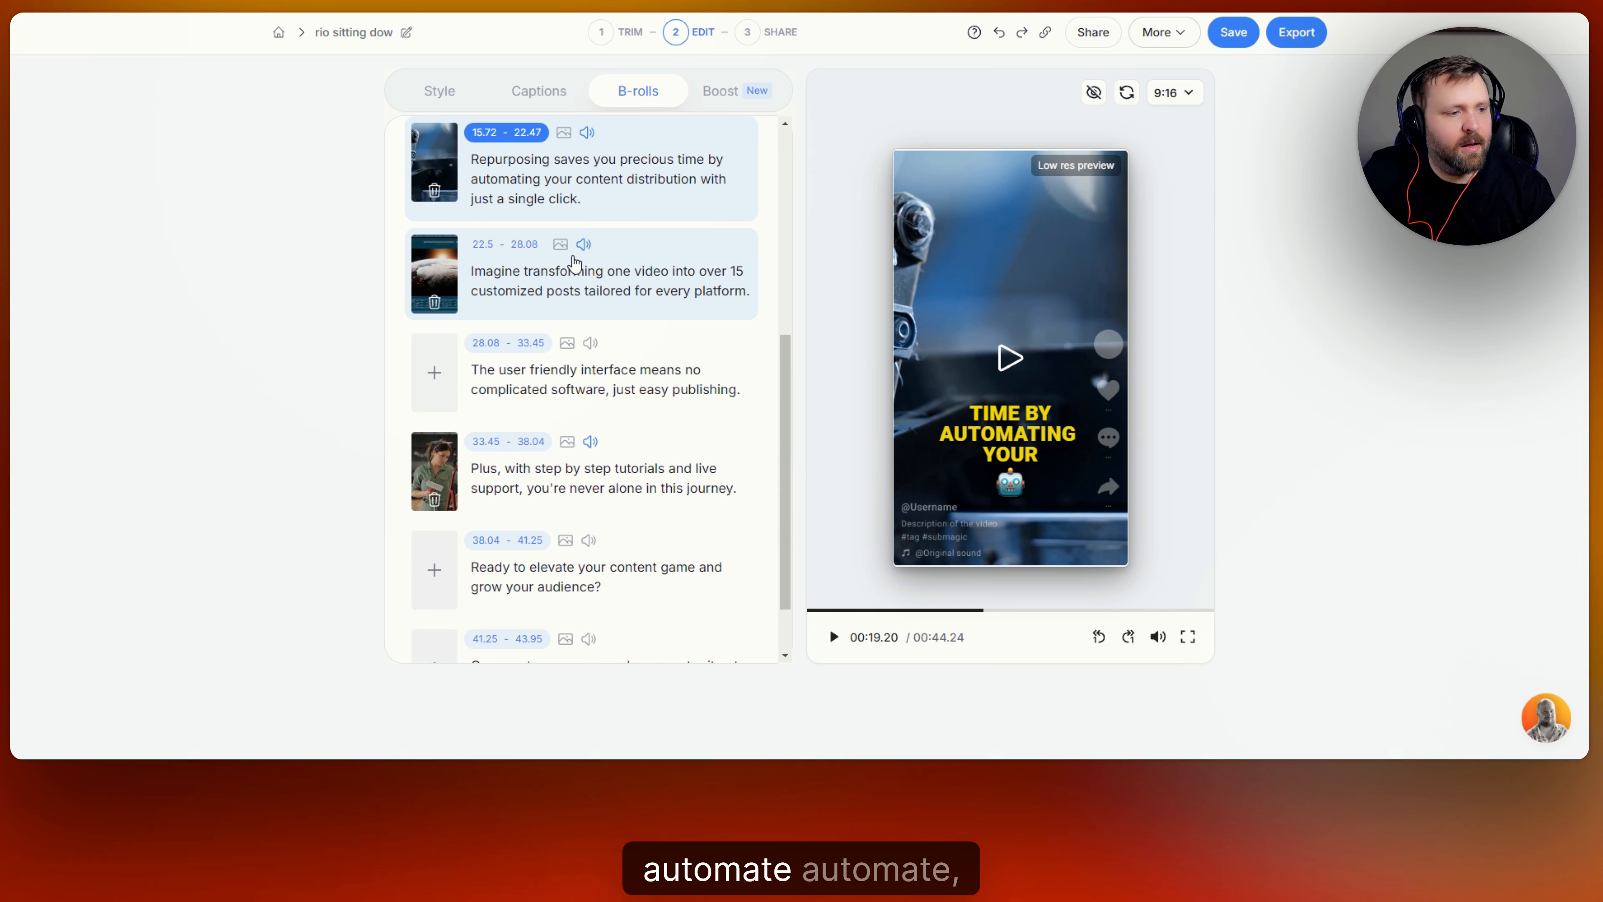
pyautogui.moveTo(732, 256)
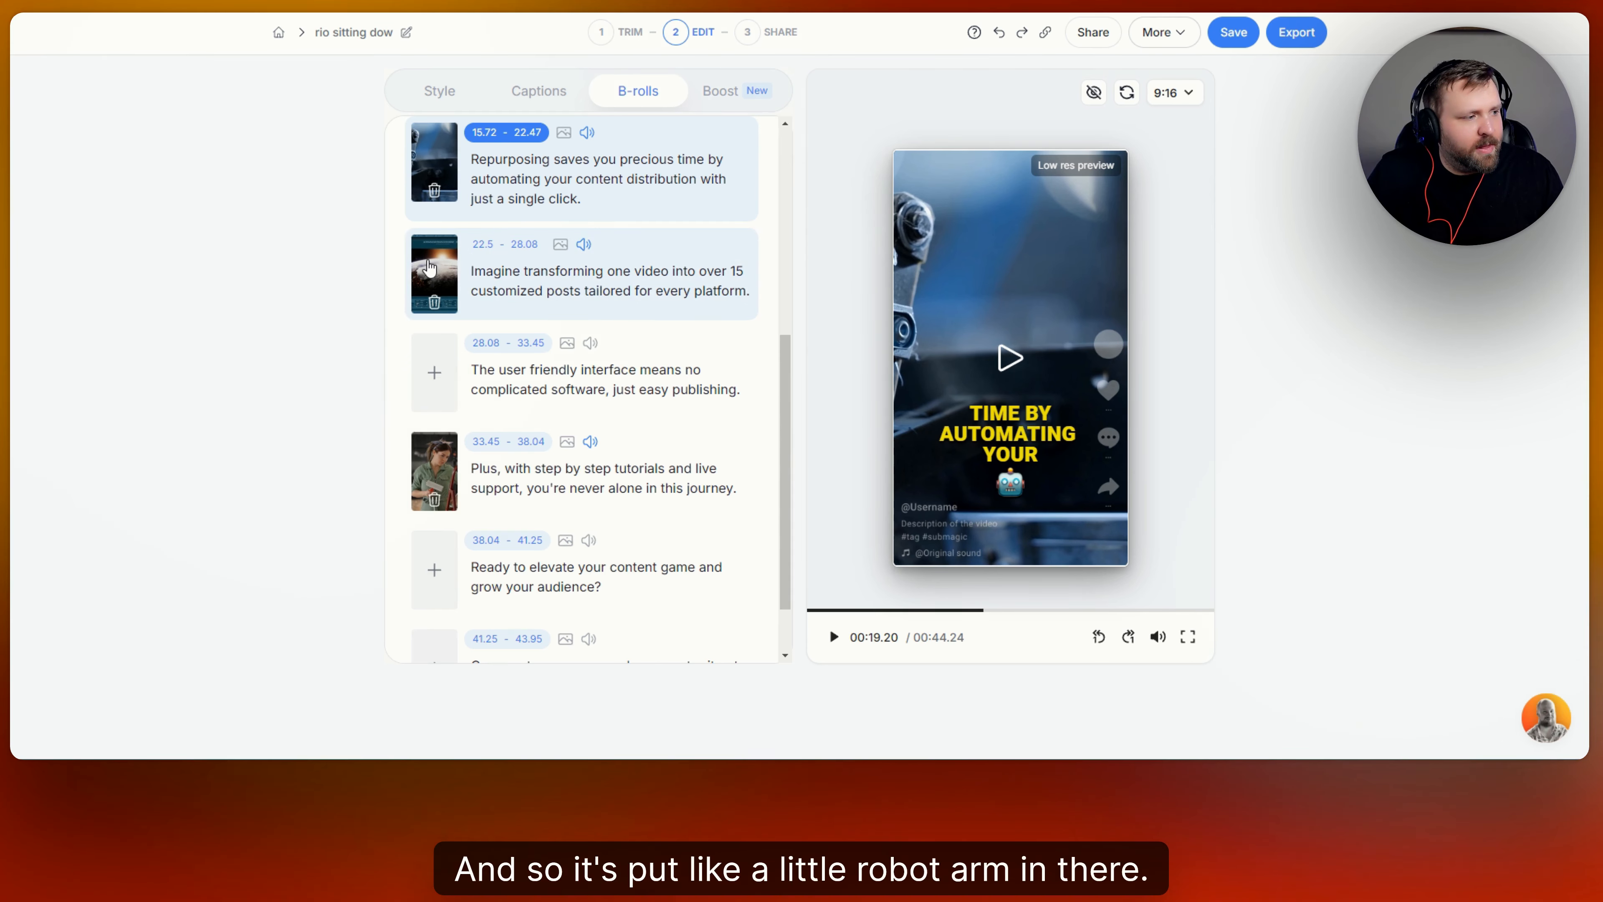
# Review the Imagine transforming line's B-roll, clear it and start picking a replacement
pyautogui.click(433, 273)
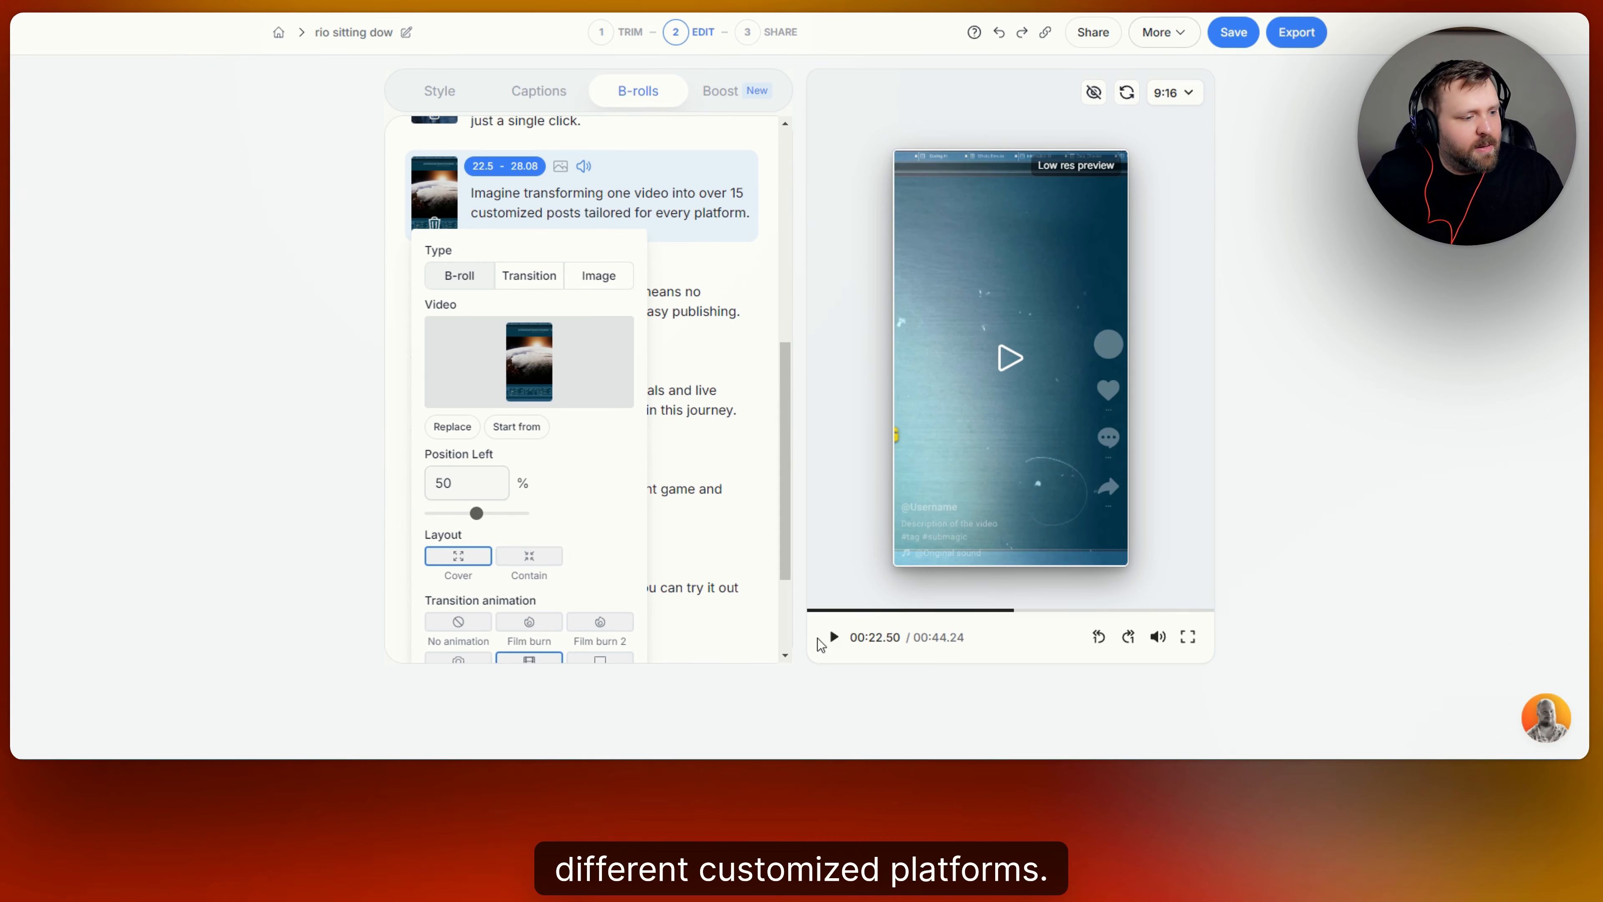
pyautogui.click(833, 637)
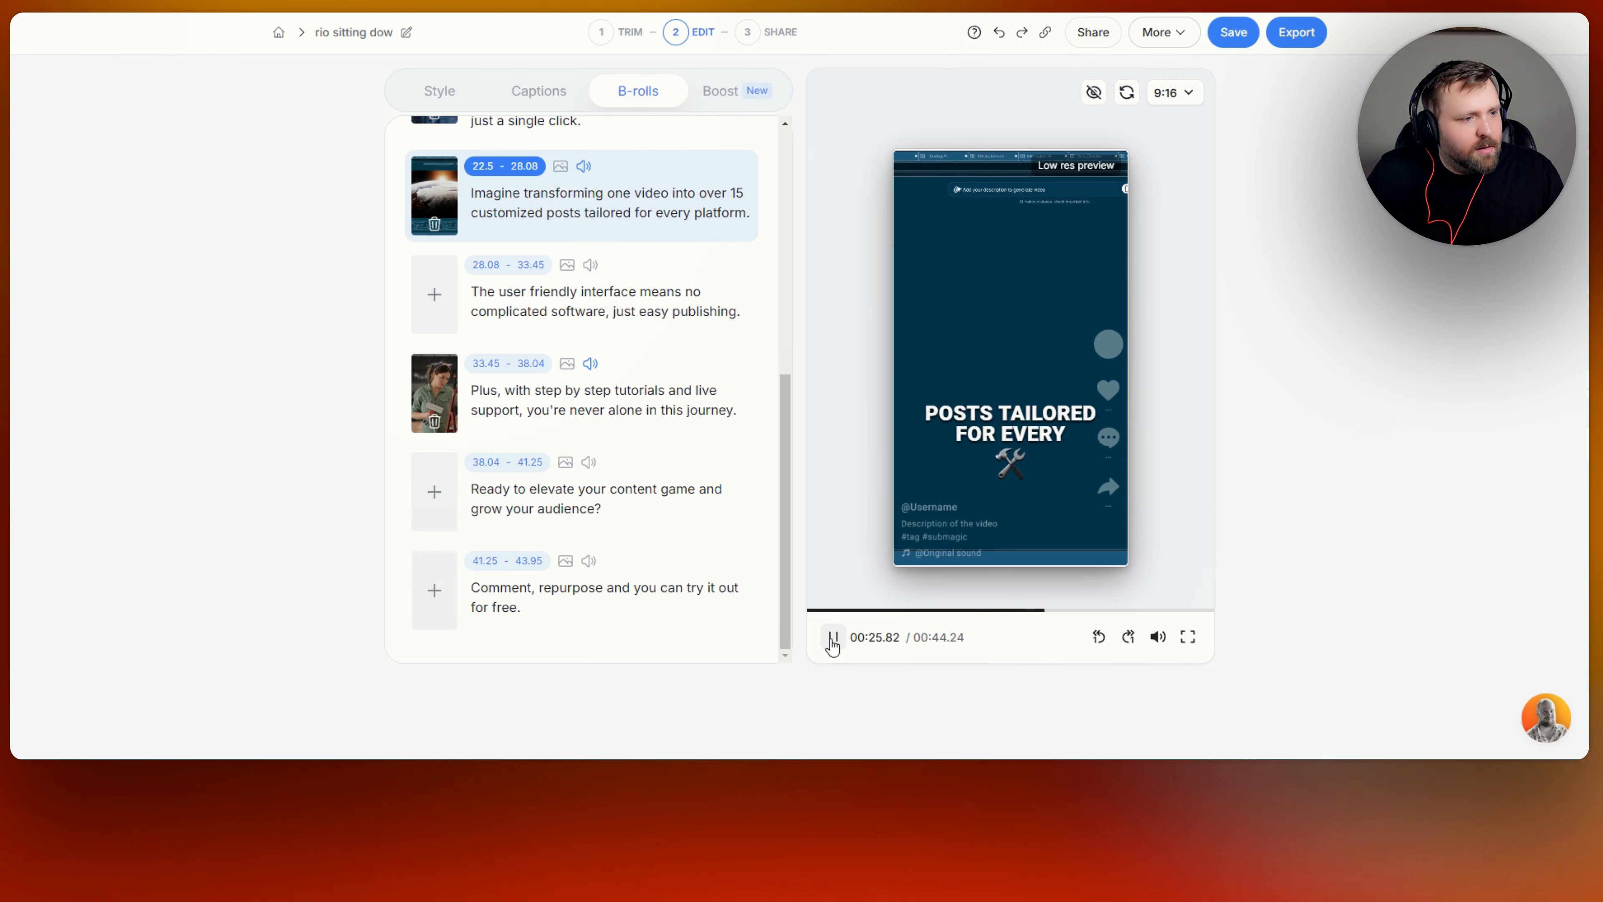
pyautogui.click(833, 636)
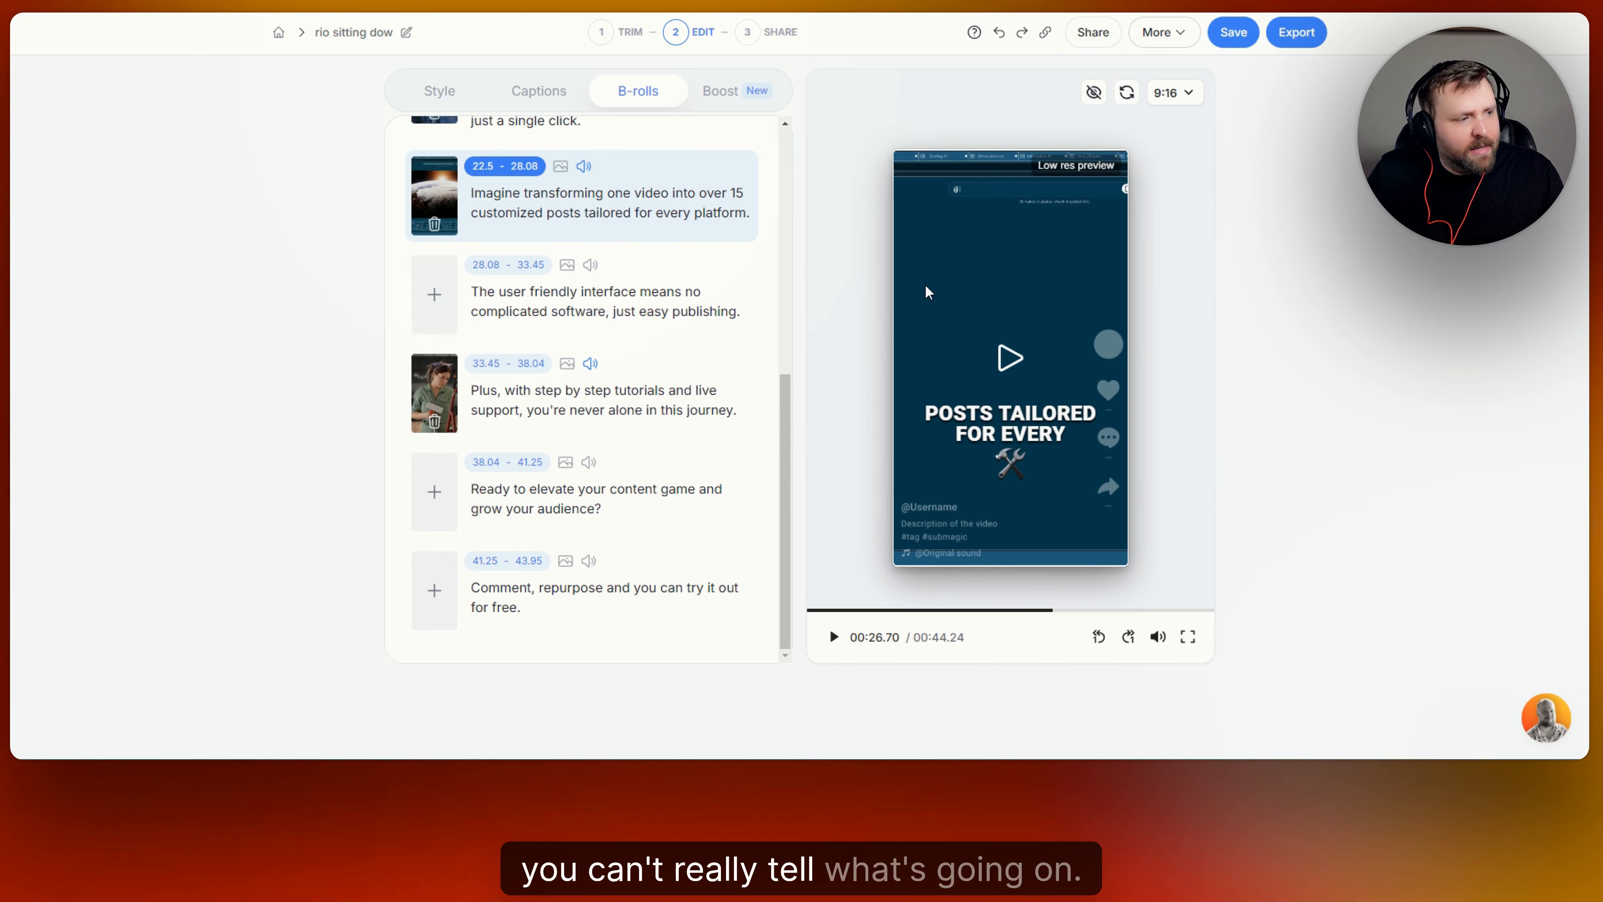
pyautogui.moveTo(440, 223)
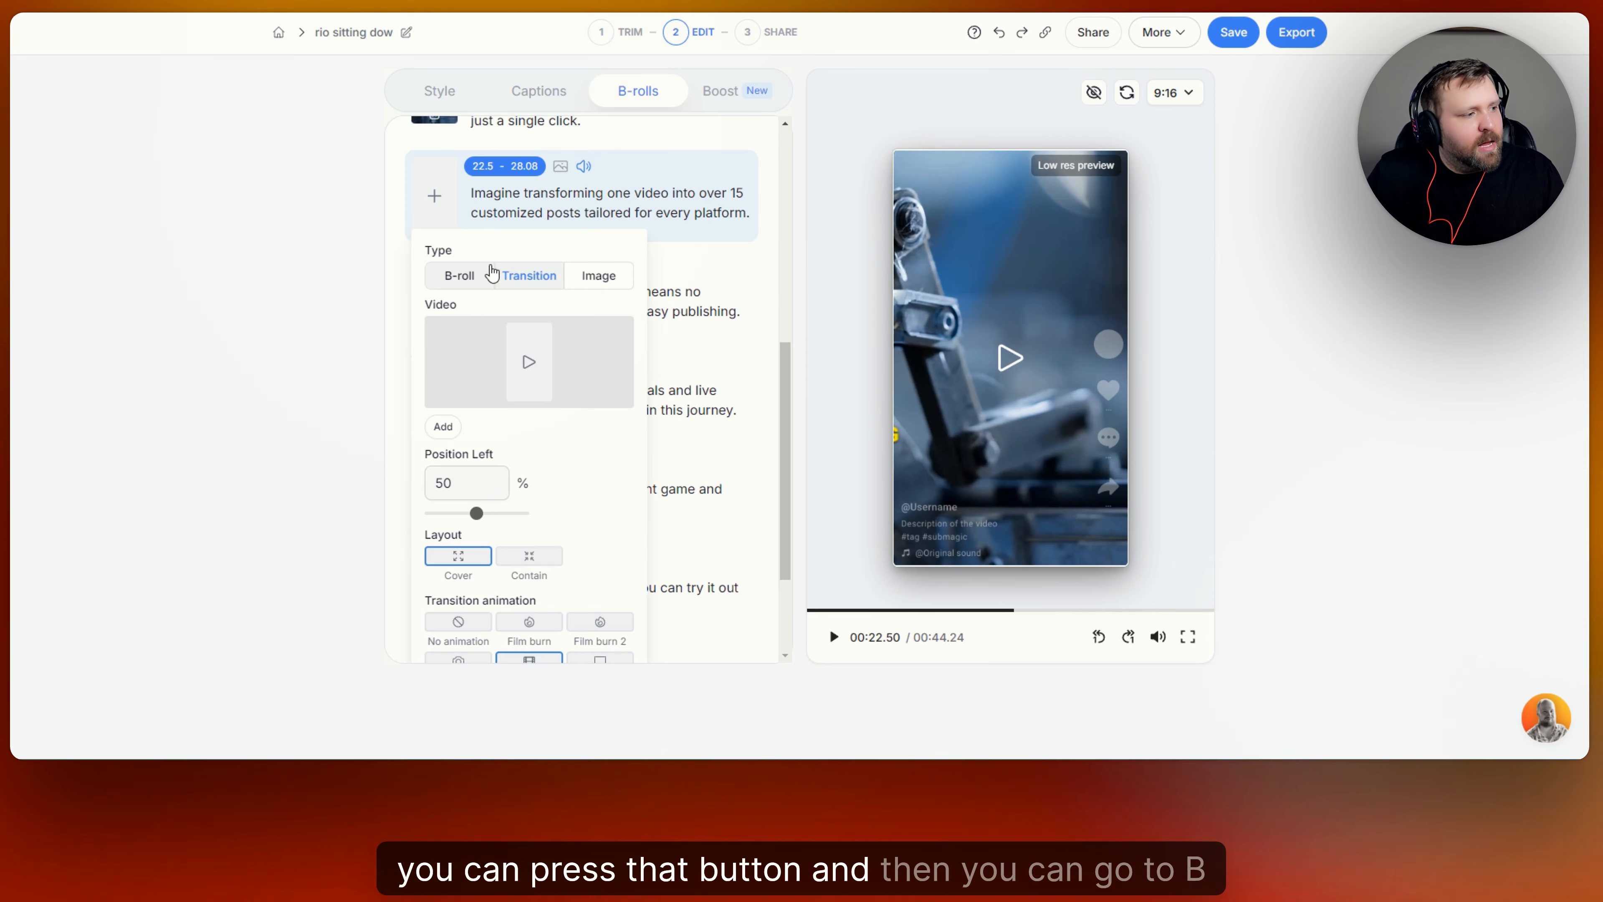
pyautogui.moveTo(552, 356)
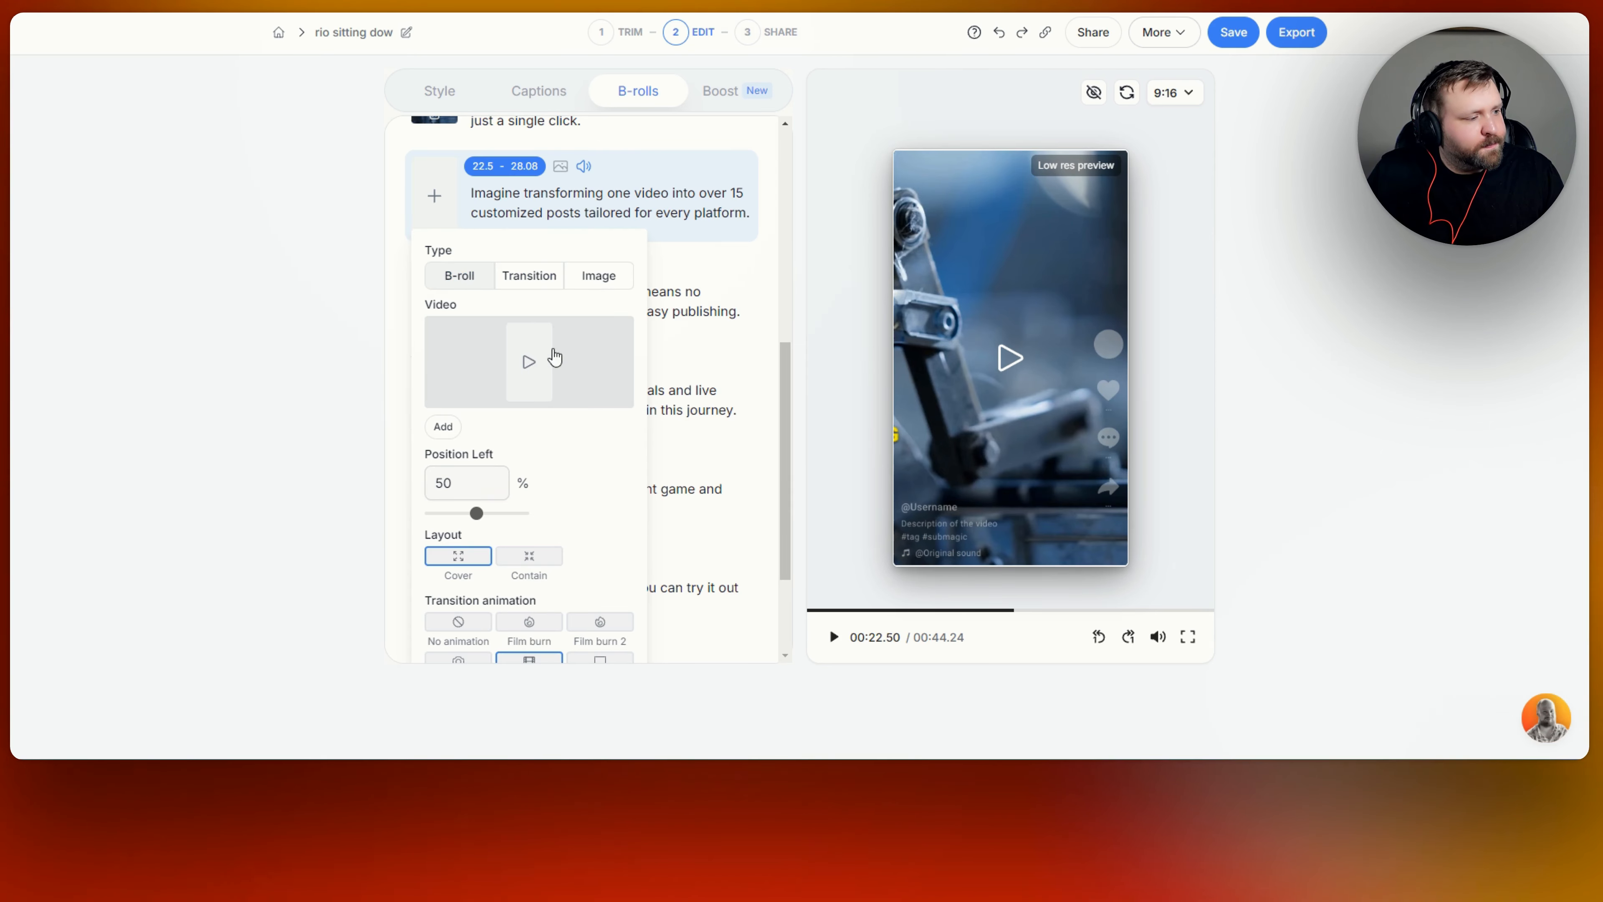
pyautogui.click(442, 427)
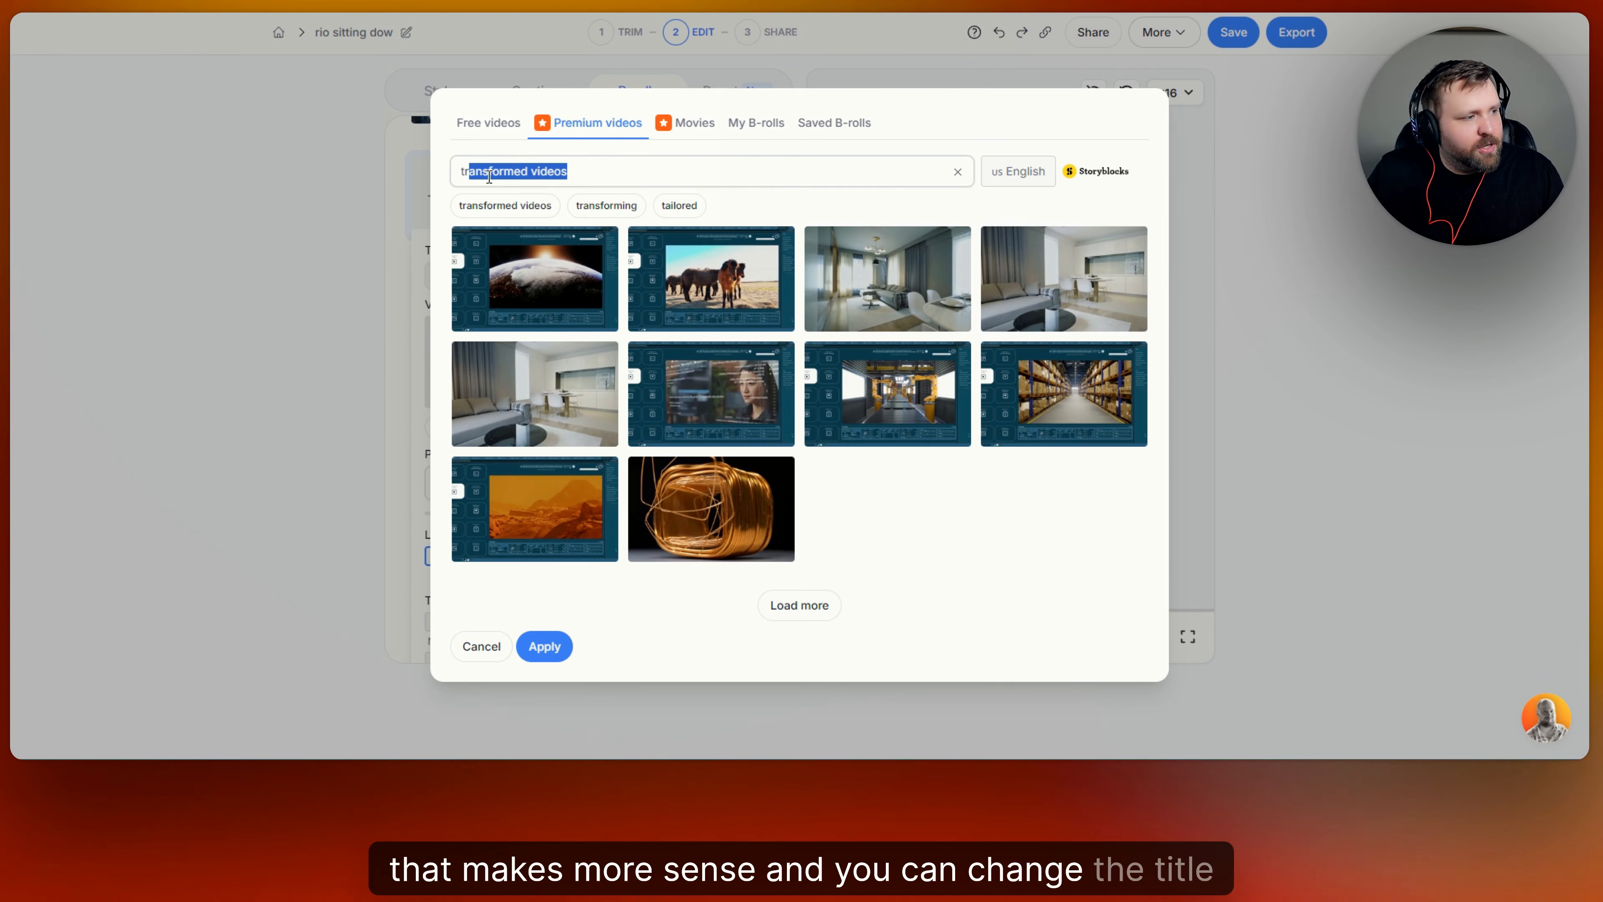
# Search the stock videos for 'automation' and apply the blue digital technology clip to the line
pyautogui.click(956, 170)
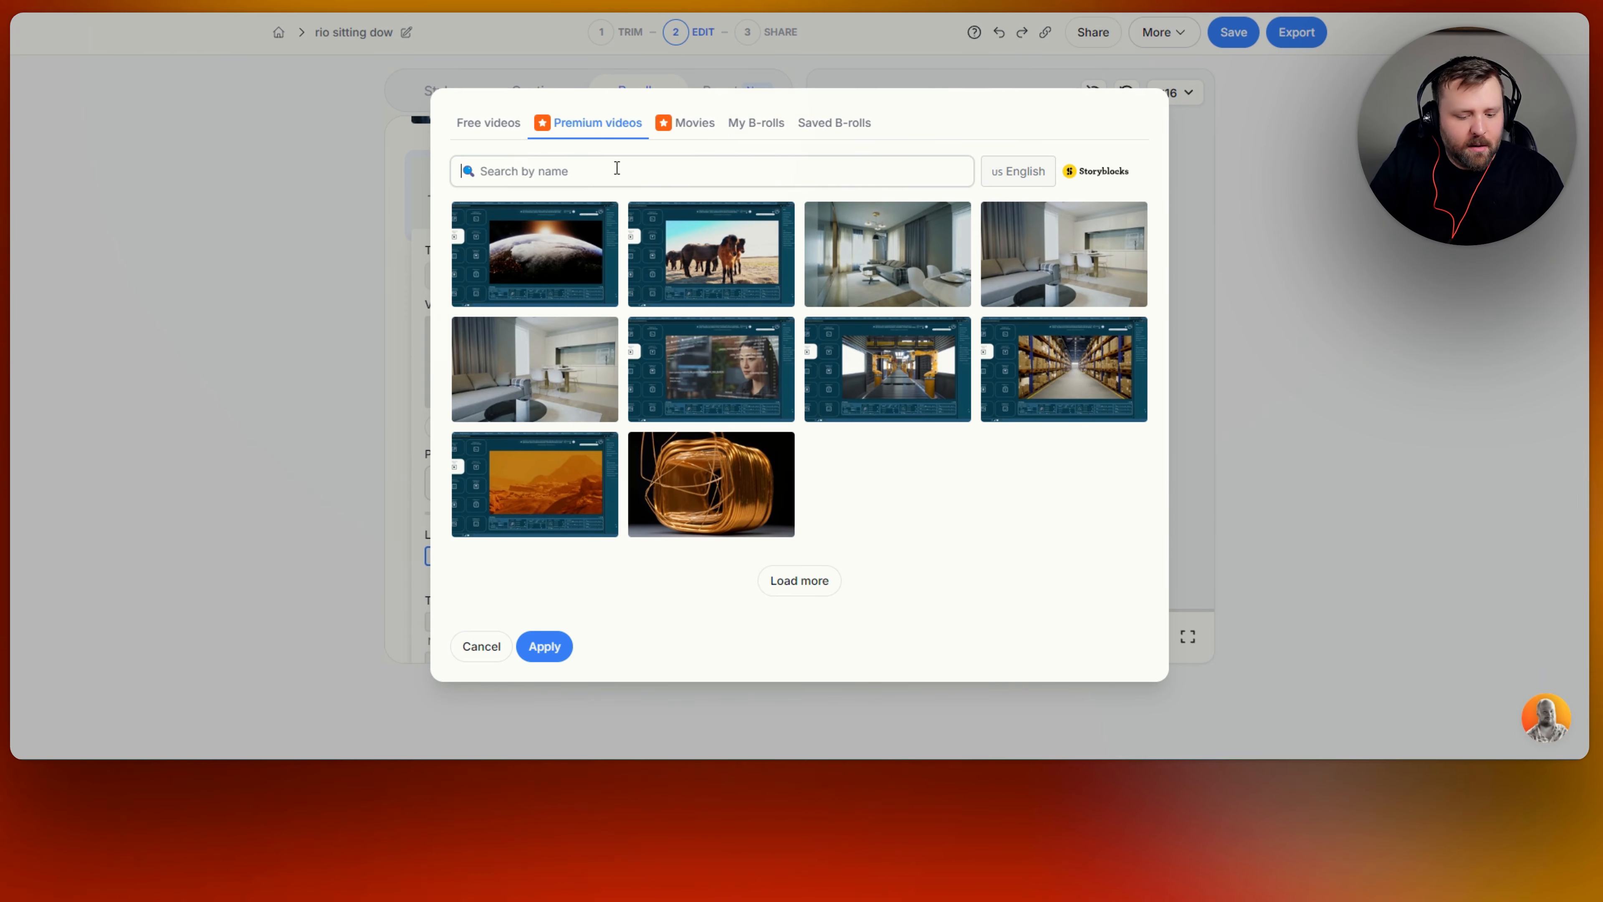
pyautogui.write('automation')
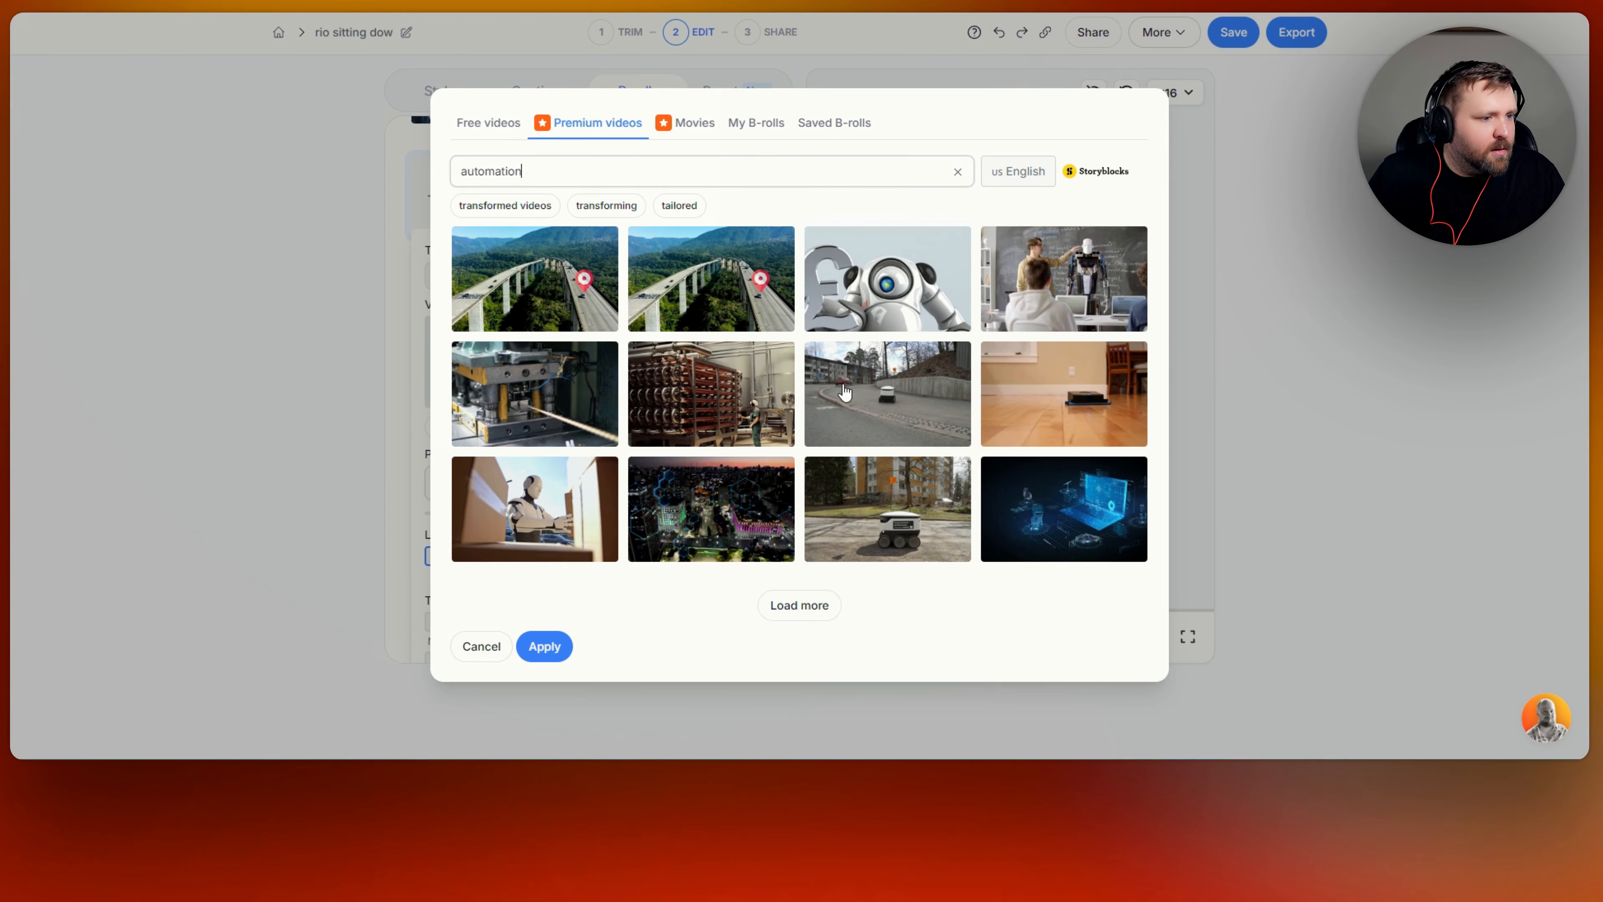
pyautogui.moveTo(560, 508)
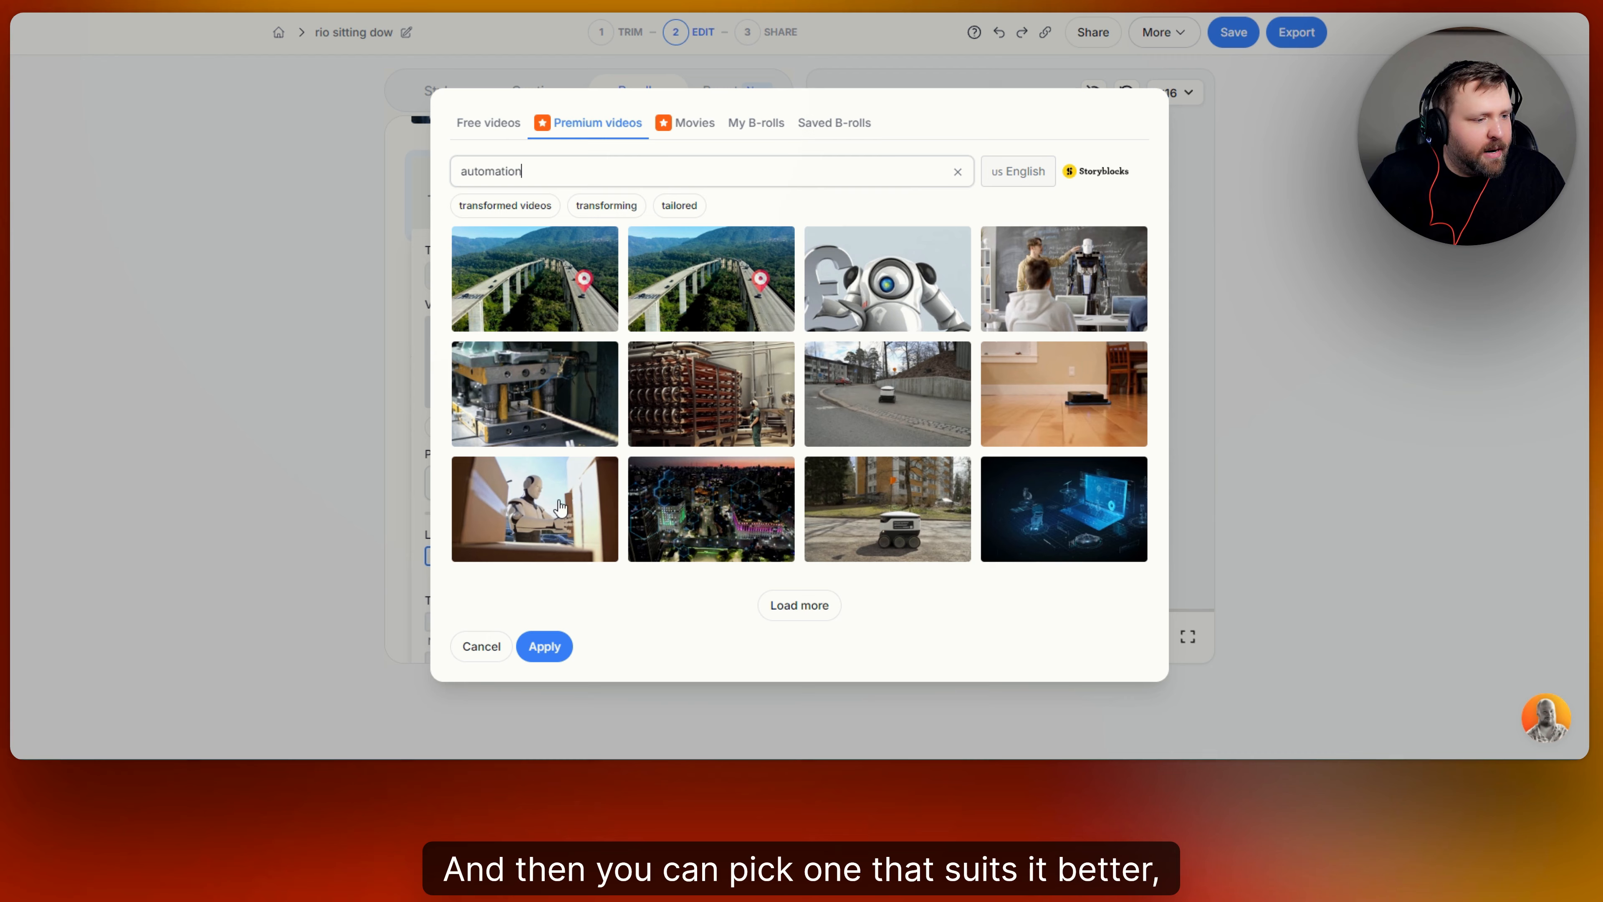
pyautogui.click(1062, 508)
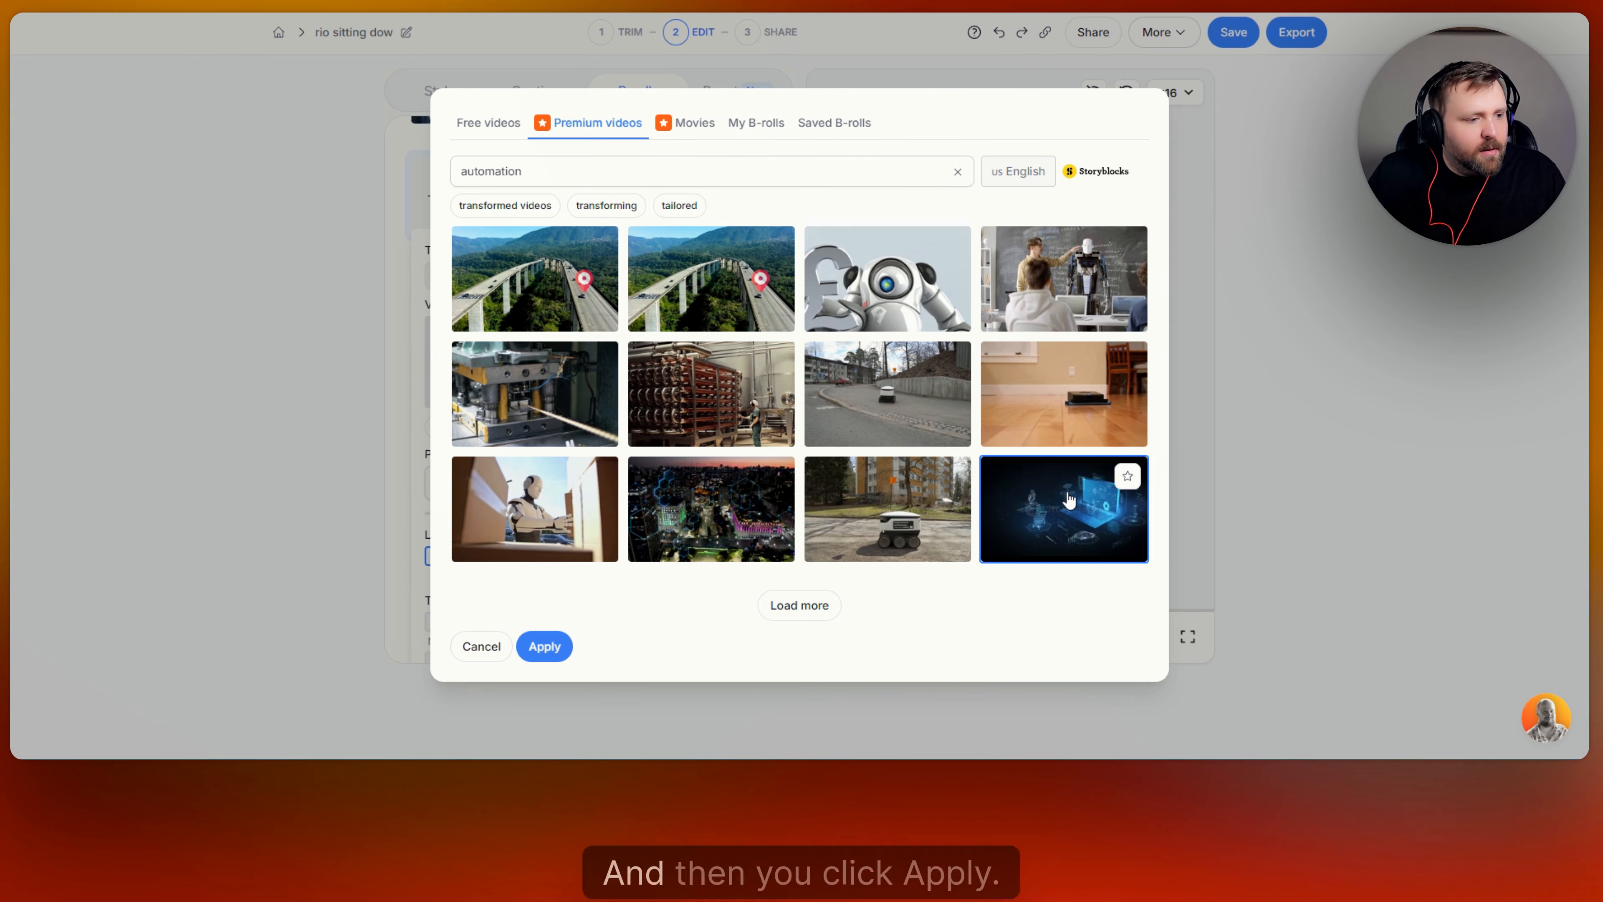
pyautogui.click(544, 646)
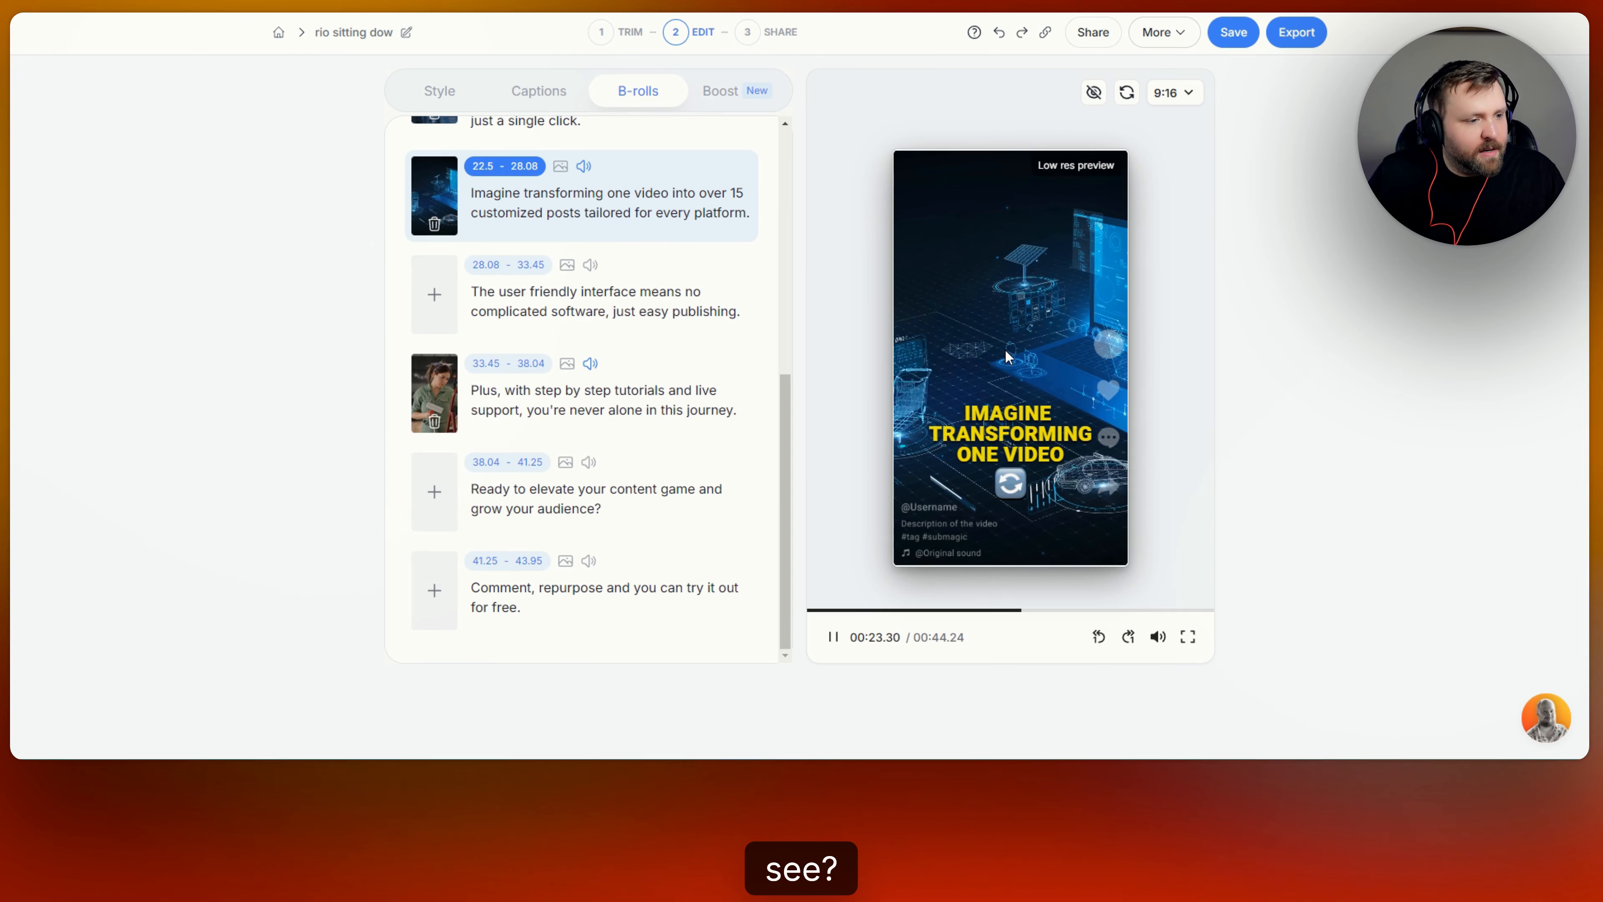
# Give the user friendly interface line a Film broll transition insert
pyautogui.click(832, 636)
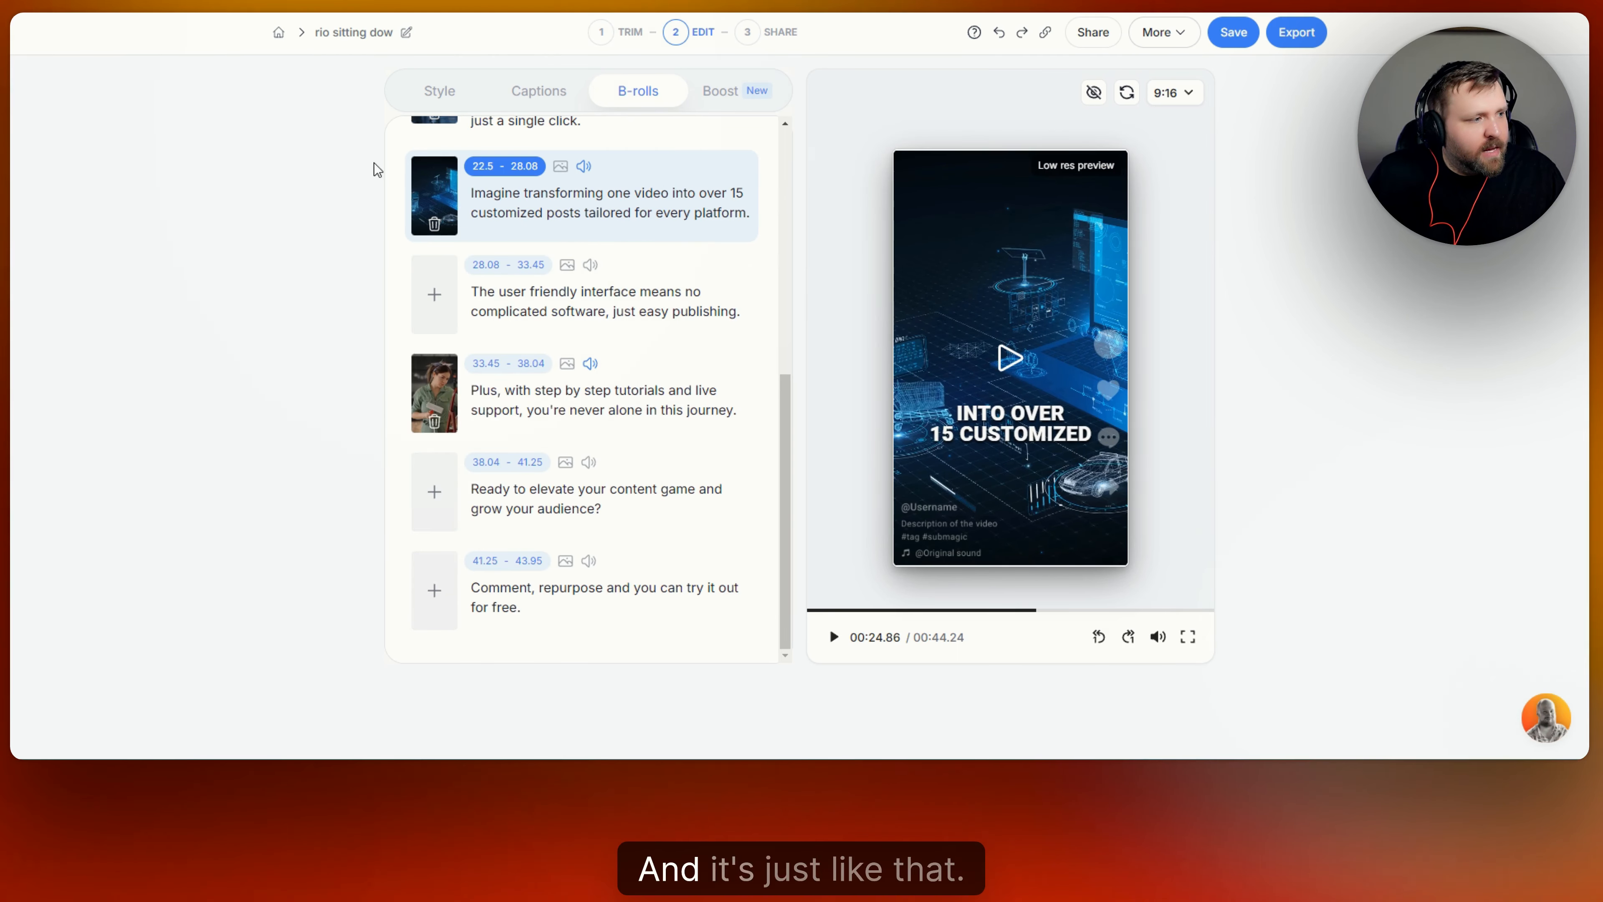
pyautogui.click(434, 295)
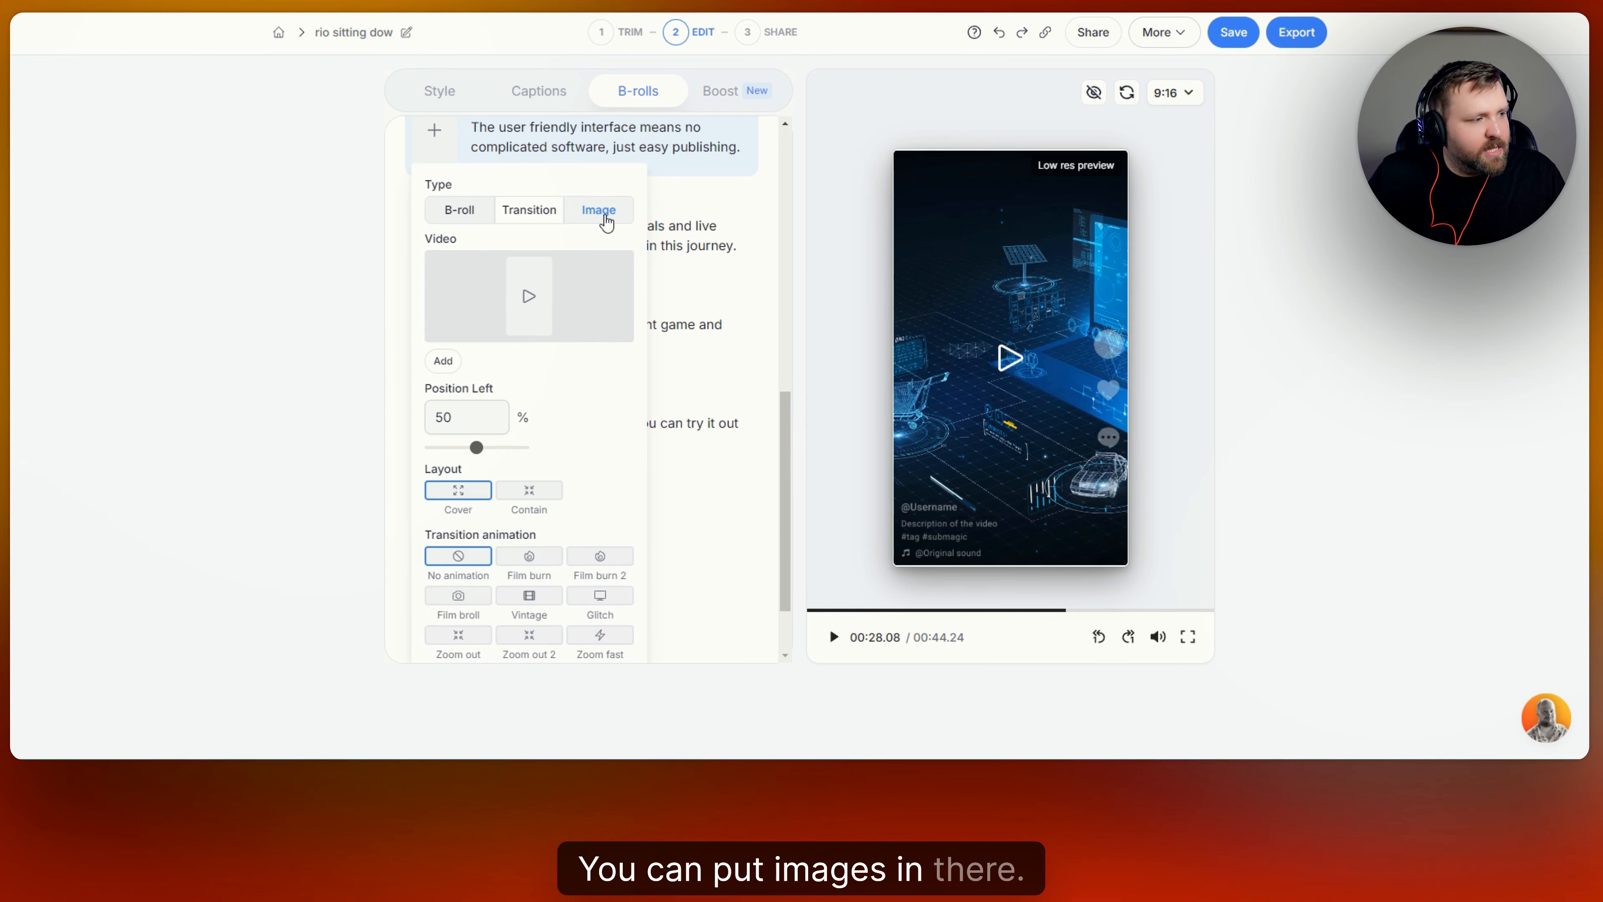
pyautogui.click(529, 200)
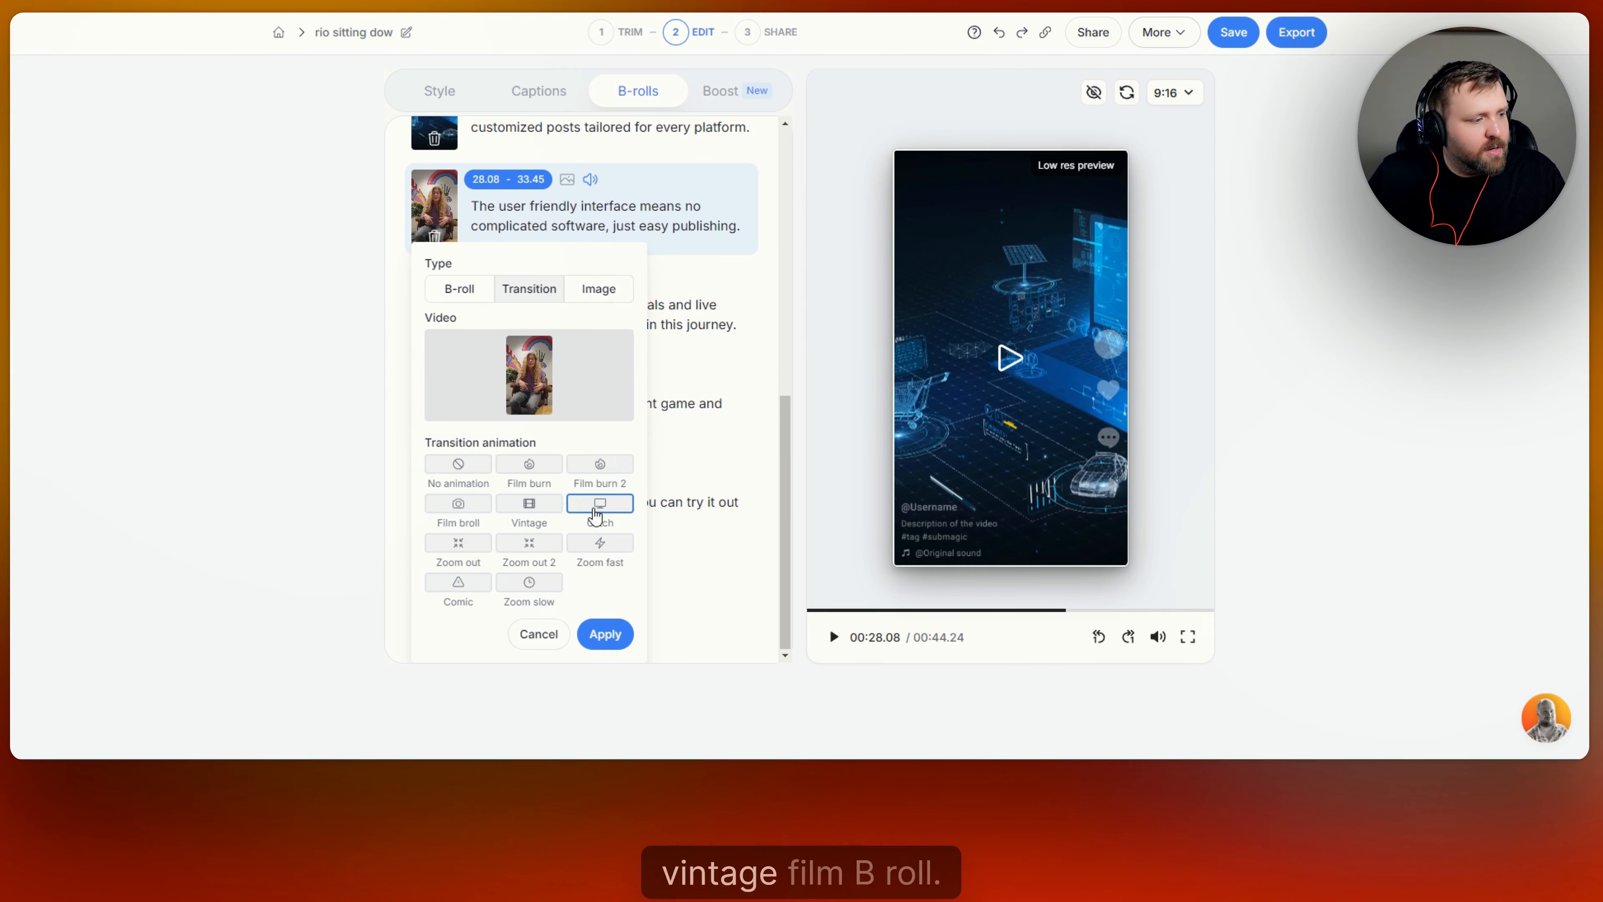
pyautogui.click(457, 502)
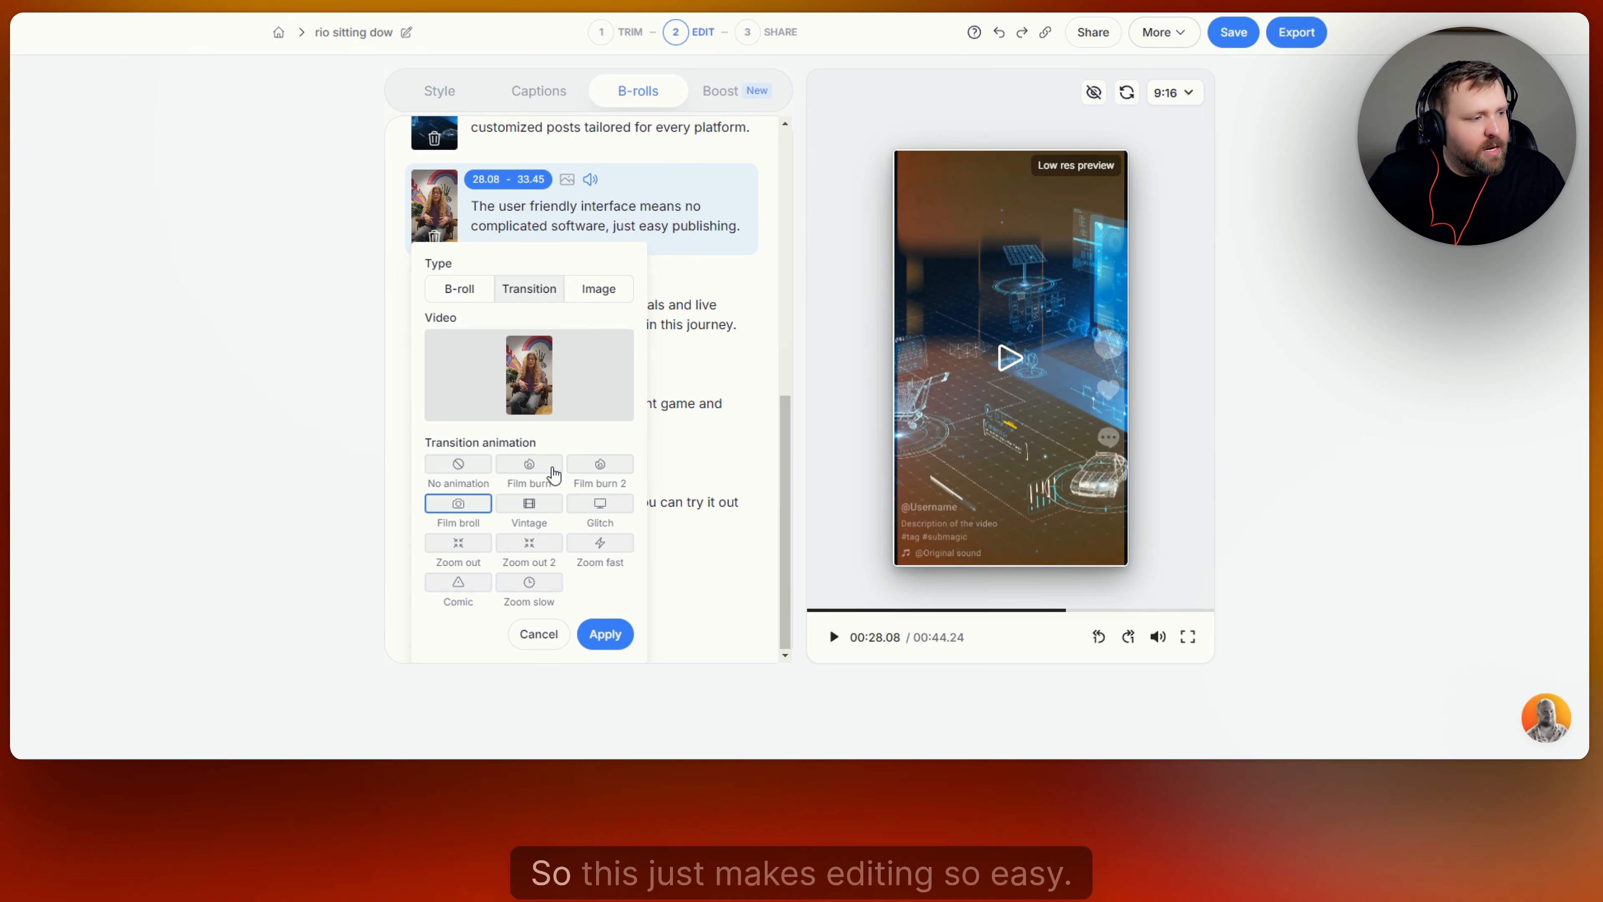
pyautogui.click(538, 633)
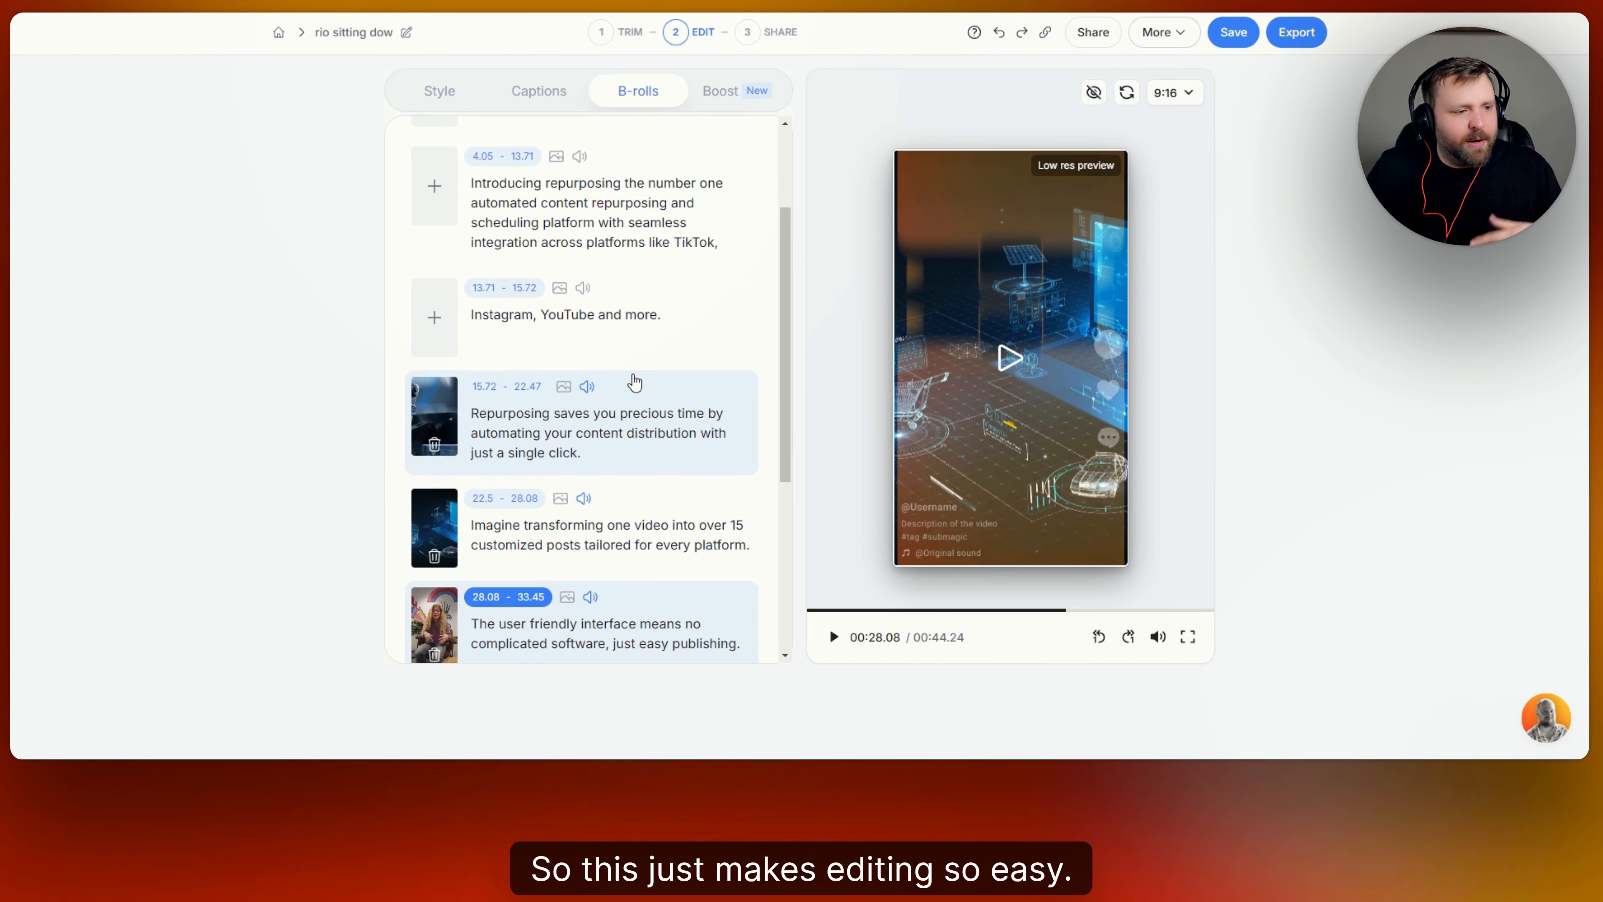
# Review the B-roll list and move on to the Boost AI features
pyautogui.scroll(3)
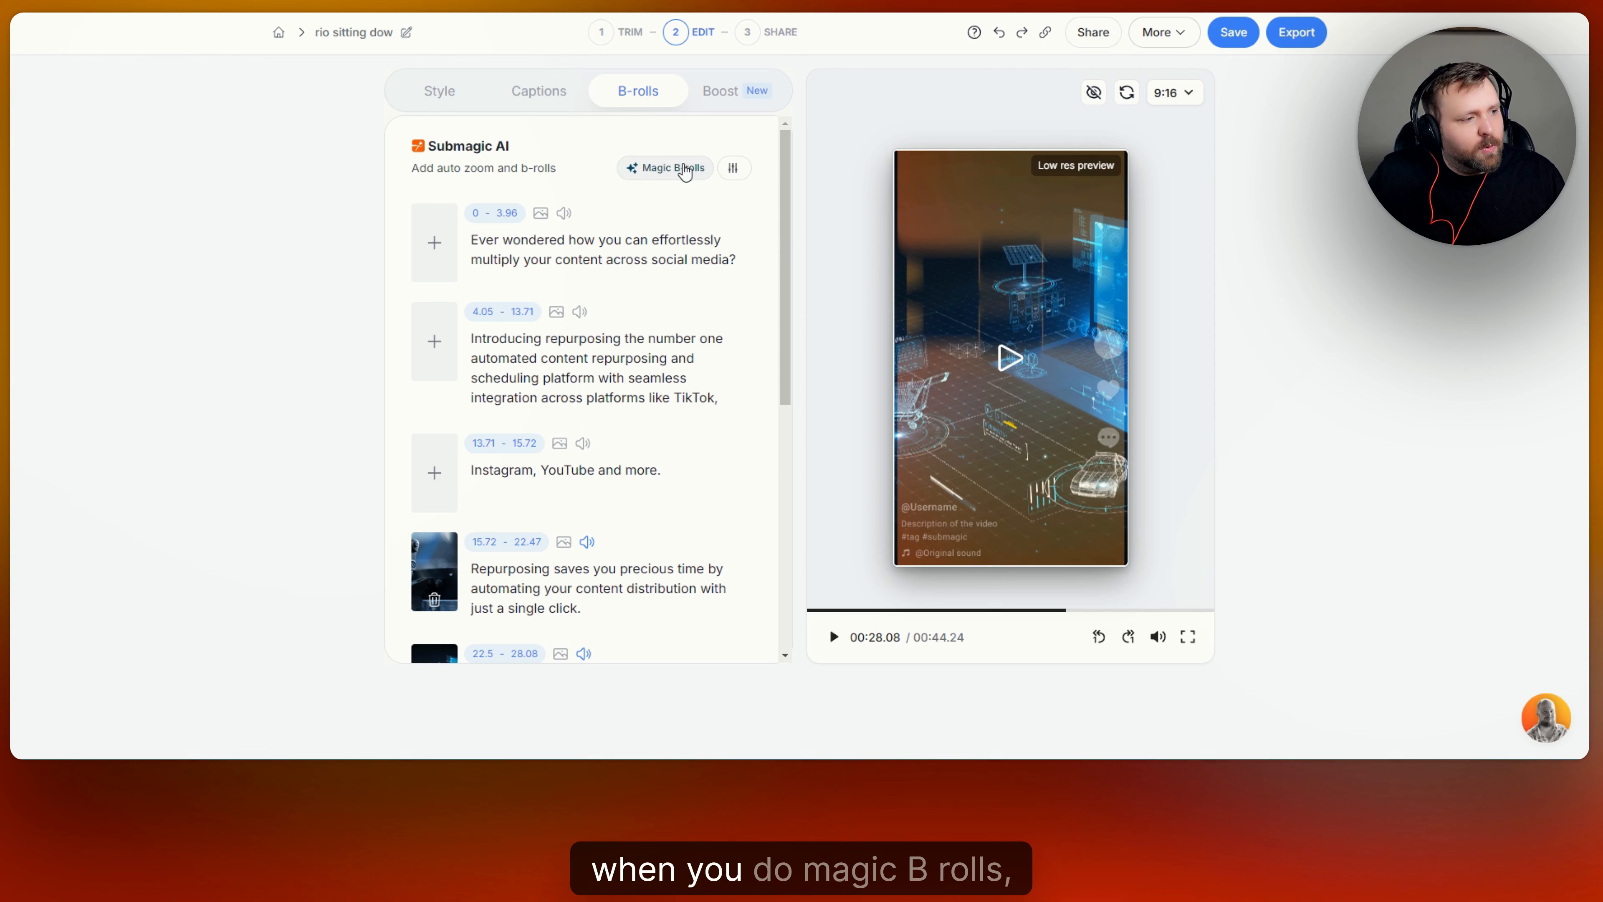
pyautogui.click(734, 168)
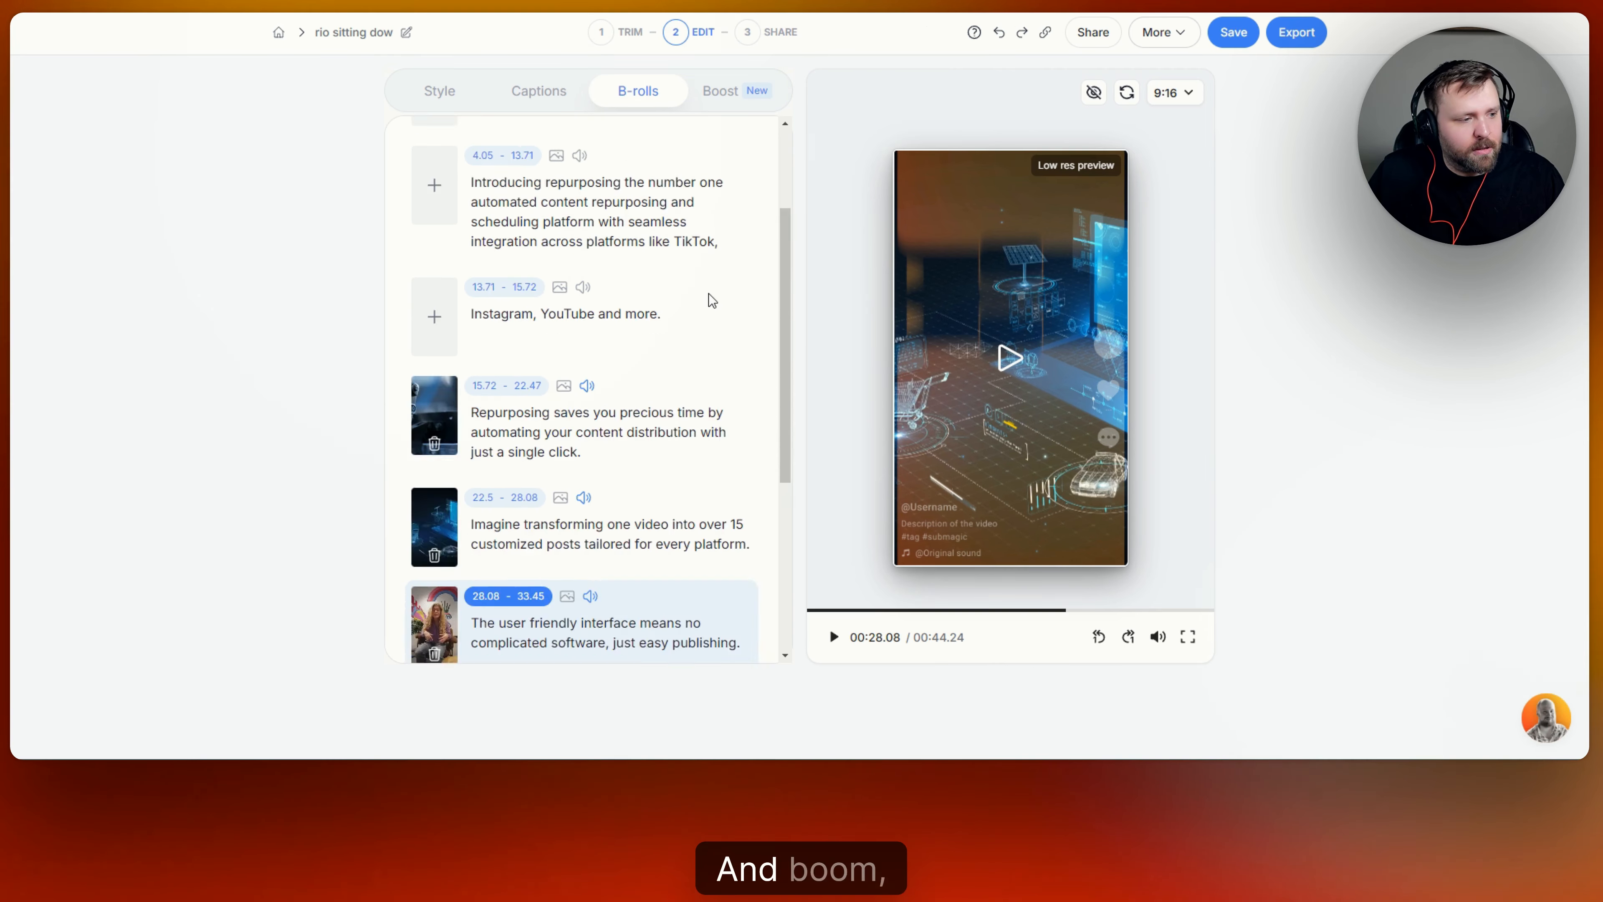
pyautogui.scroll(3)
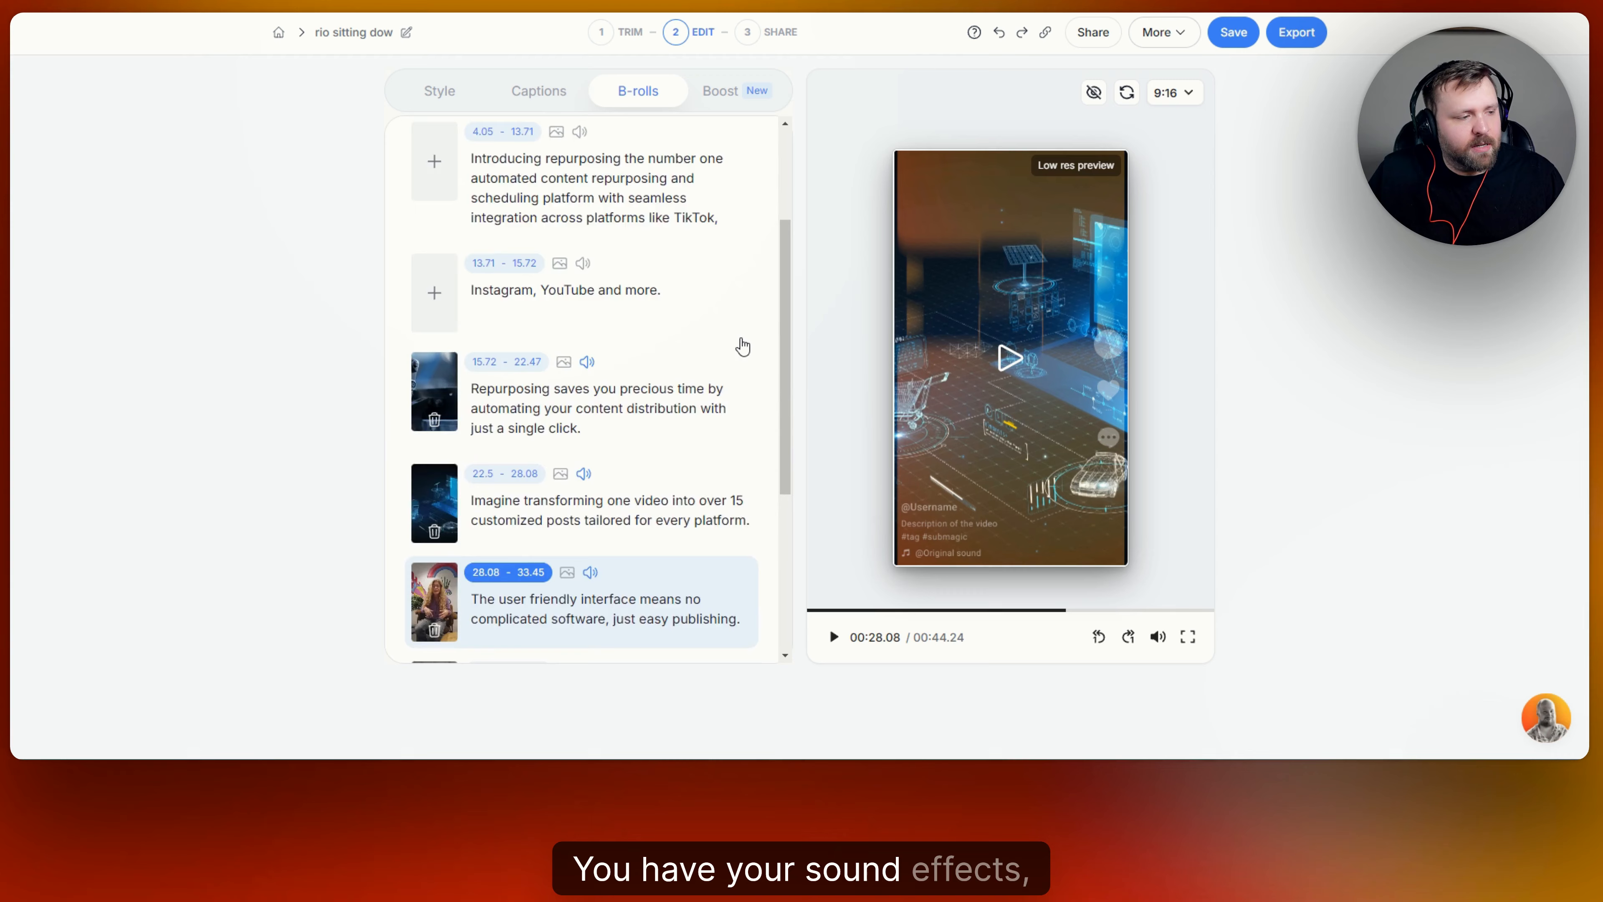
pyautogui.scroll(3)
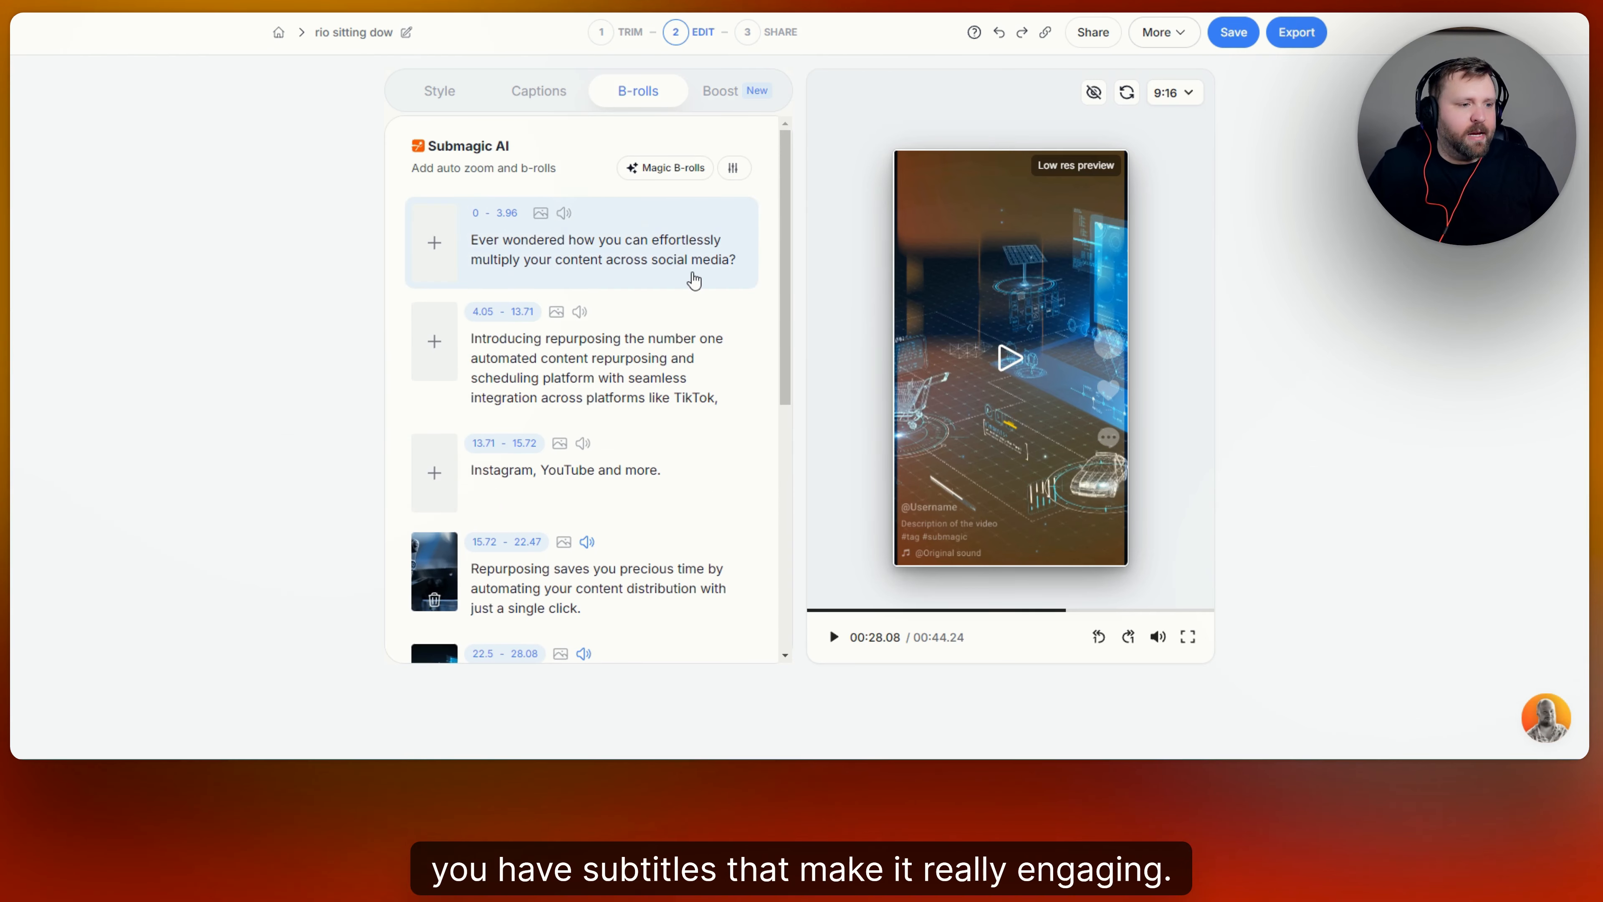
pyautogui.moveTo(684, 245)
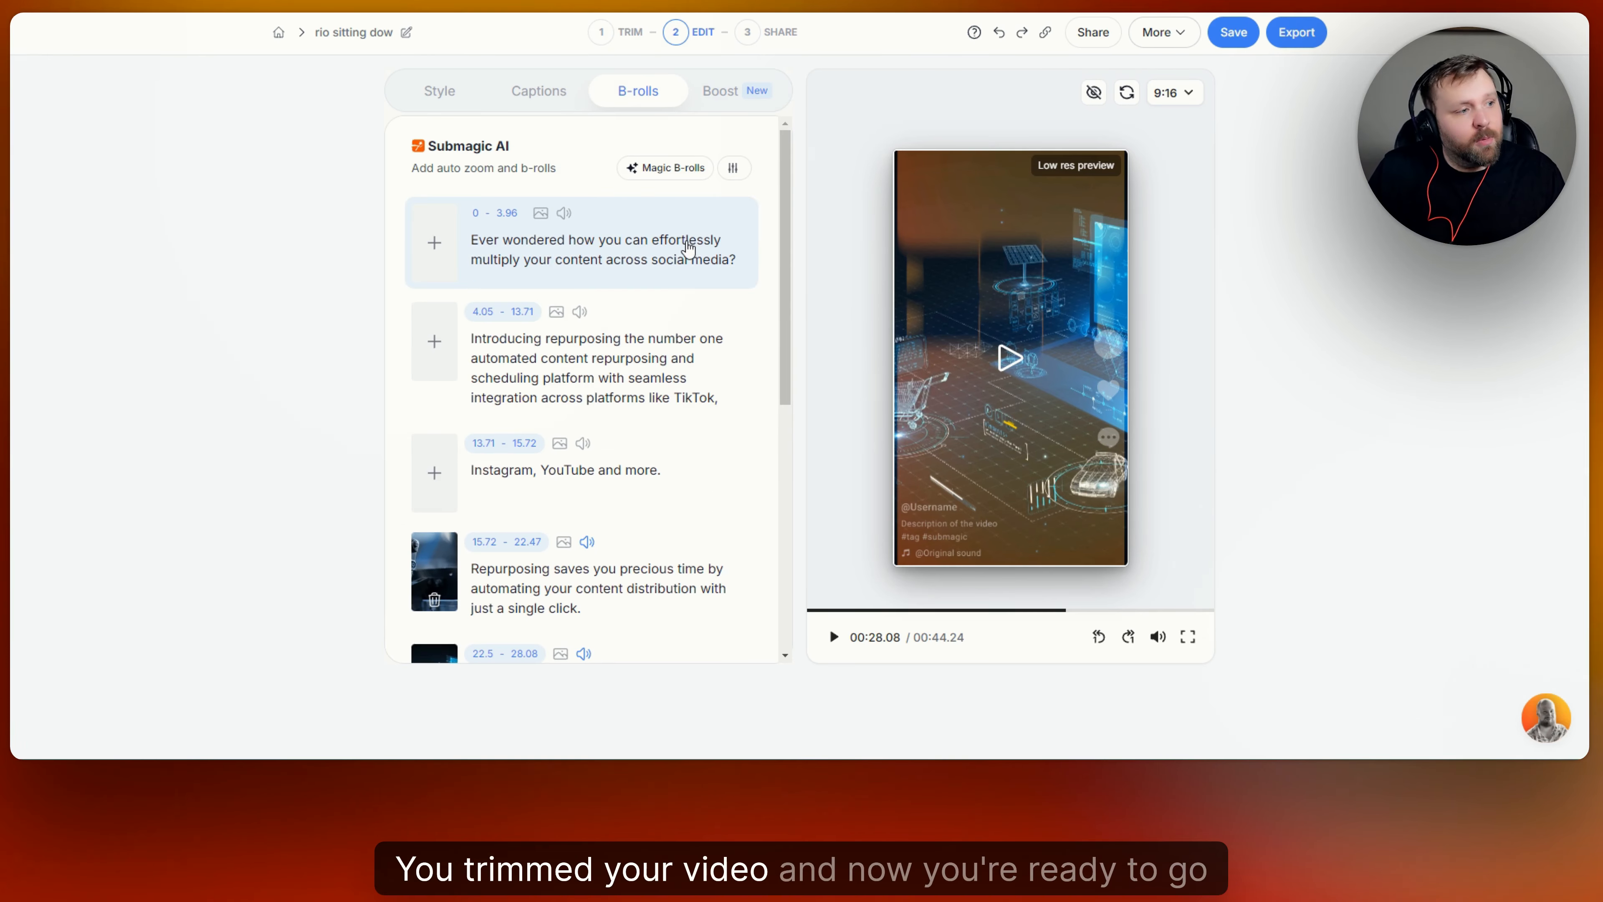
pyautogui.click(719, 90)
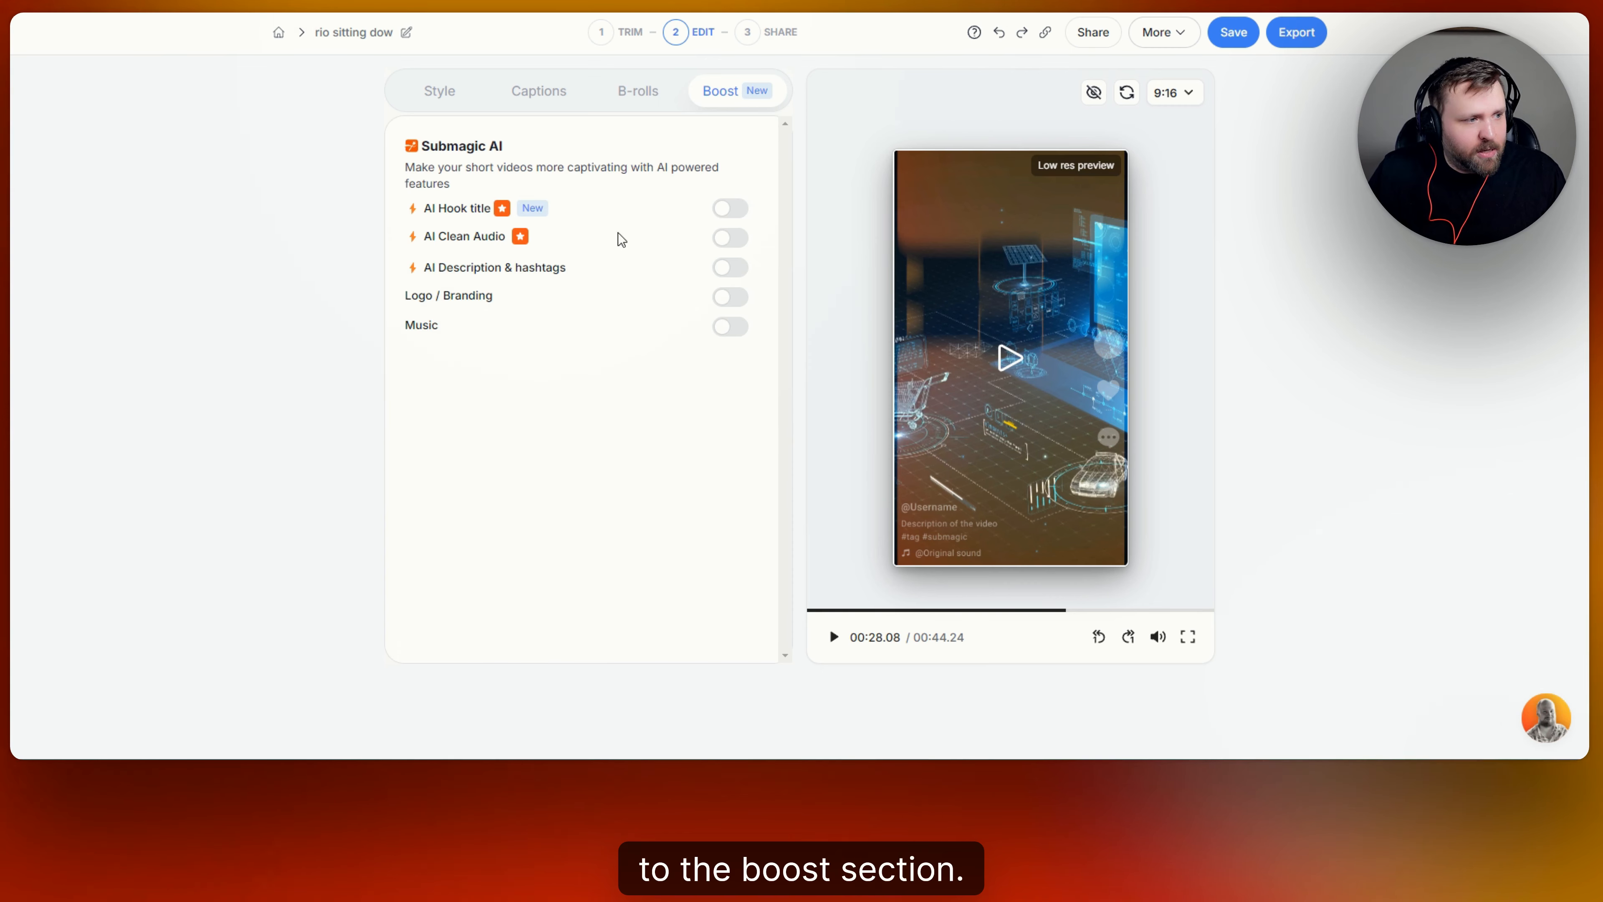
pyautogui.moveTo(729, 209)
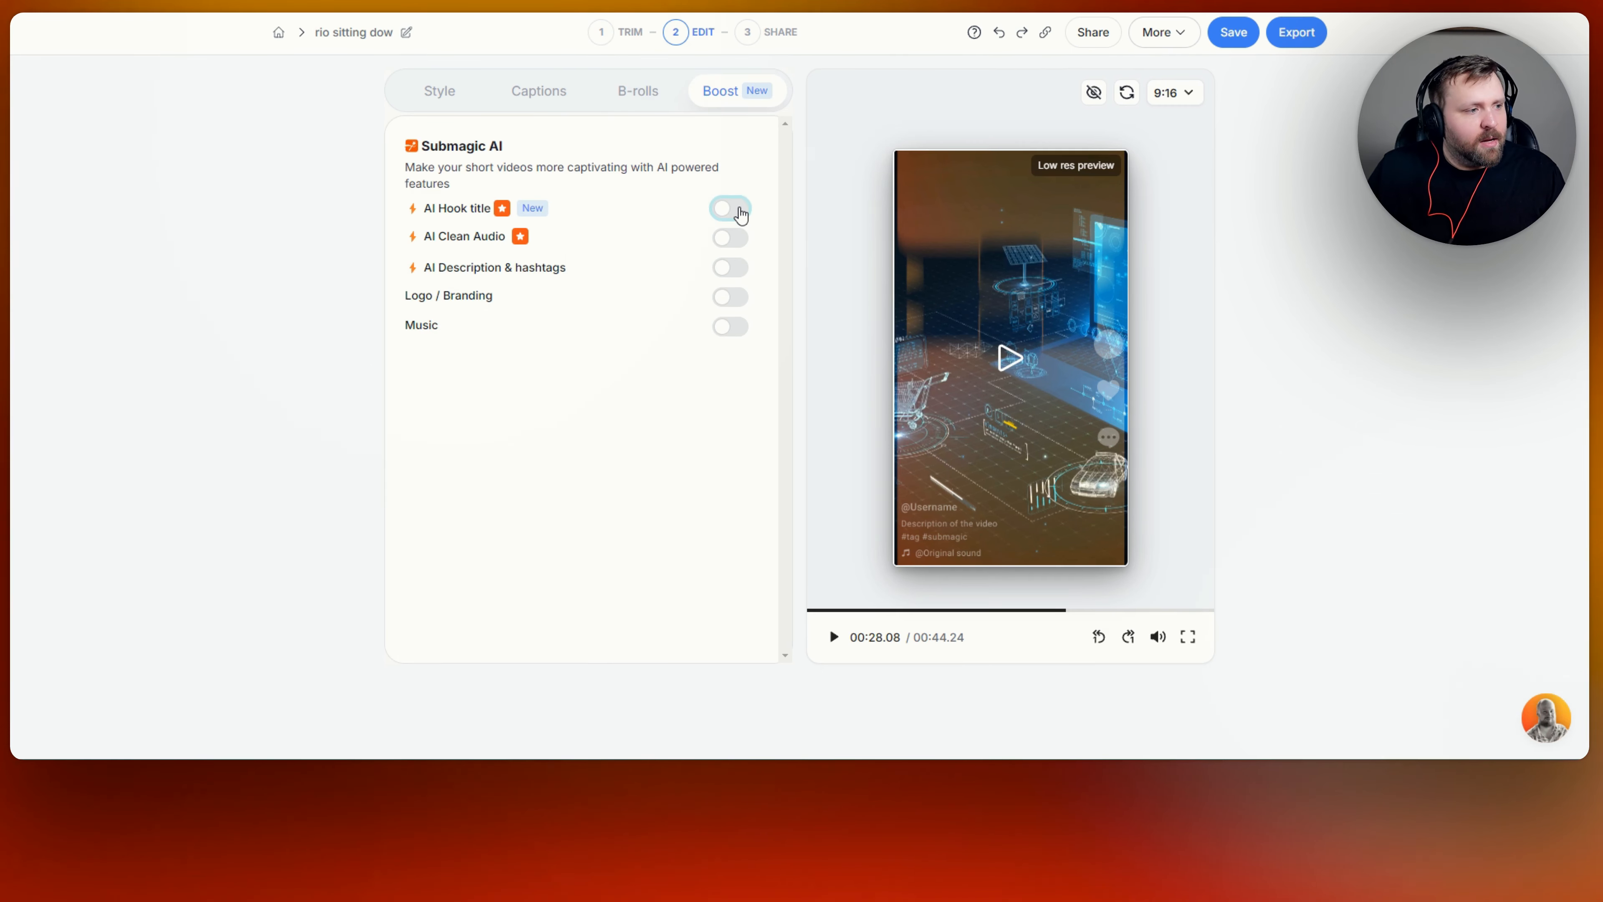
# Turn on the AI hook title and give it the LAUNA theme (TheBold, 36 px, 2.1 s)
pyautogui.click(729, 209)
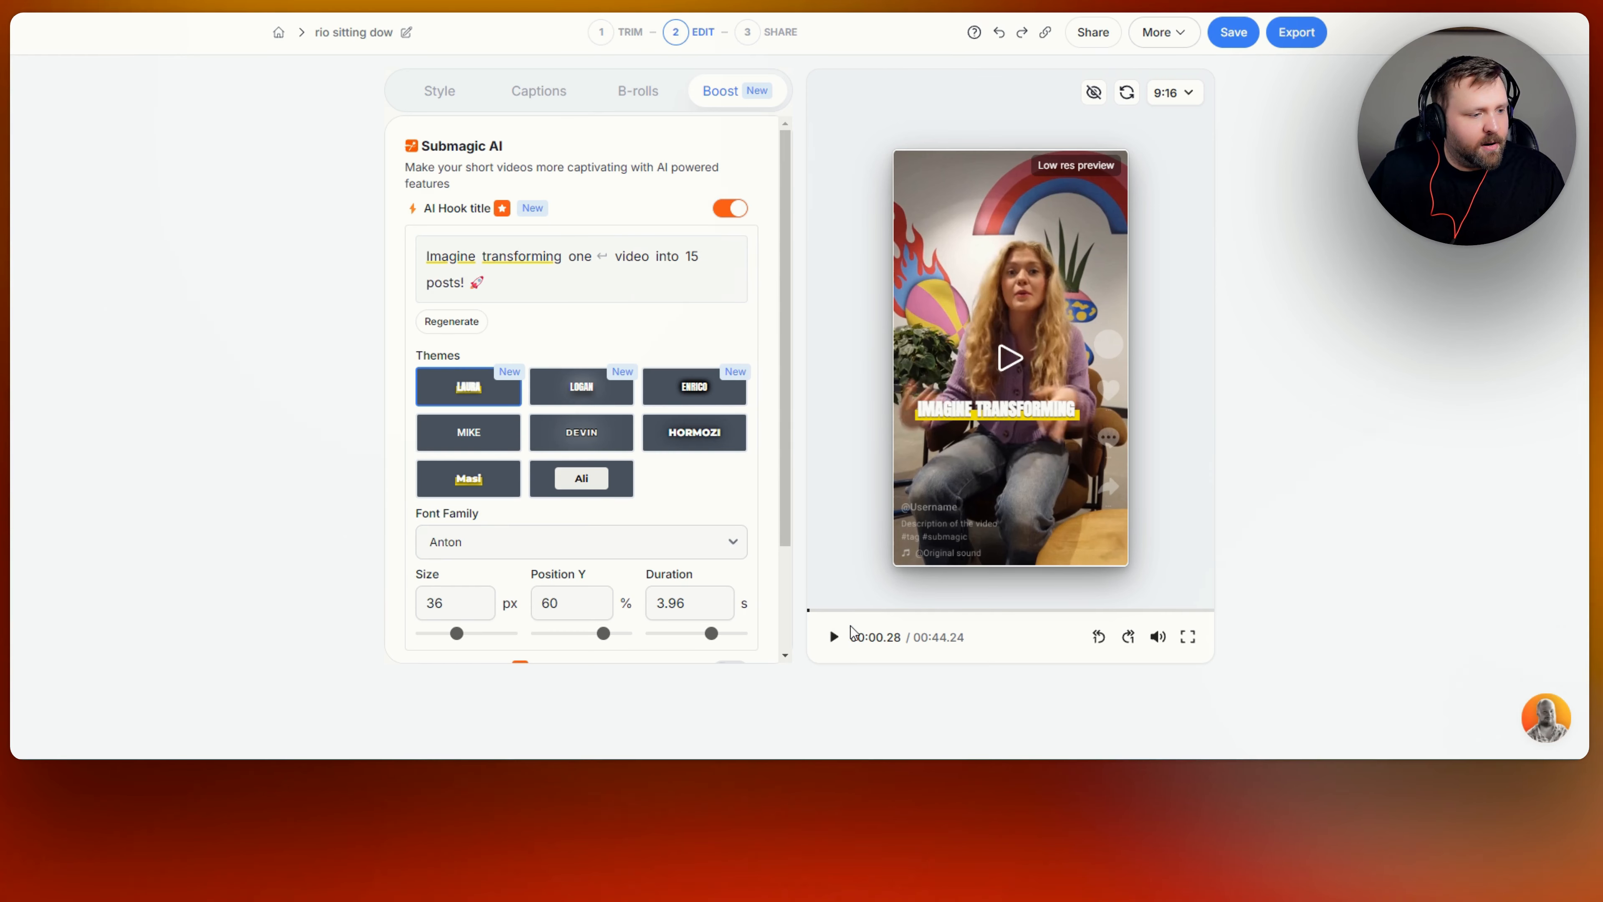
pyautogui.click(833, 637)
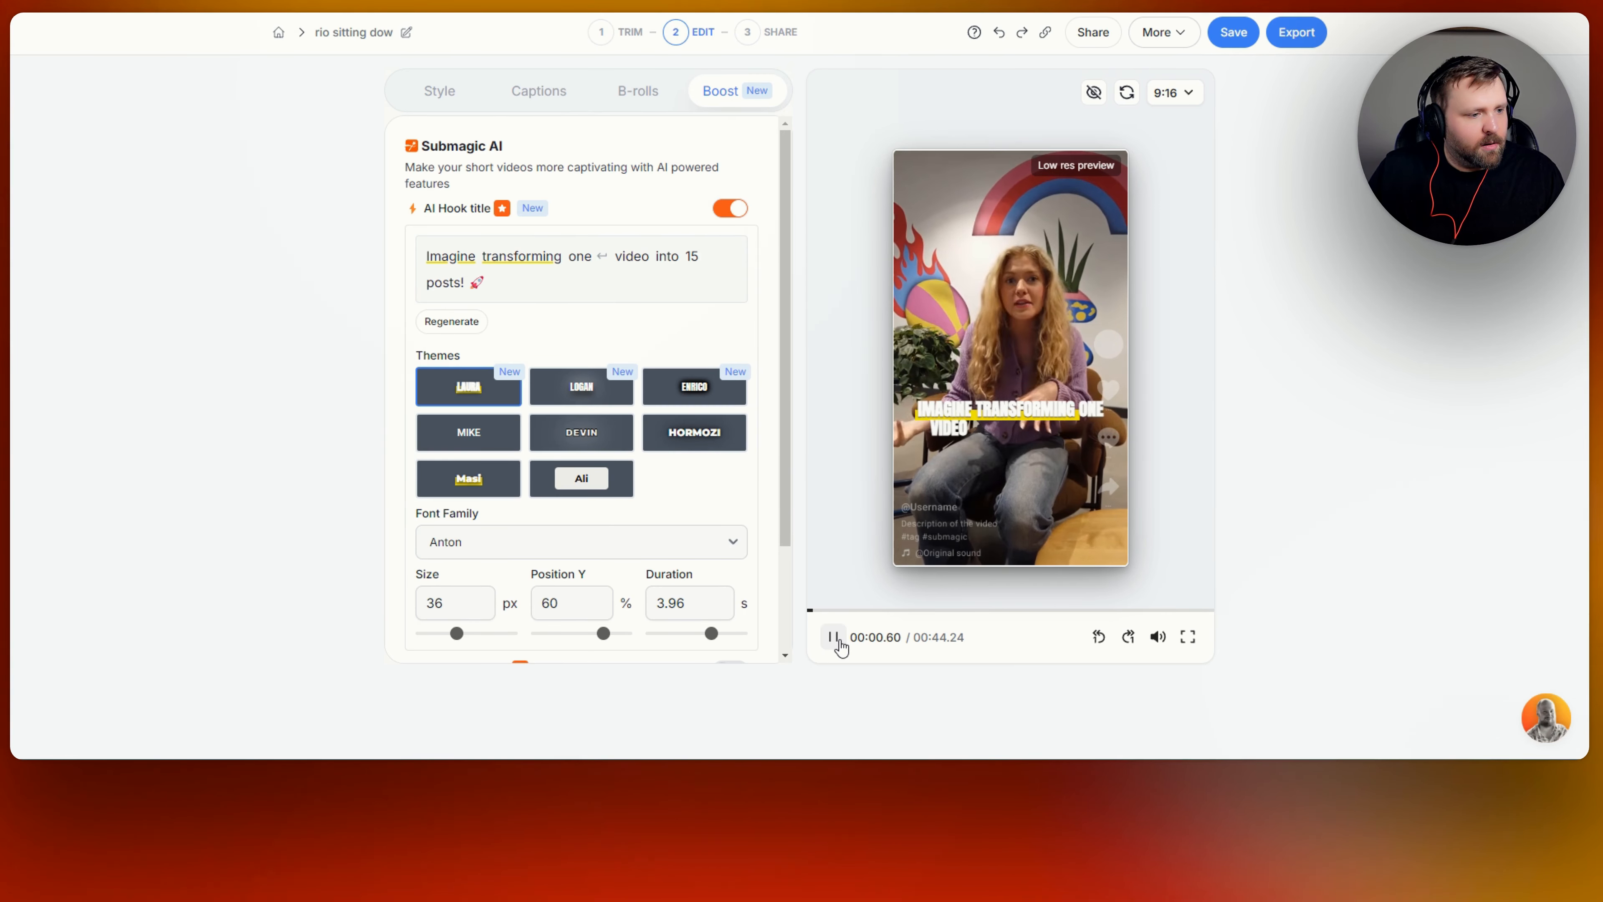
pyautogui.click(833, 636)
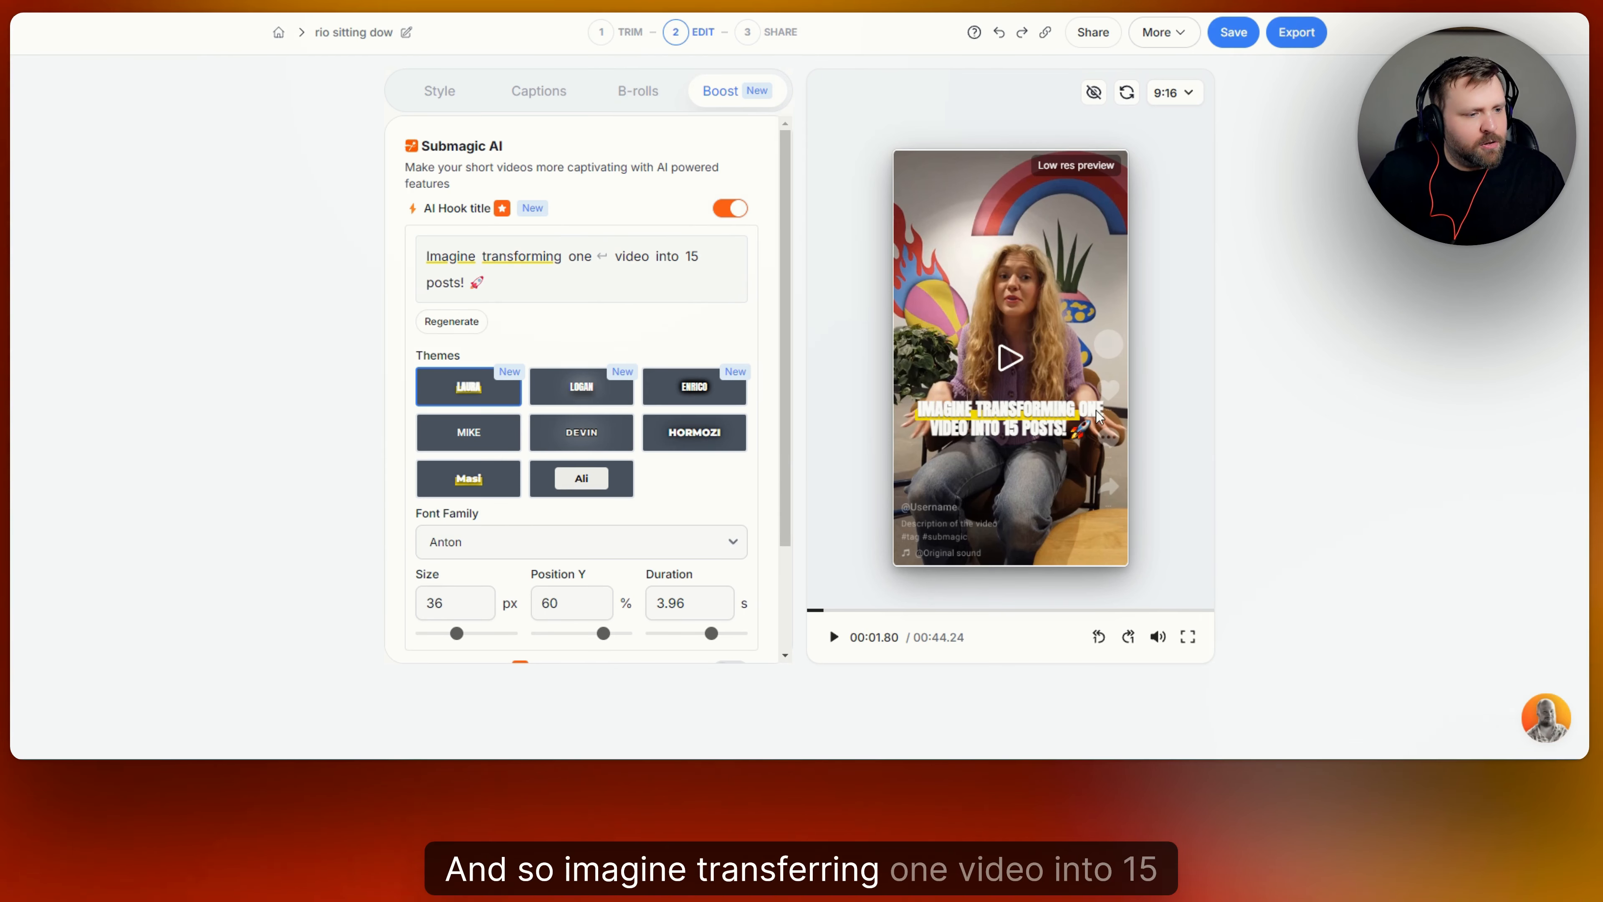
pyautogui.moveTo(674, 304)
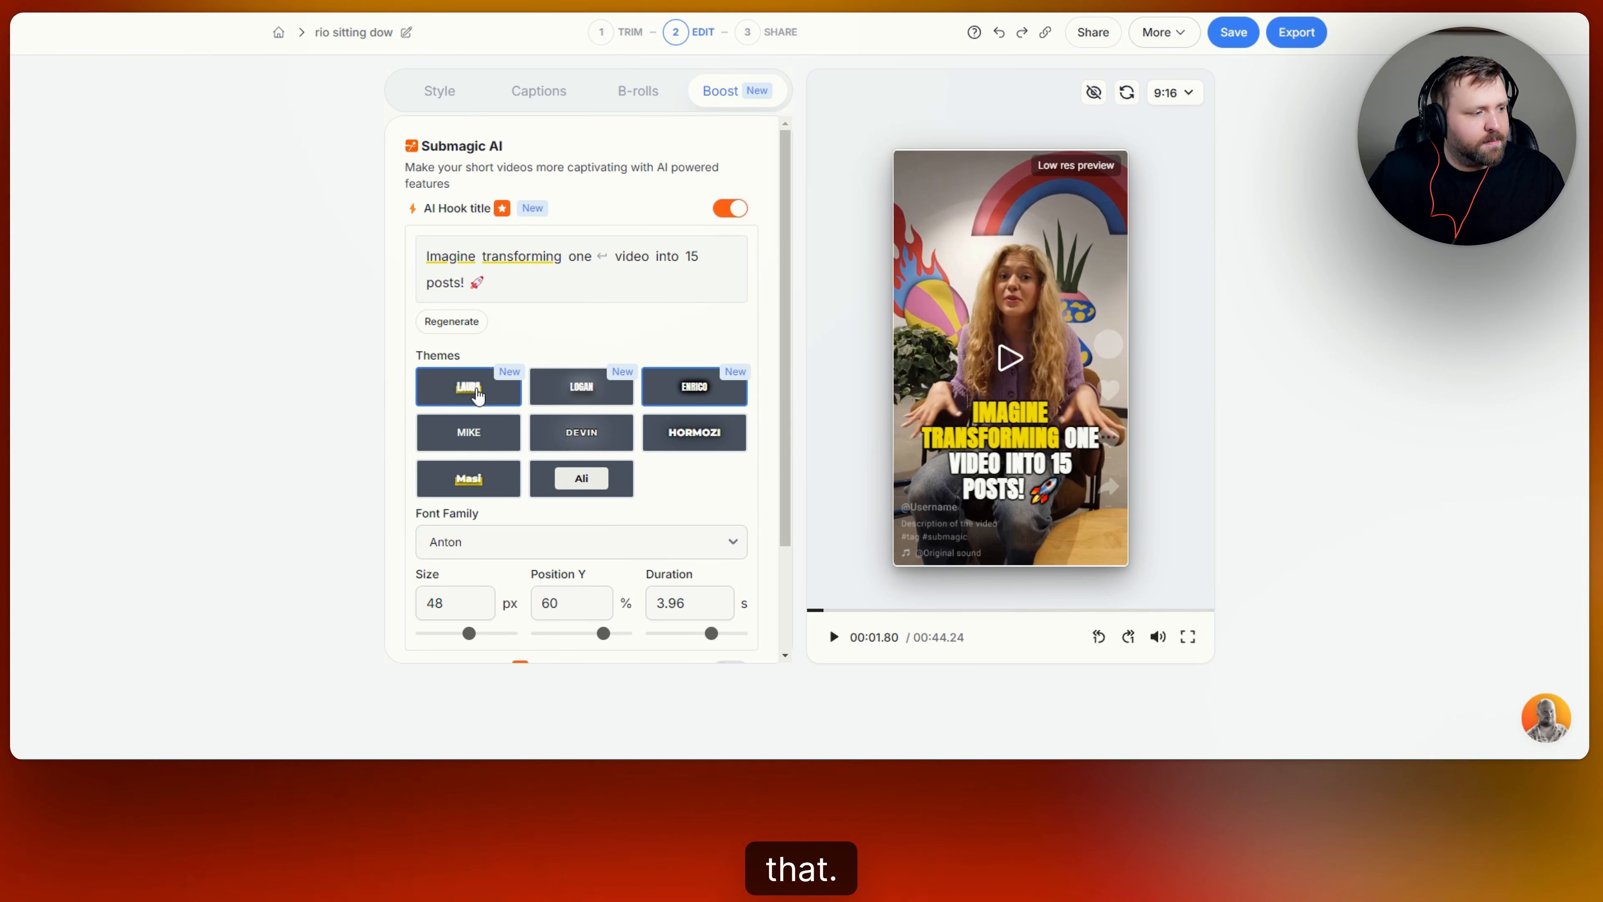
pyautogui.click(579, 542)
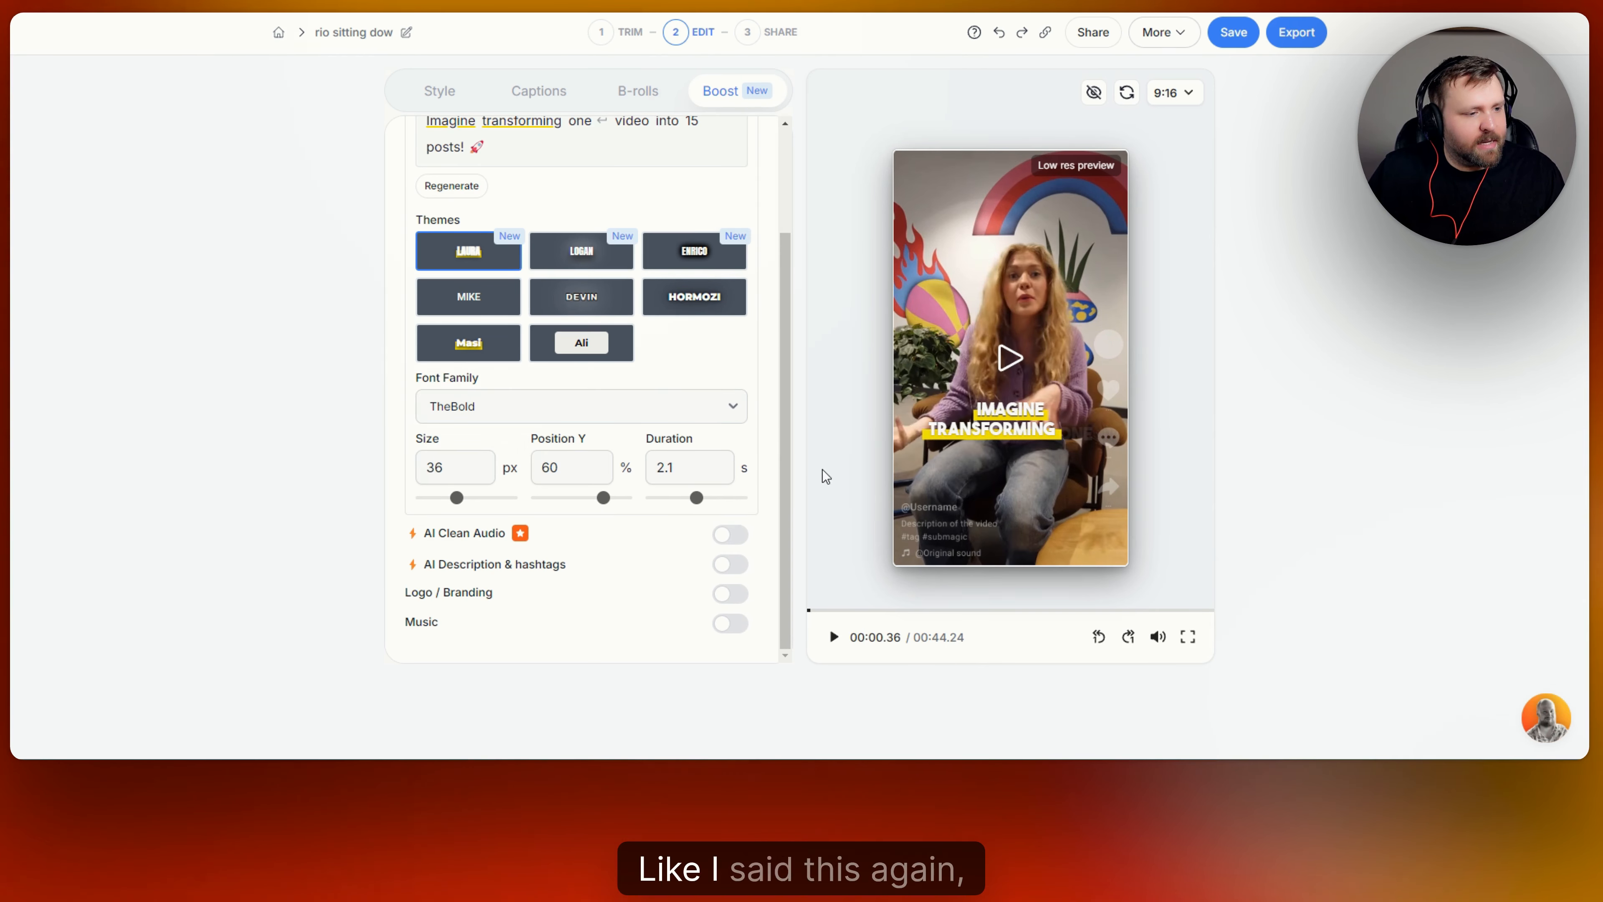
pyautogui.scroll(3)
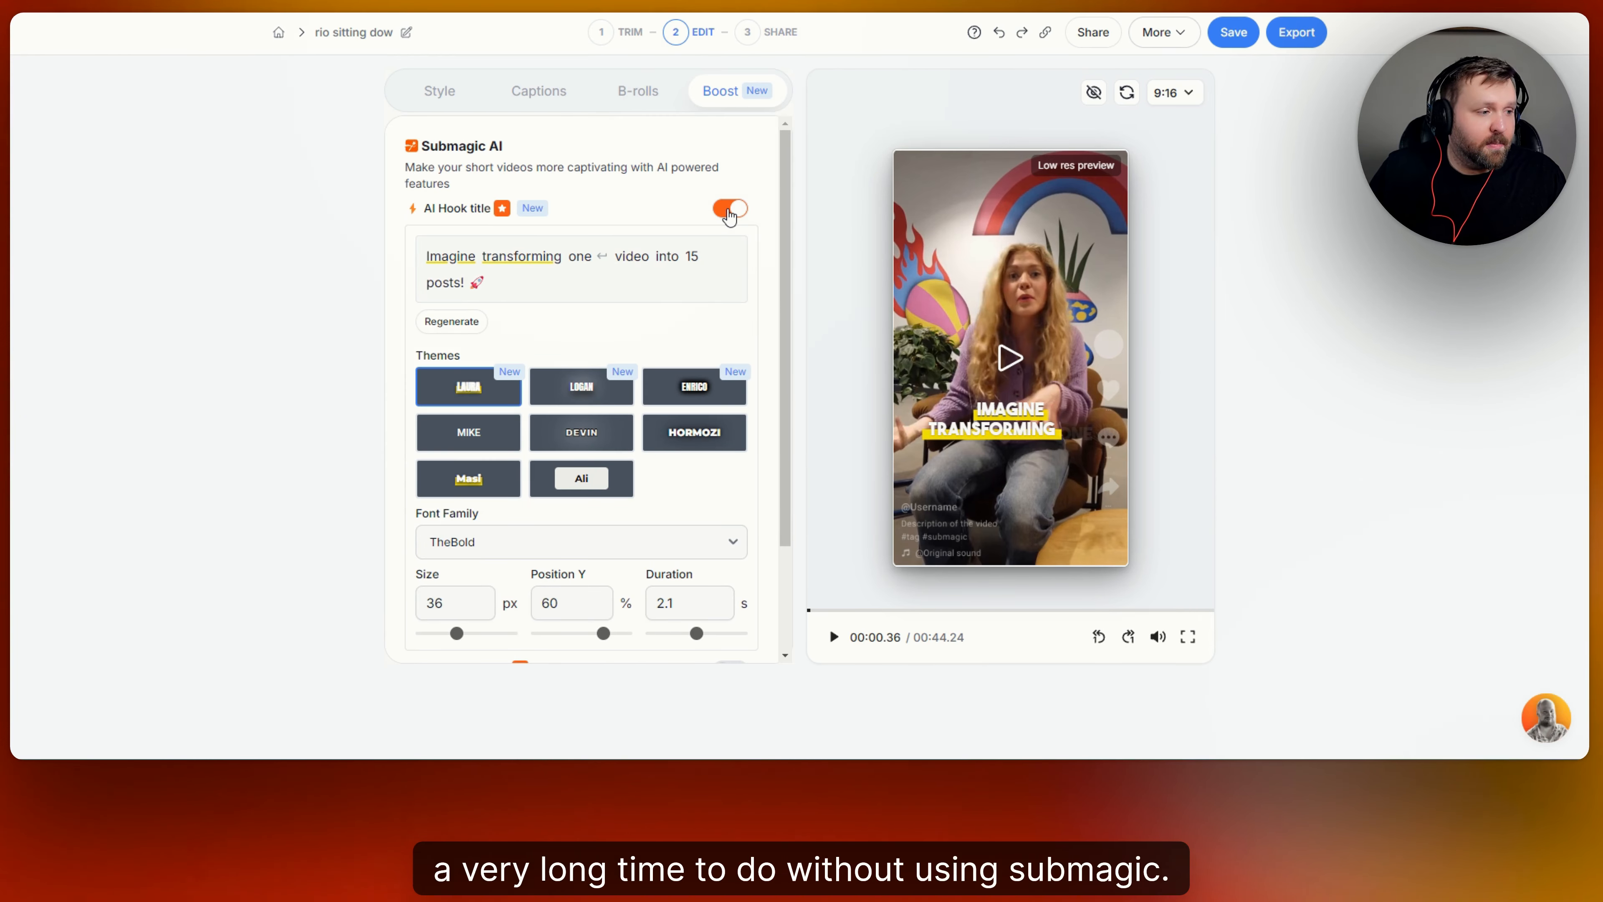
# Enable AI Description & hashtags, regenerate it and switch to the long version about repurposing one video into 15+ posts
pyautogui.scroll(-3)
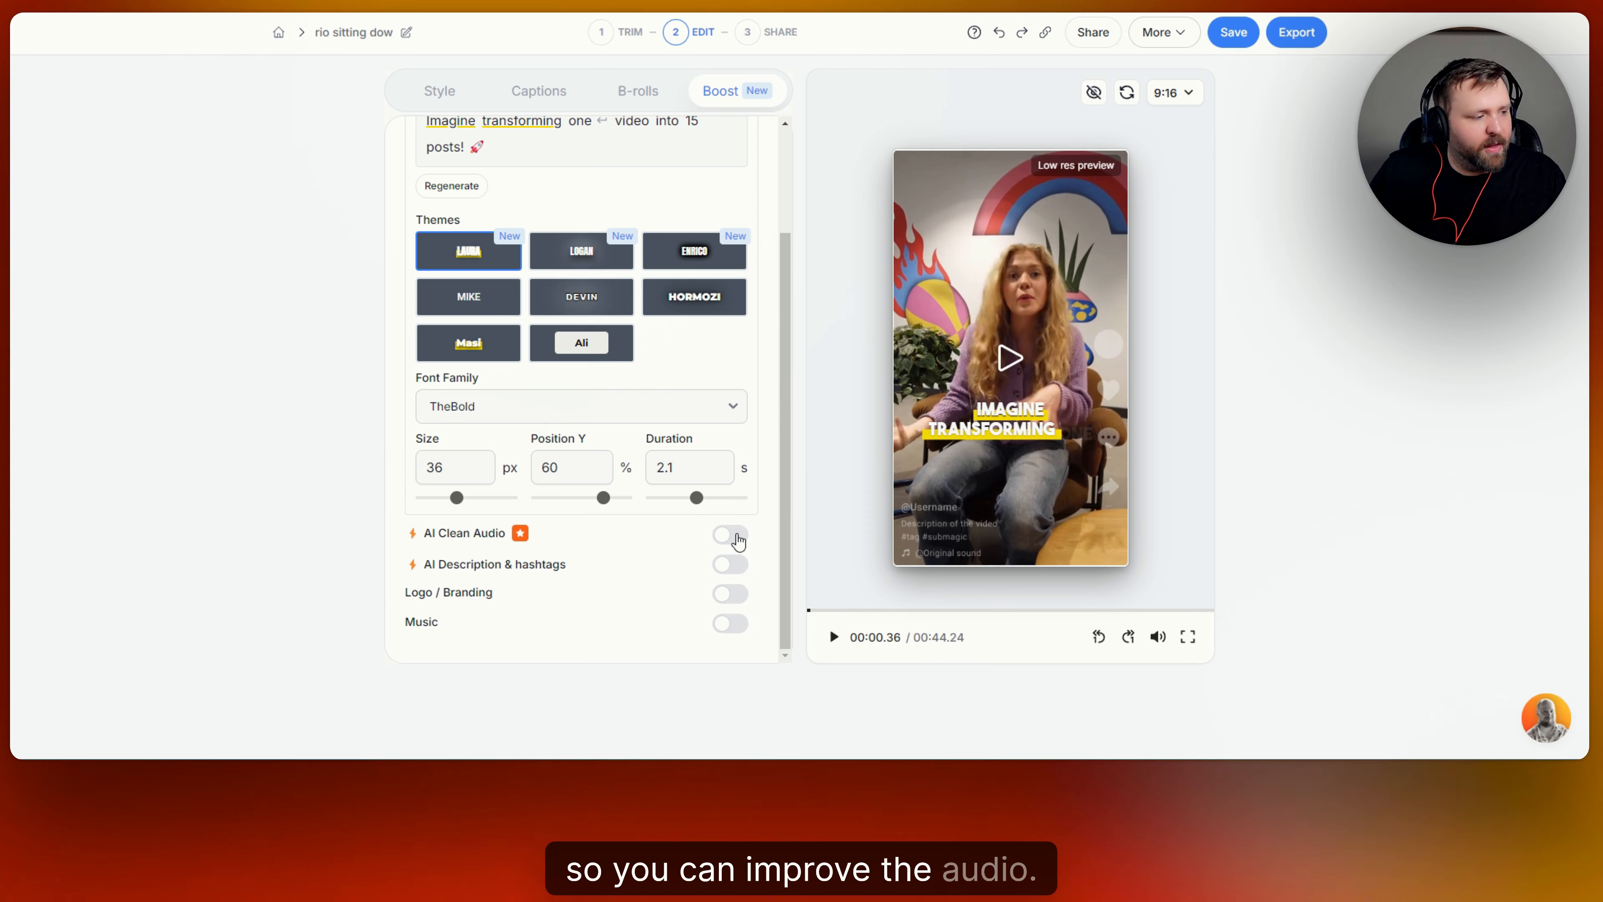
pyautogui.click(730, 564)
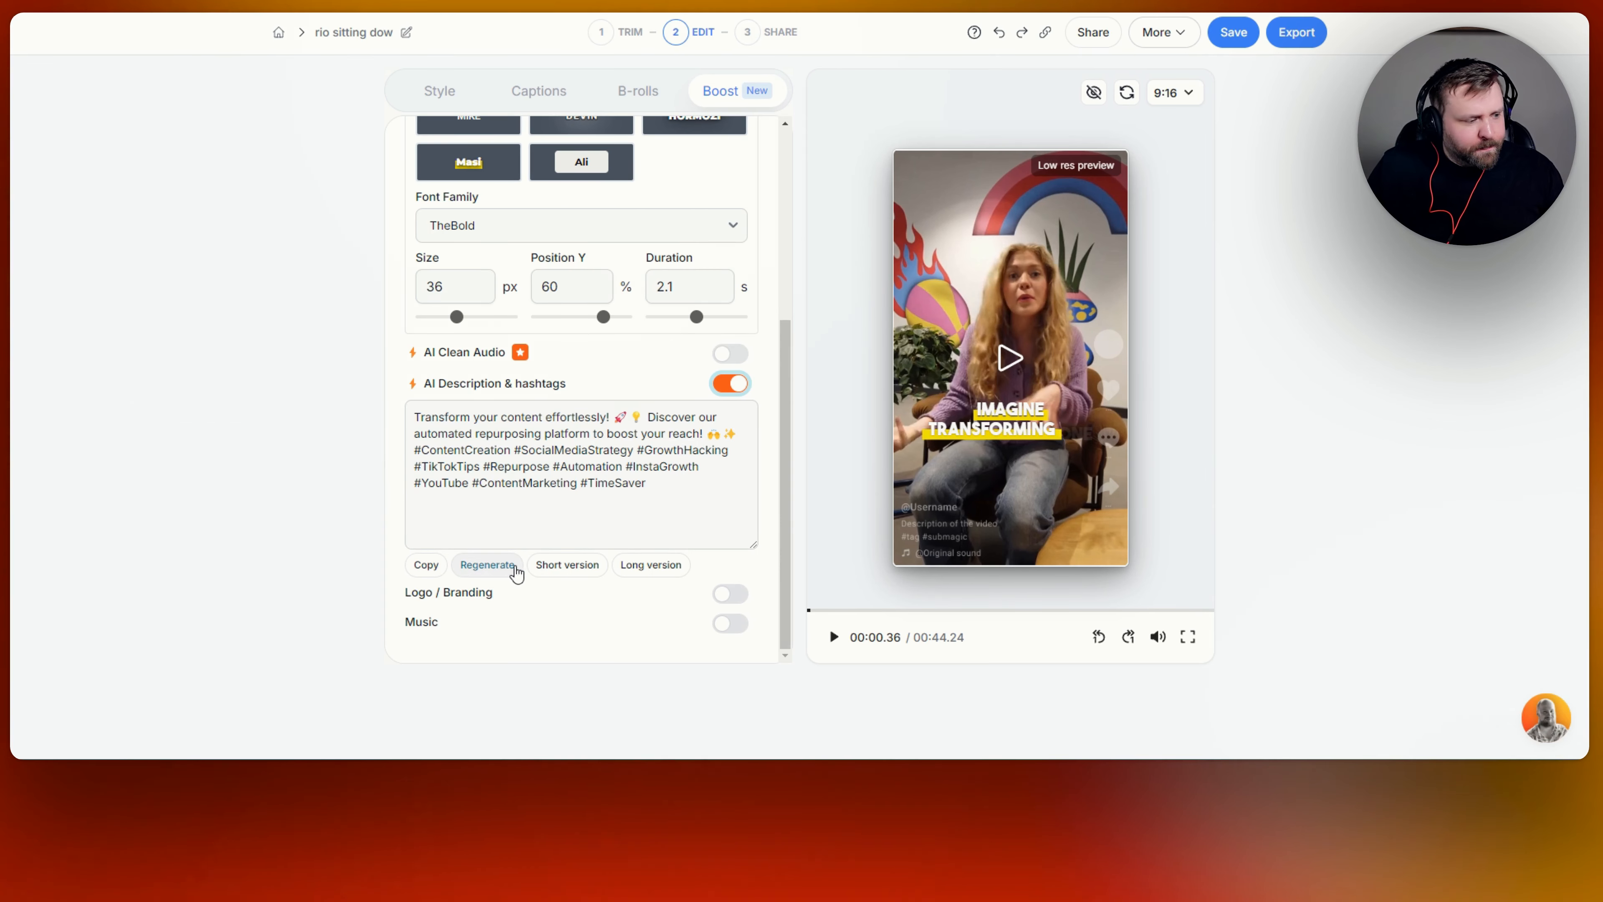
pyautogui.click(651, 564)
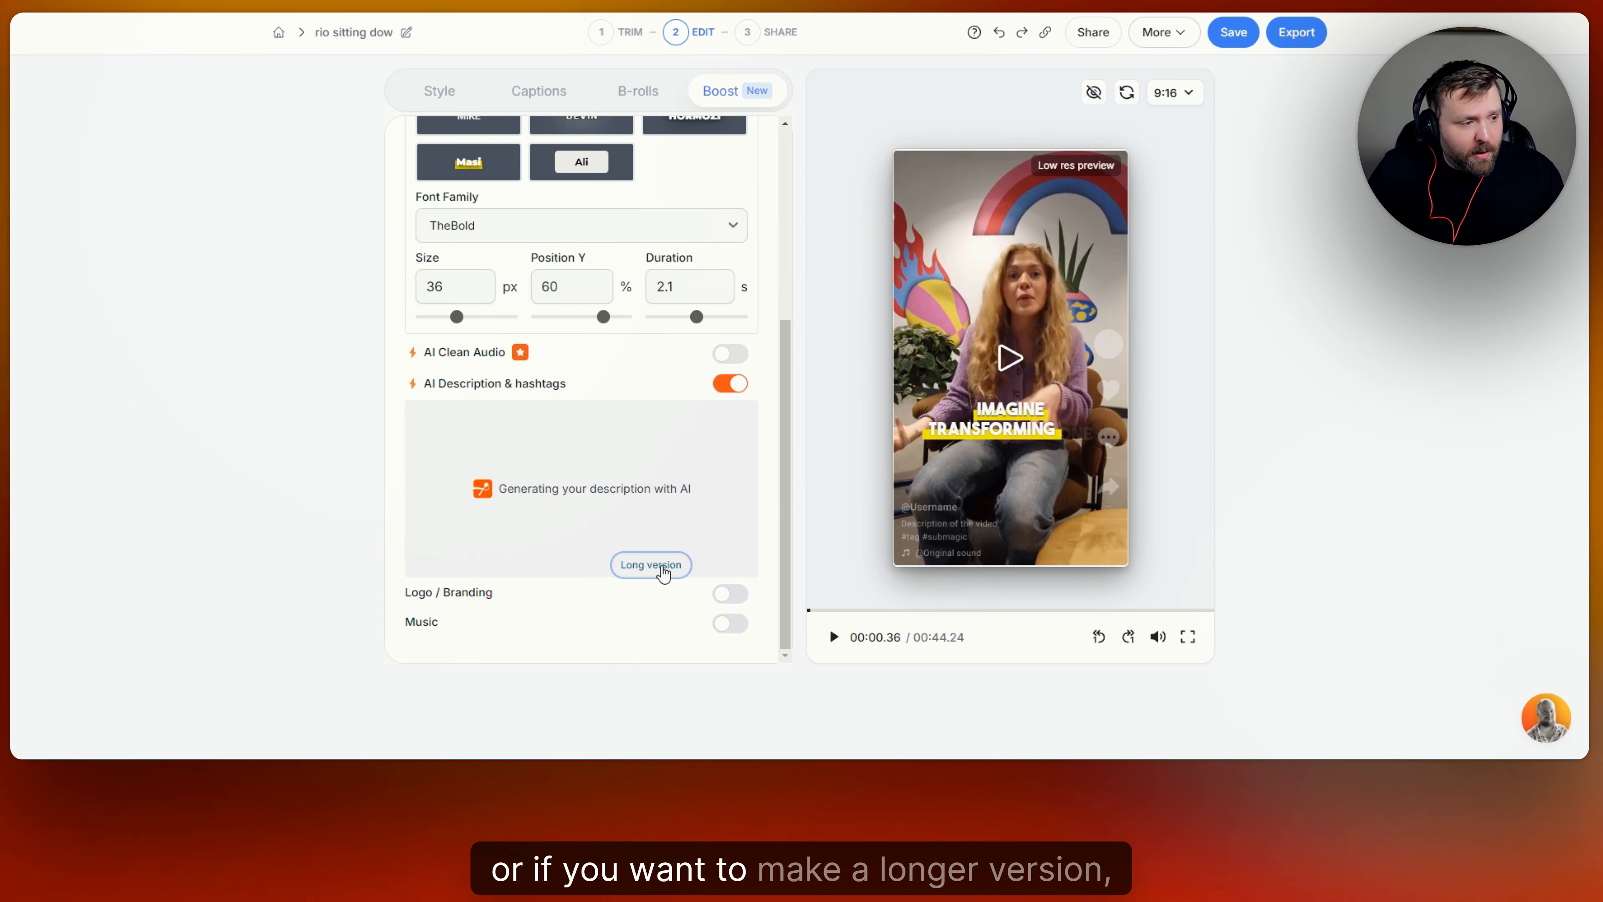
pyautogui.click(651, 564)
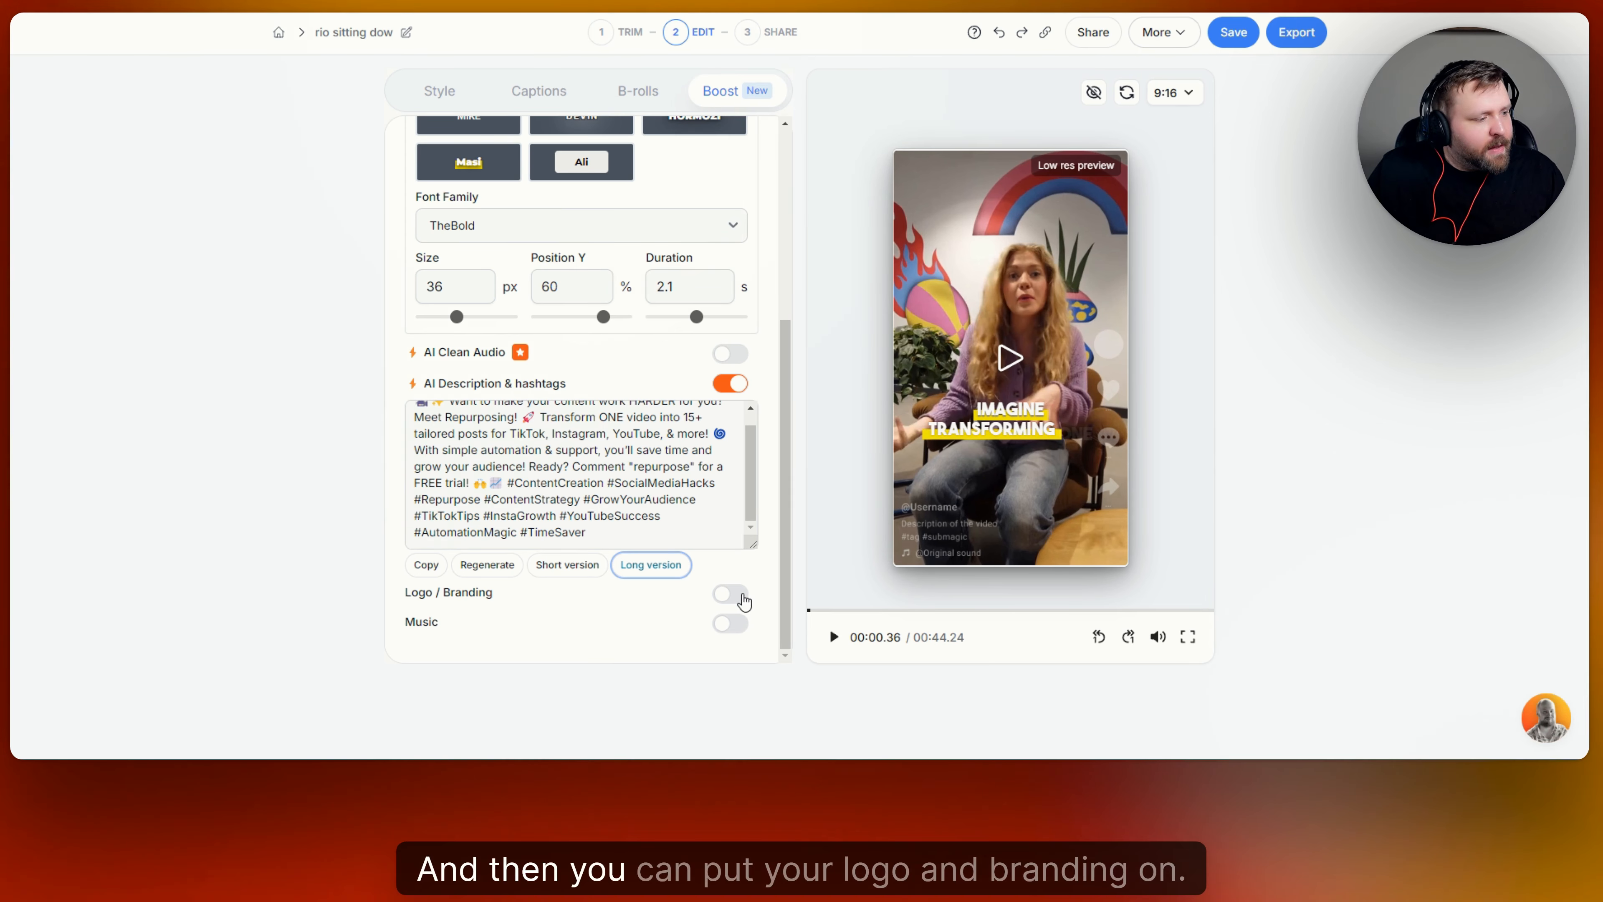
pyautogui.click(730, 597)
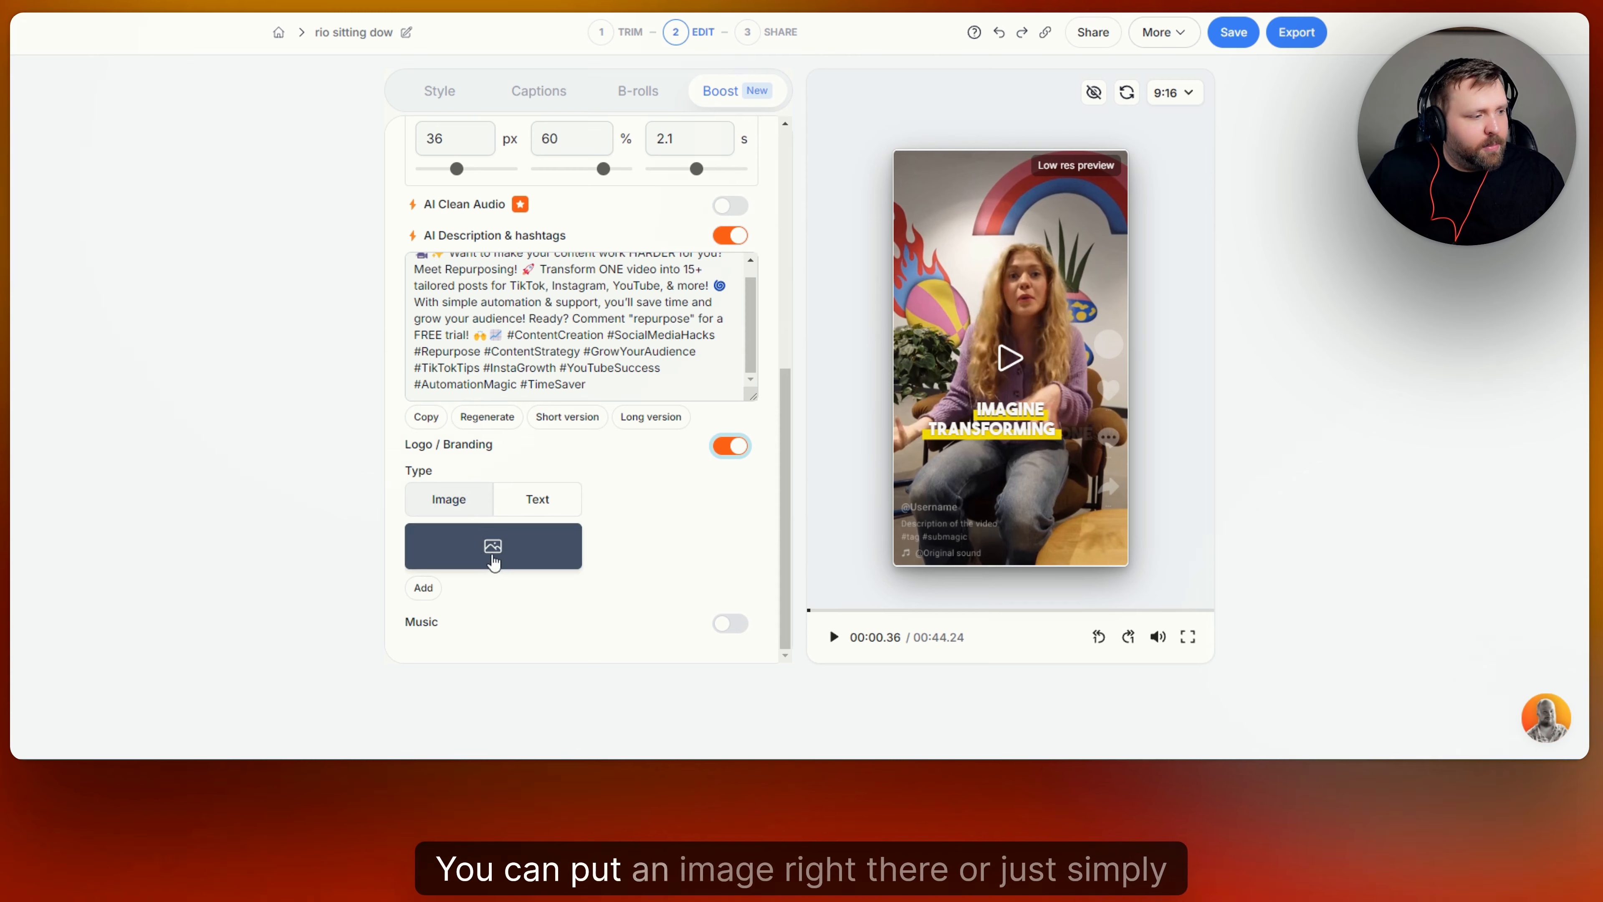
pyautogui.click(537, 499)
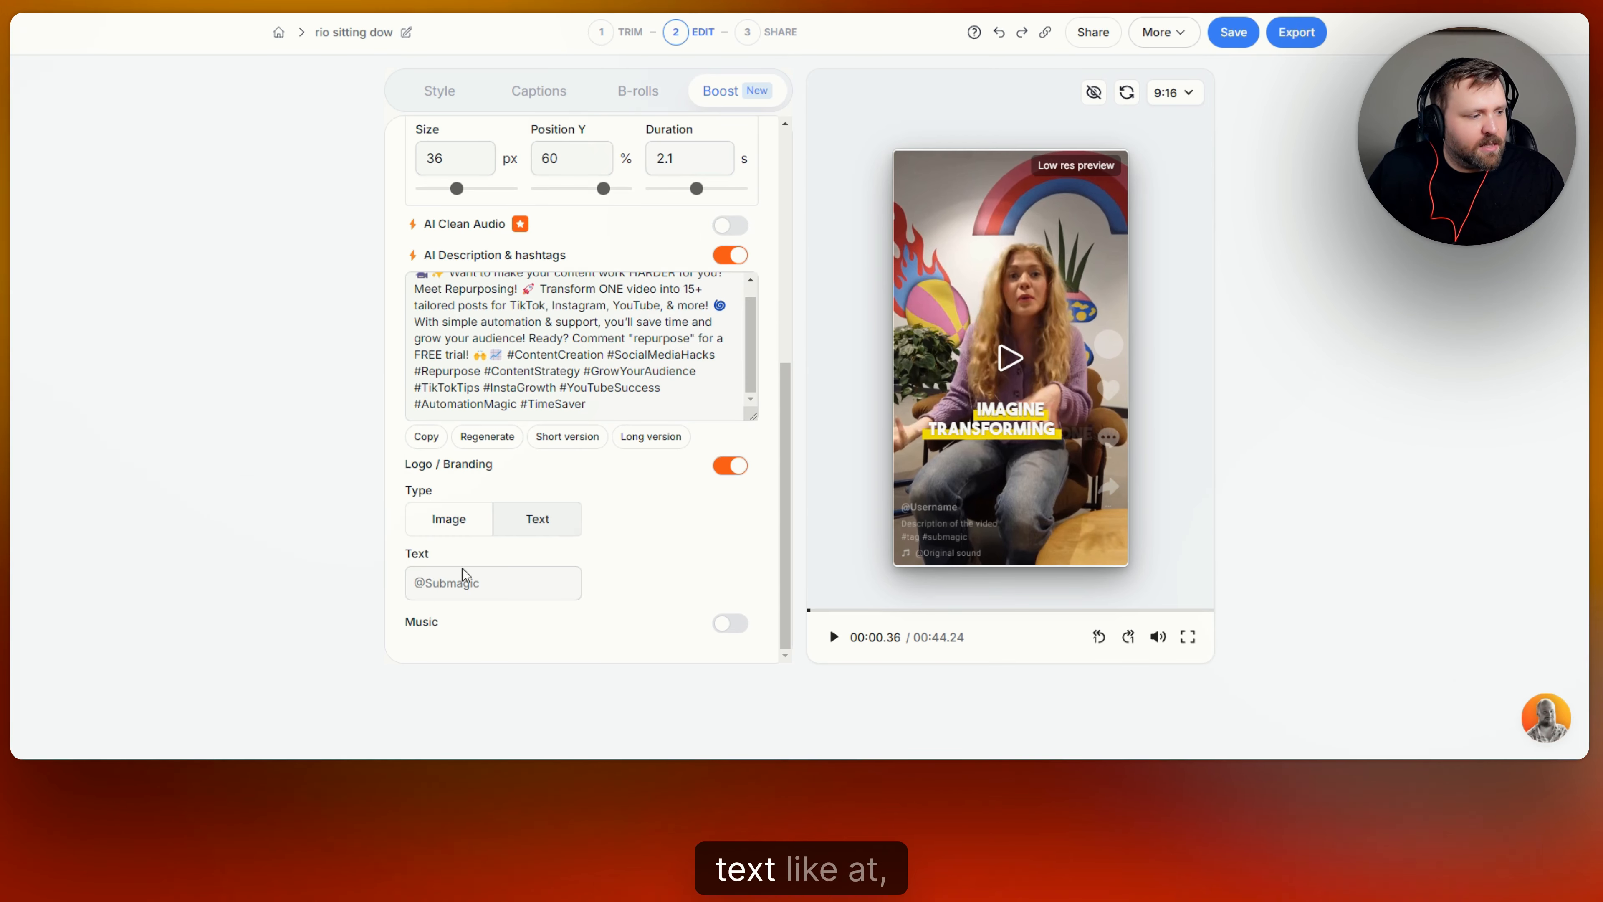
pyautogui.click(492, 583)
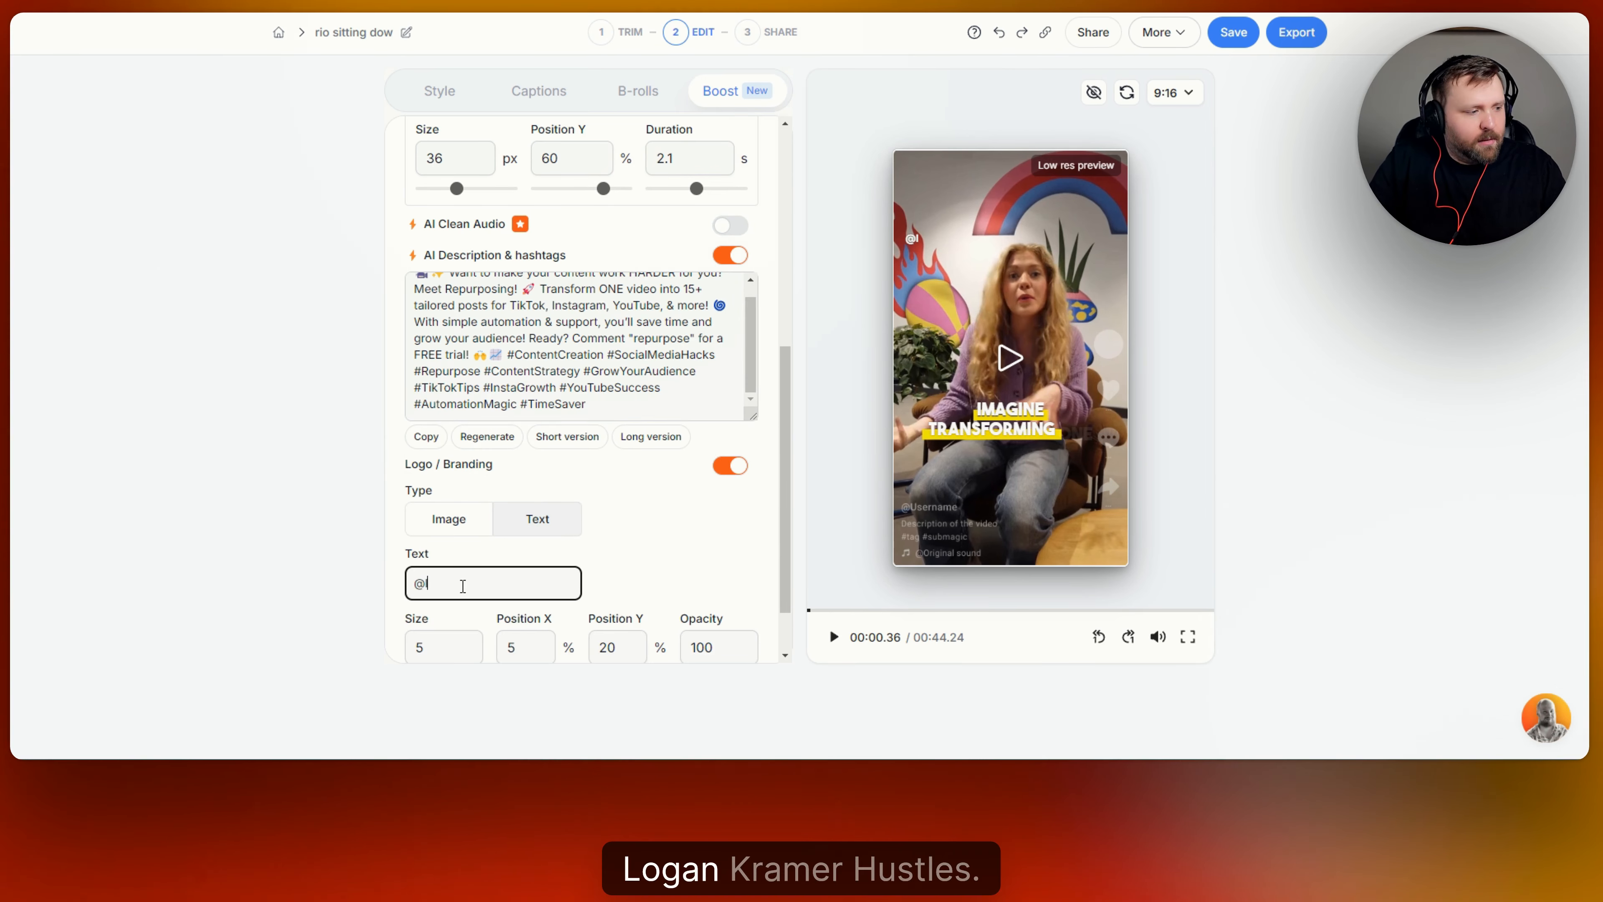
pyautogui.write('logancramerhustle')
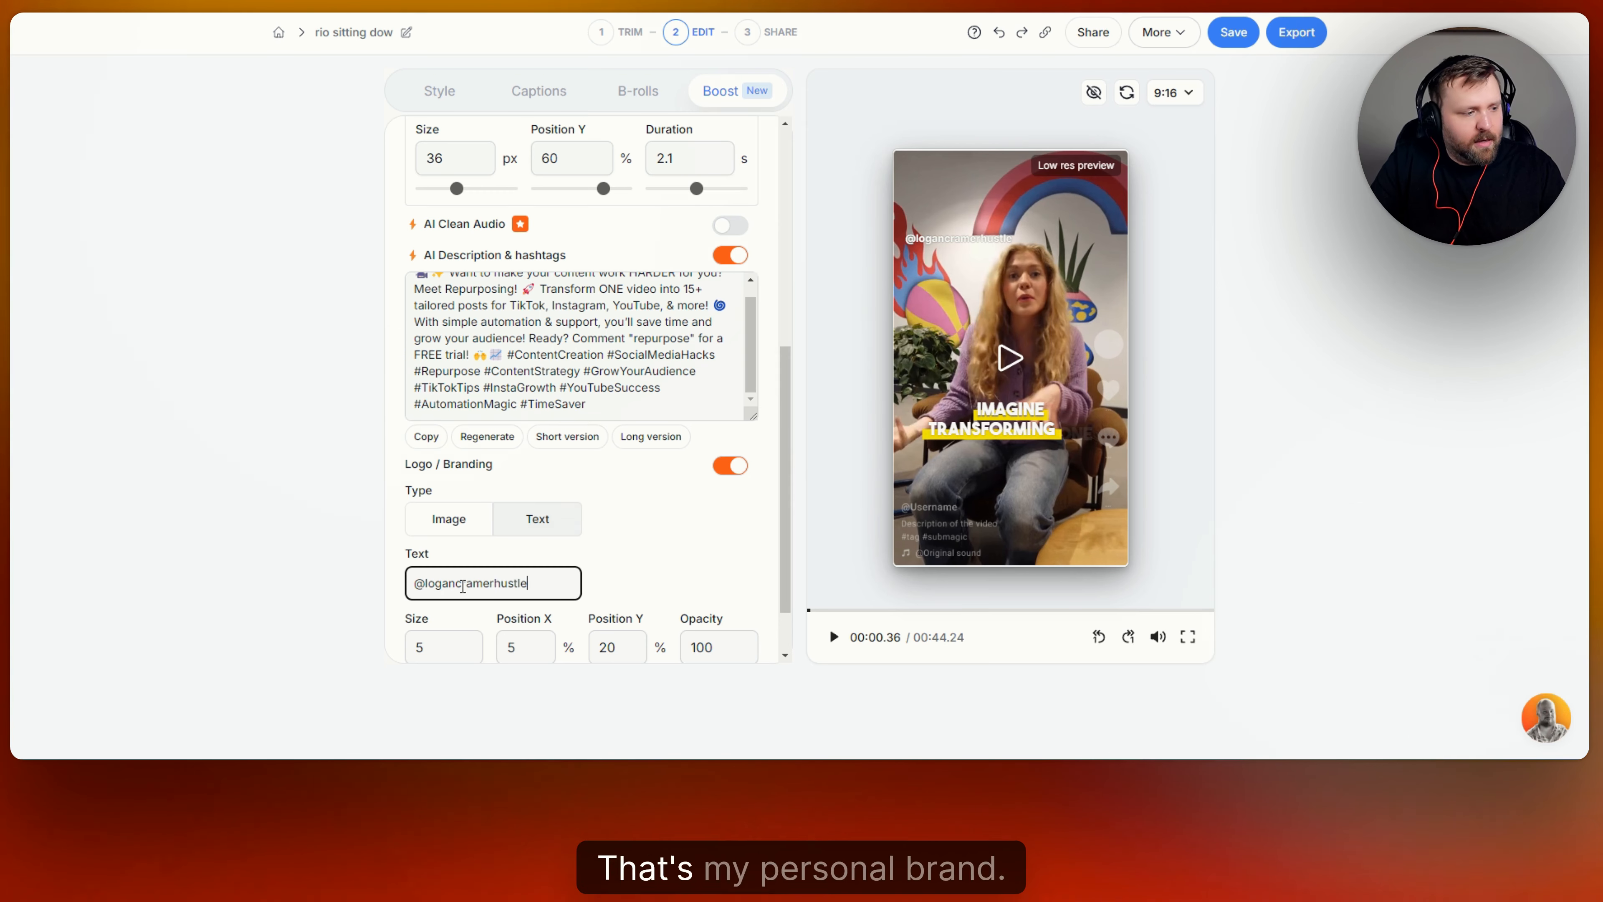
pyautogui.scroll(-3)
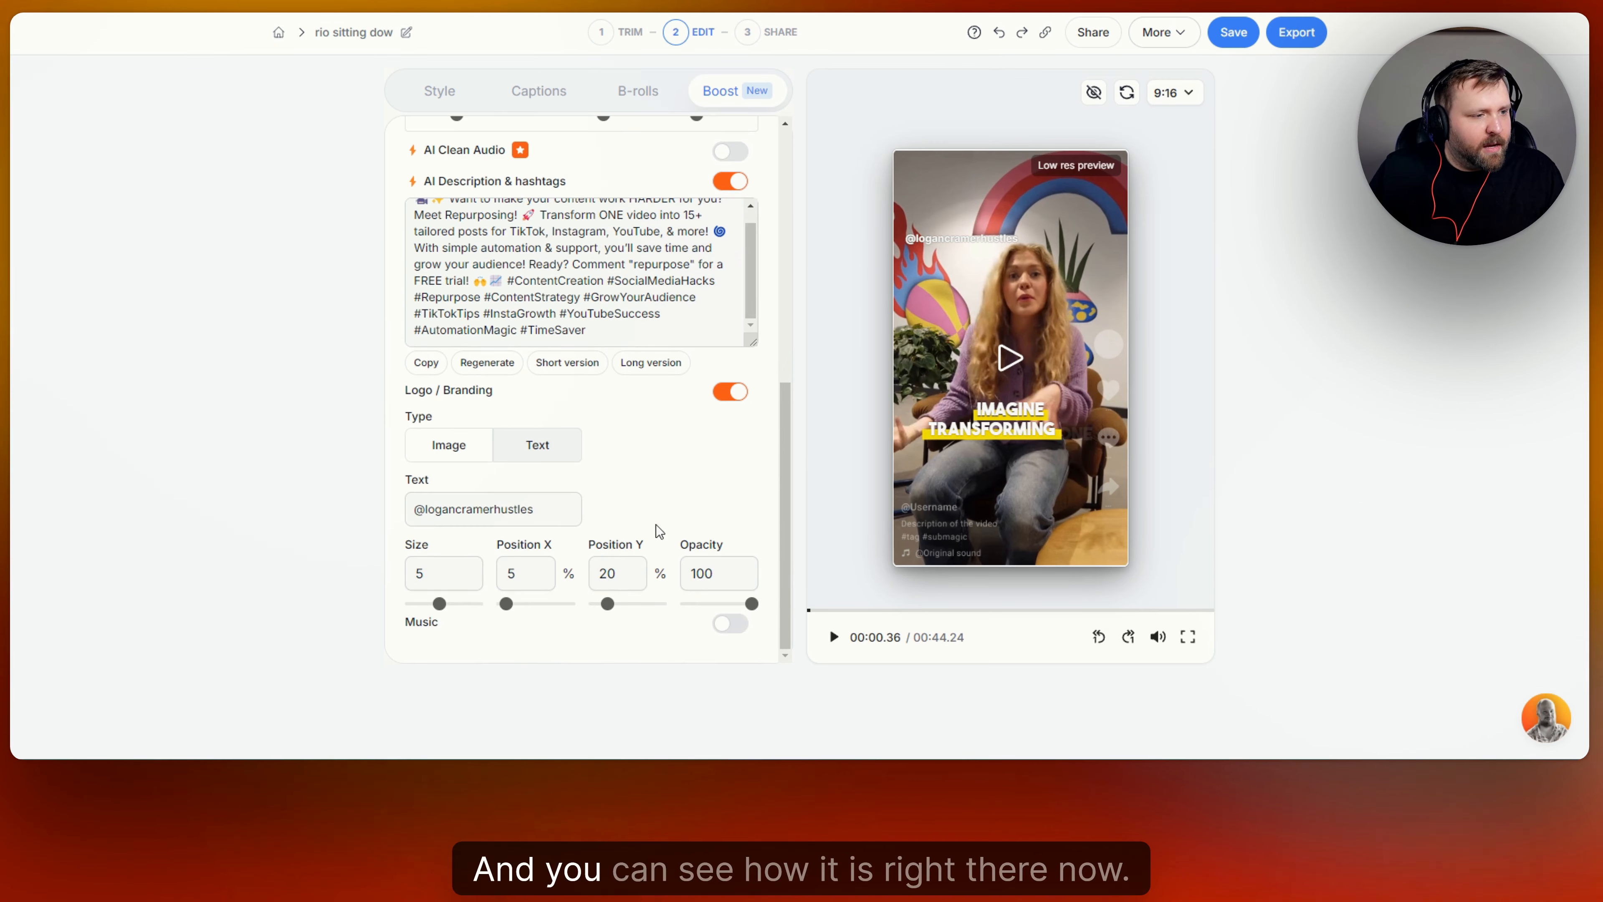
pyautogui.moveTo(685, 461)
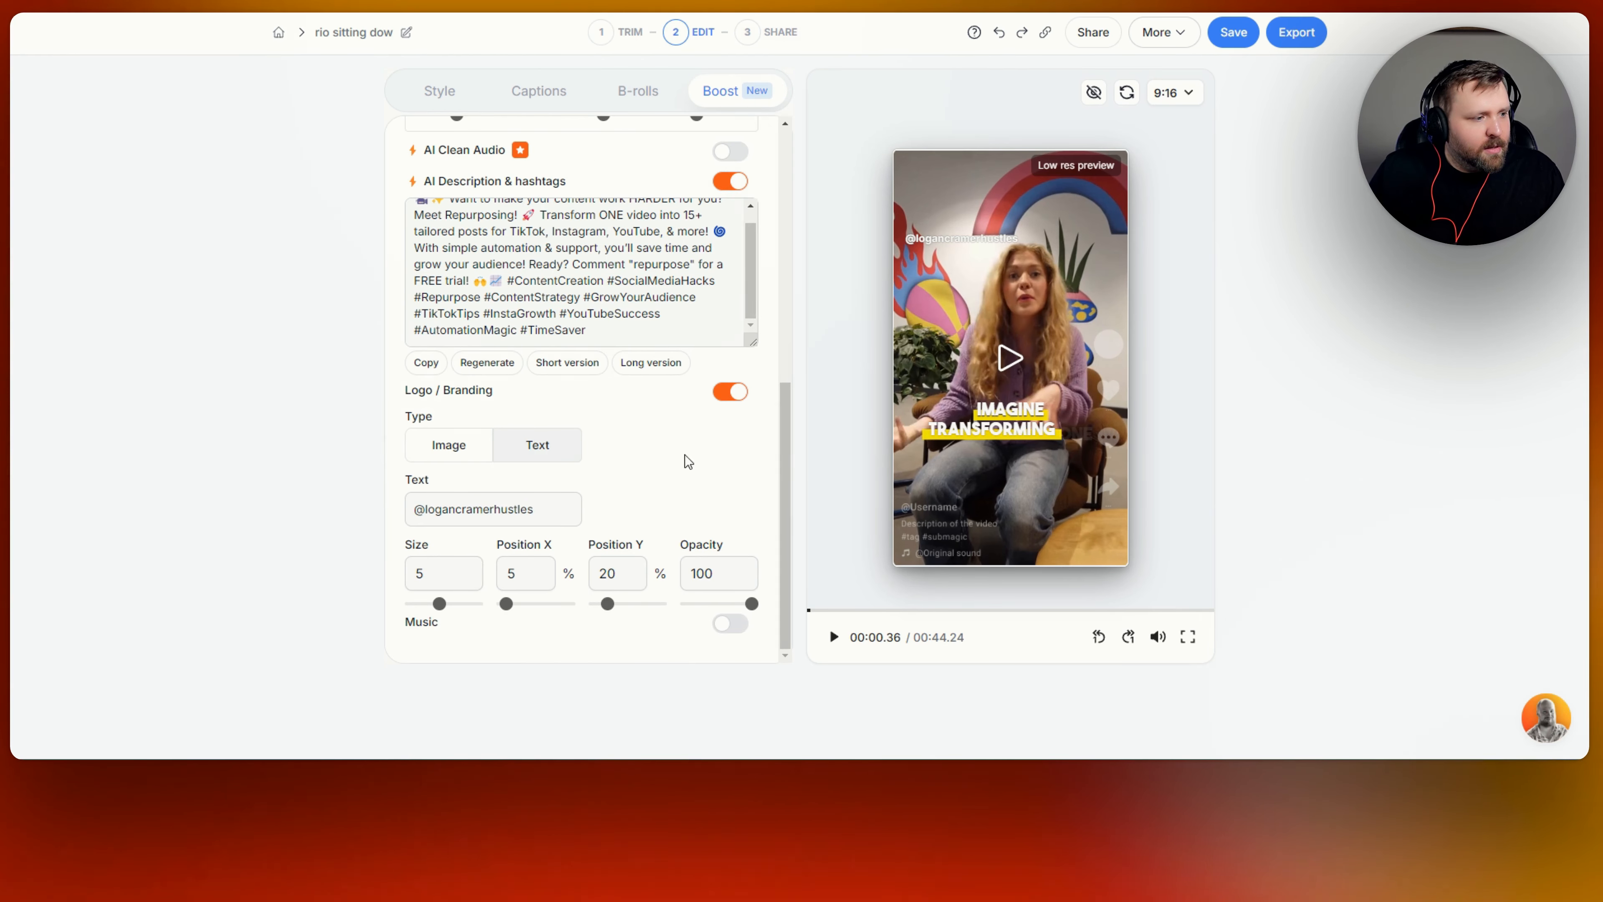
pyautogui.click(448, 445)
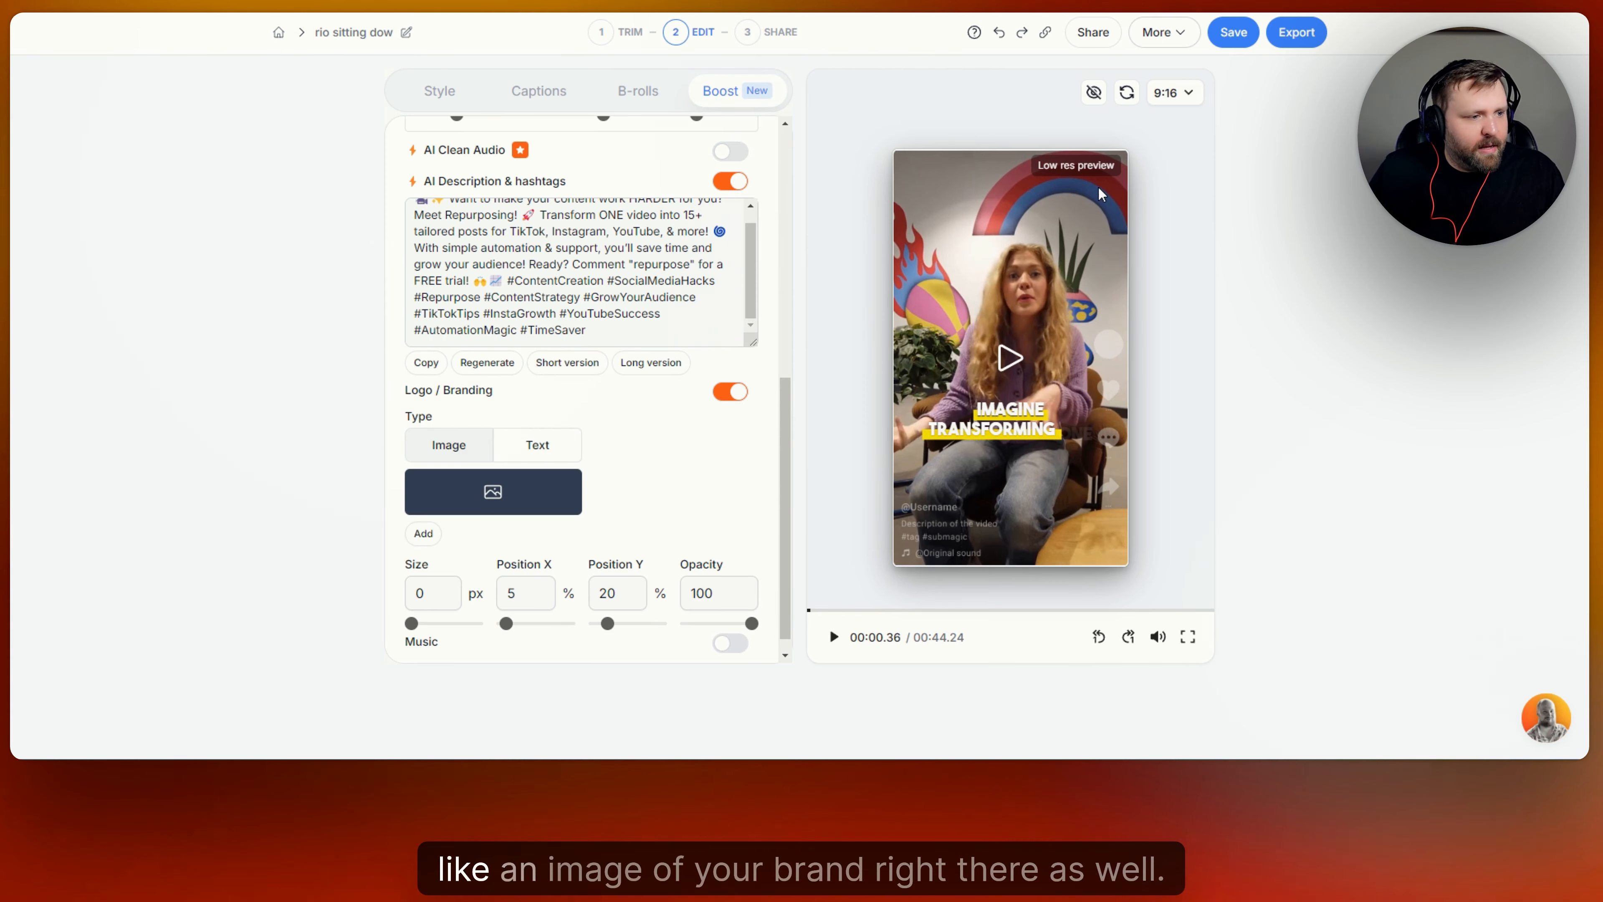
pyautogui.moveTo(717, 446)
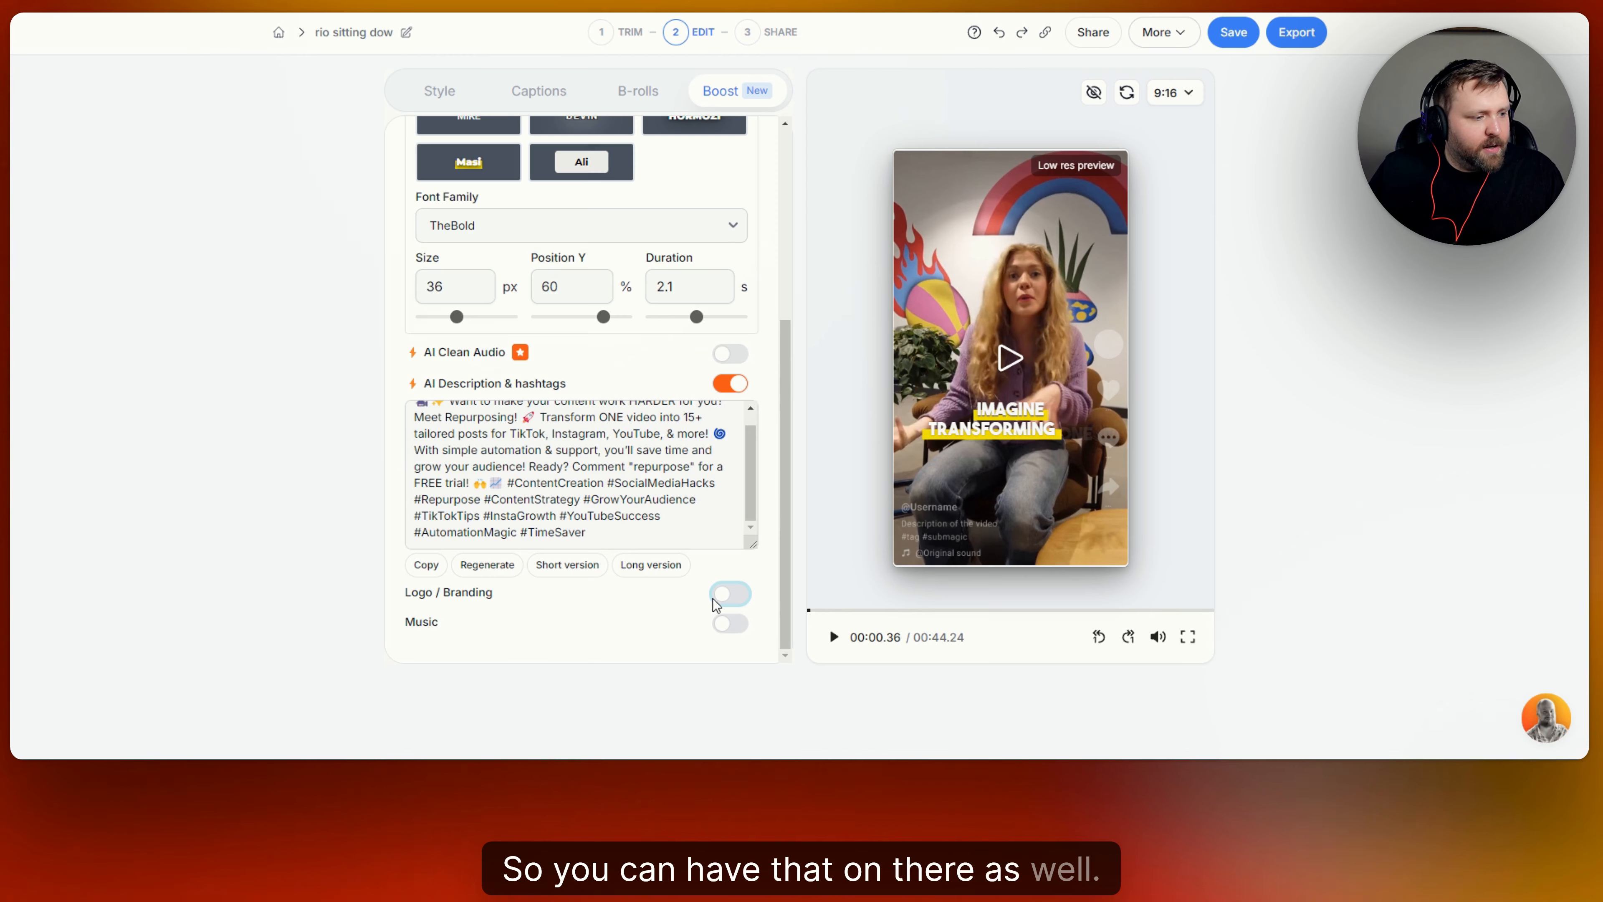
# Switch on Music and preview one of the uploaded tracks in the Own music library
pyautogui.click(730, 621)
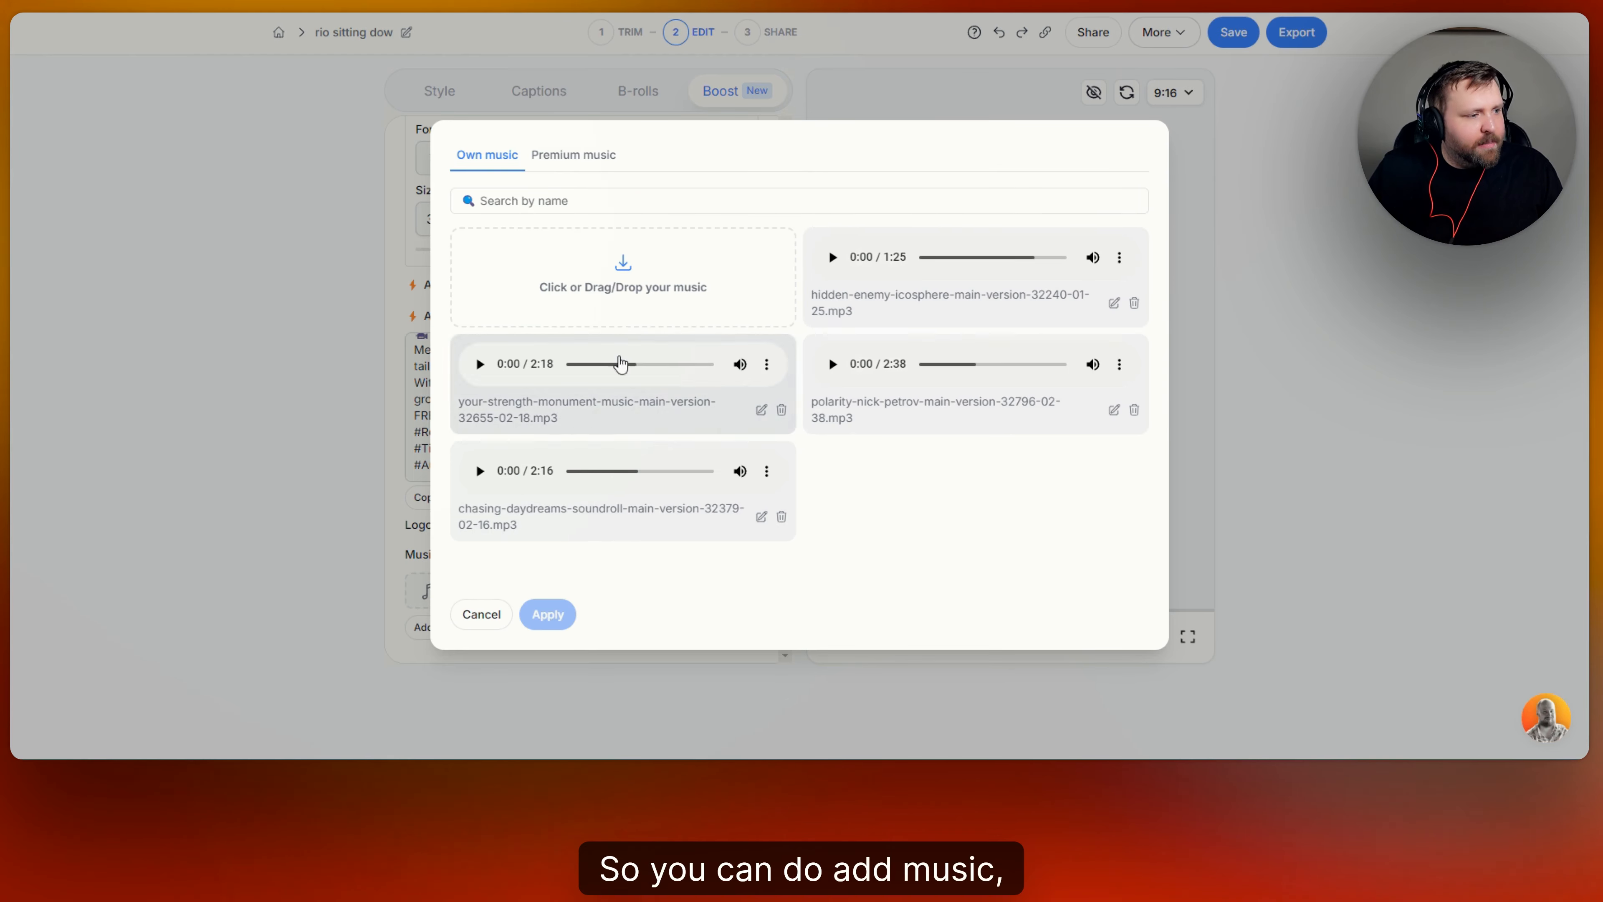
pyautogui.click(574, 155)
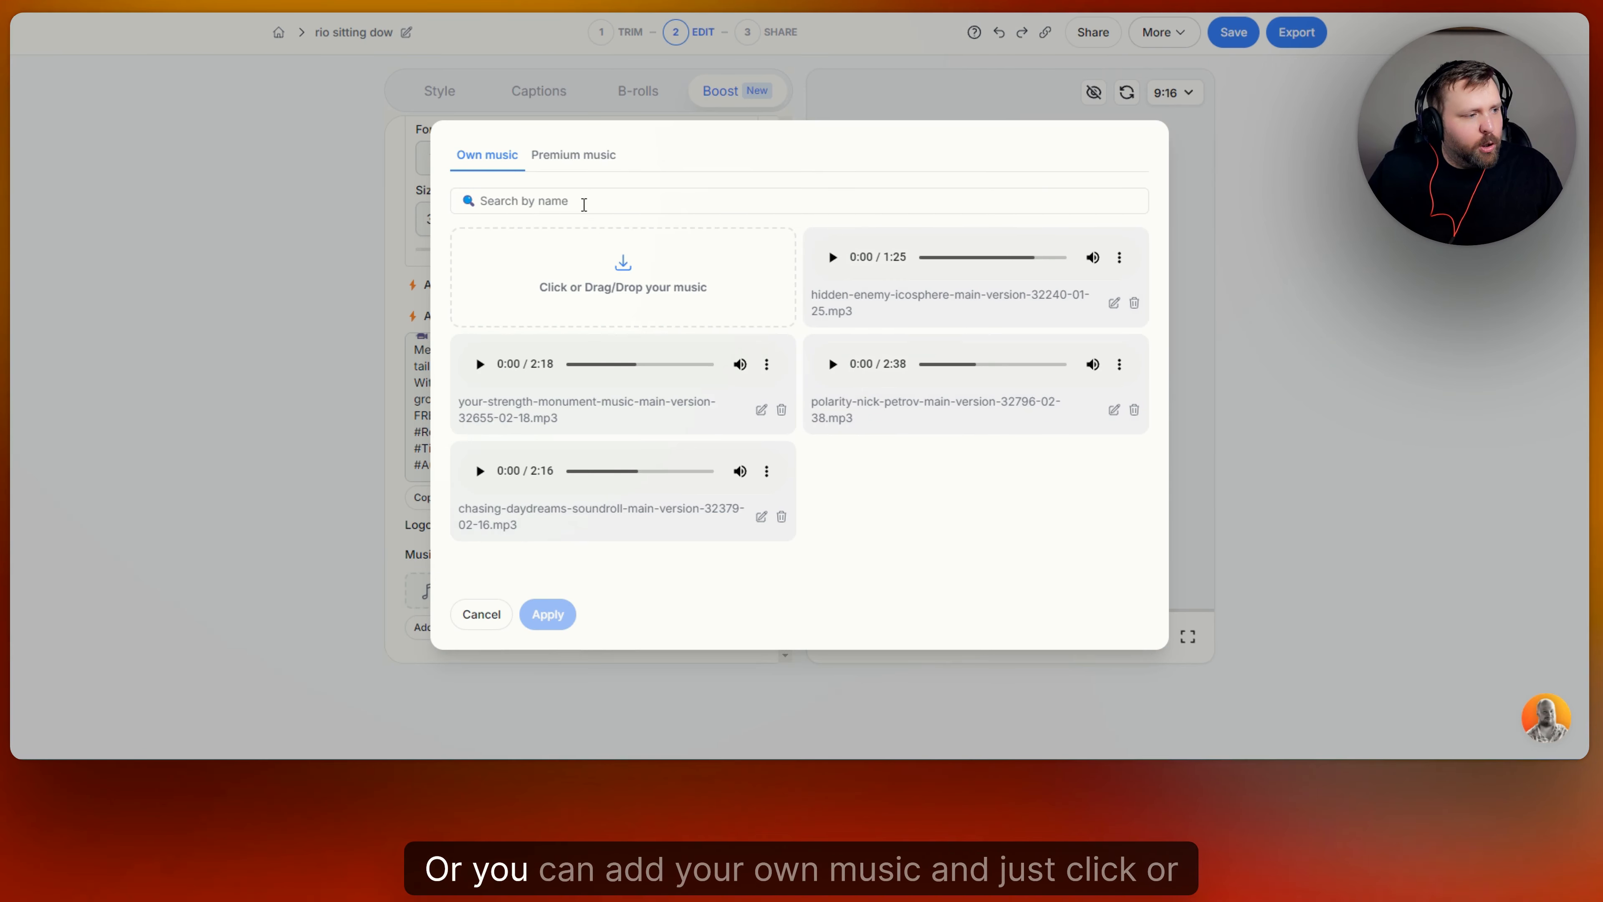
pyautogui.moveTo(651, 276)
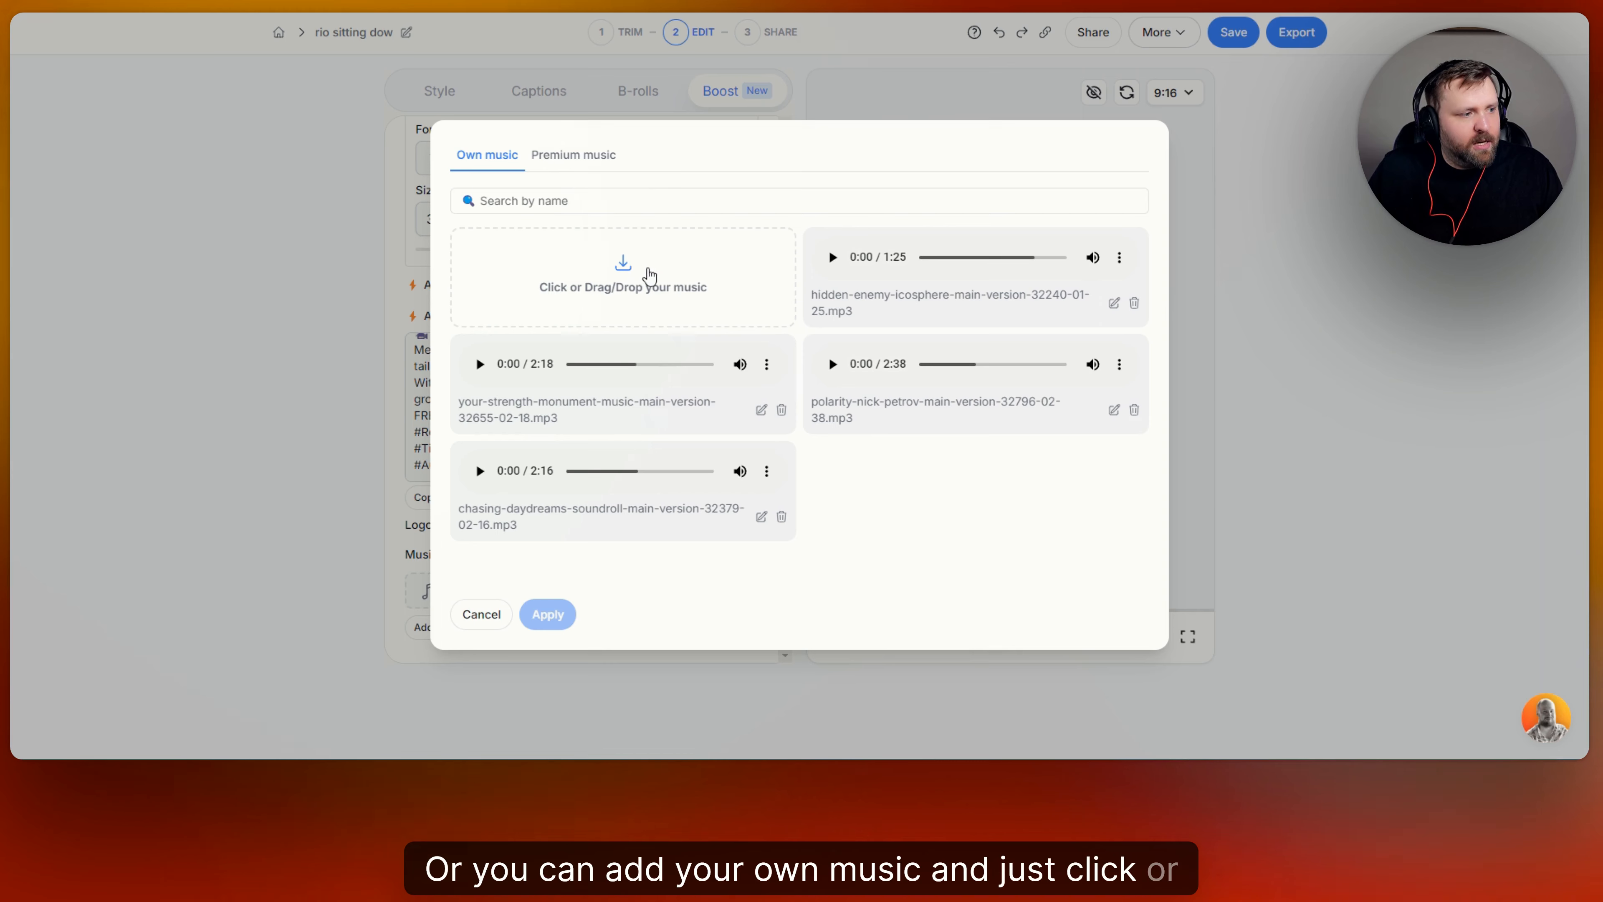
pyautogui.moveTo(705, 293)
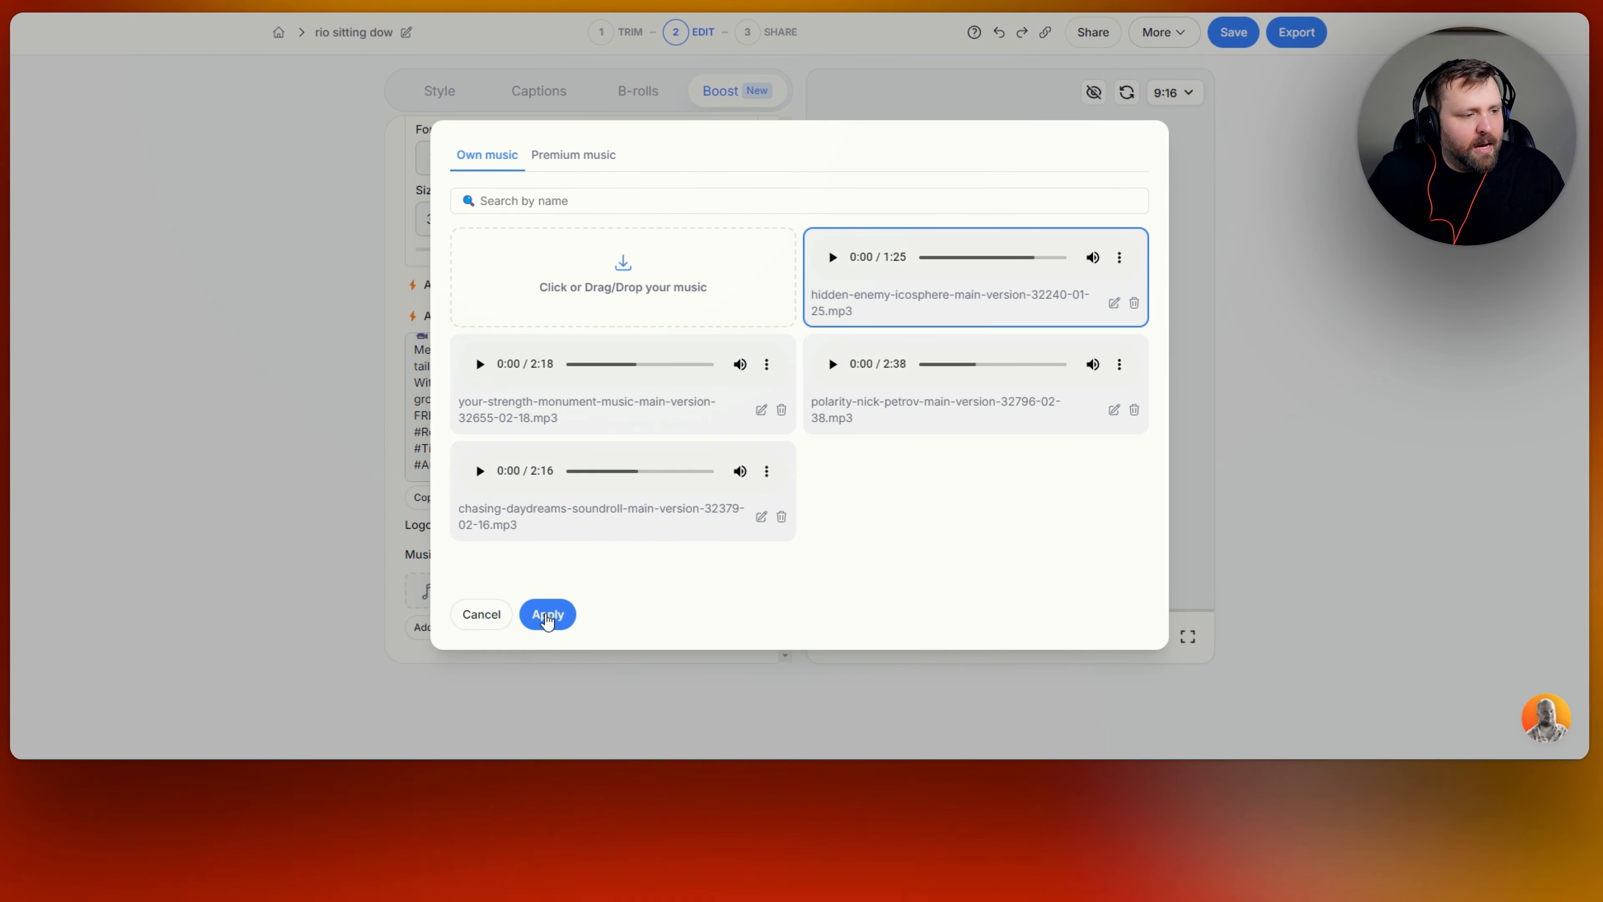
pyautogui.moveTo(1093, 256)
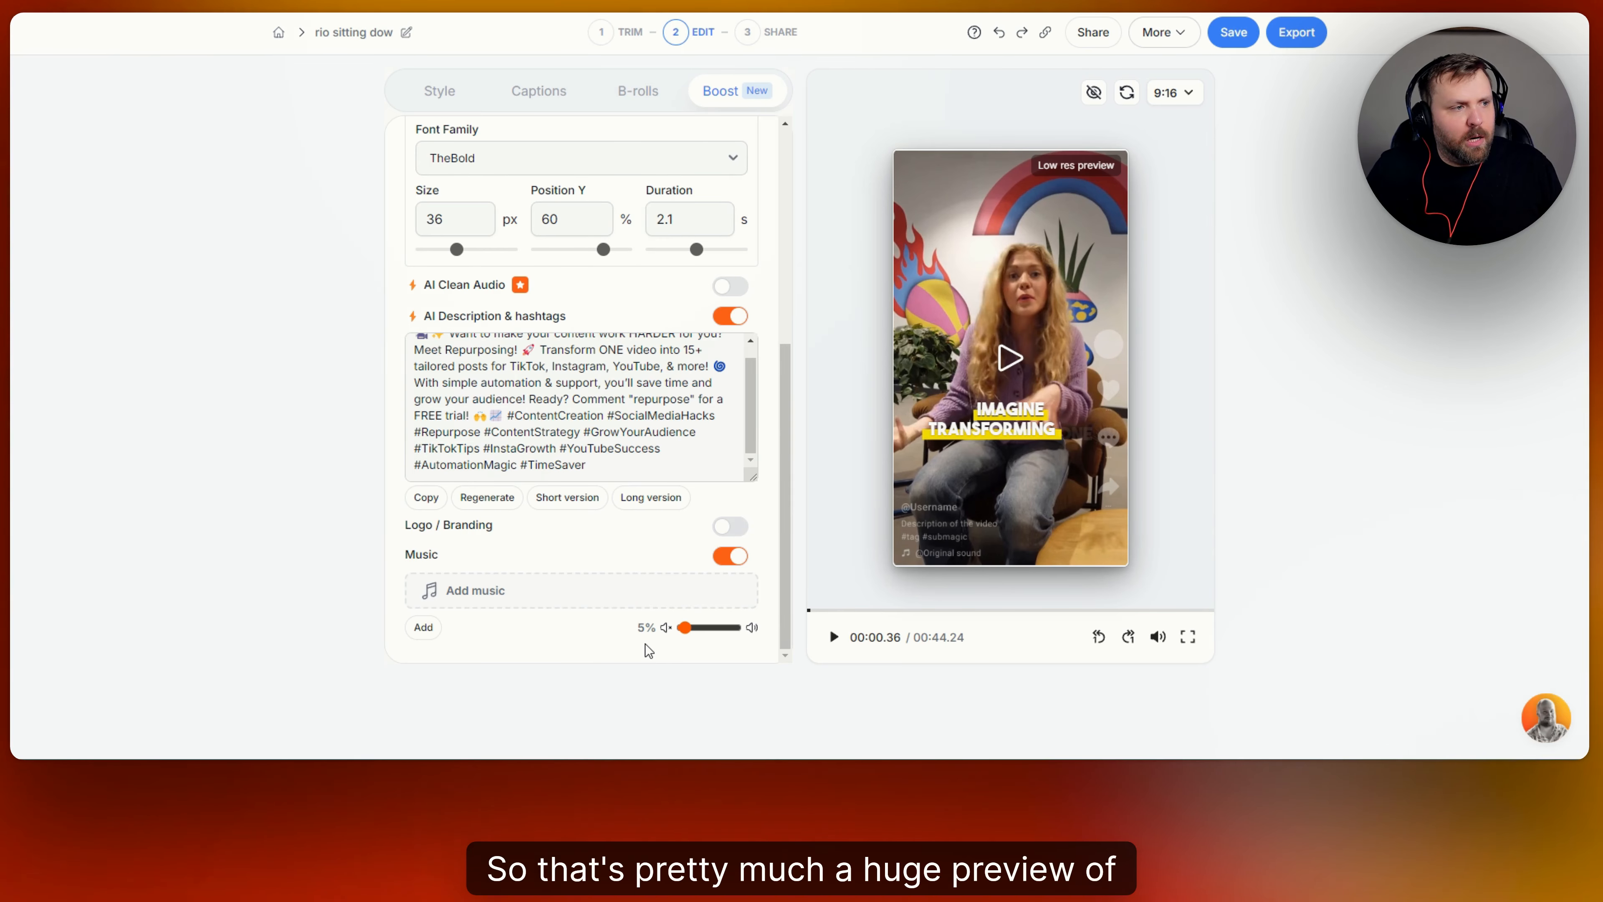
# Review the caption themes, transcript lines and B-roll clips, then return to the Boost features
pyautogui.scroll(3)
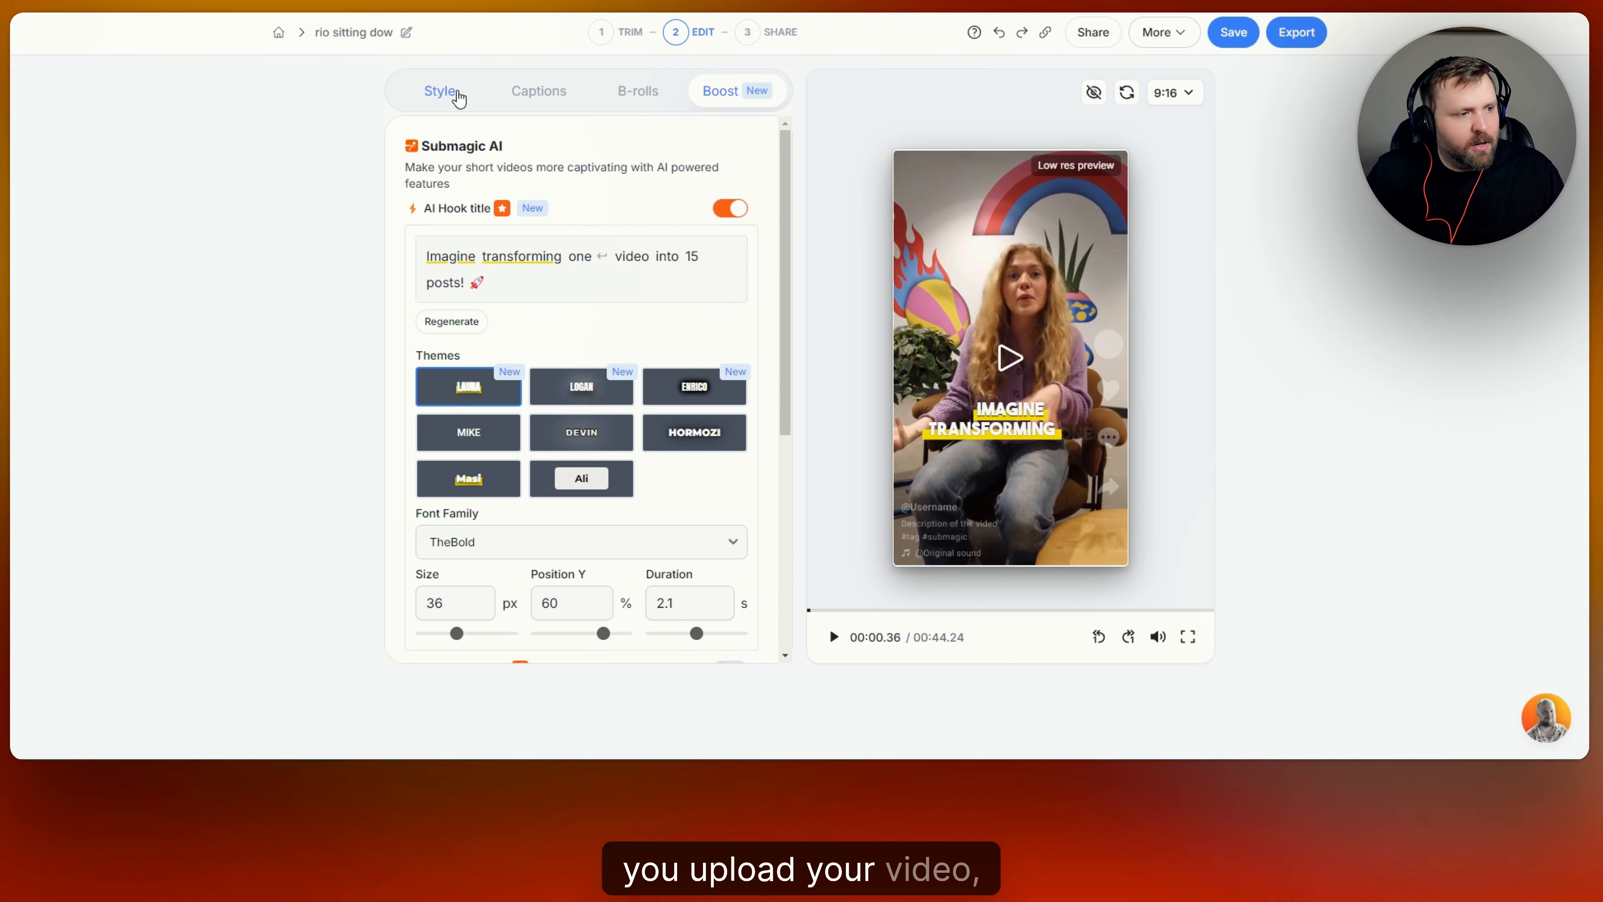
pyautogui.click(441, 91)
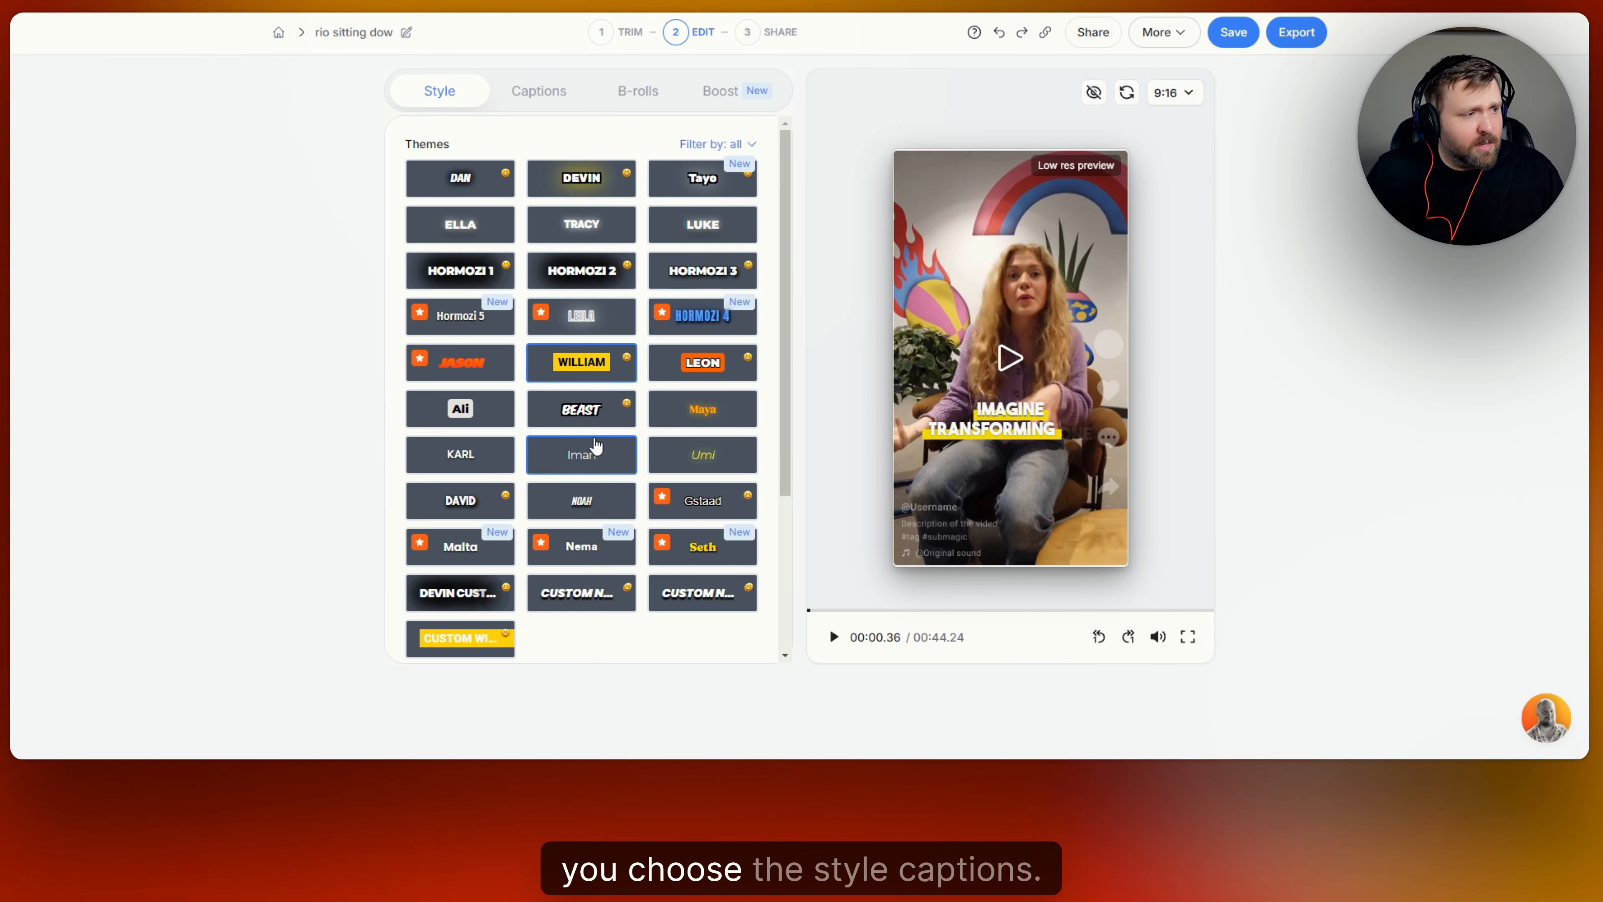
pyautogui.click(538, 90)
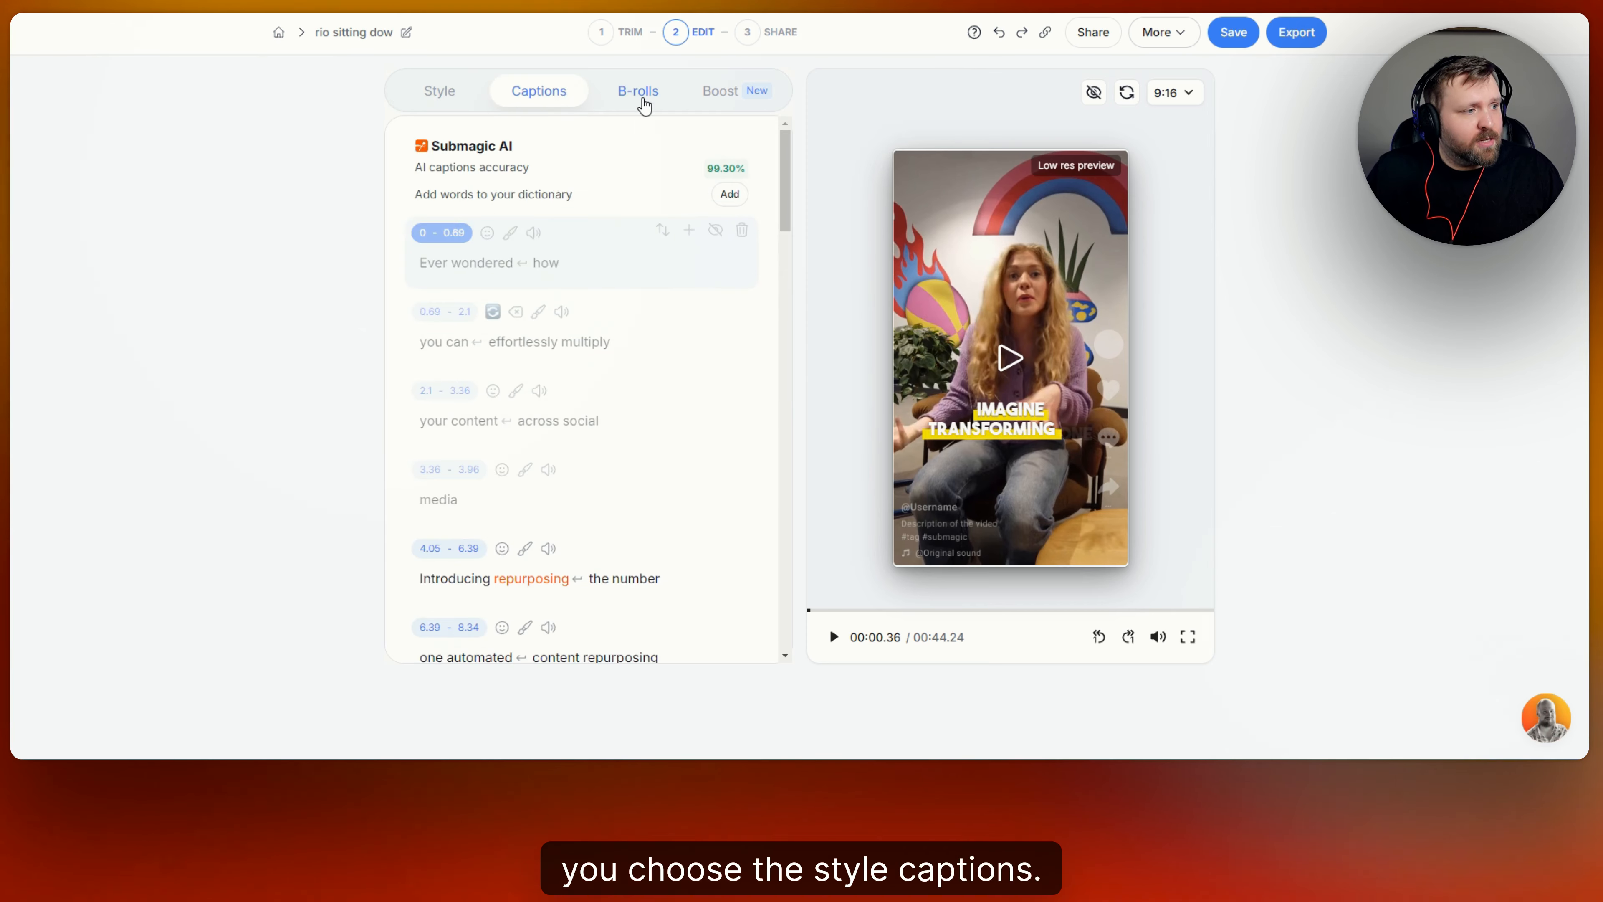
pyautogui.click(637, 91)
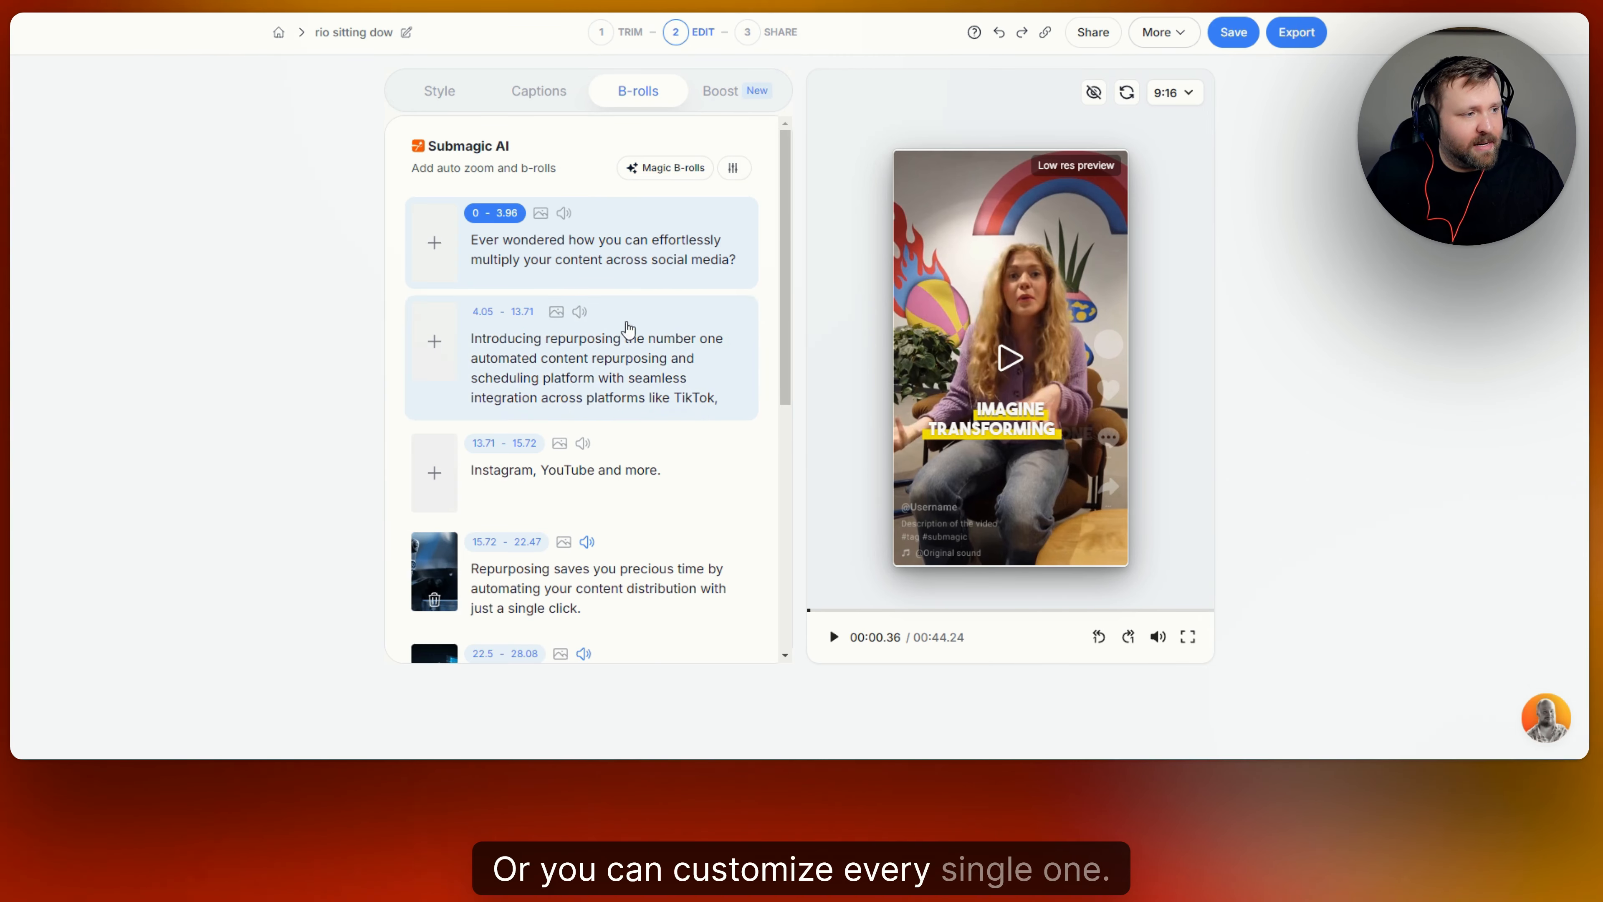
pyautogui.click(719, 91)
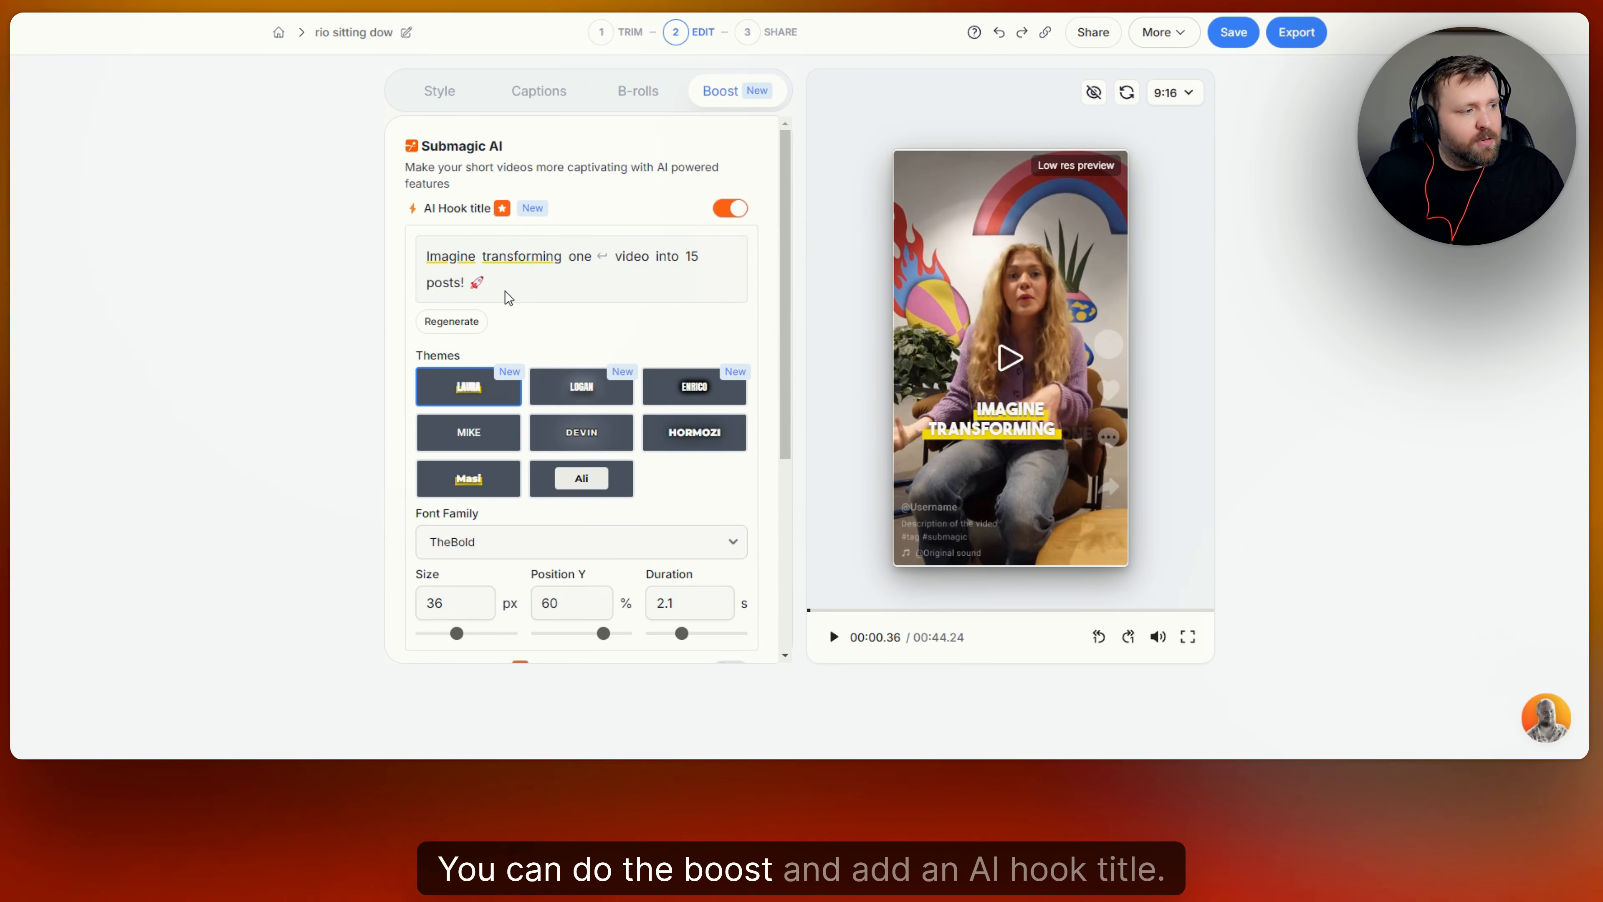
# Turn background music off again in the Boost settings so the project saves
pyautogui.scroll(-3)
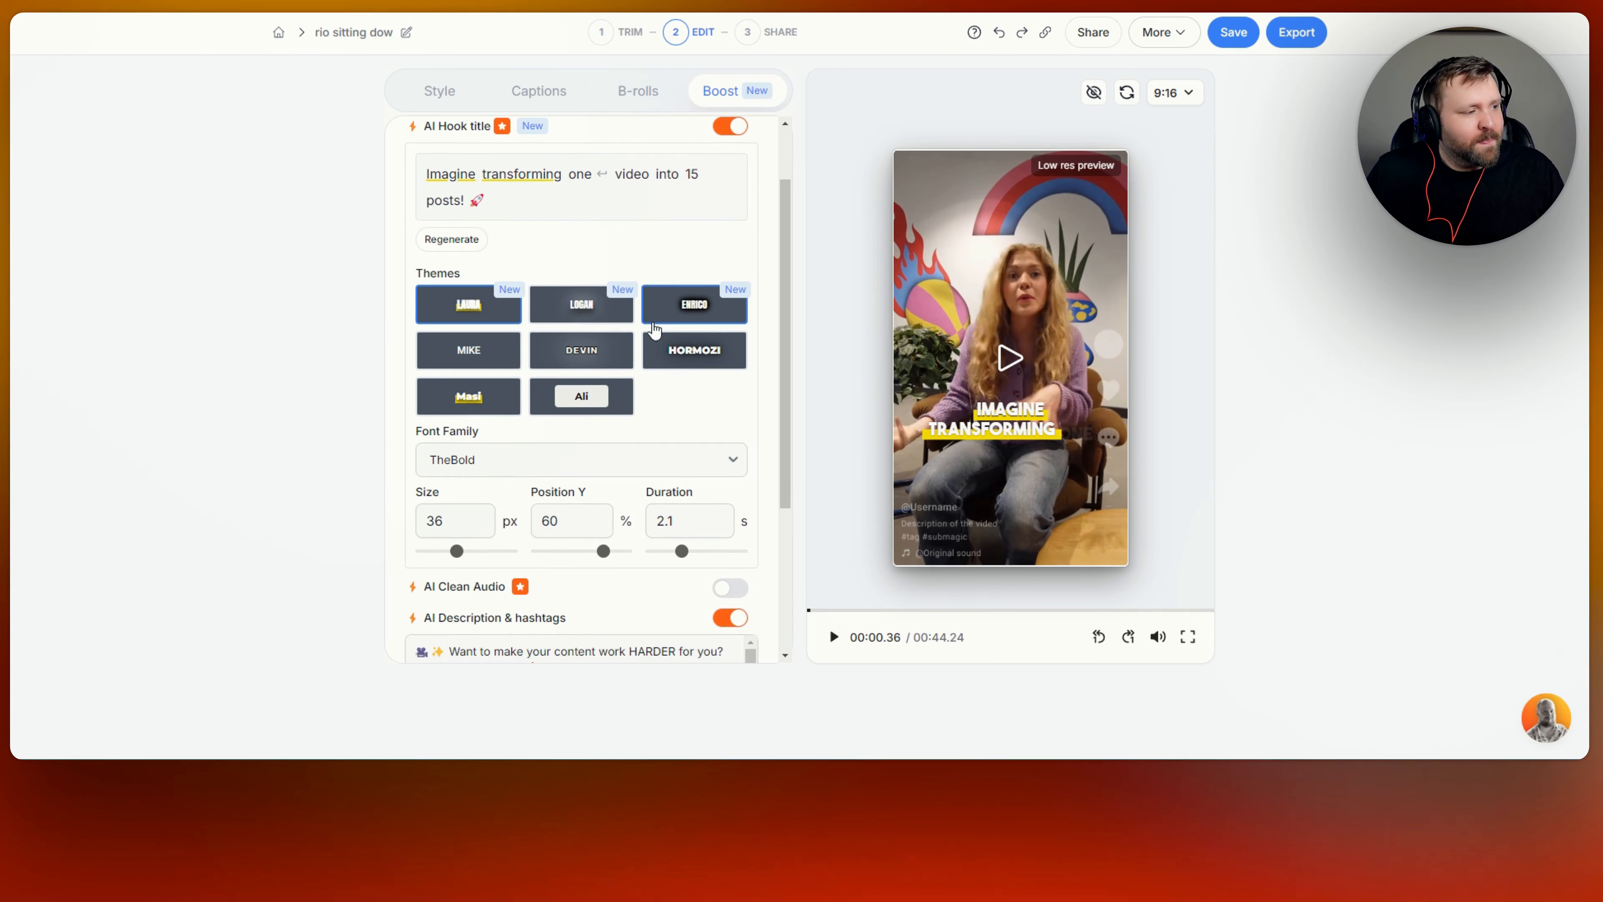
pyautogui.scroll(-3)
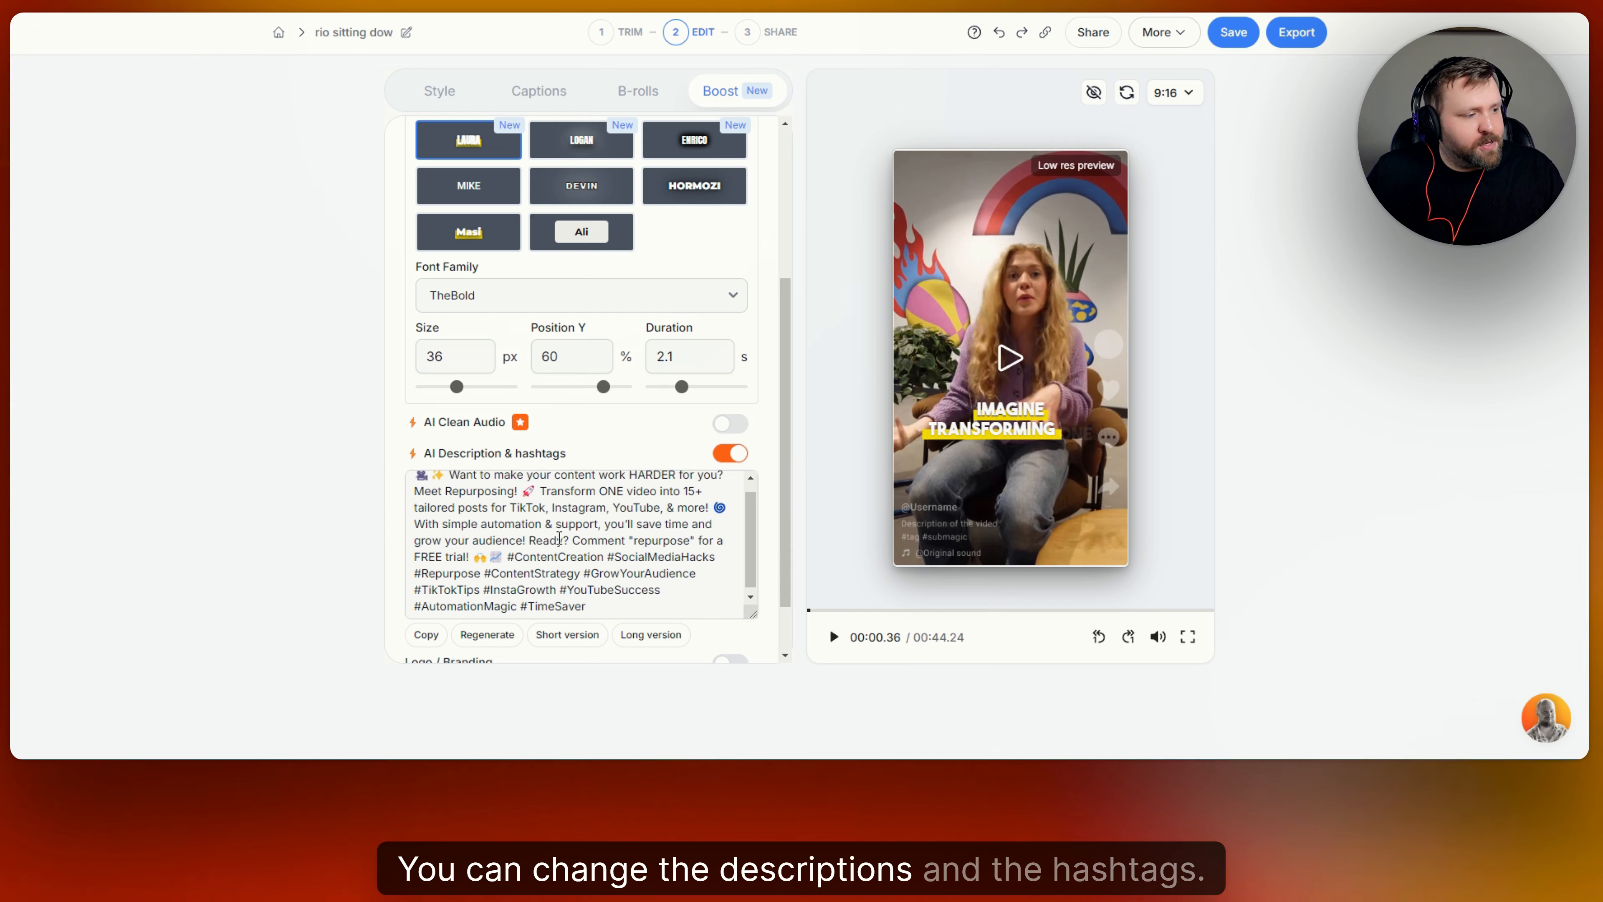
pyautogui.scroll(-3)
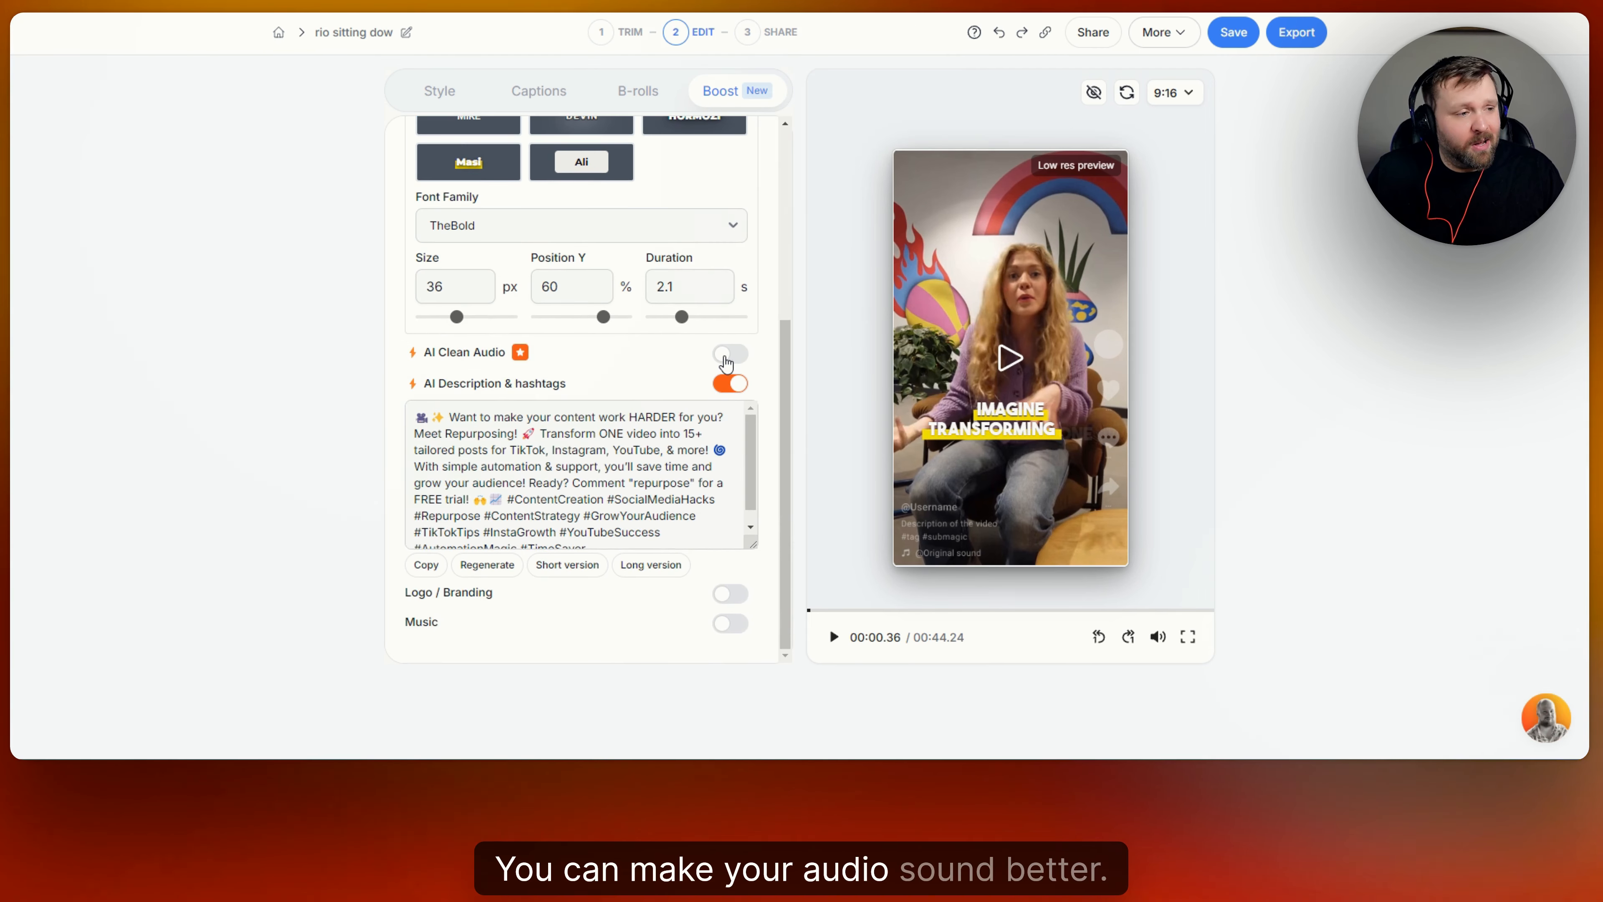
pyautogui.click(729, 354)
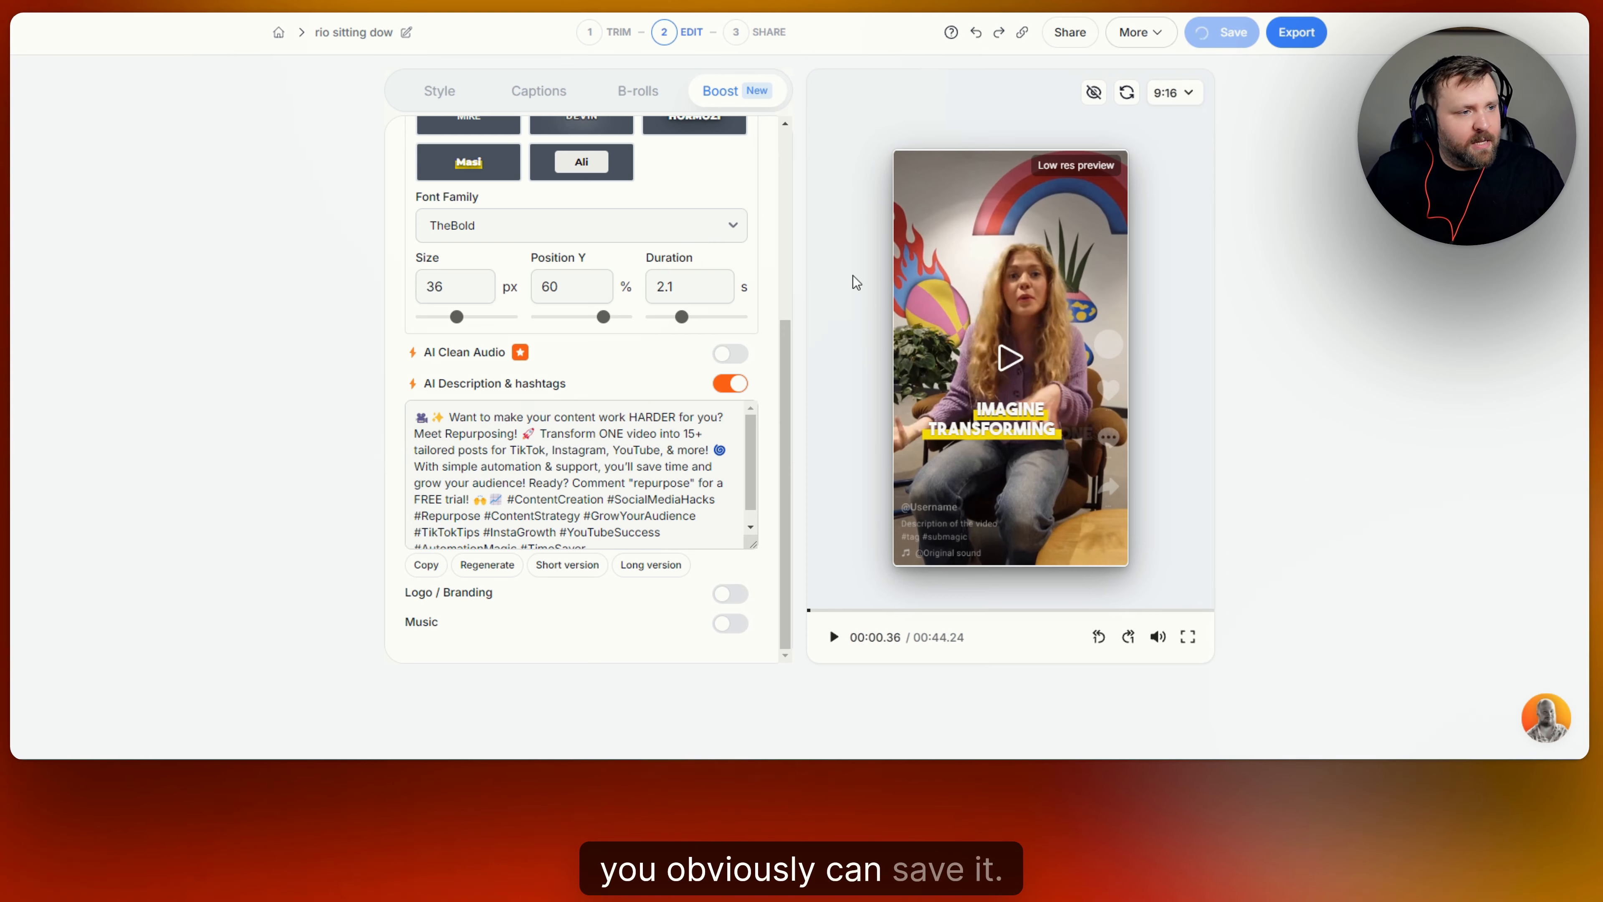
# Export the clip with Quality set to Ultra HD
pyautogui.click(1157, 32)
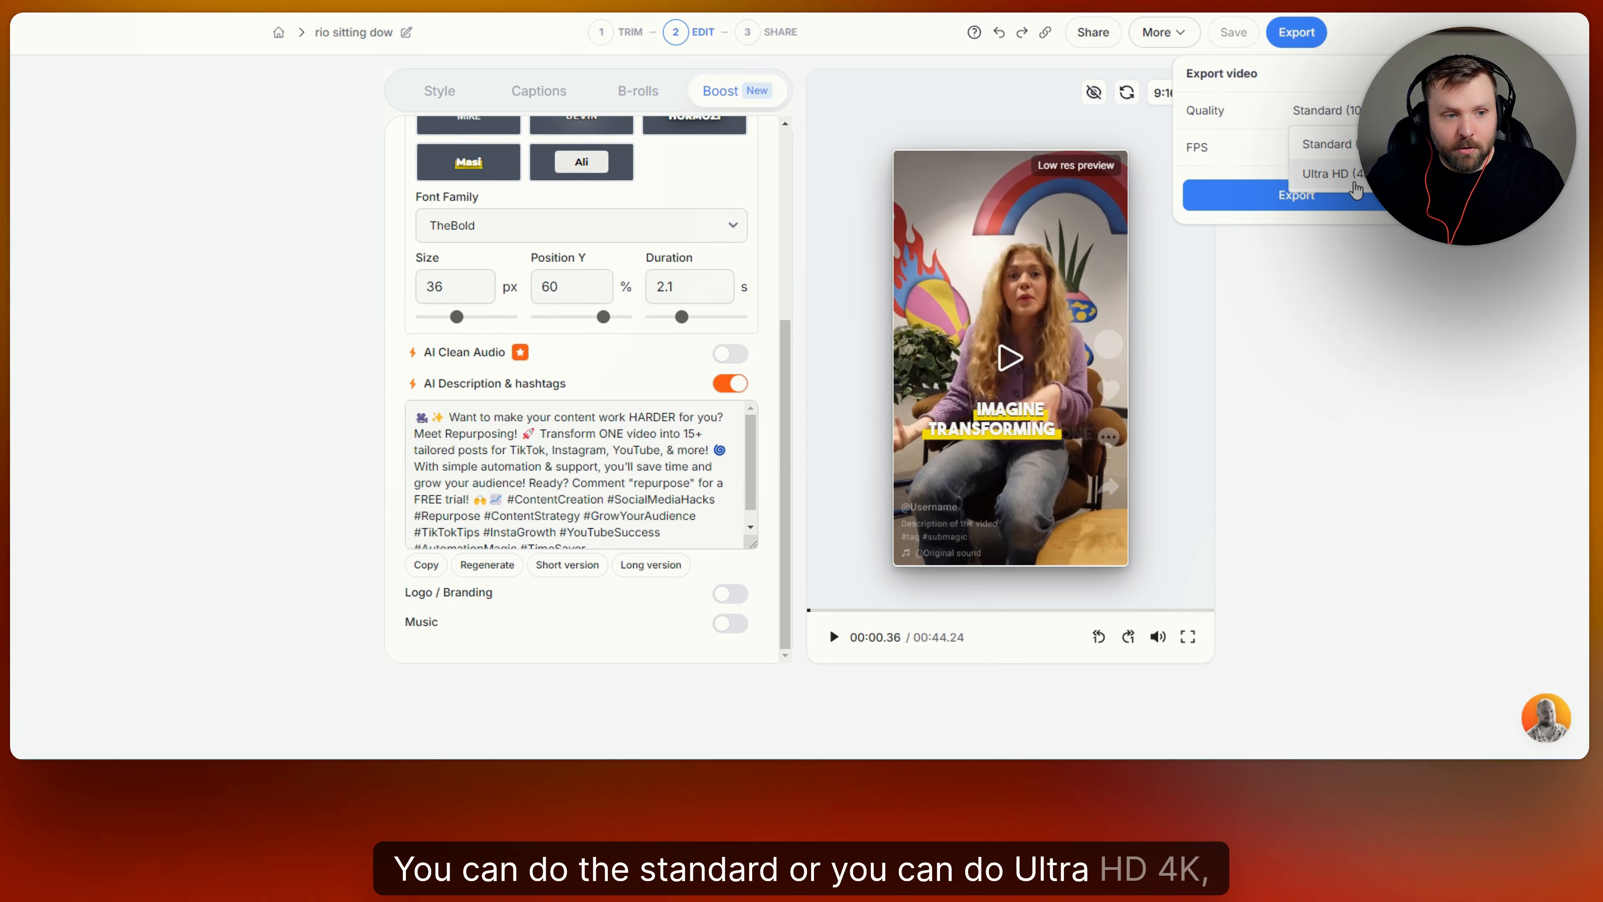
pyautogui.click(1326, 173)
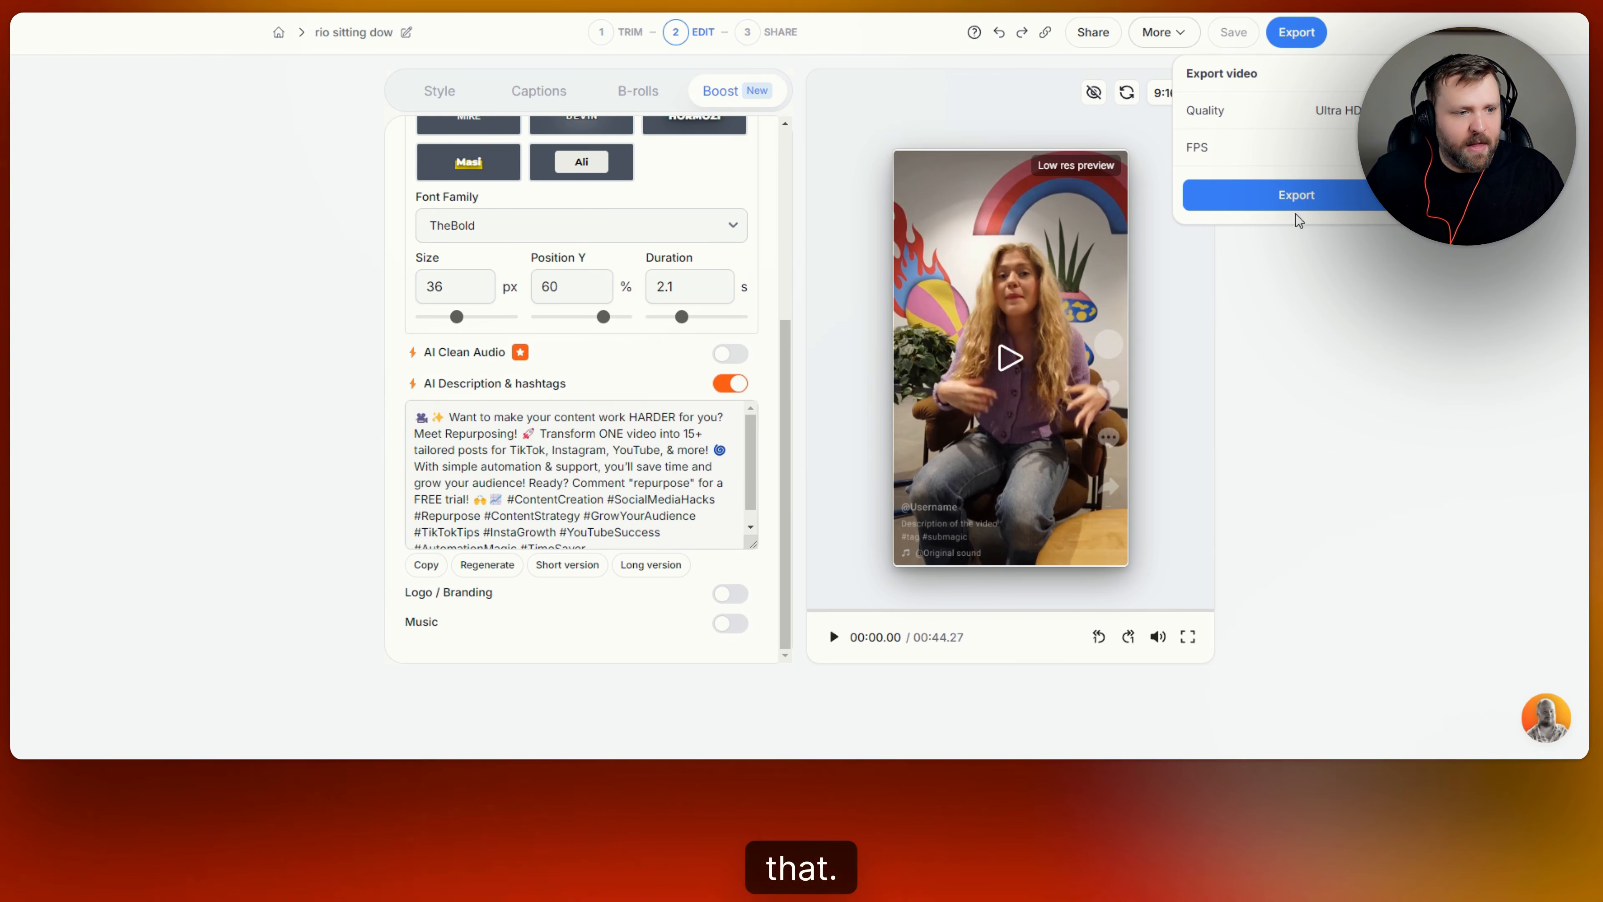
pyautogui.click(1295, 195)
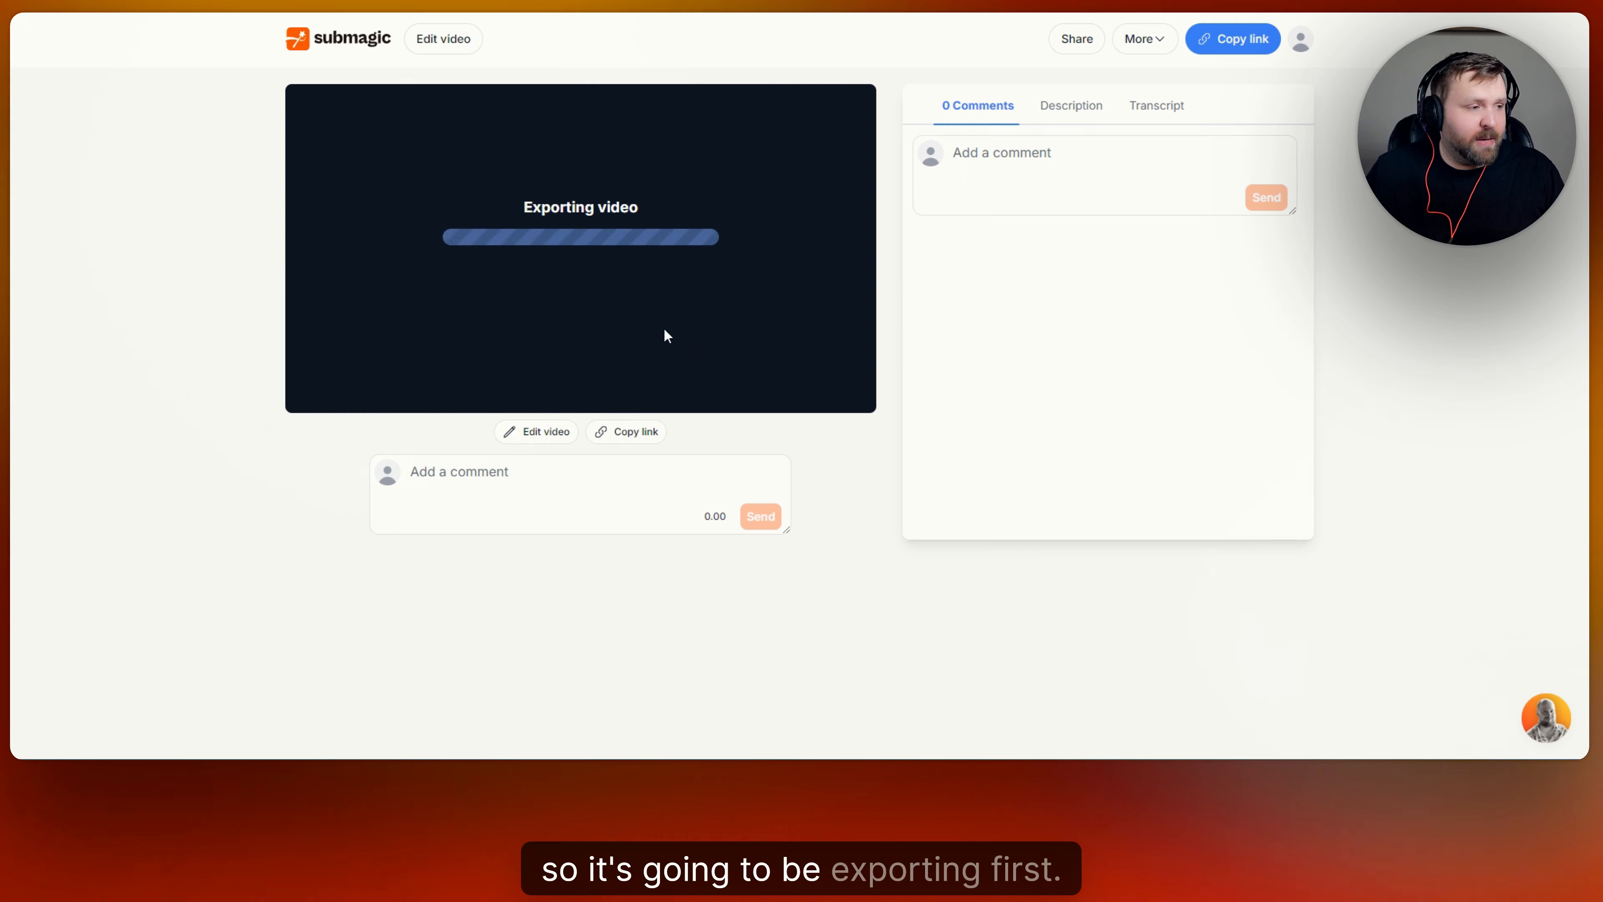
pyautogui.moveTo(655, 328)
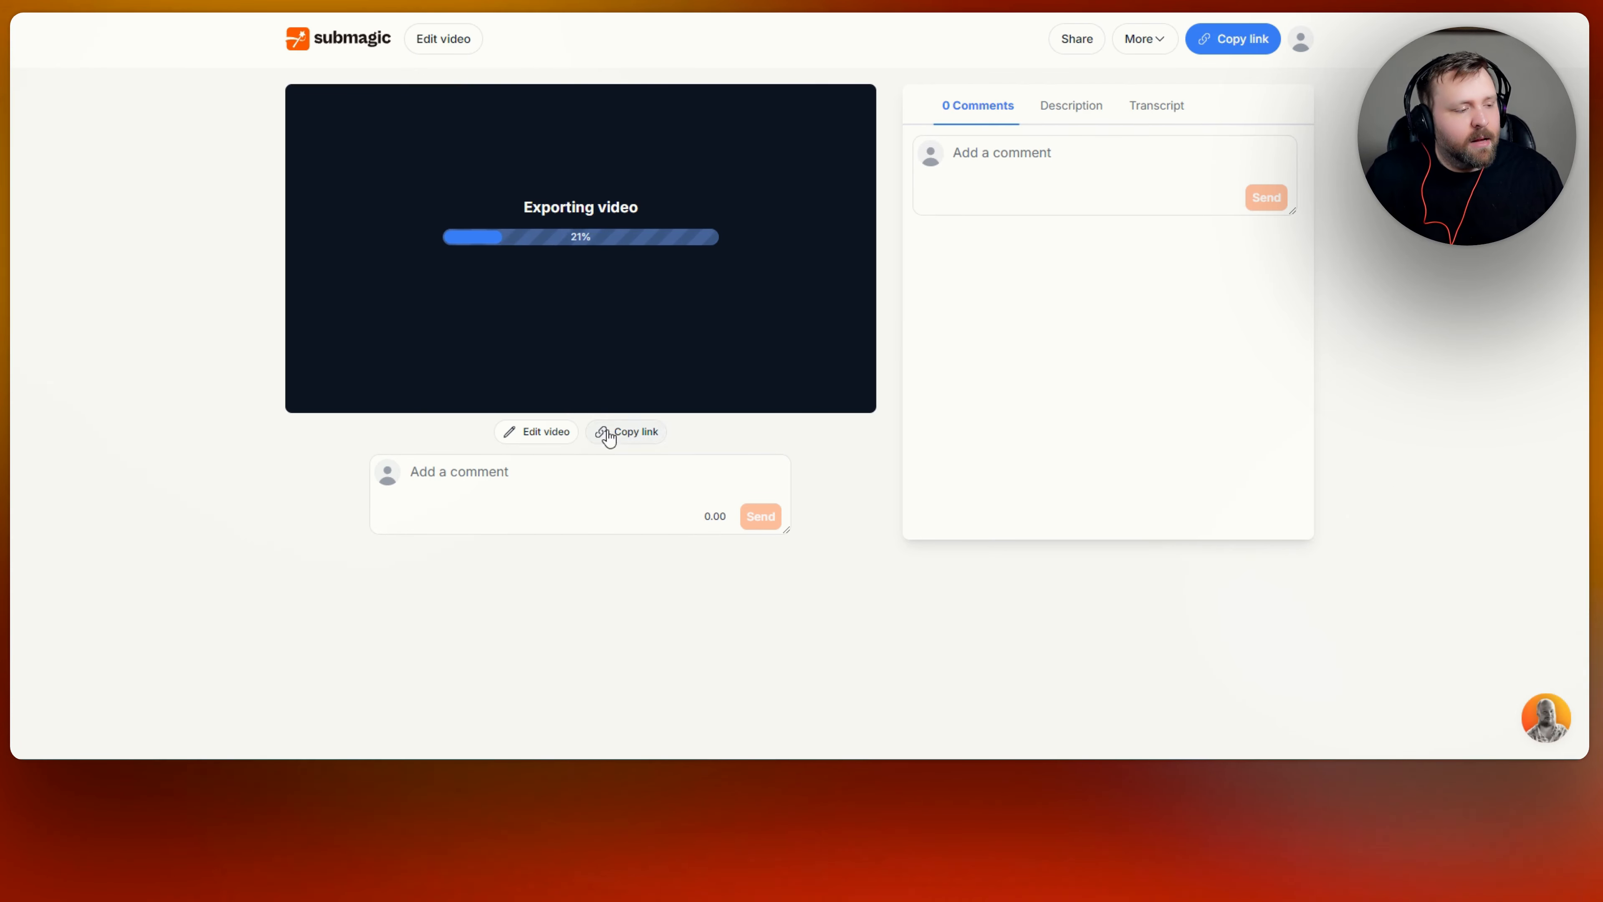
# Briefly open and dismiss the team collaboration invite from Copy link while the export runs
pyautogui.click(1075, 39)
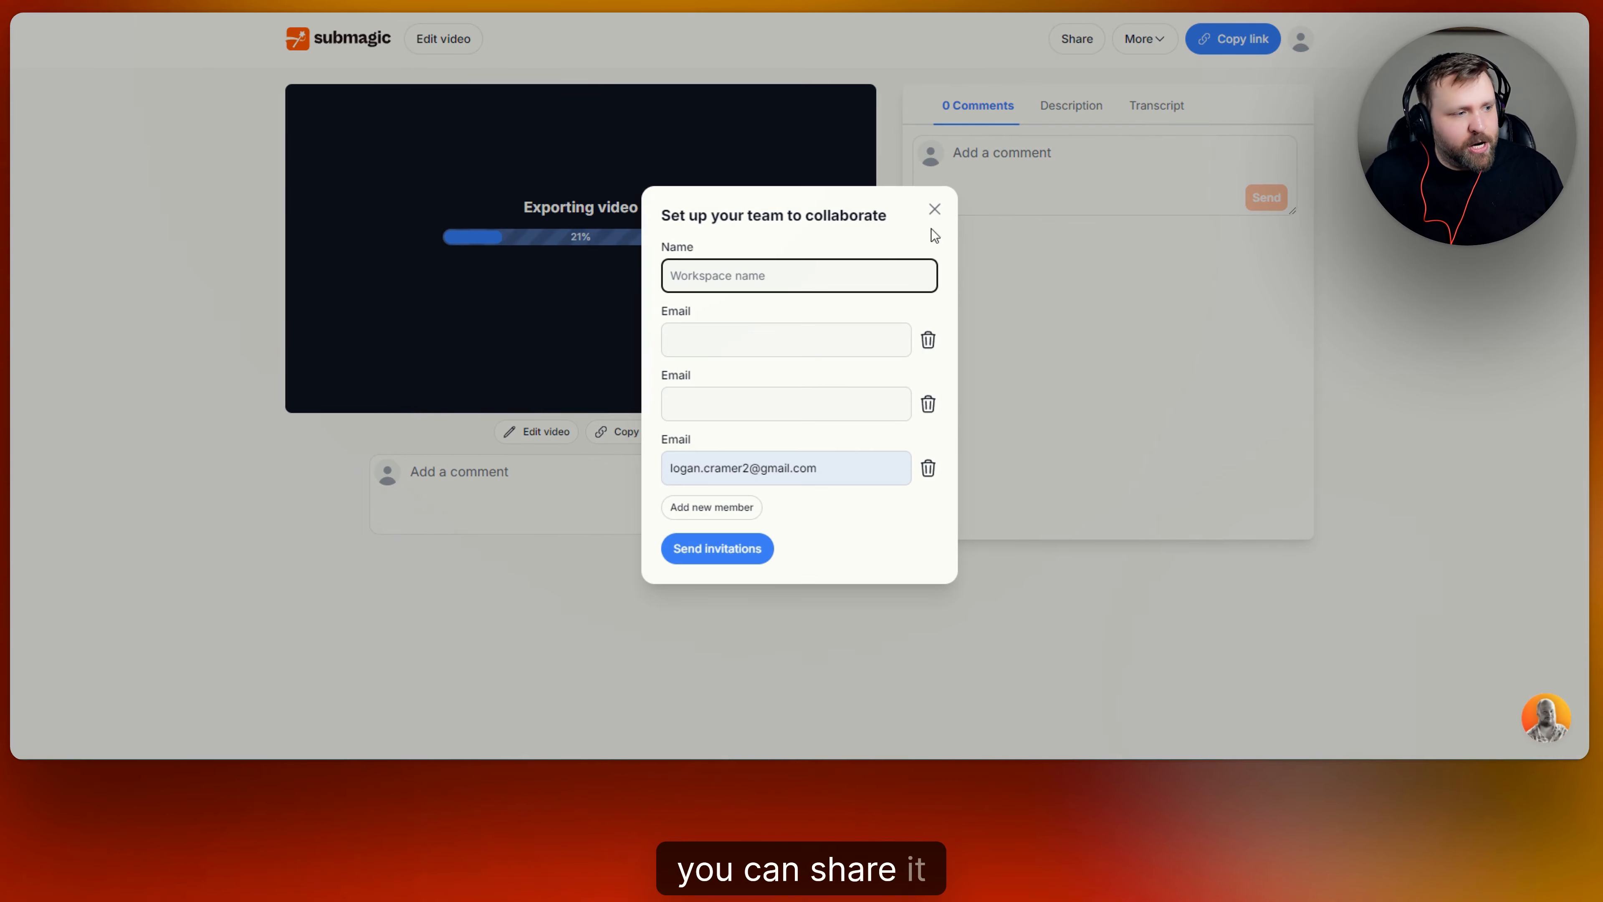
pyautogui.click(787, 403)
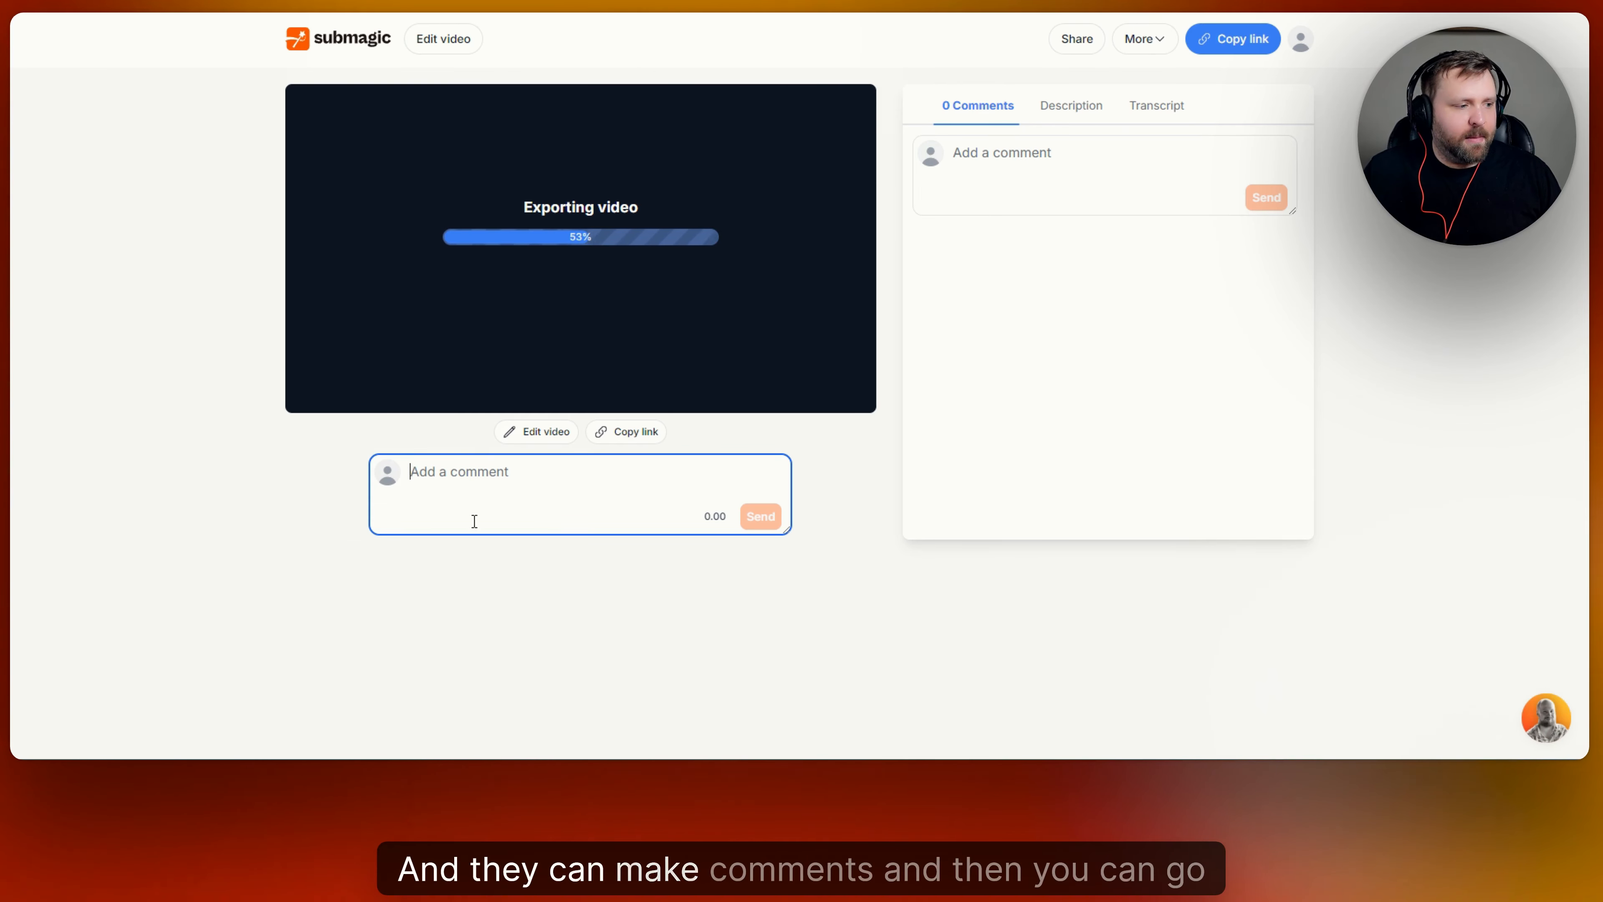
pyautogui.moveTo(625, 431)
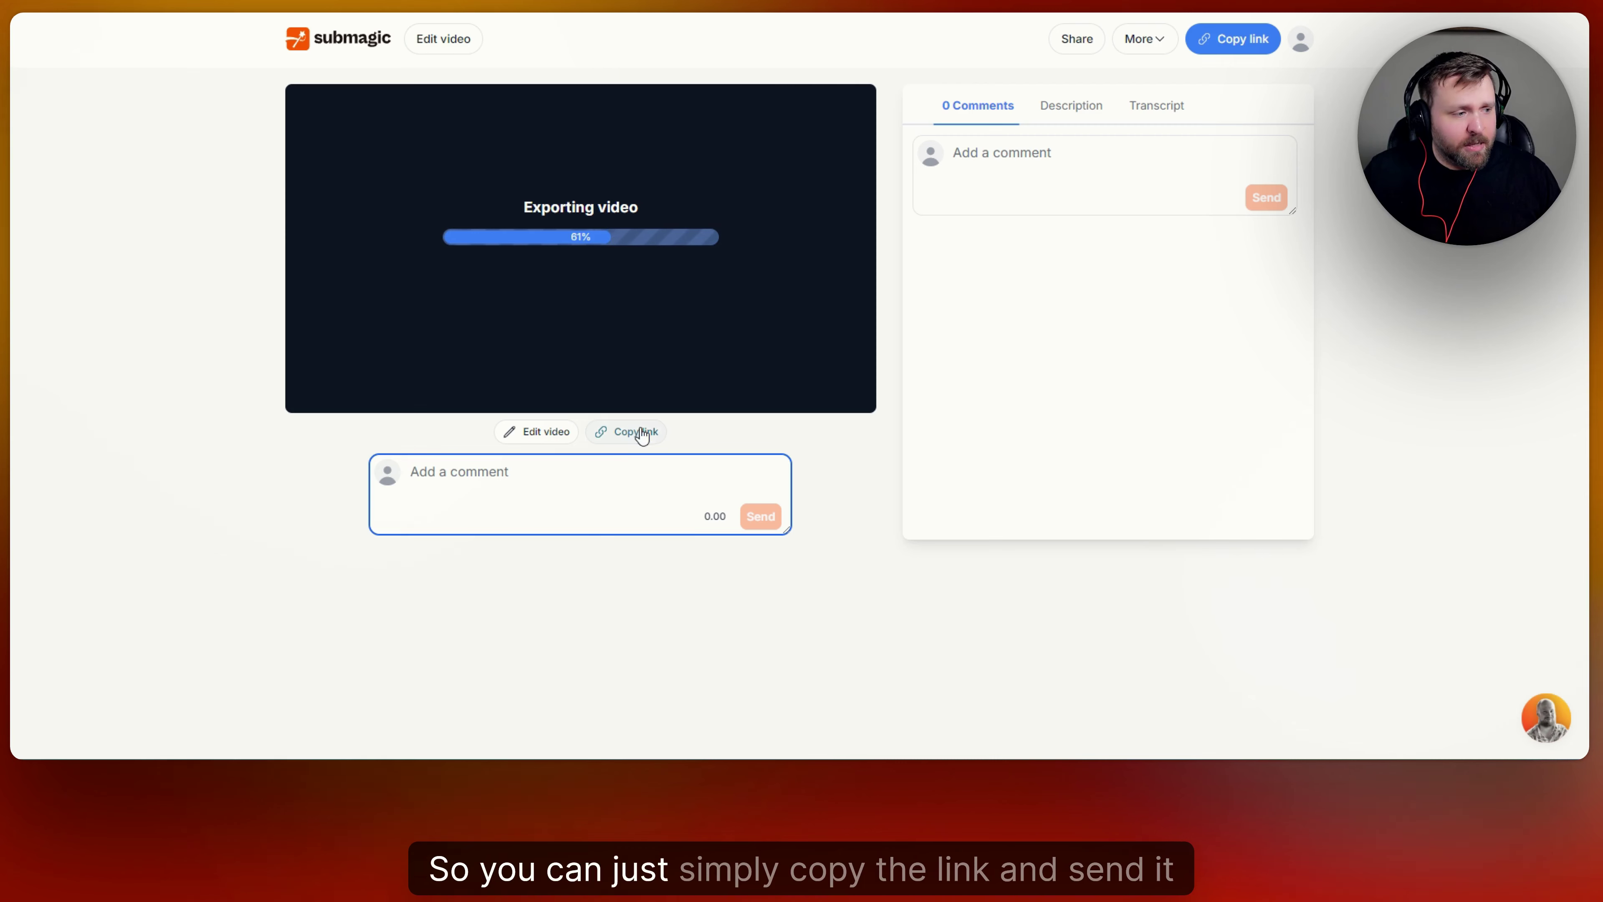
pyautogui.moveTo(971, 377)
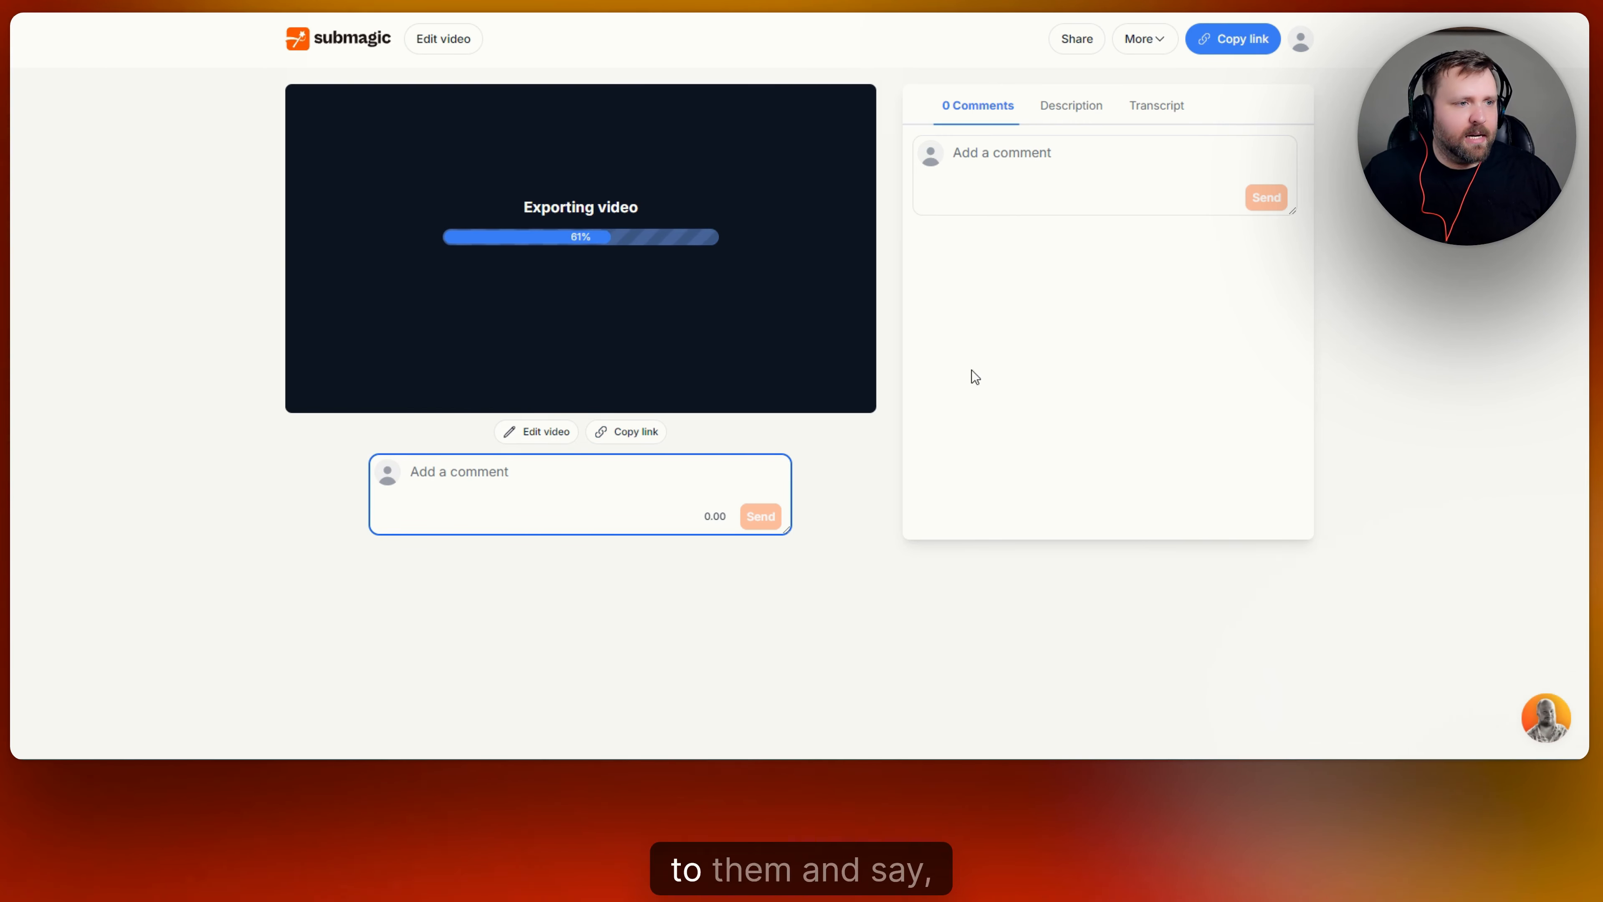
pyautogui.moveTo(925, 266)
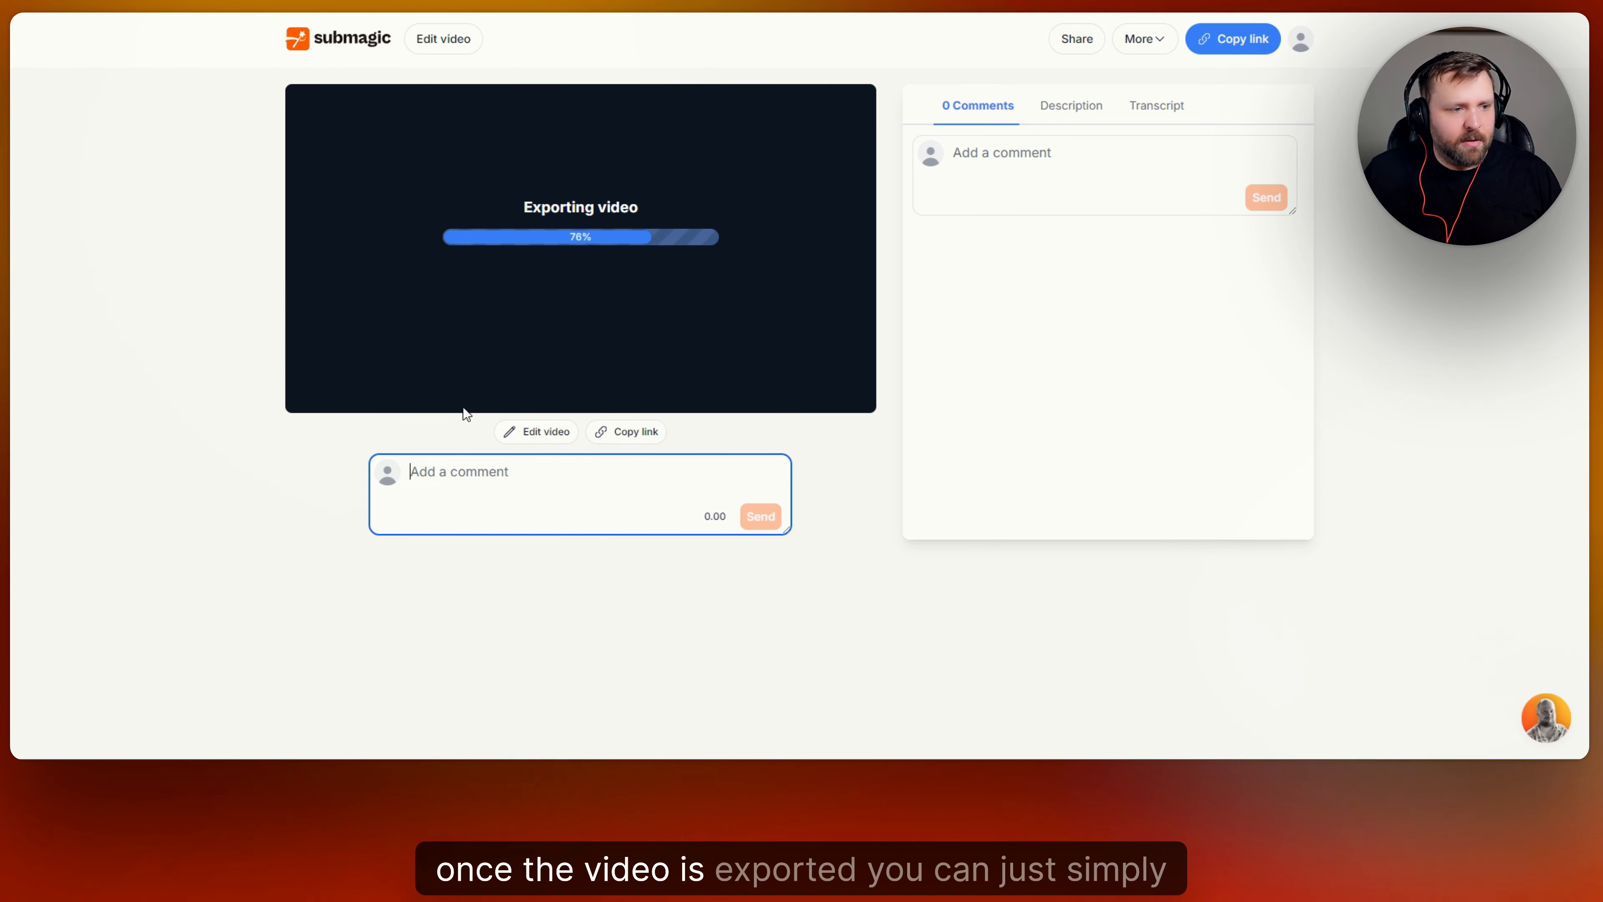
pyautogui.moveTo(541, 334)
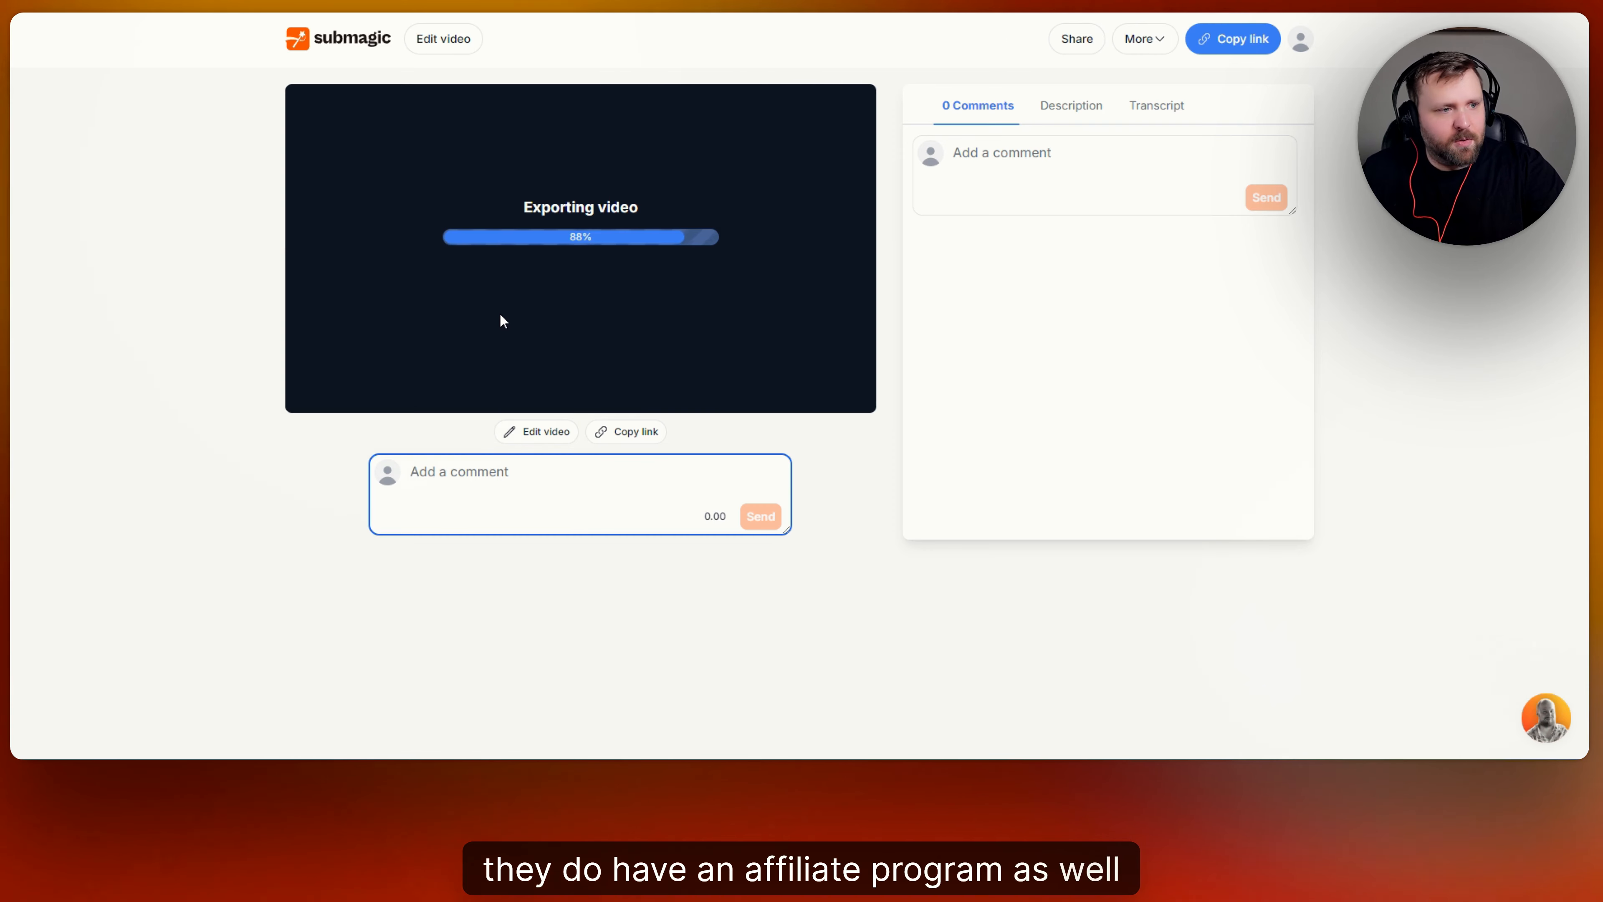
pyautogui.moveTo(706, 333)
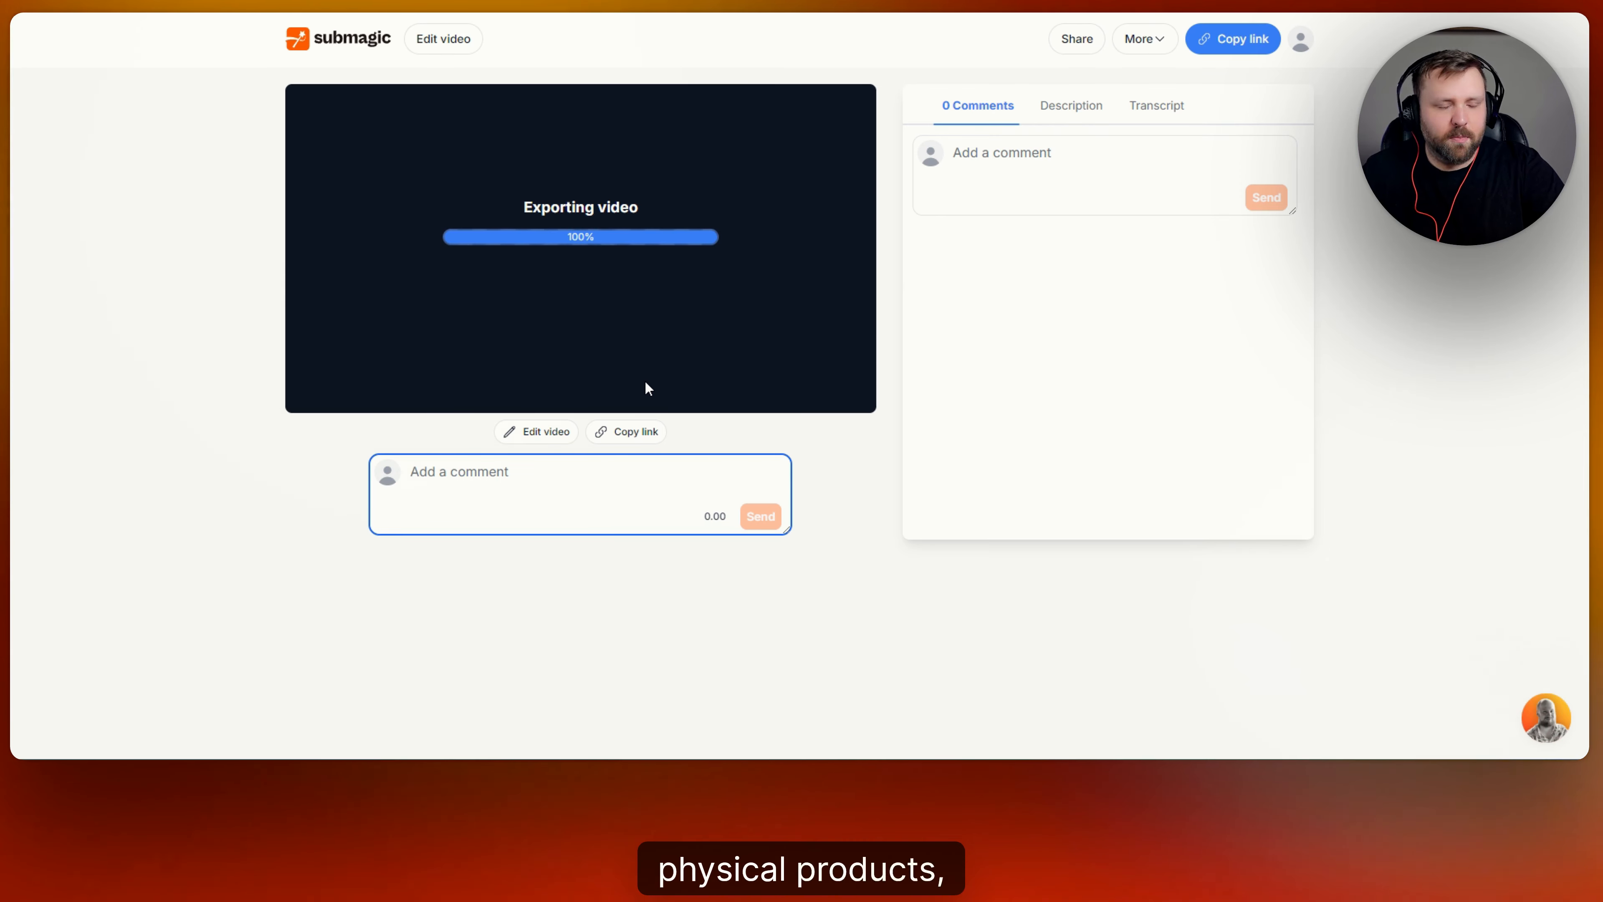
pyautogui.moveTo(749, 232)
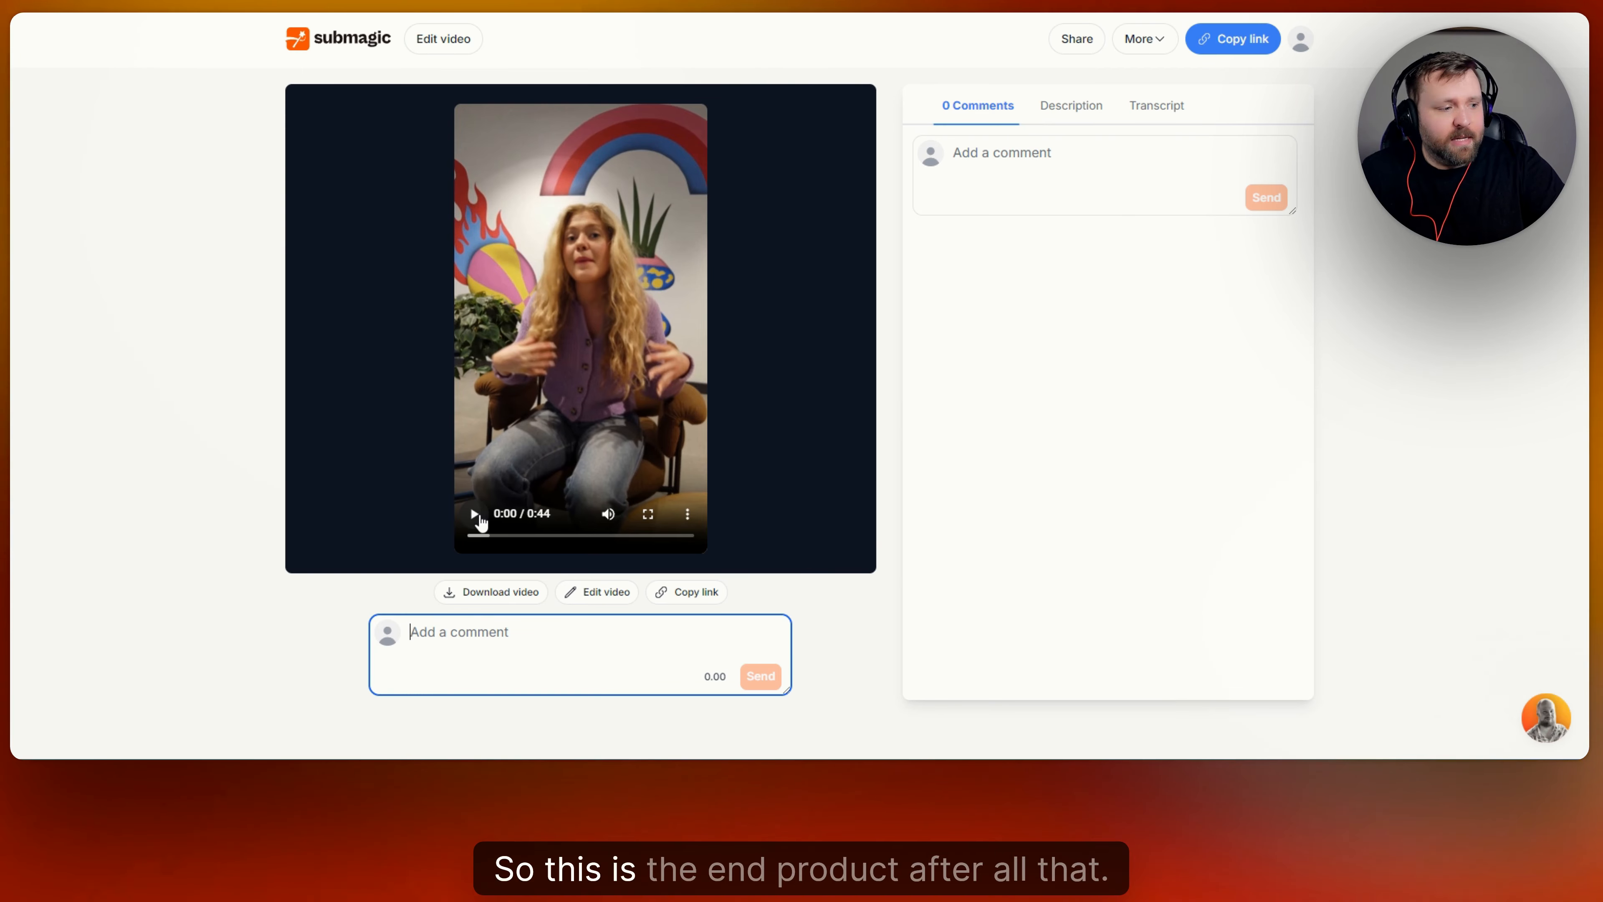
# Play the exported clip's opening and pause on the hook title and captions
pyautogui.click(473, 513)
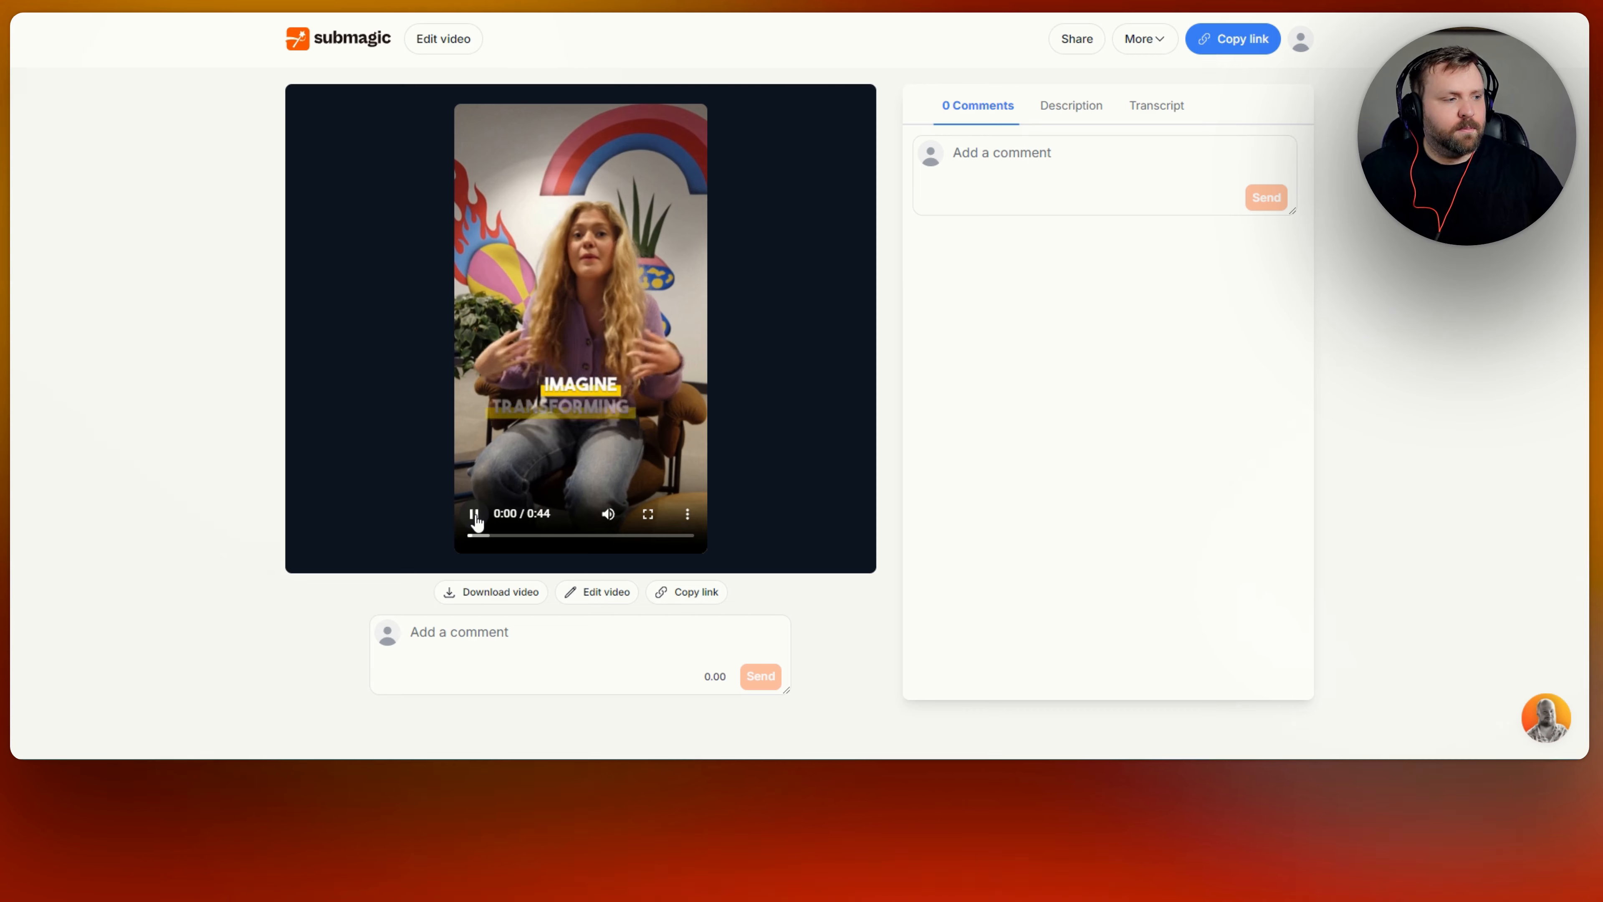
pyautogui.click(473, 513)
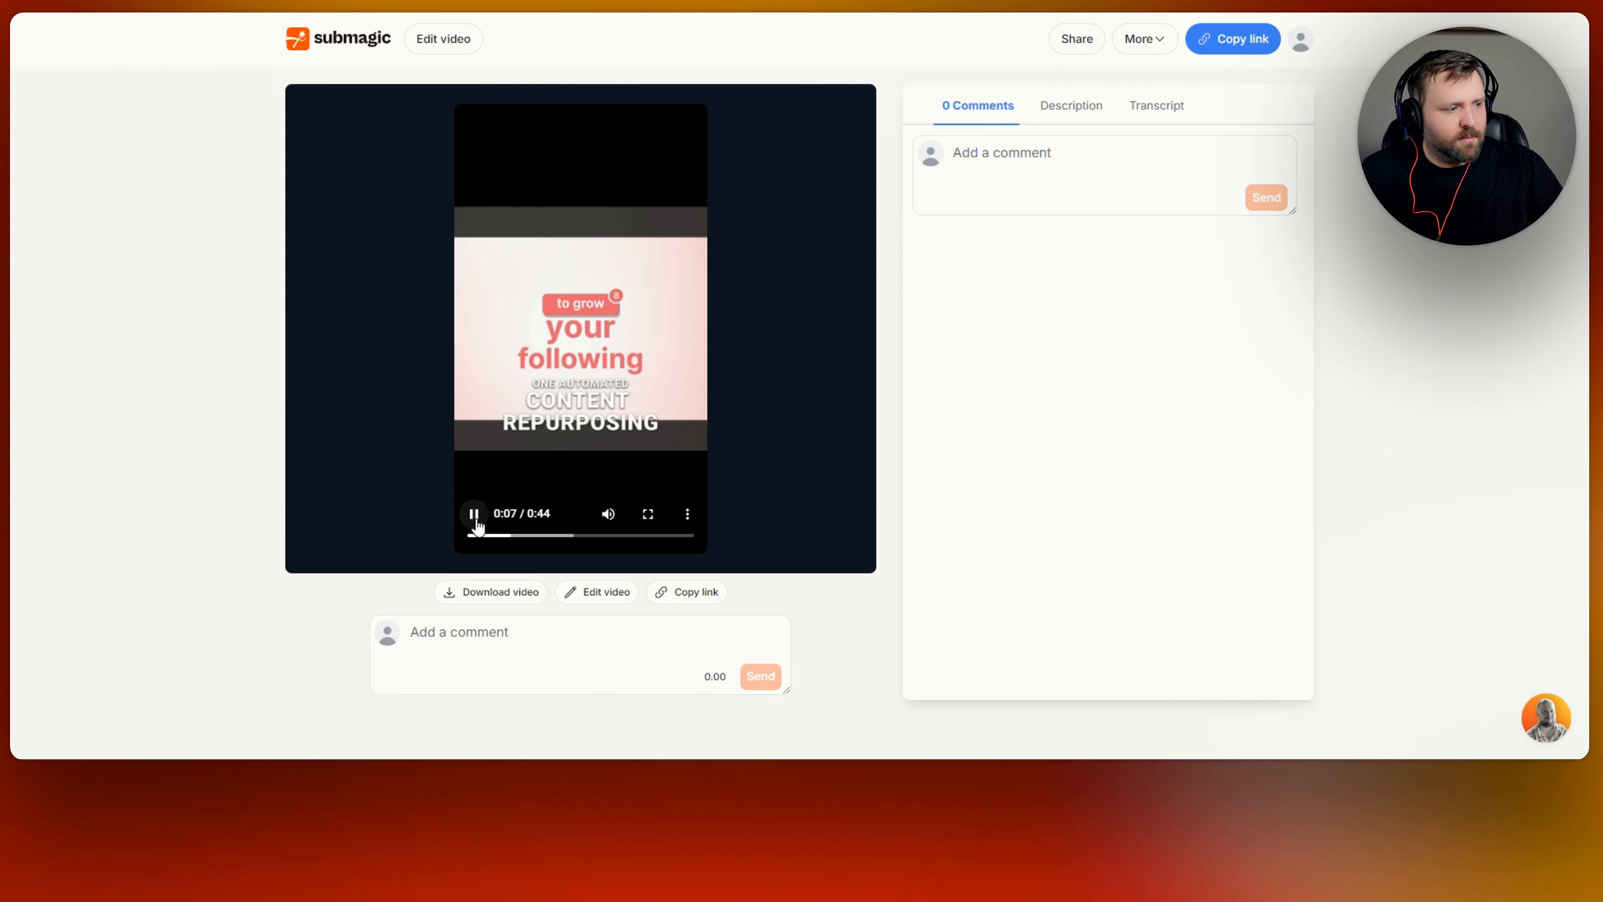
pyautogui.click(472, 514)
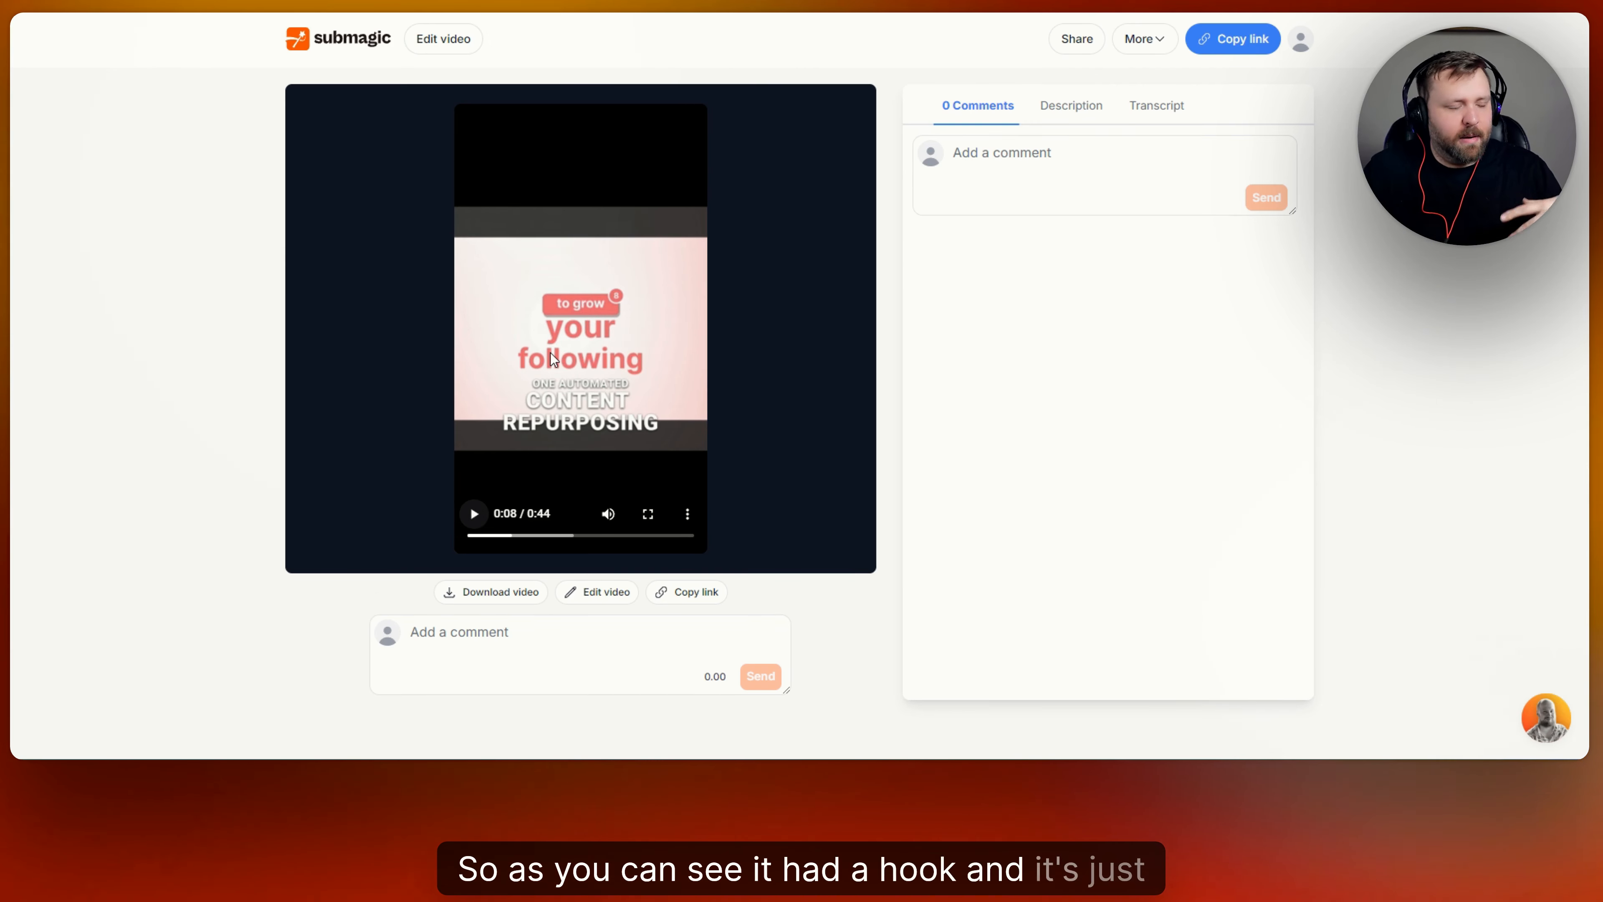
pyautogui.moveTo(724, 196)
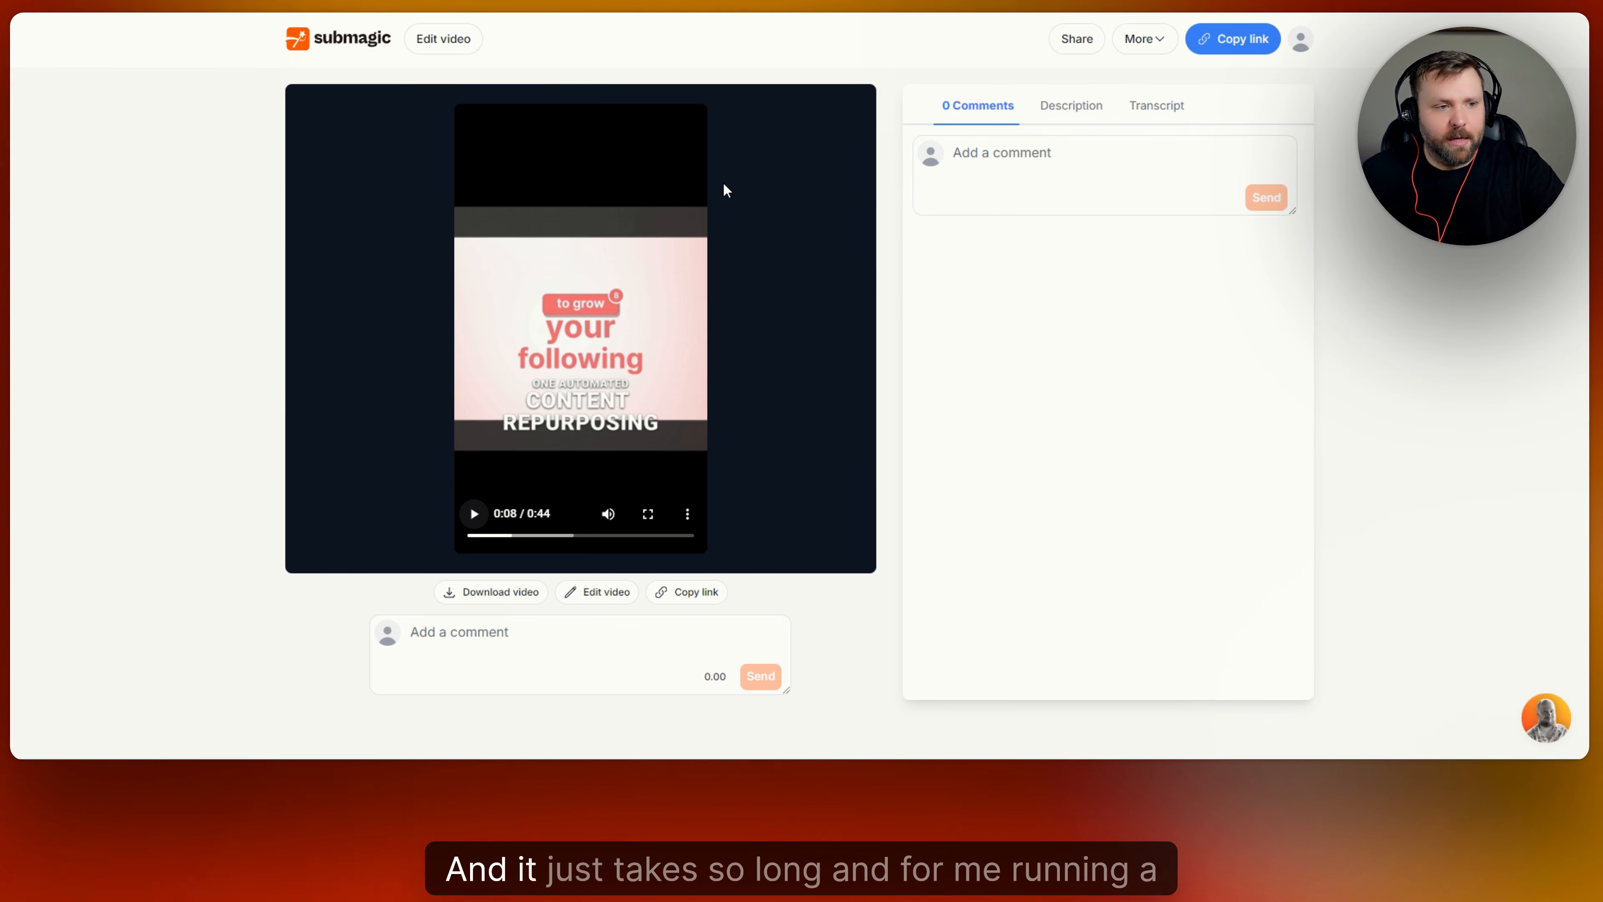
pyautogui.moveTo(902, 186)
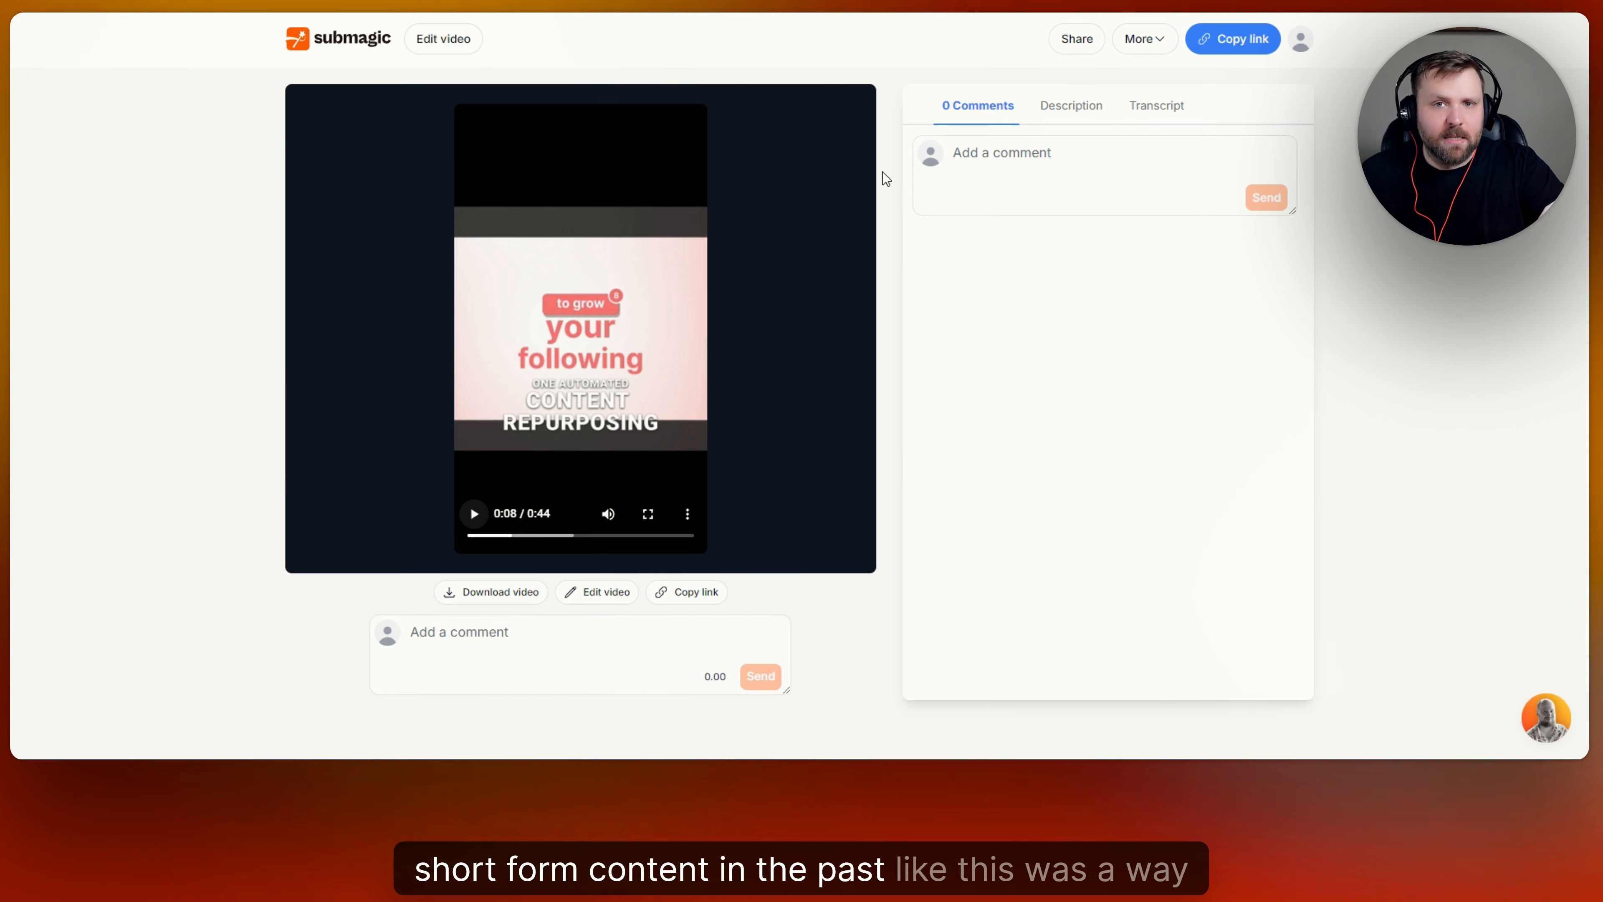
pyautogui.moveTo(481, 355)
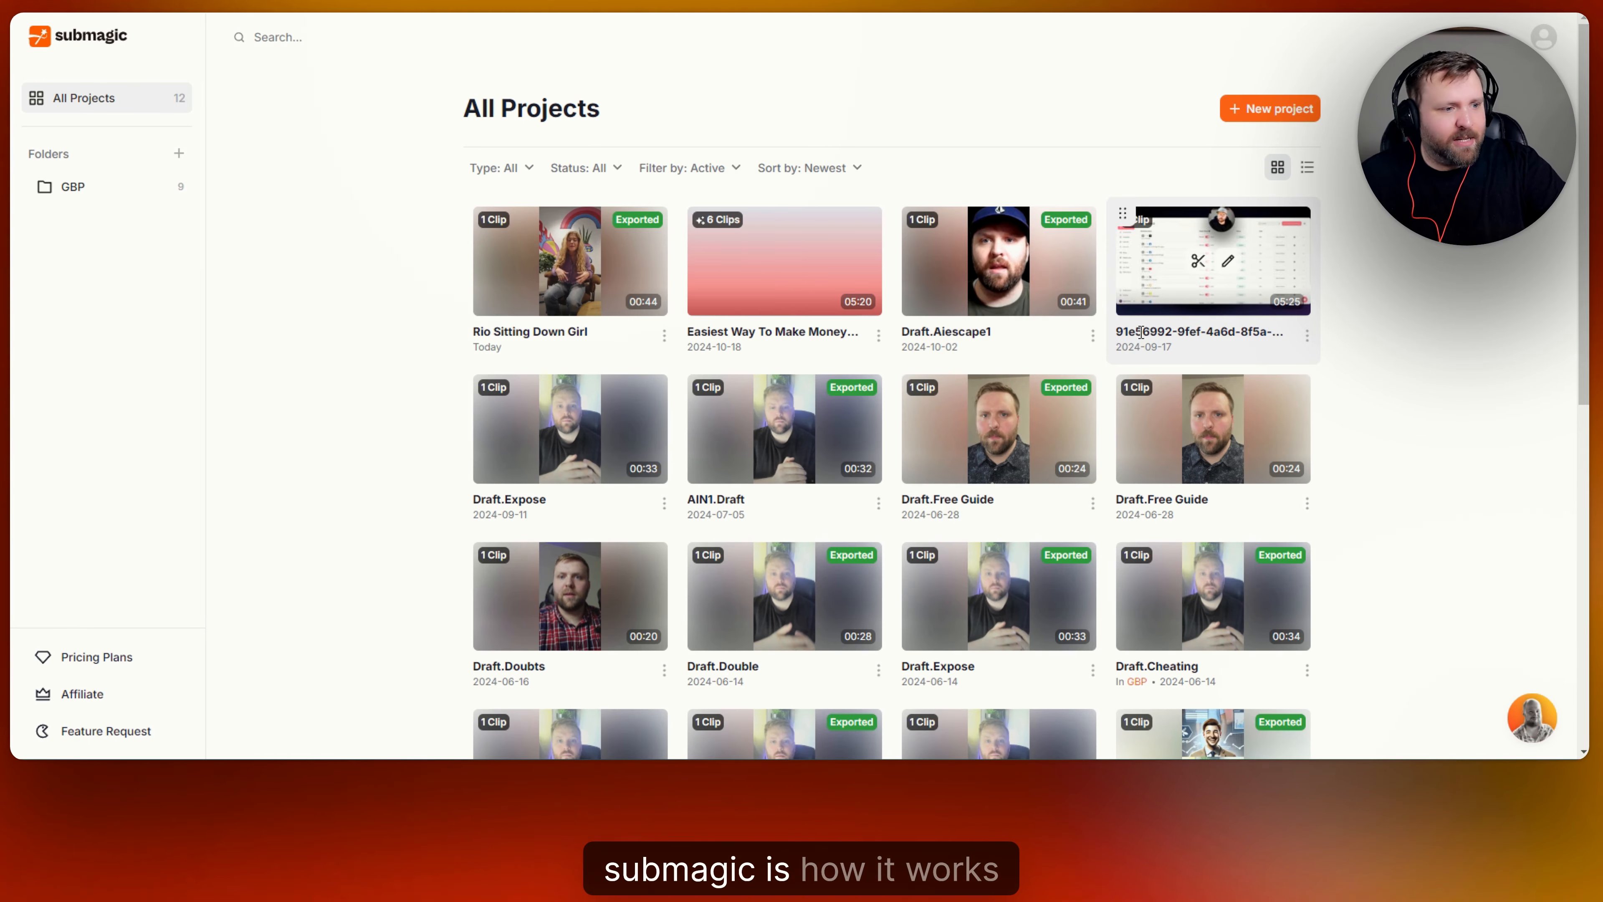
pyautogui.moveTo(997, 260)
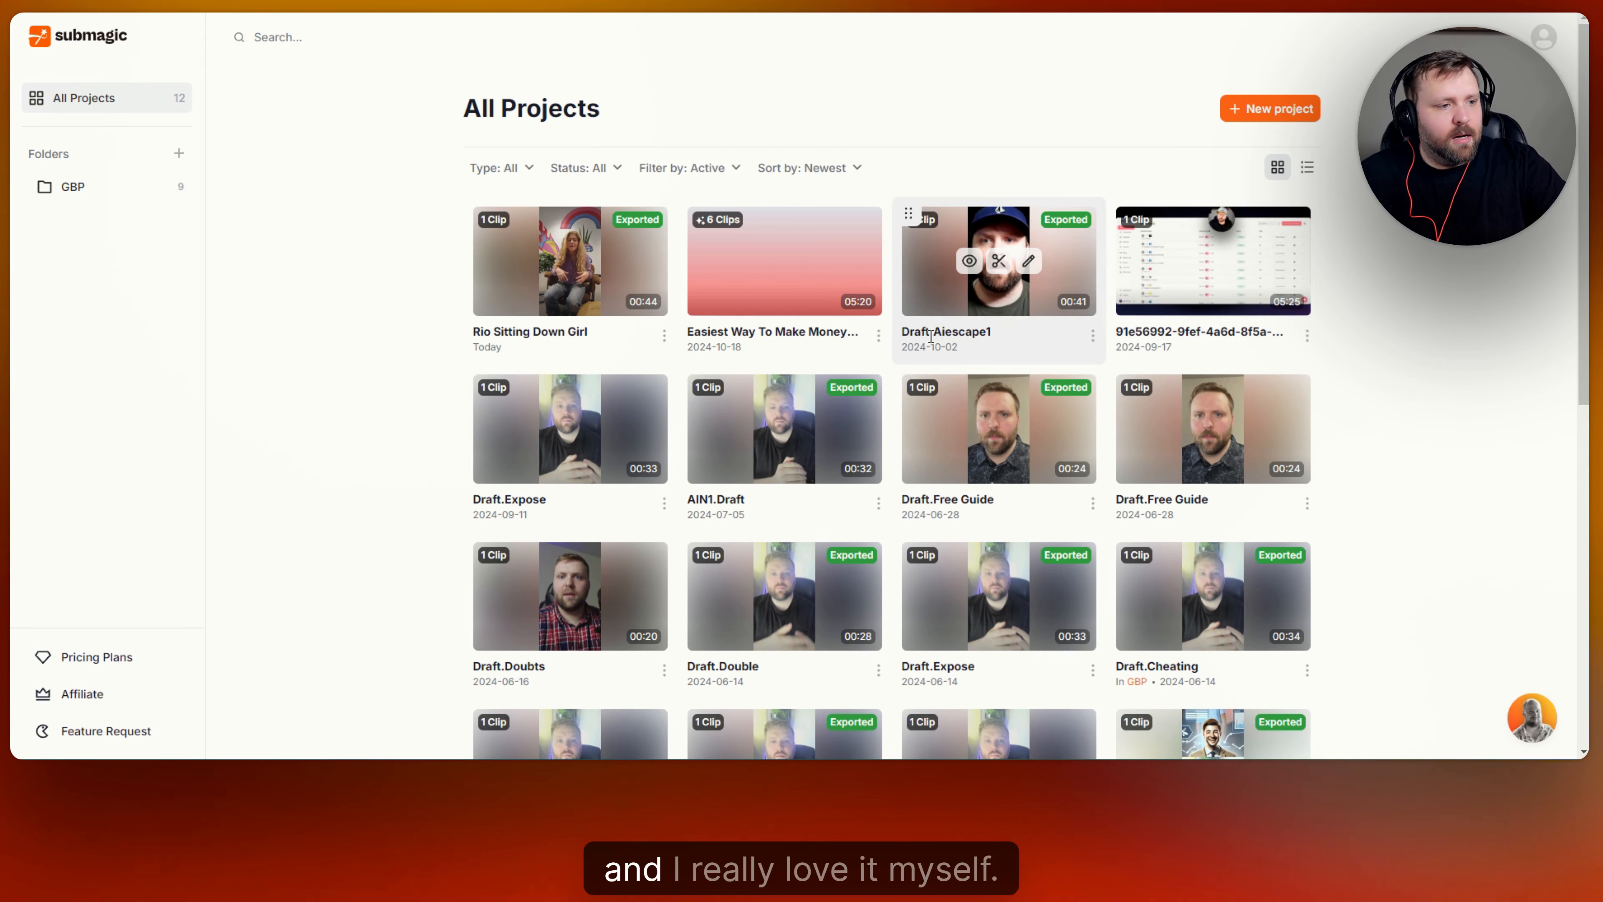
pyautogui.moveTo(1426, 342)
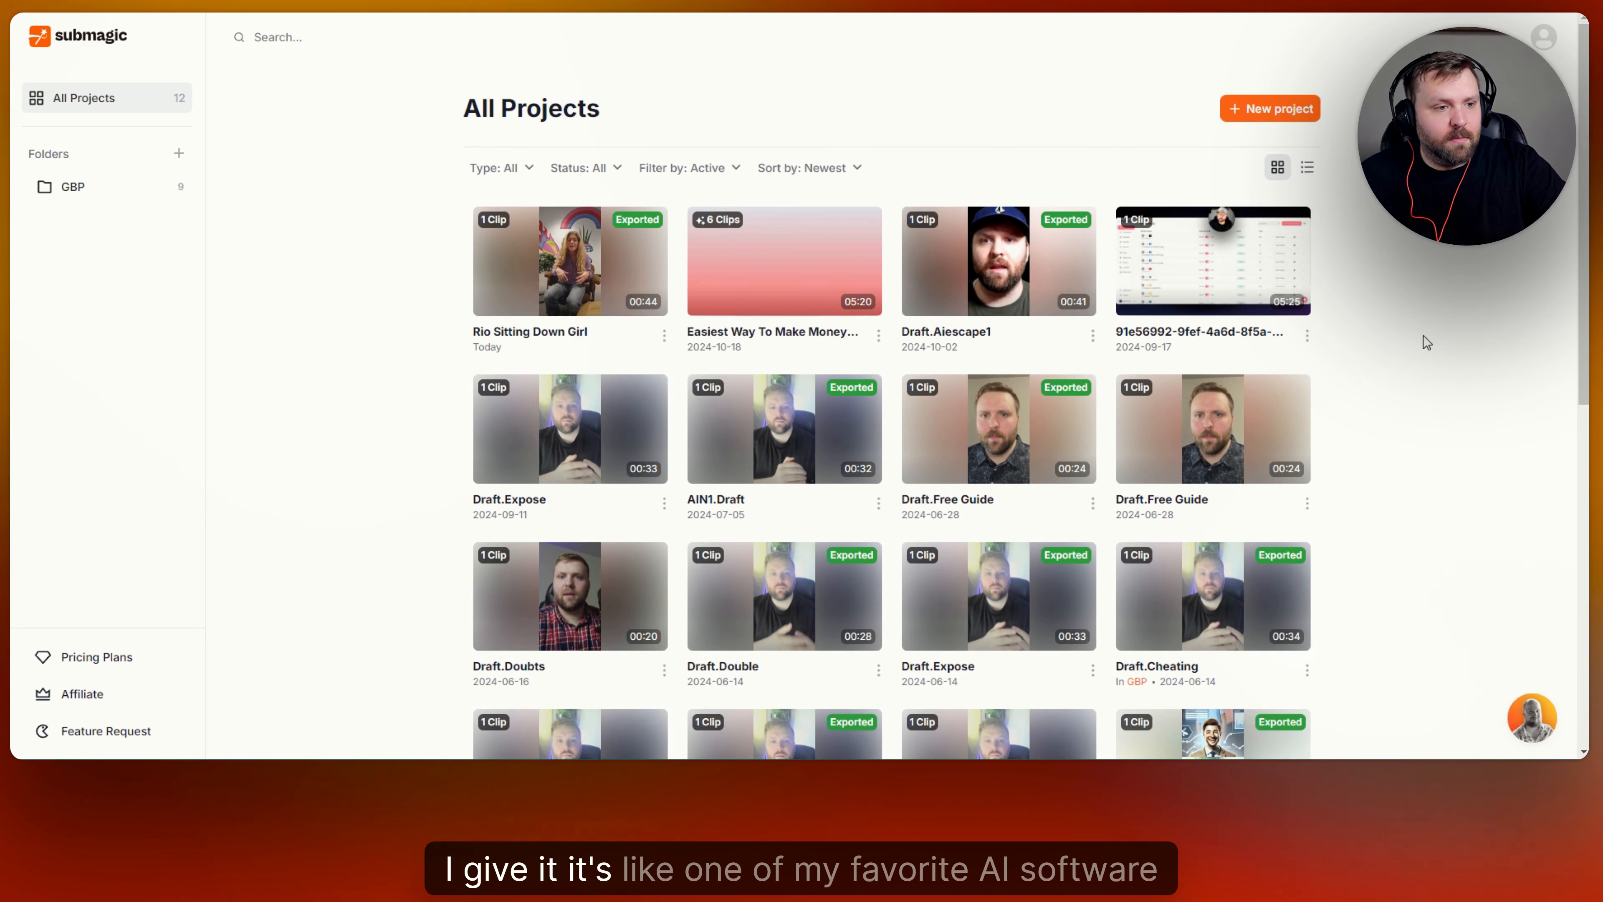
pyautogui.moveTo(1121, 174)
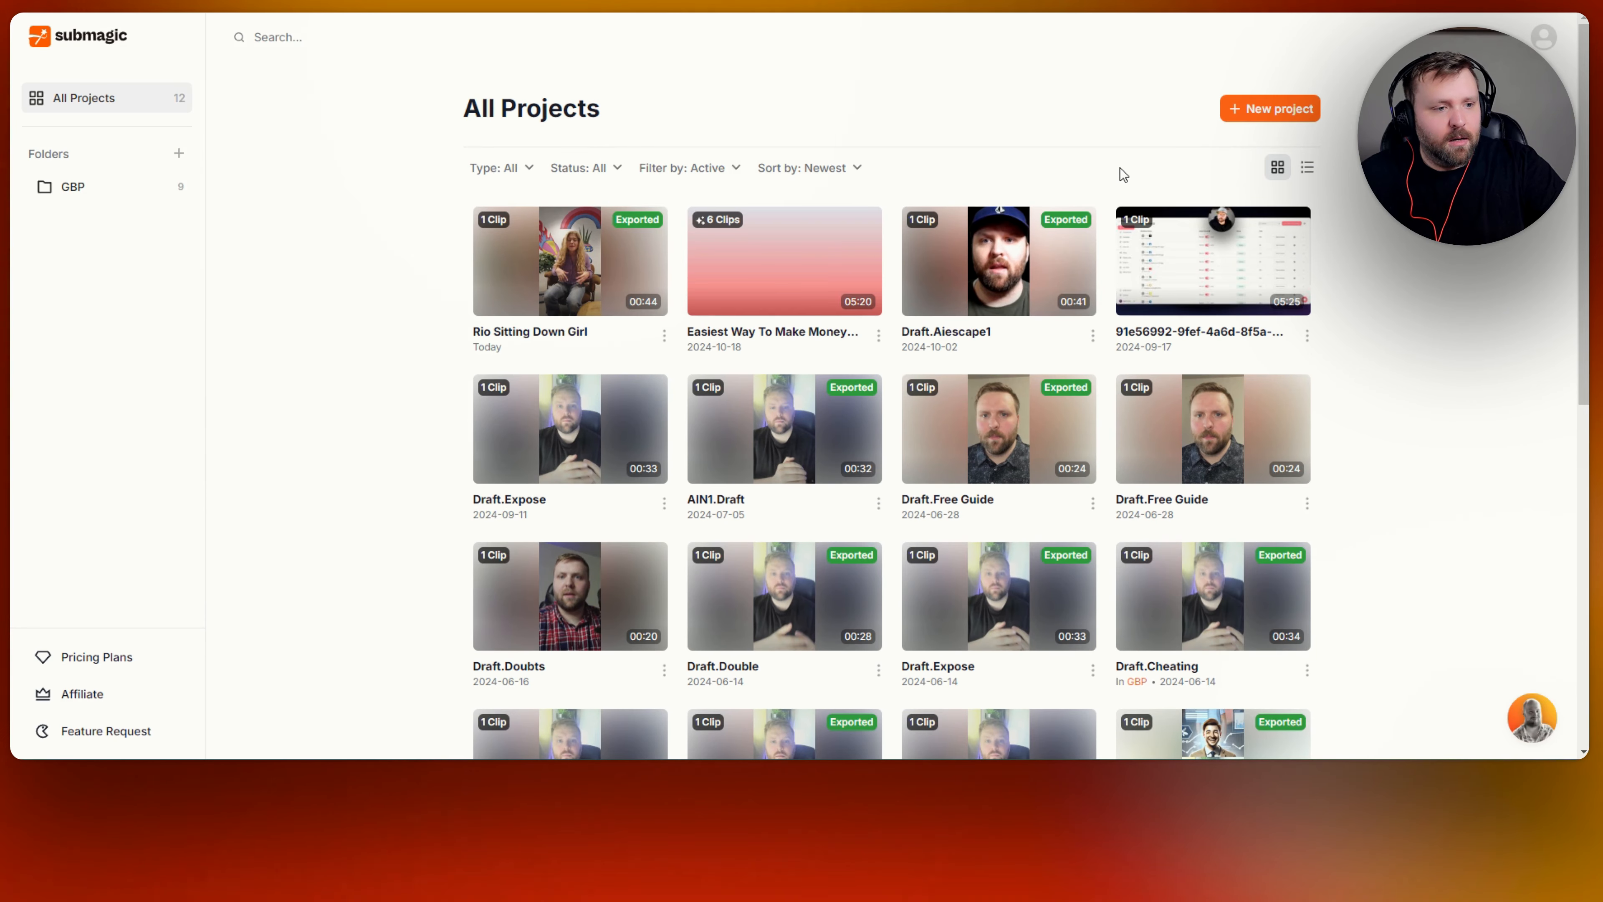
pyautogui.moveTo(1413, 384)
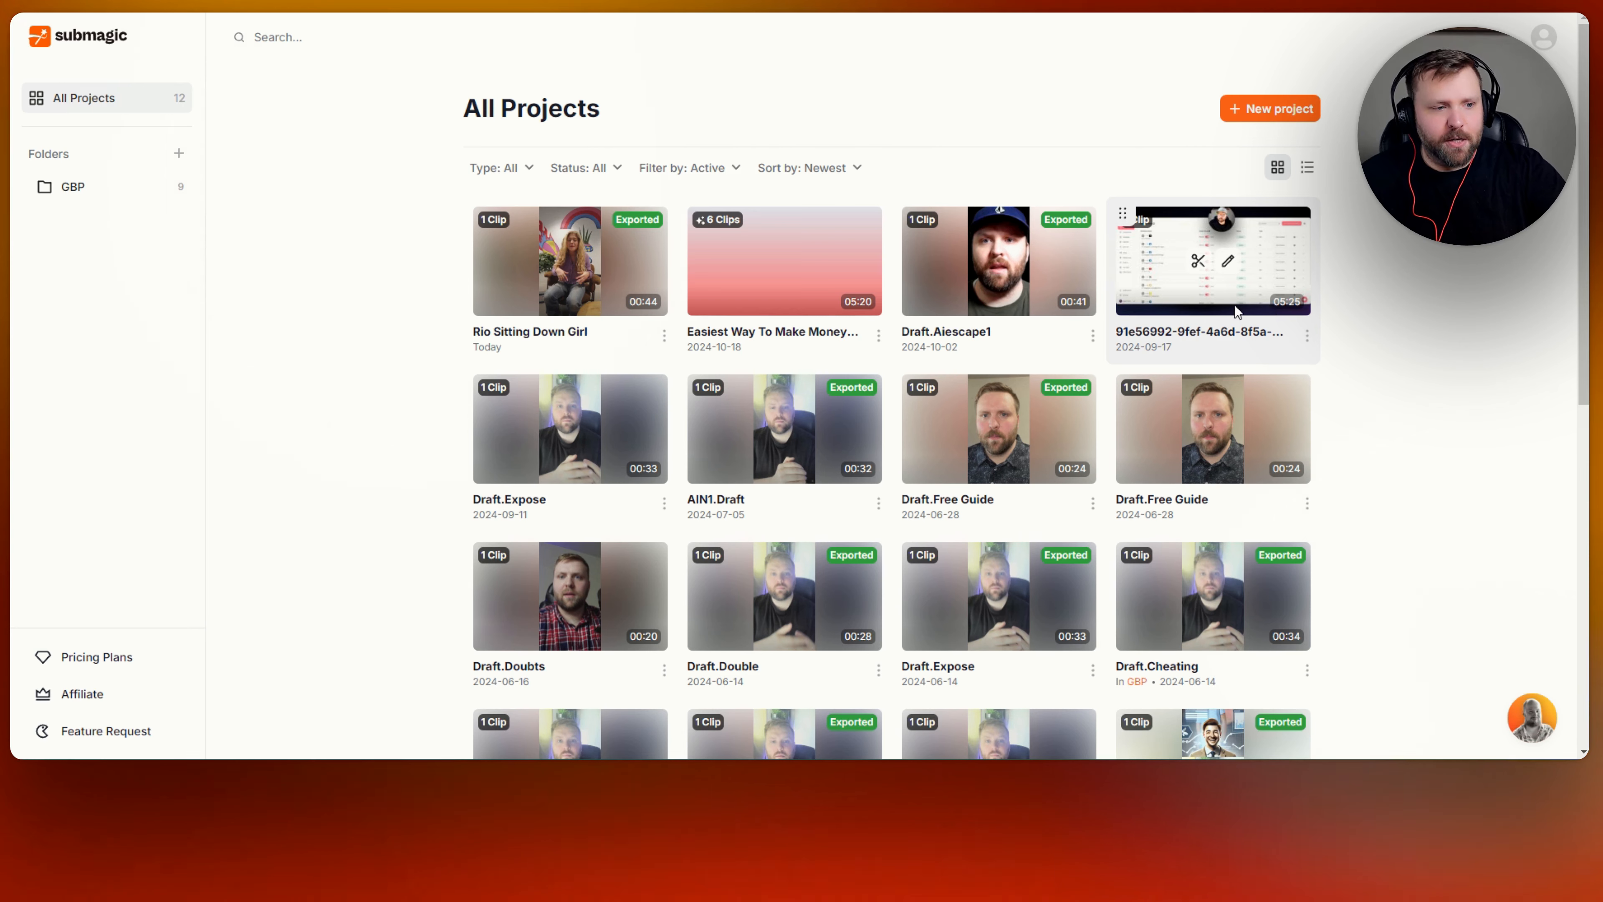
pyautogui.moveTo(293, 163)
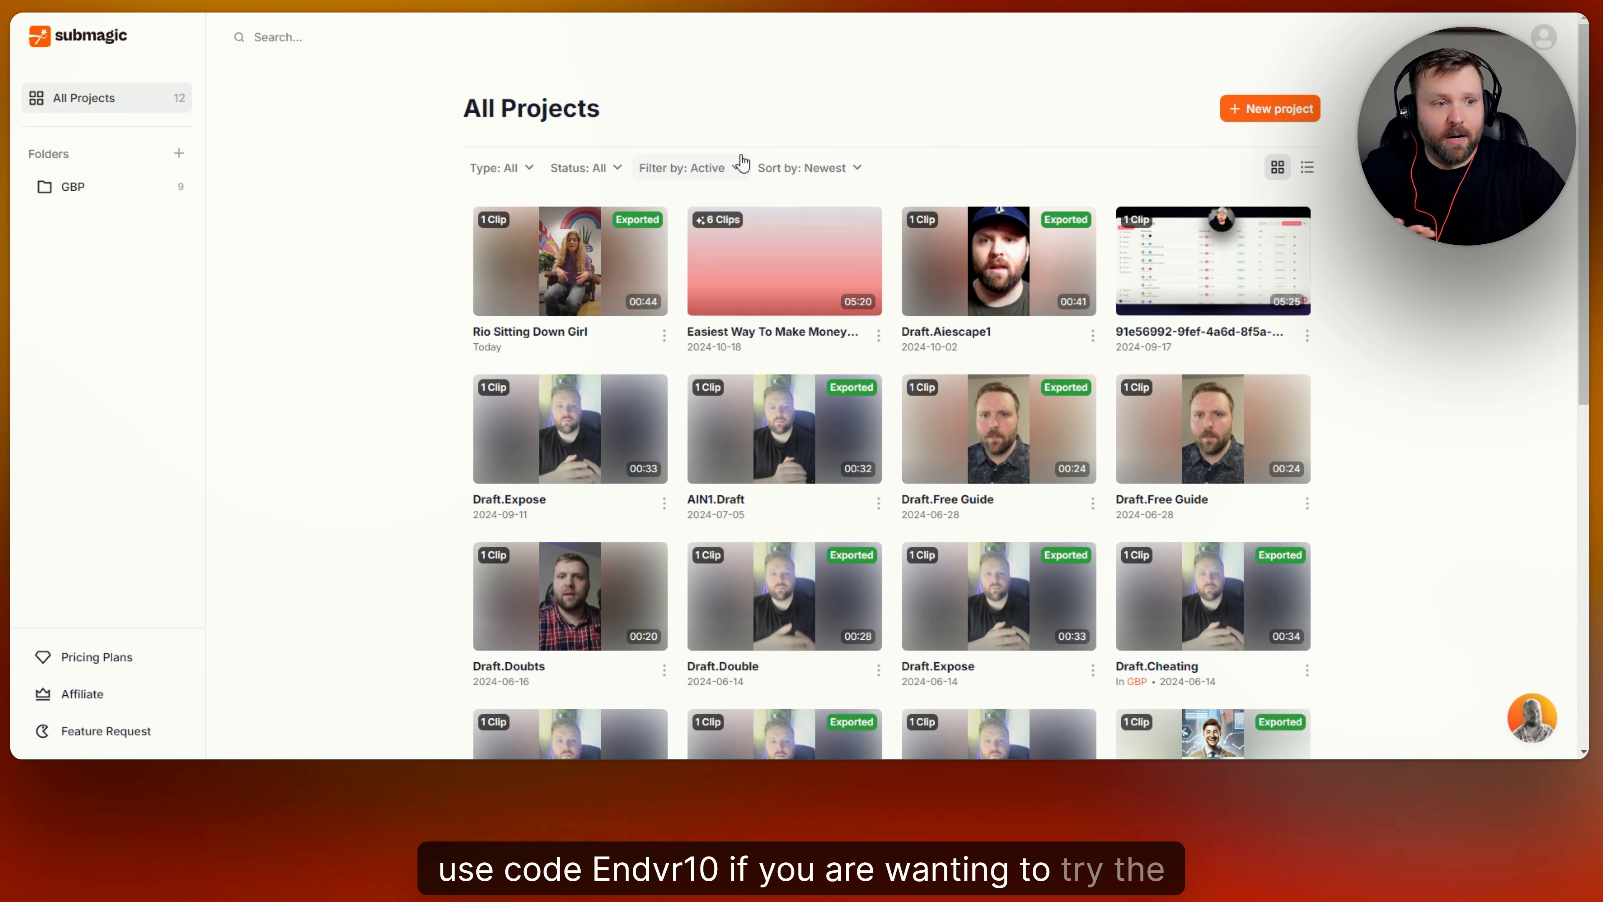
pyautogui.moveTo(826, 120)
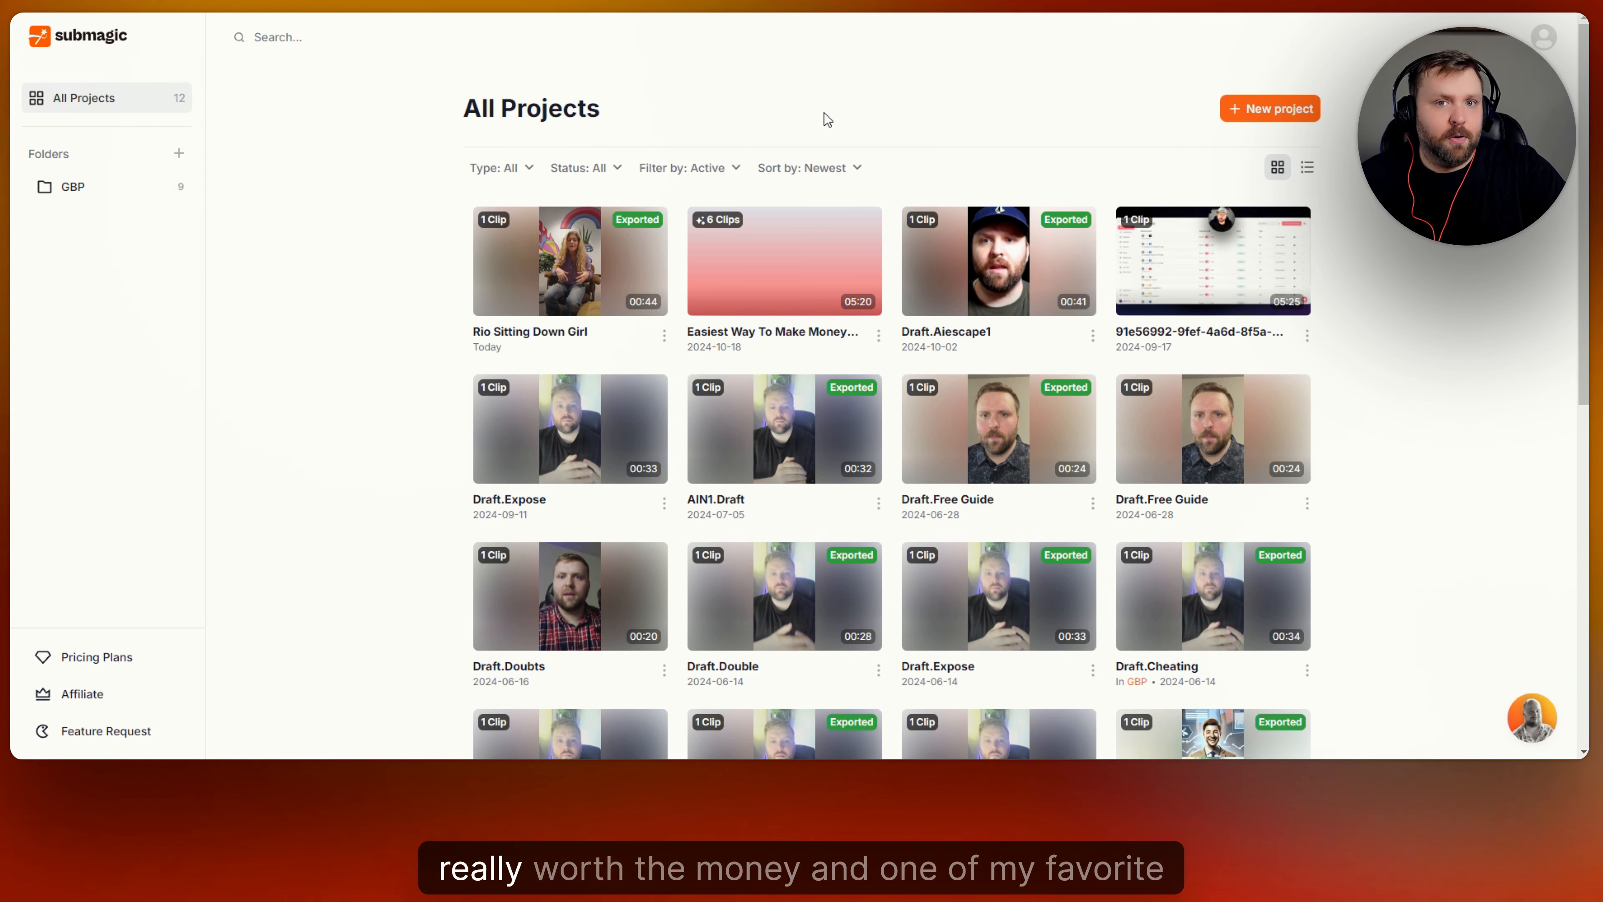
pyautogui.moveTo(811, 114)
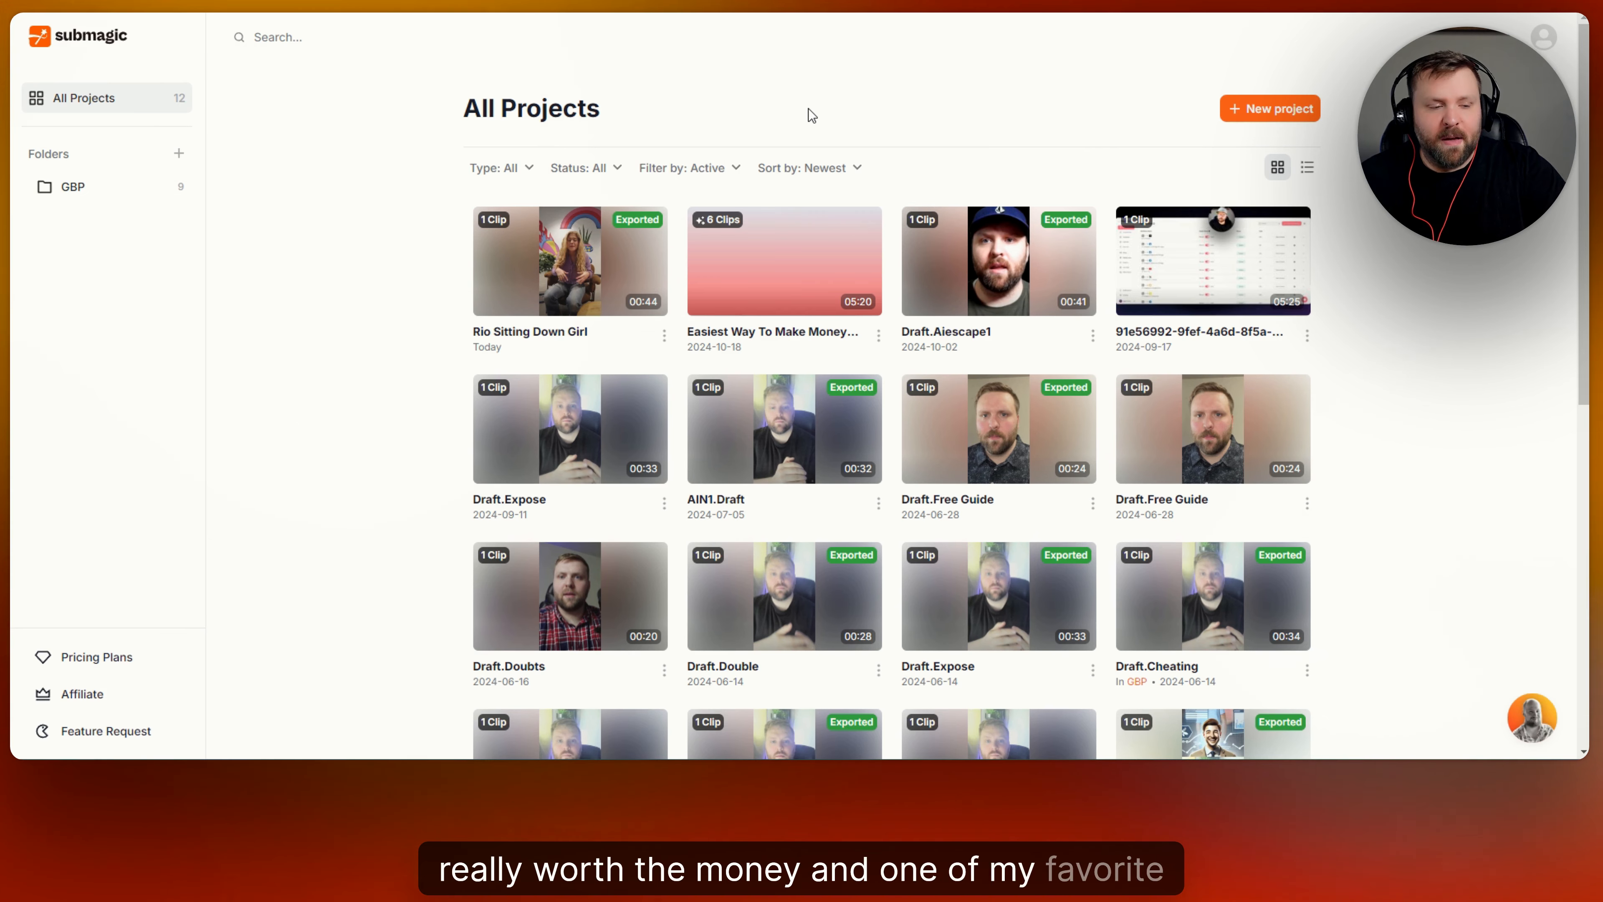